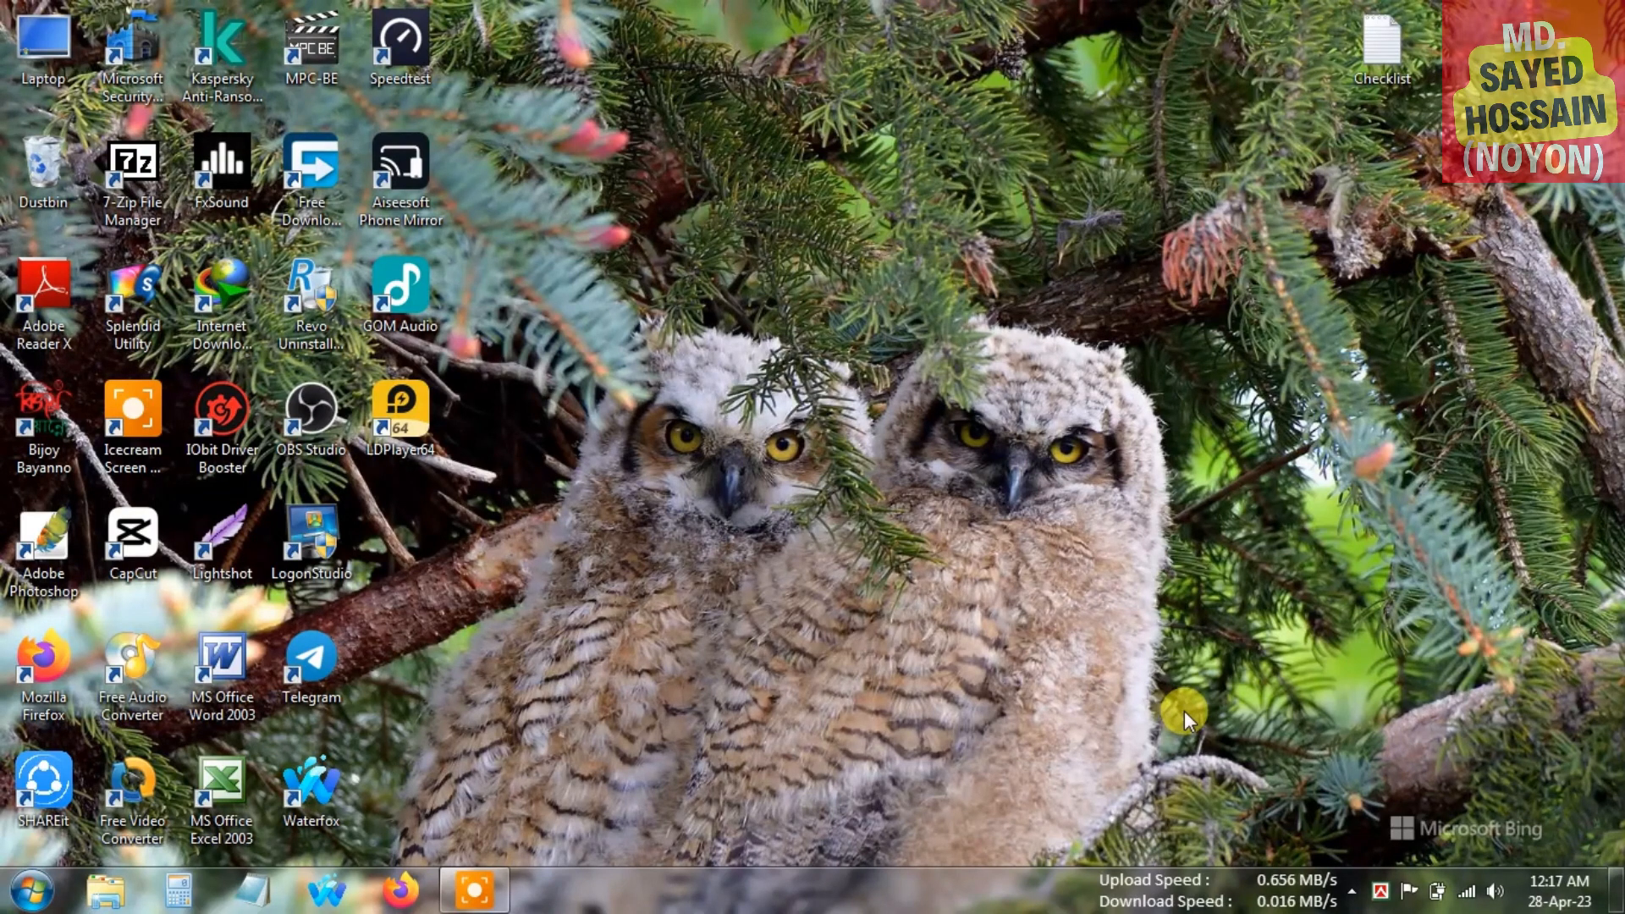
pyautogui.moveTo(1062, 521)
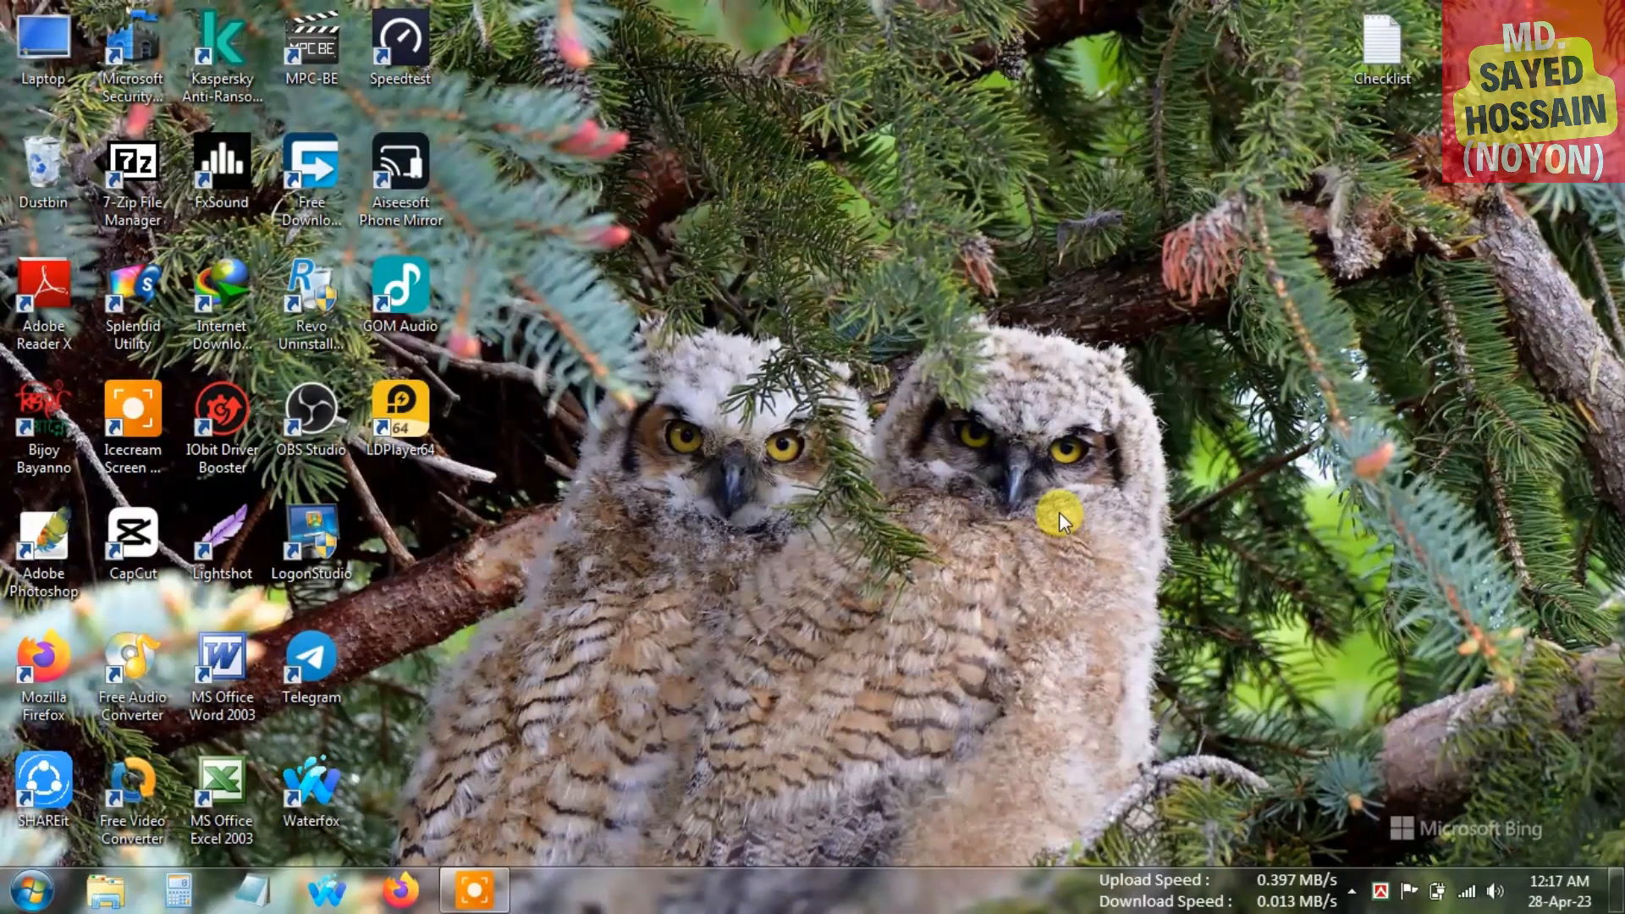
# Refresh the desktop from its right-click menu.
pyautogui.rightClick(1059, 519)
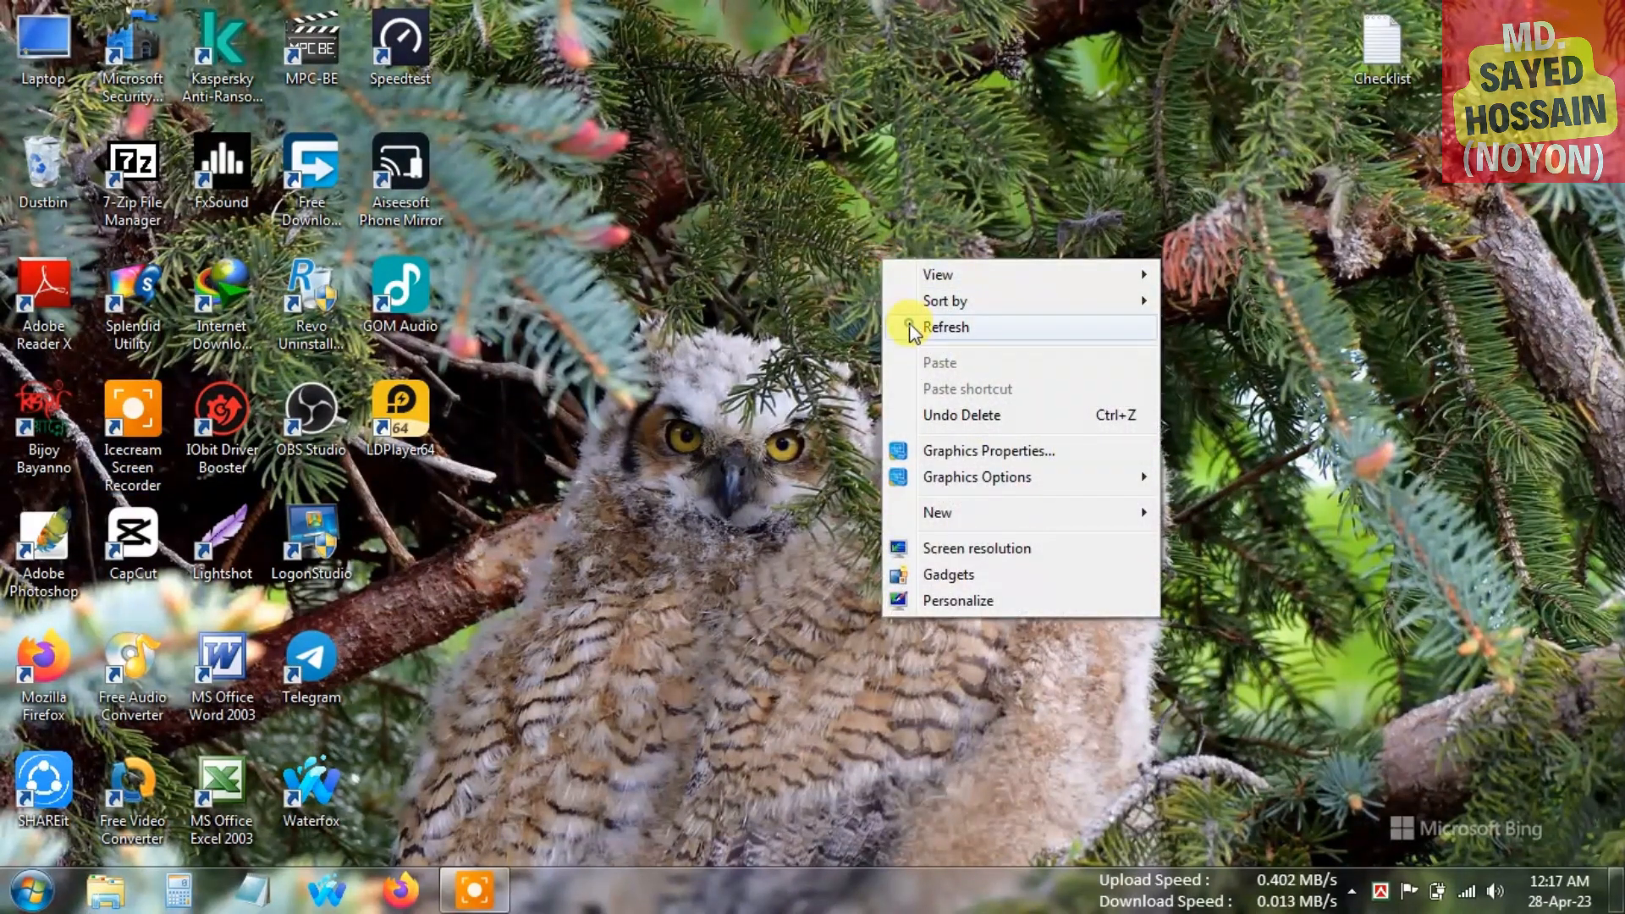
pyautogui.click(945, 327)
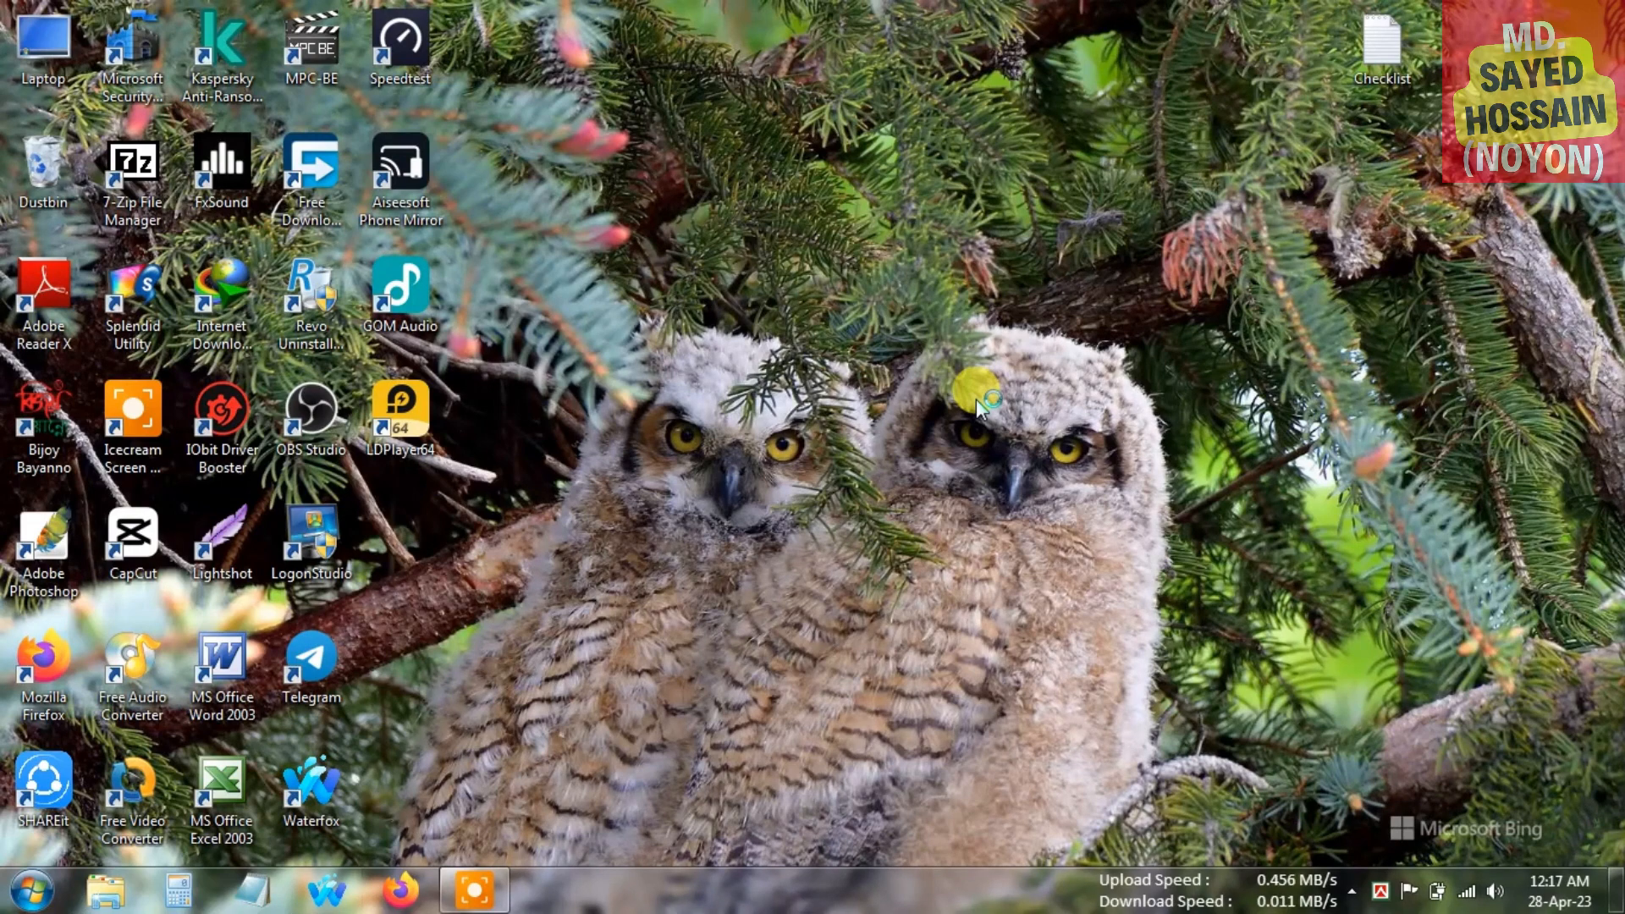
pyautogui.moveTo(979, 406)
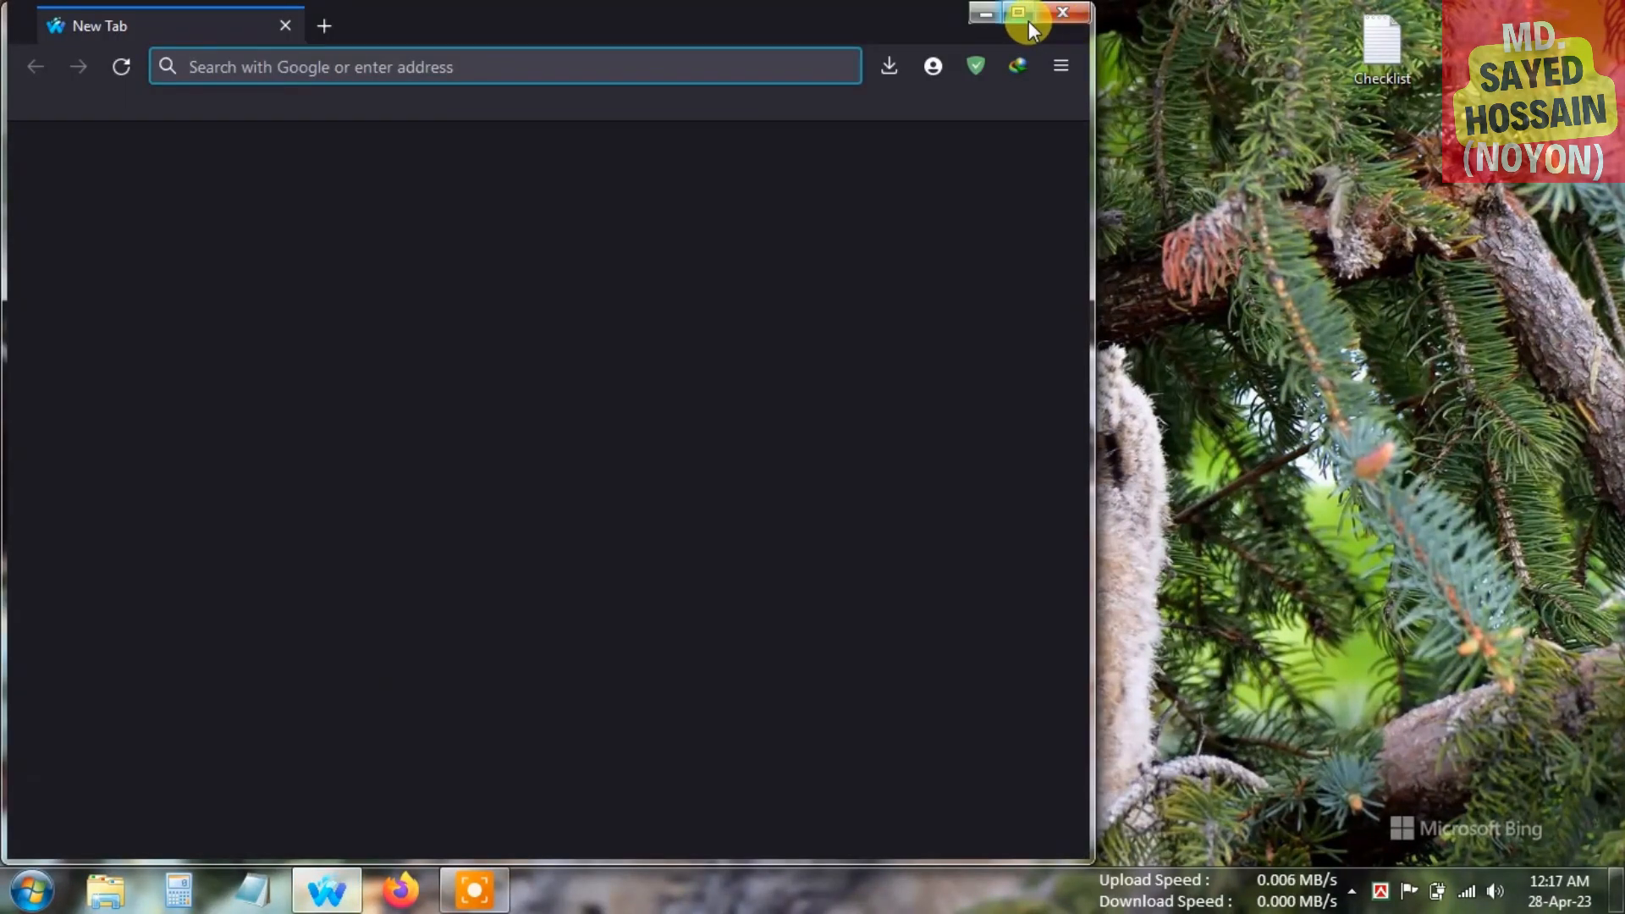
# Maximize Waterfox, search Google for '8gadgetpack', and open the official 8GadgetPack result.
pyautogui.click(1019, 12)
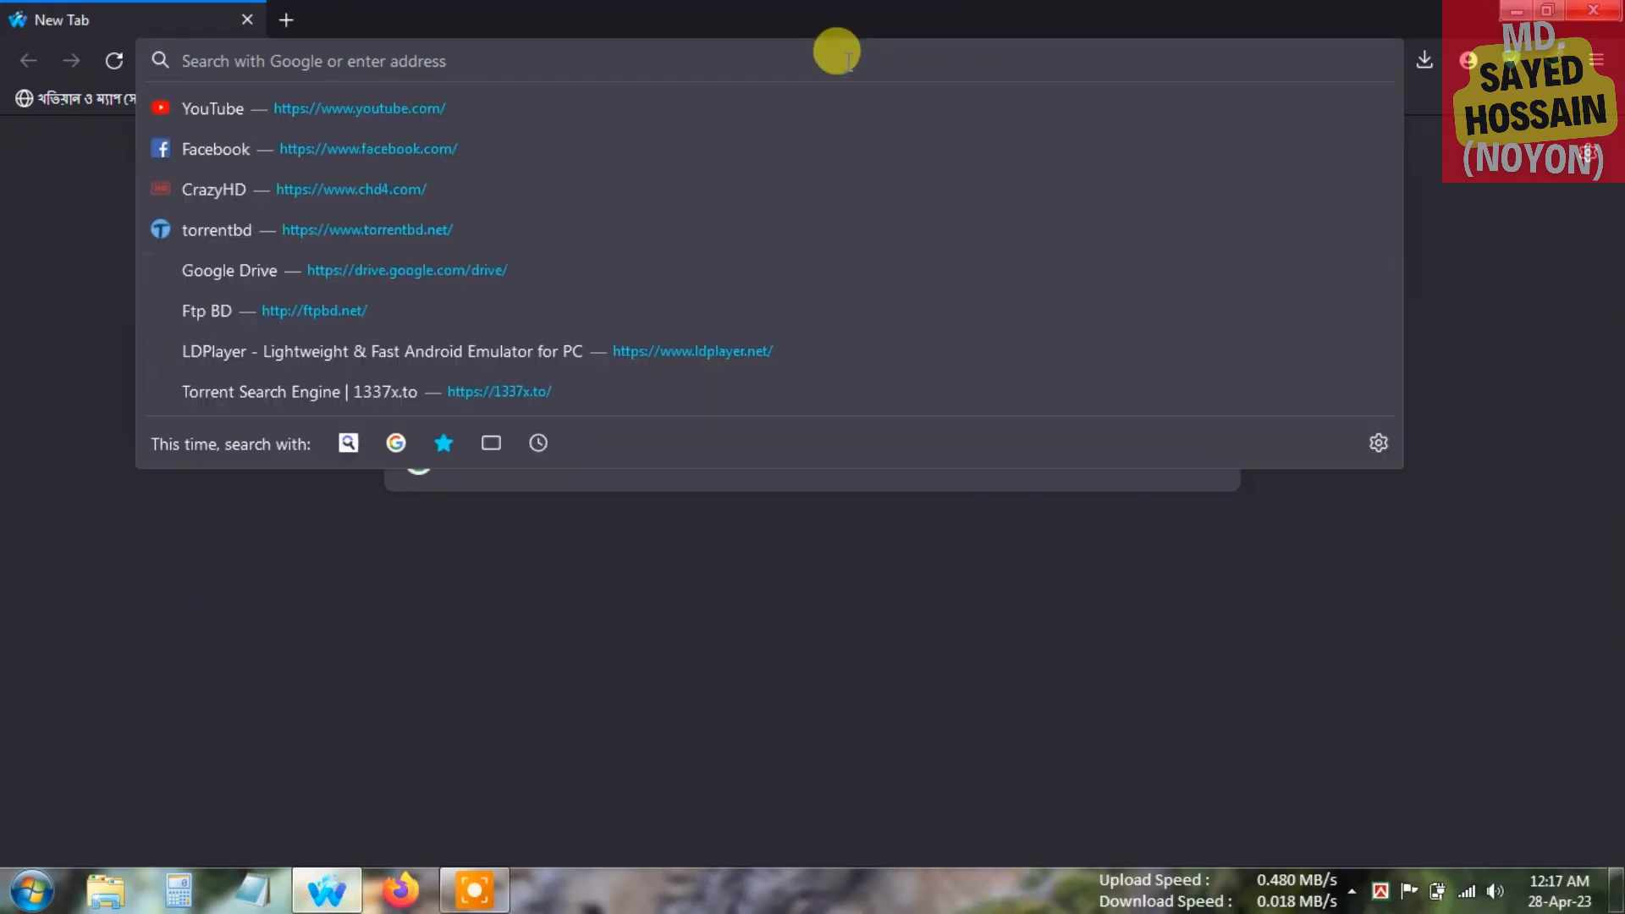
pyautogui.write('8')
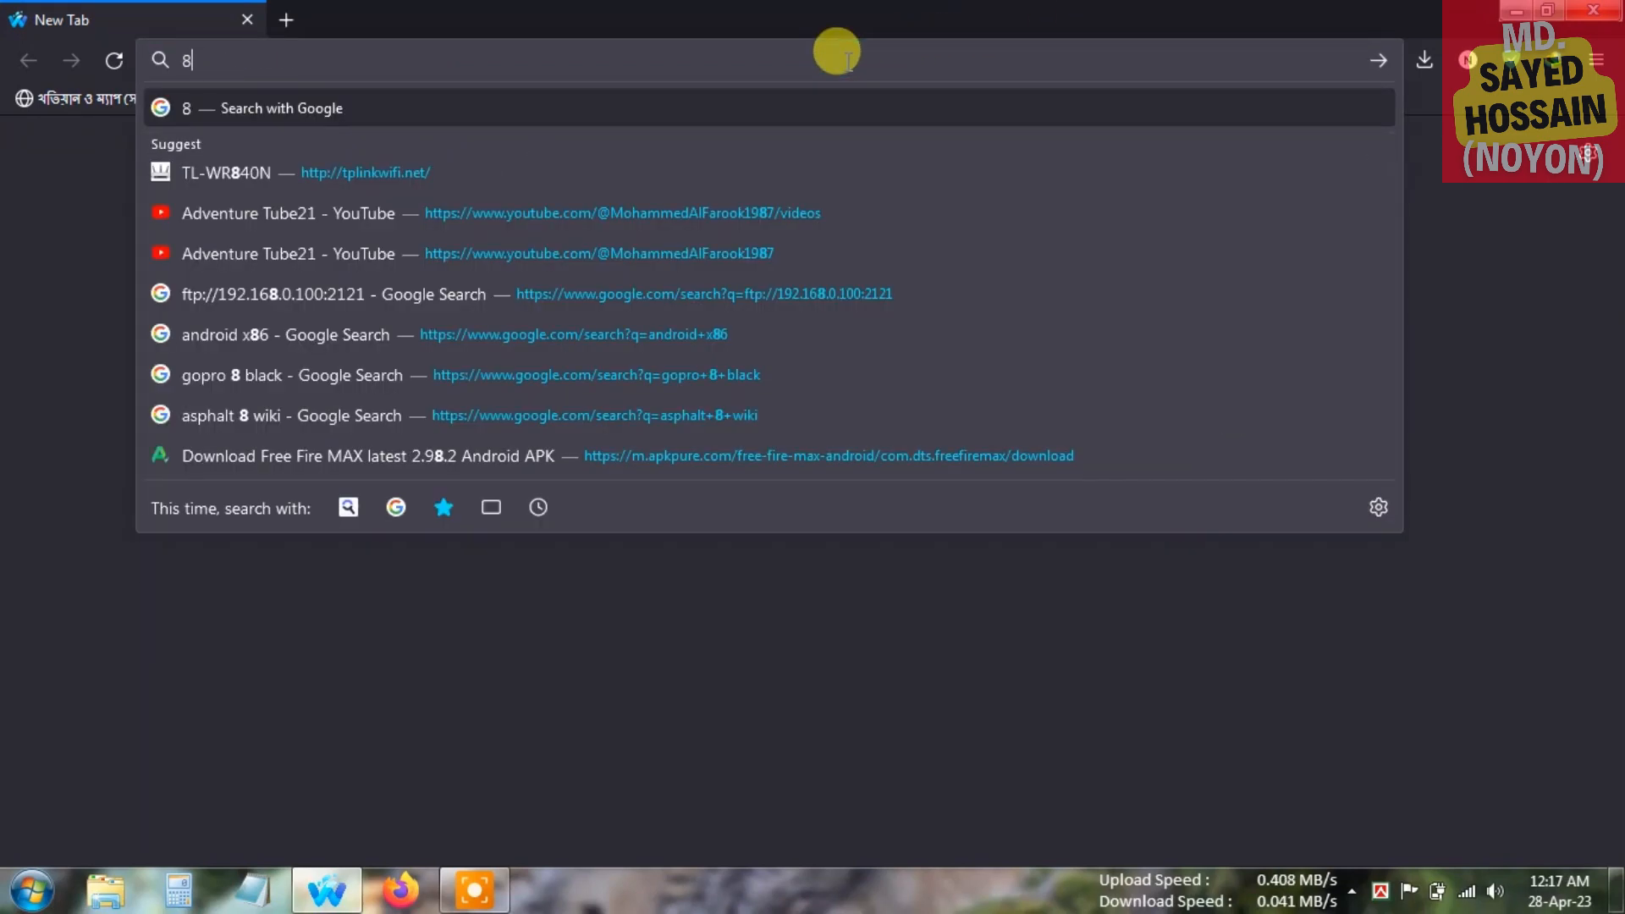
pyautogui.write('gadg')
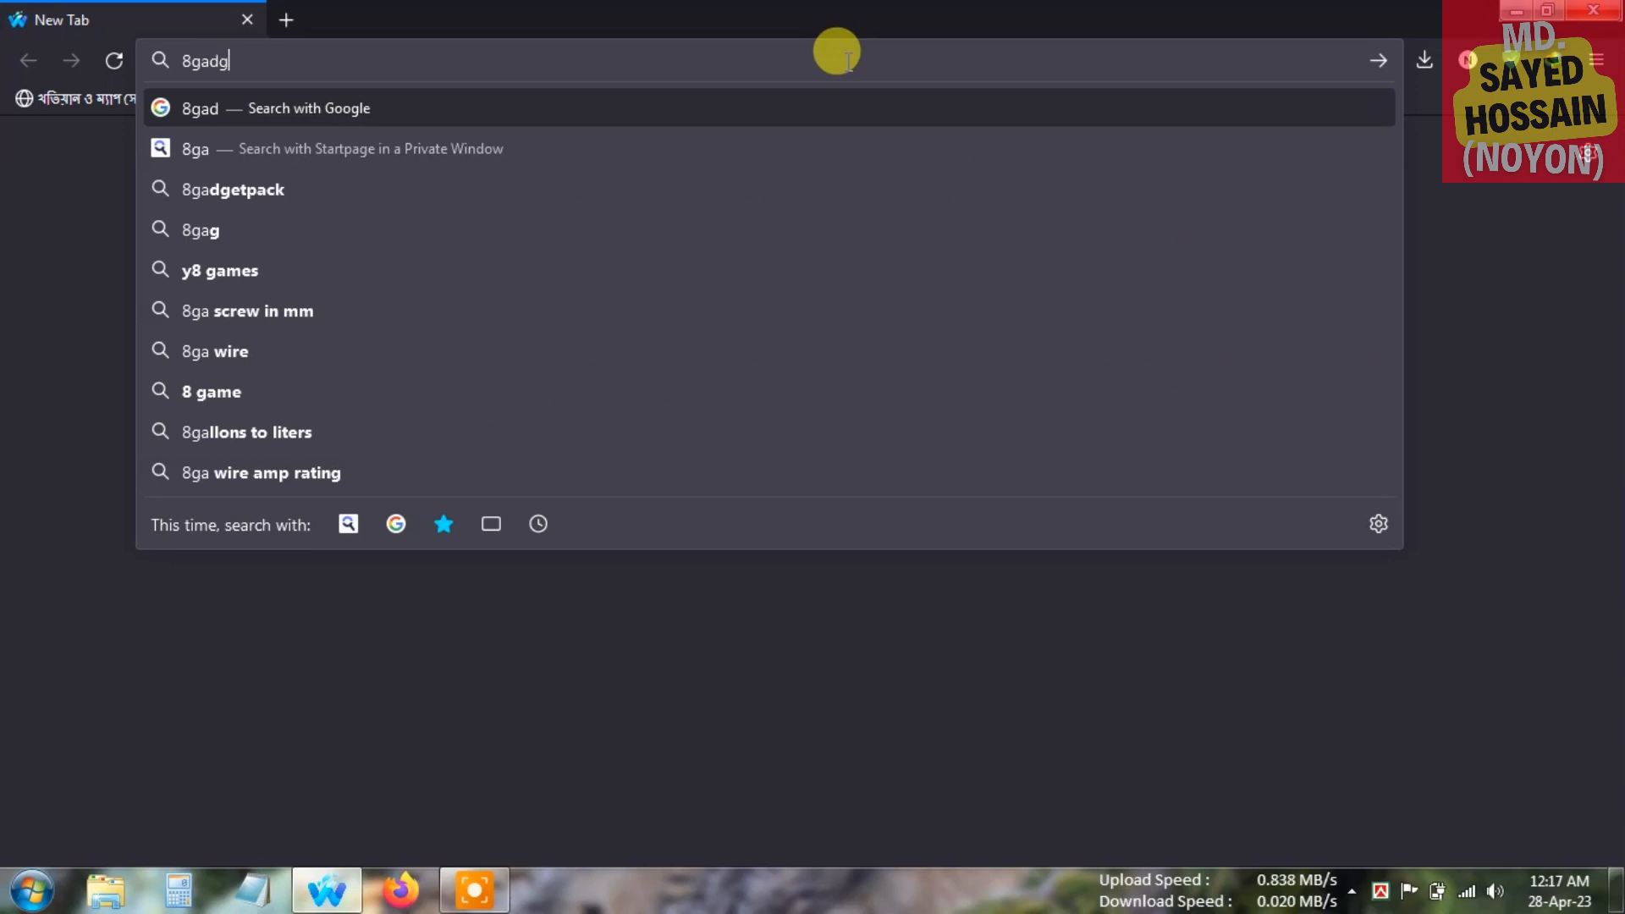
pyautogui.write('et')
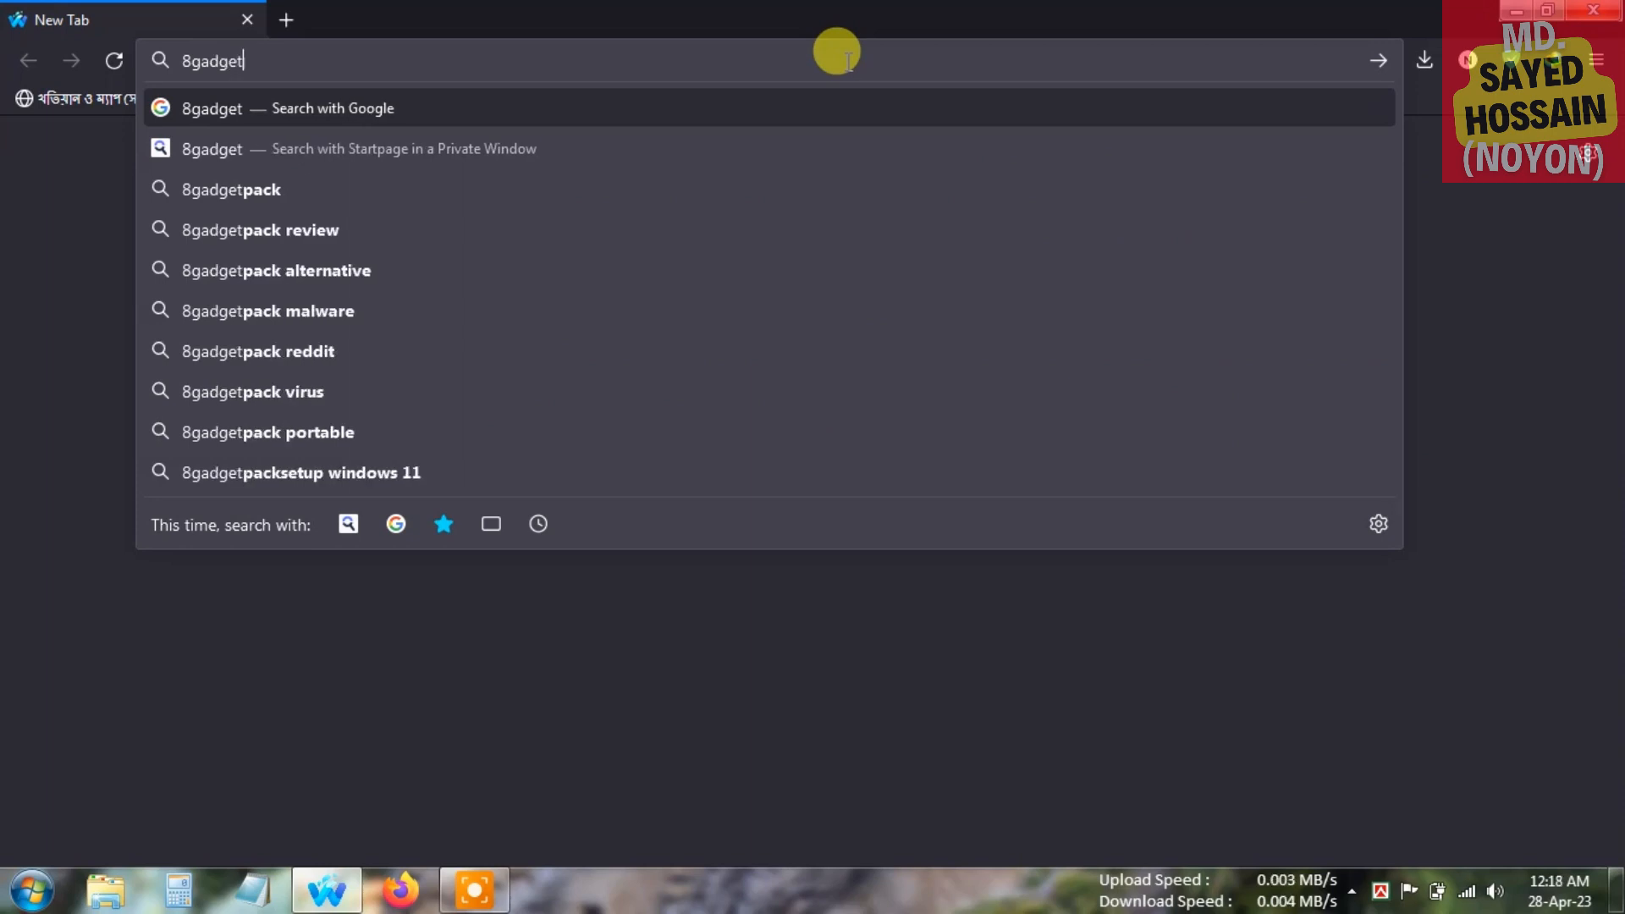
pyautogui.write('pack')
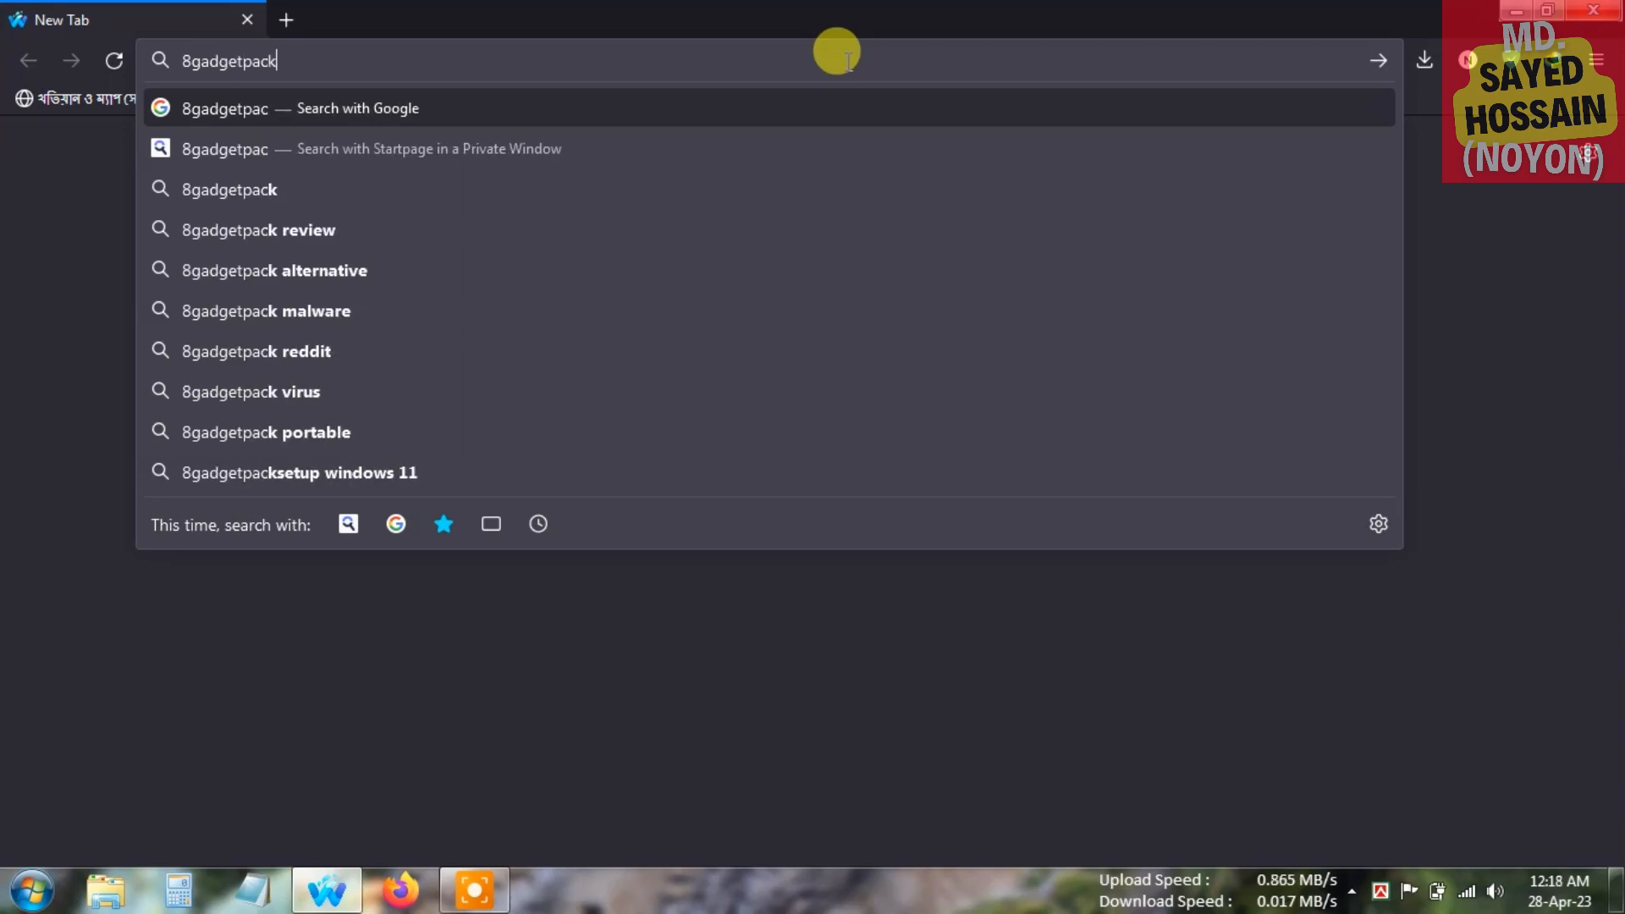
pyautogui.press('Return')
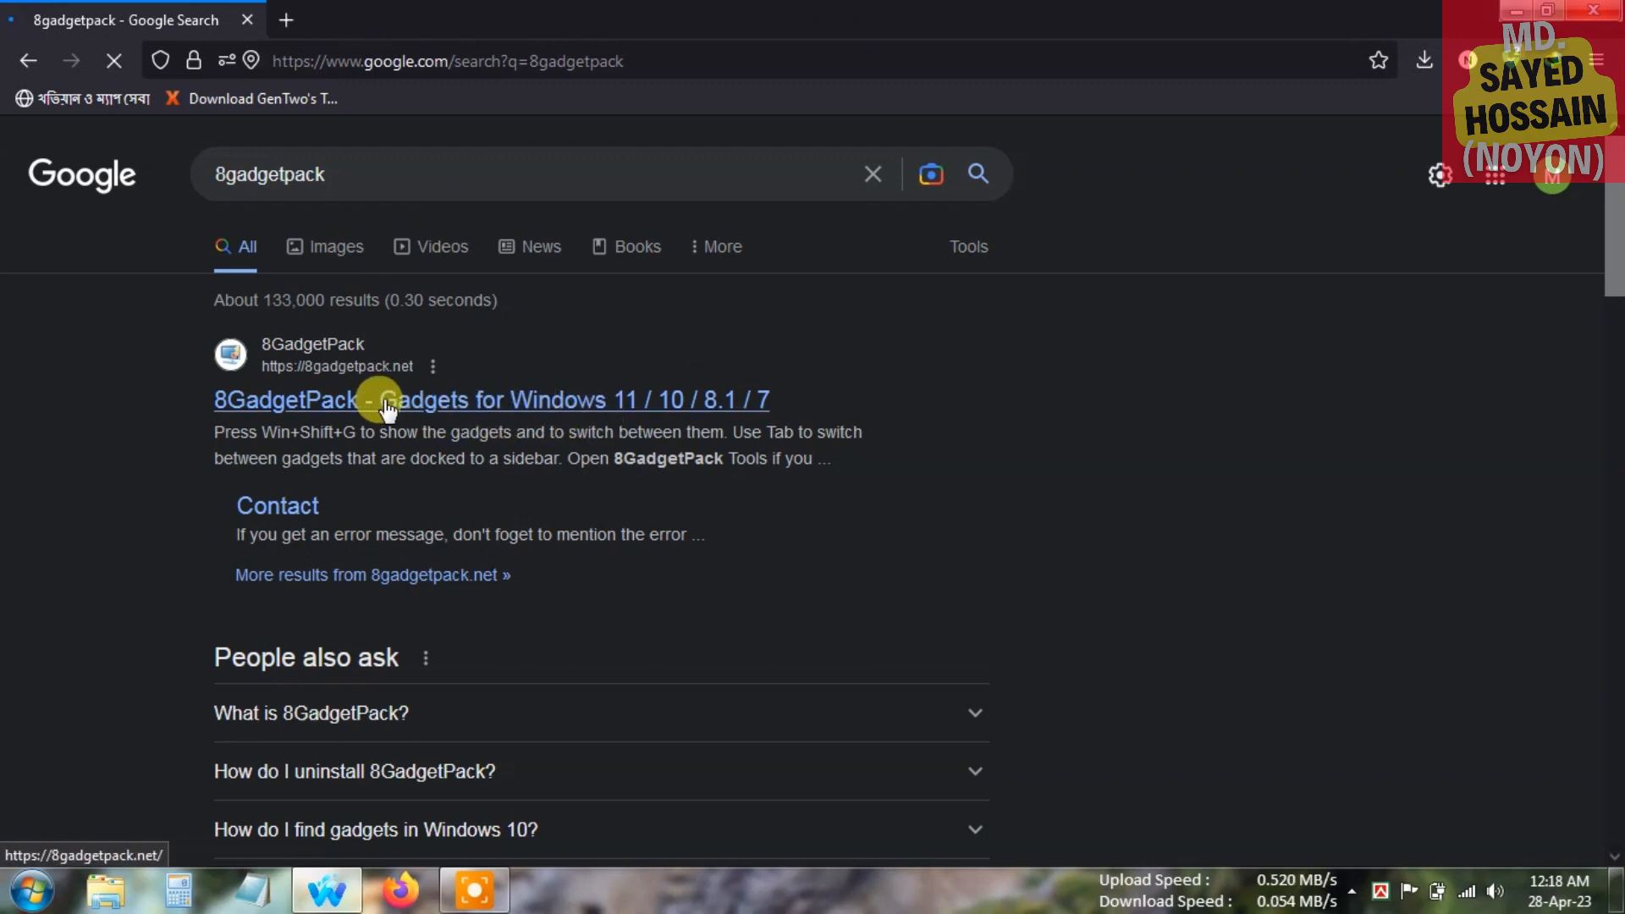
pyautogui.moveTo(622, 405)
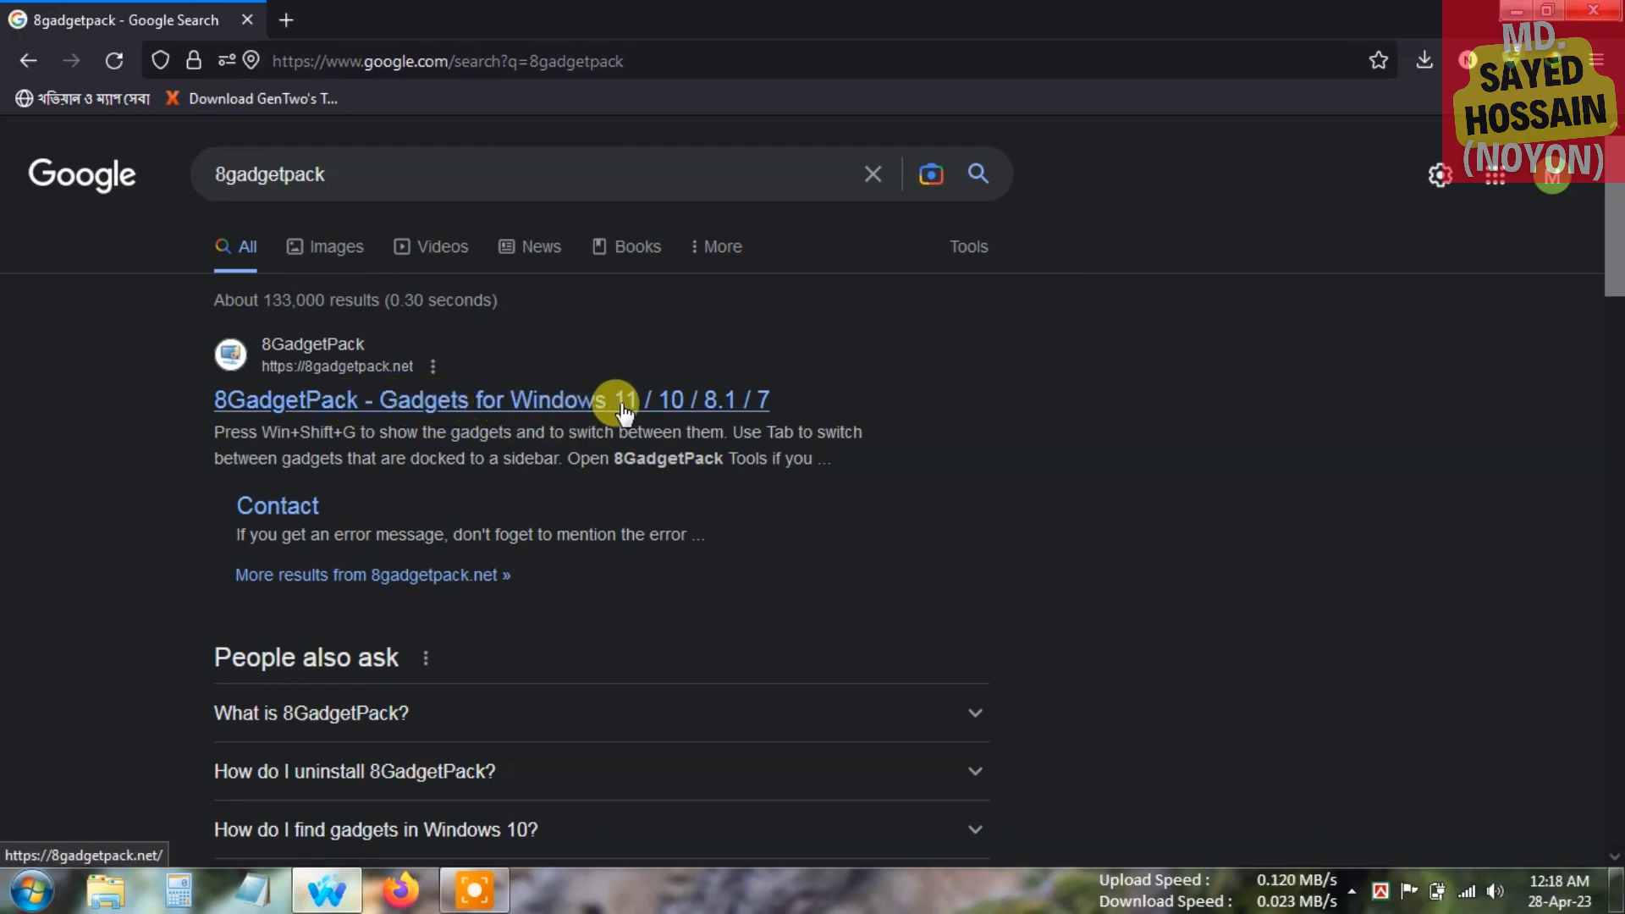
pyautogui.moveTo(718, 402)
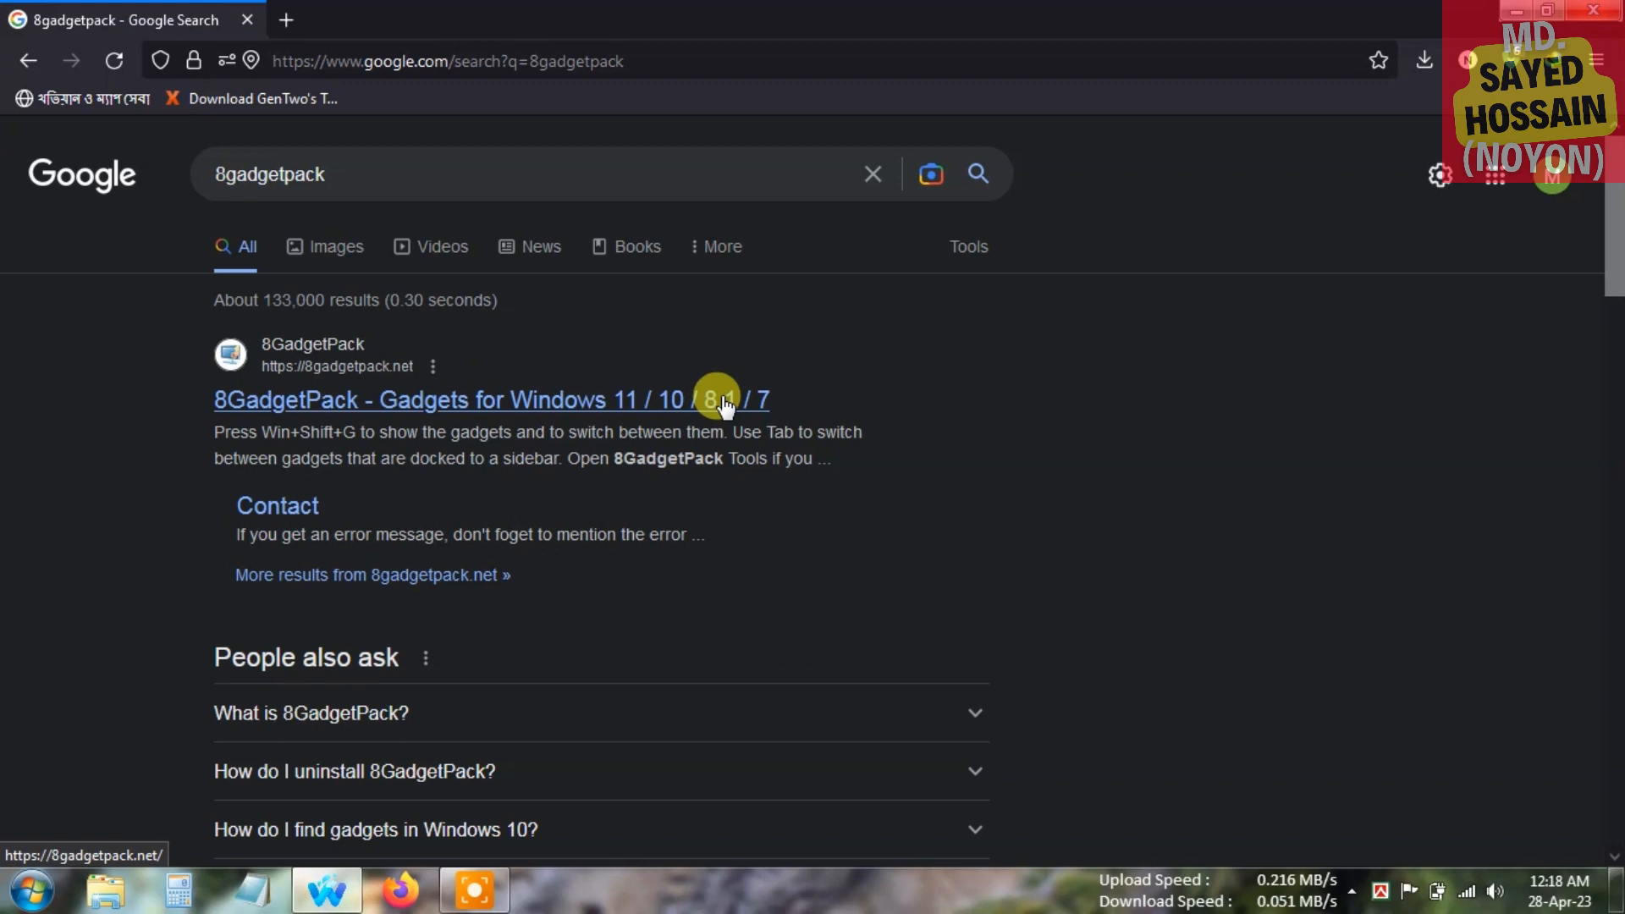
pyautogui.moveTo(648, 414)
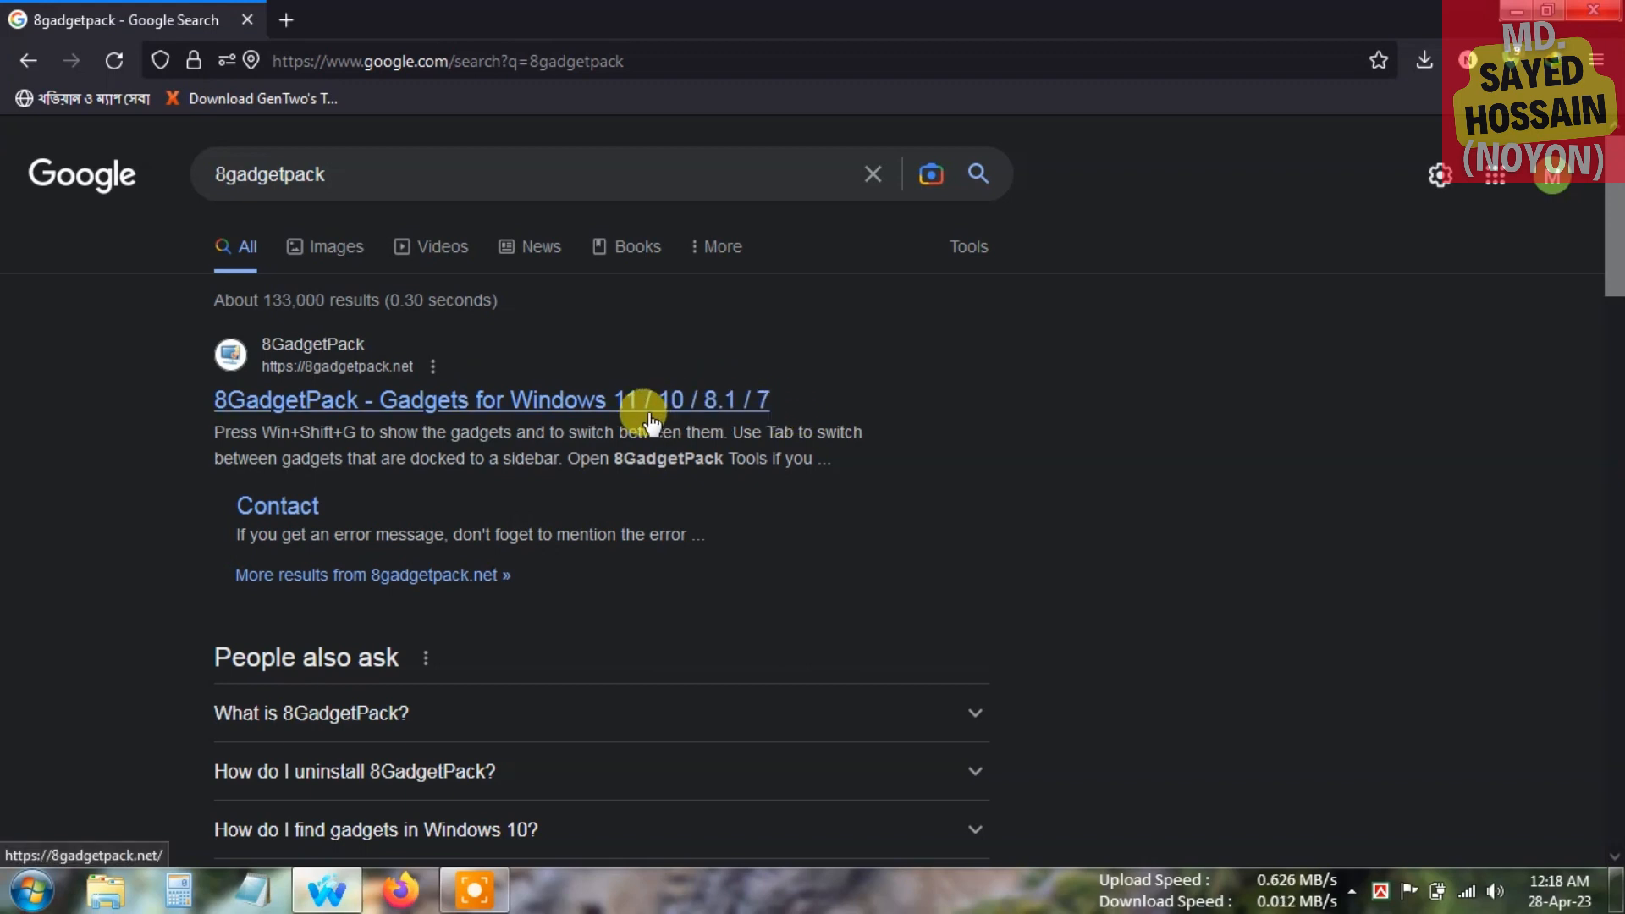
pyautogui.click(490, 401)
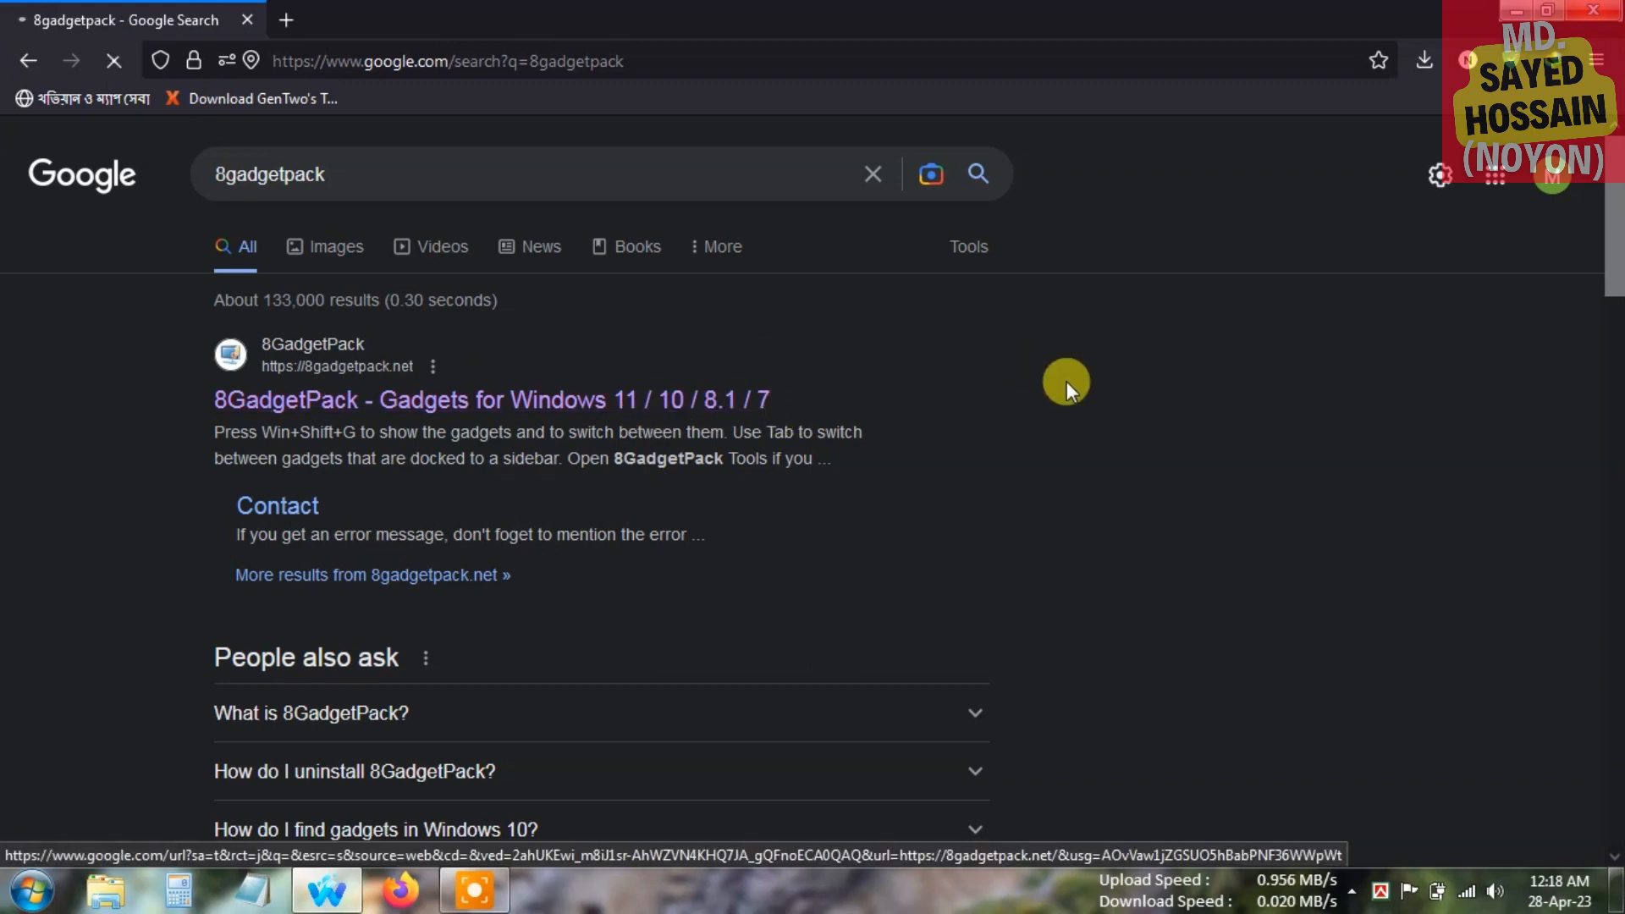
# Request the v36.0 download on 8gadgetpack.net to get the 8GadgetPackSetup.msi prompt.
pyautogui.click(491, 400)
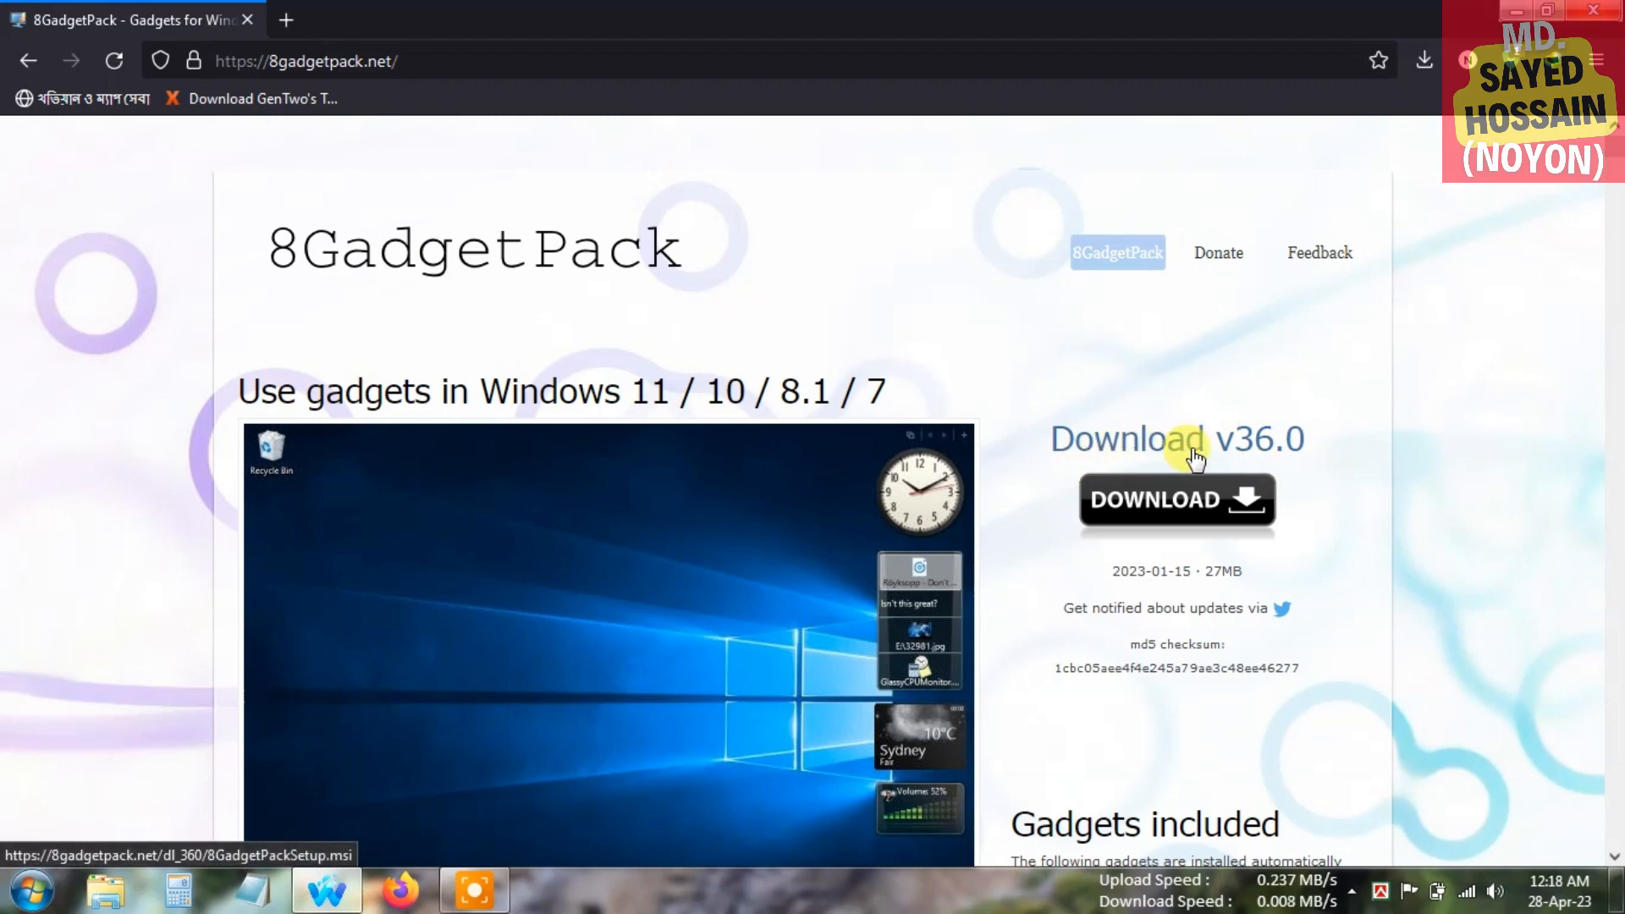
pyautogui.moveTo(1340, 529)
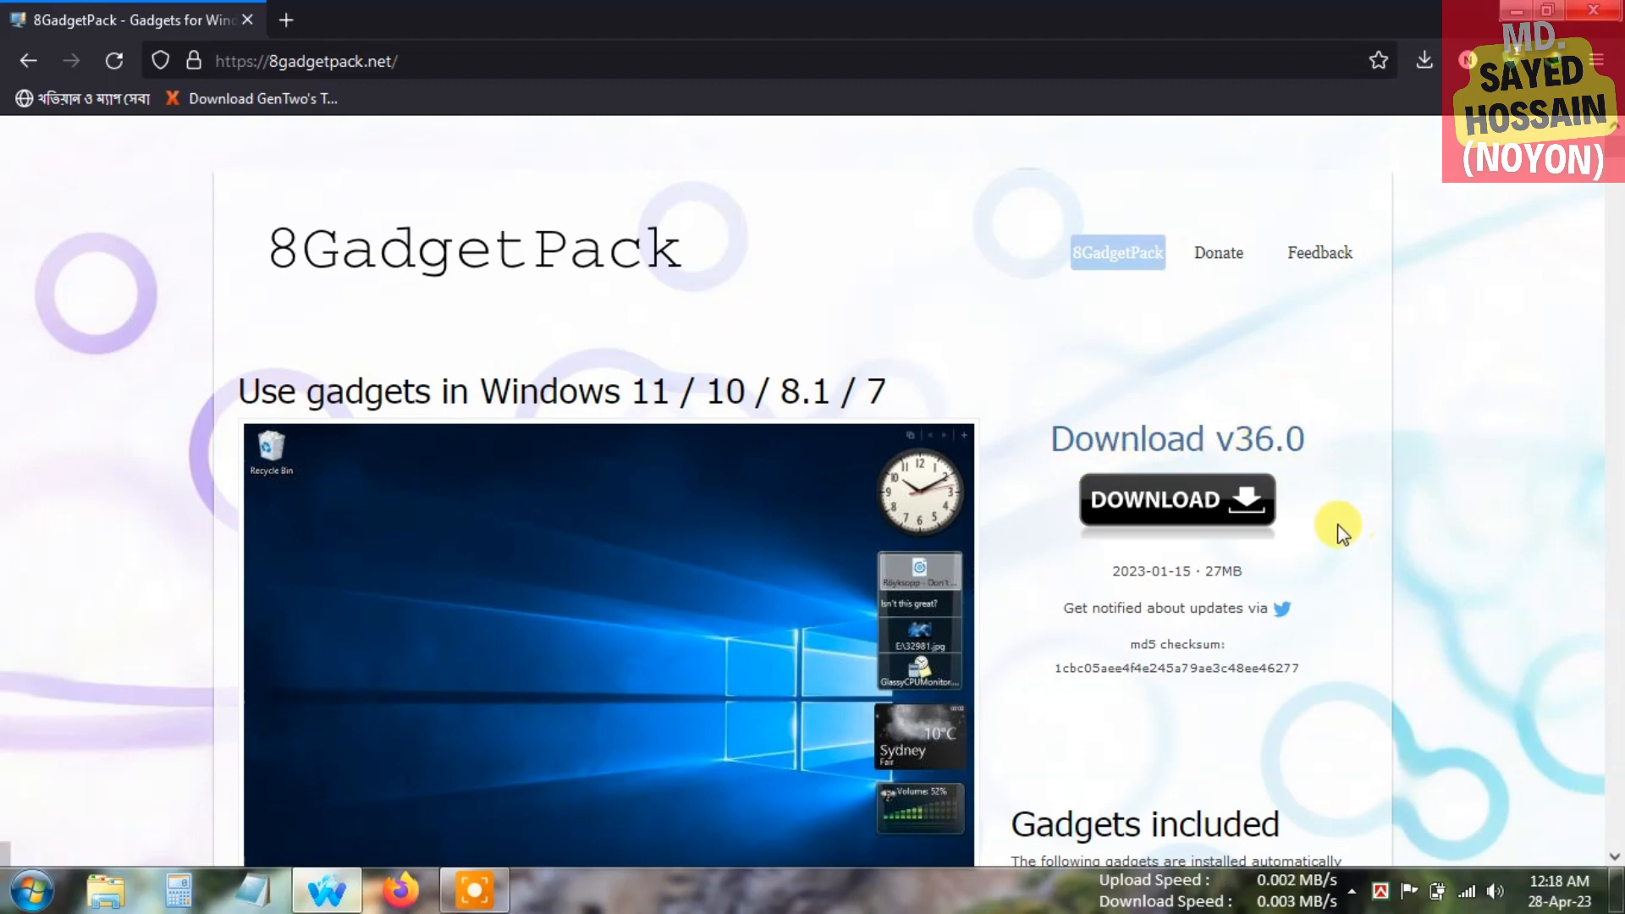
pyautogui.moveTo(1138, 599)
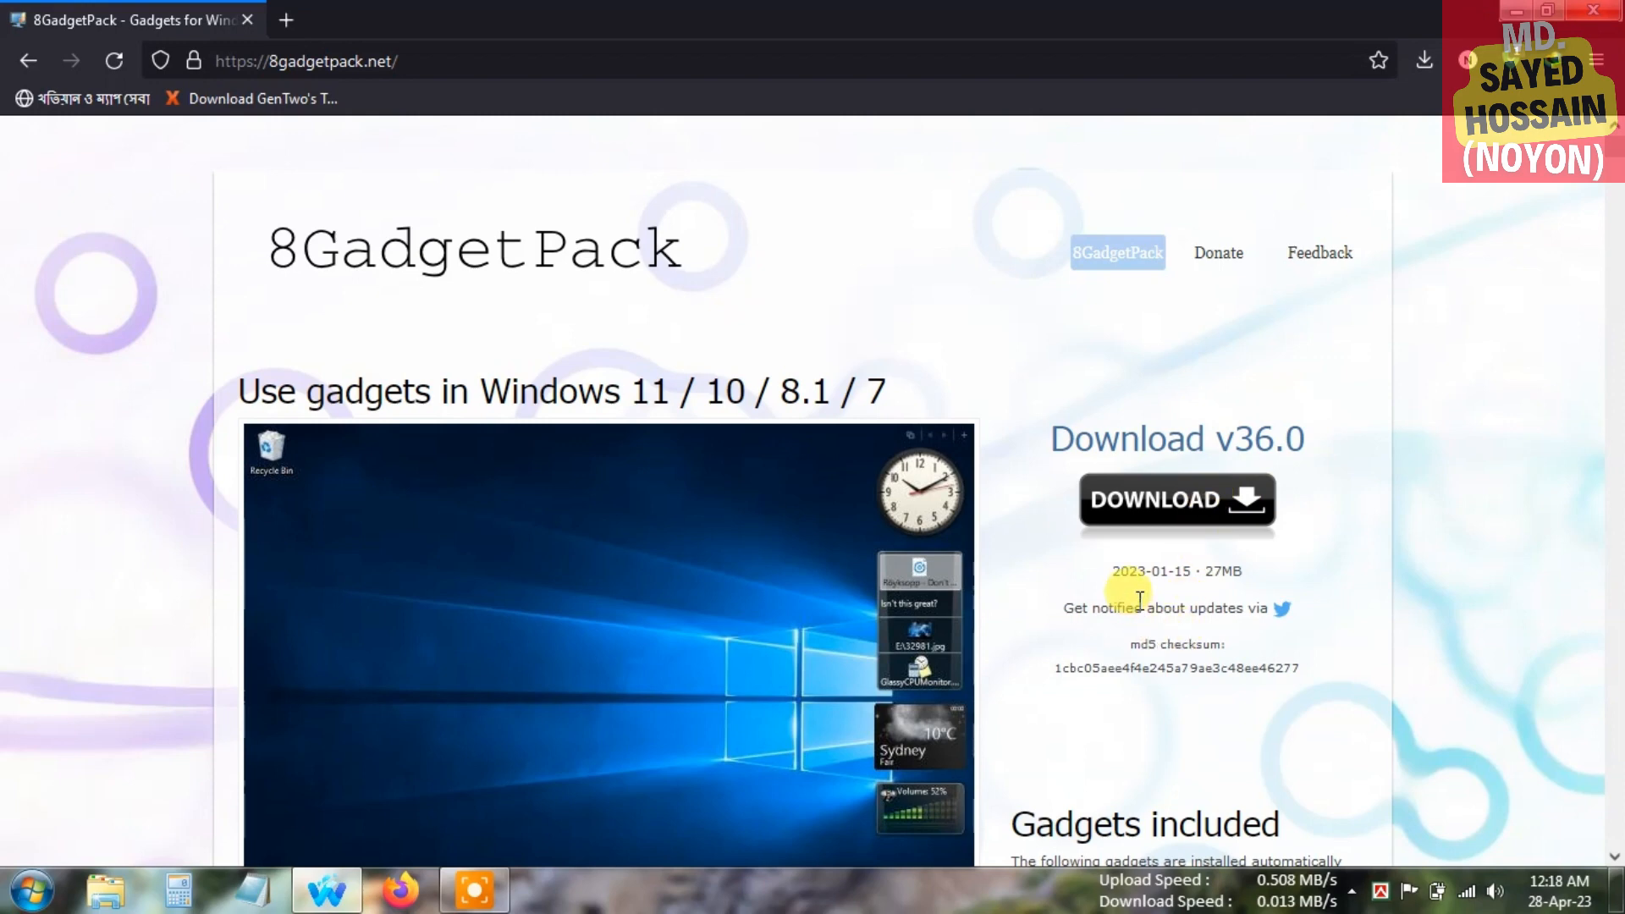
pyautogui.moveTo(1213, 575)
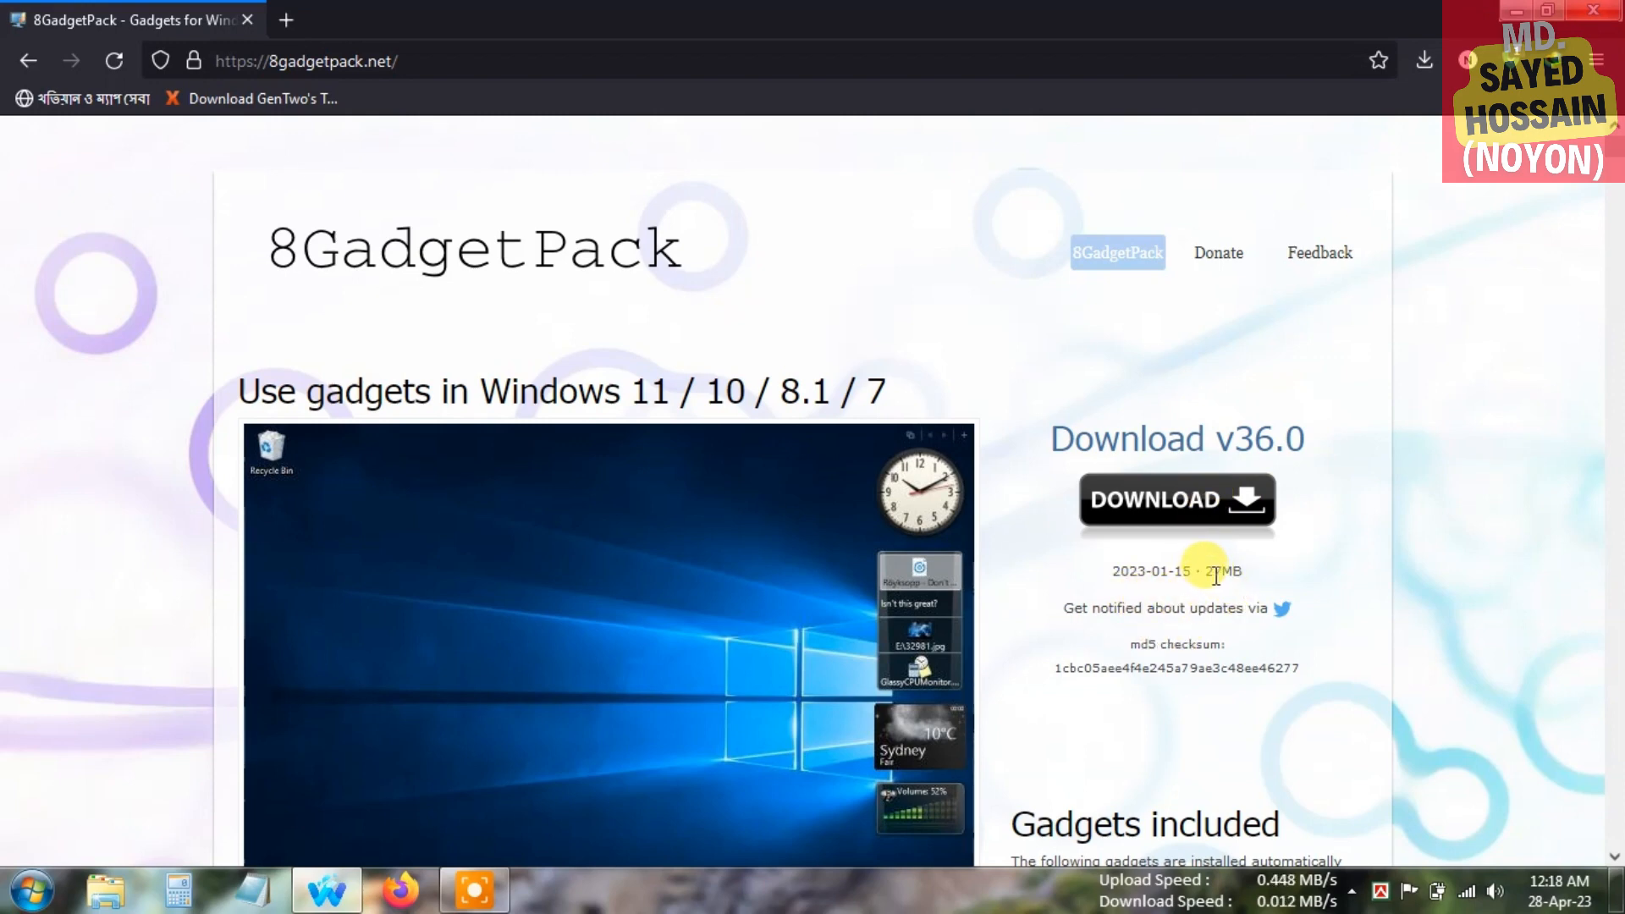
pyautogui.moveTo(1243, 513)
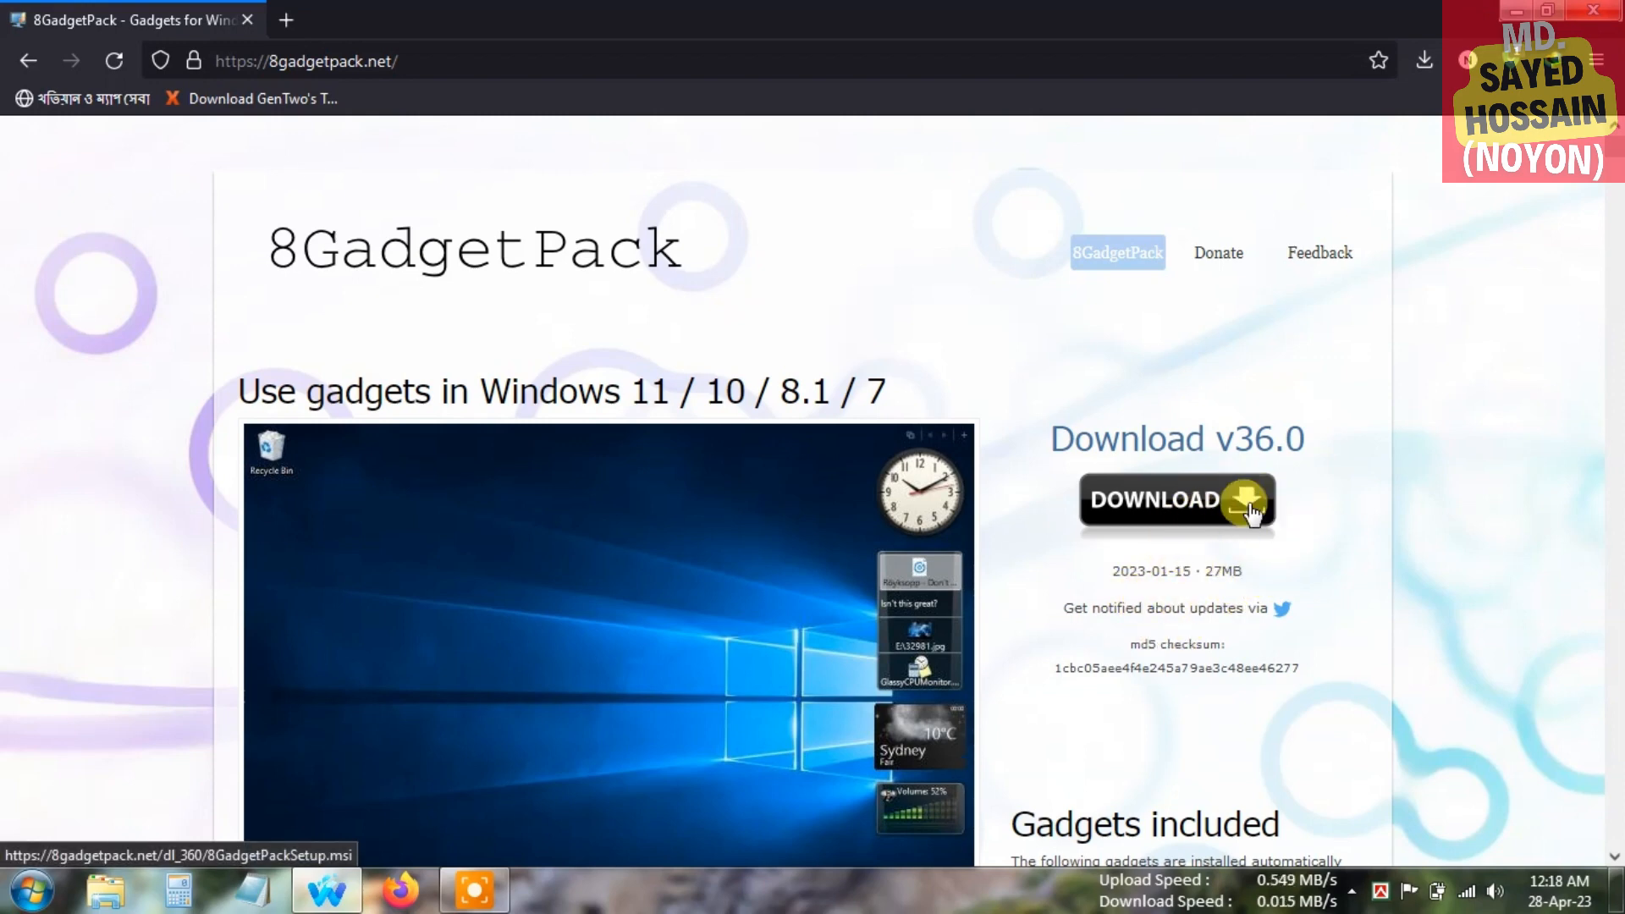
pyautogui.click(1176, 500)
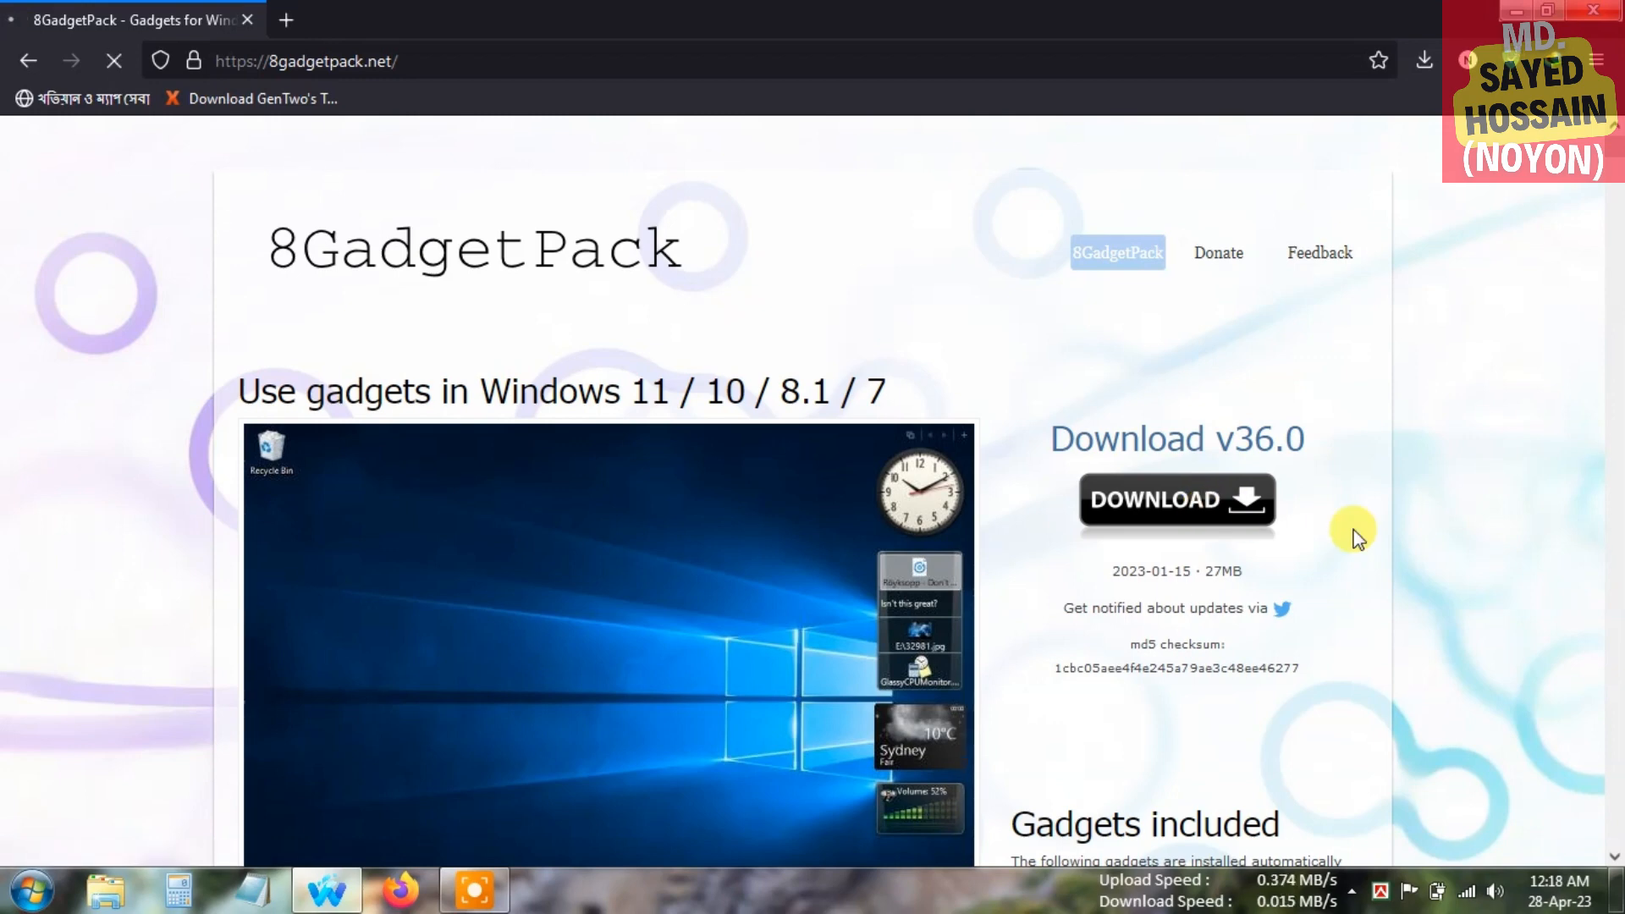
pyautogui.click(1176, 500)
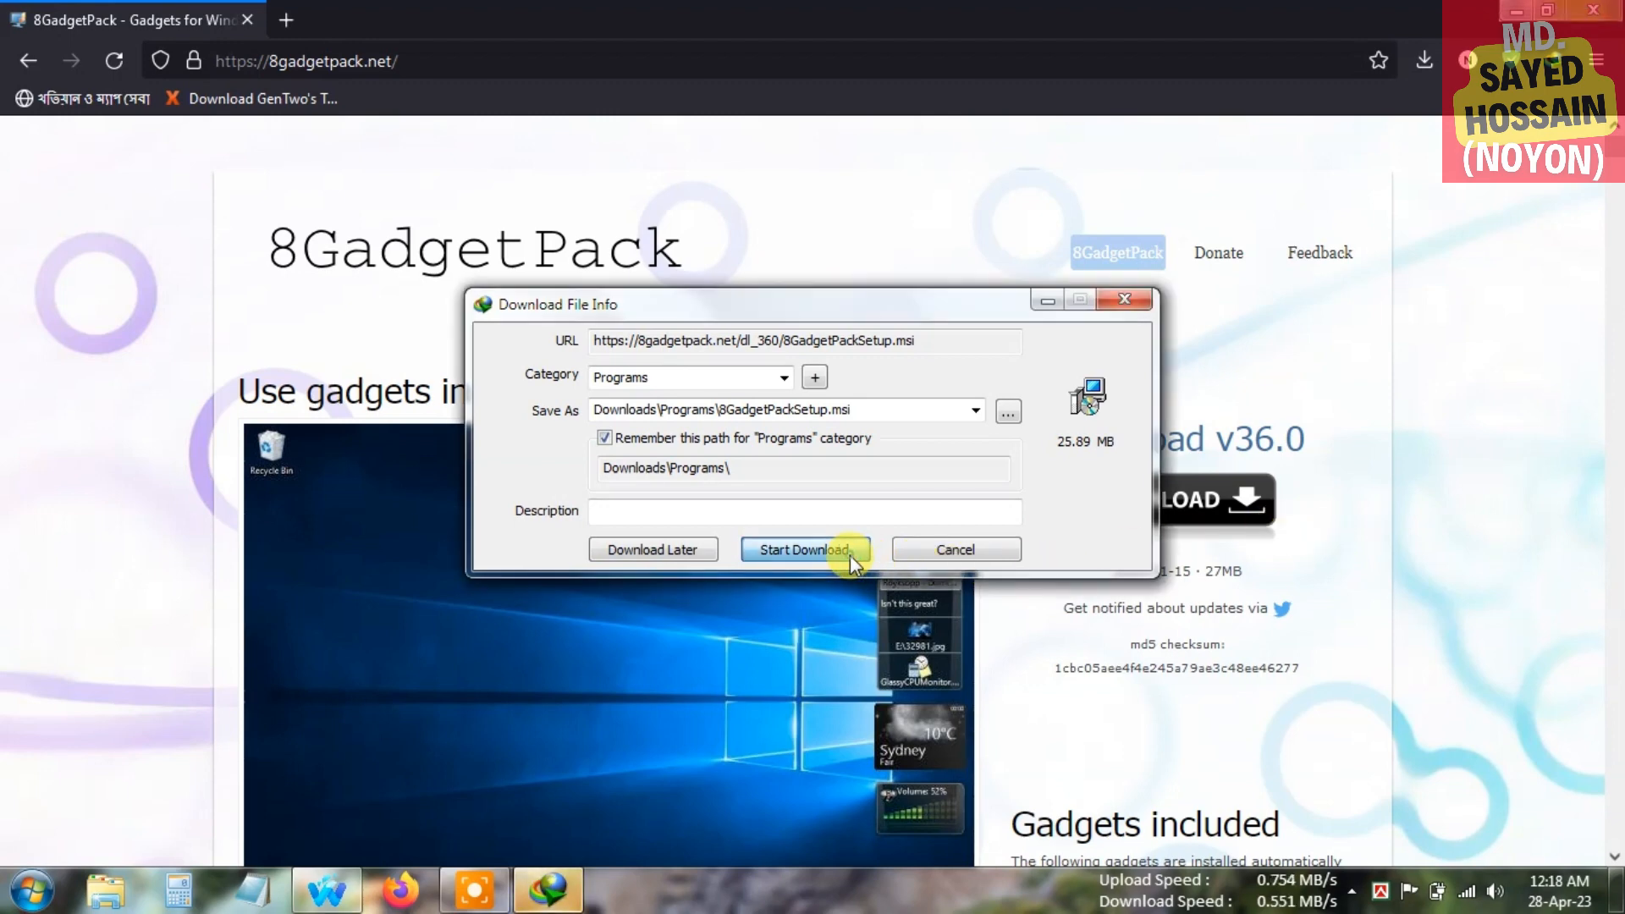
# Start downloading 8GadgetPackSetup.msi, hide the progress window, then bring it back.
pyautogui.click(803, 549)
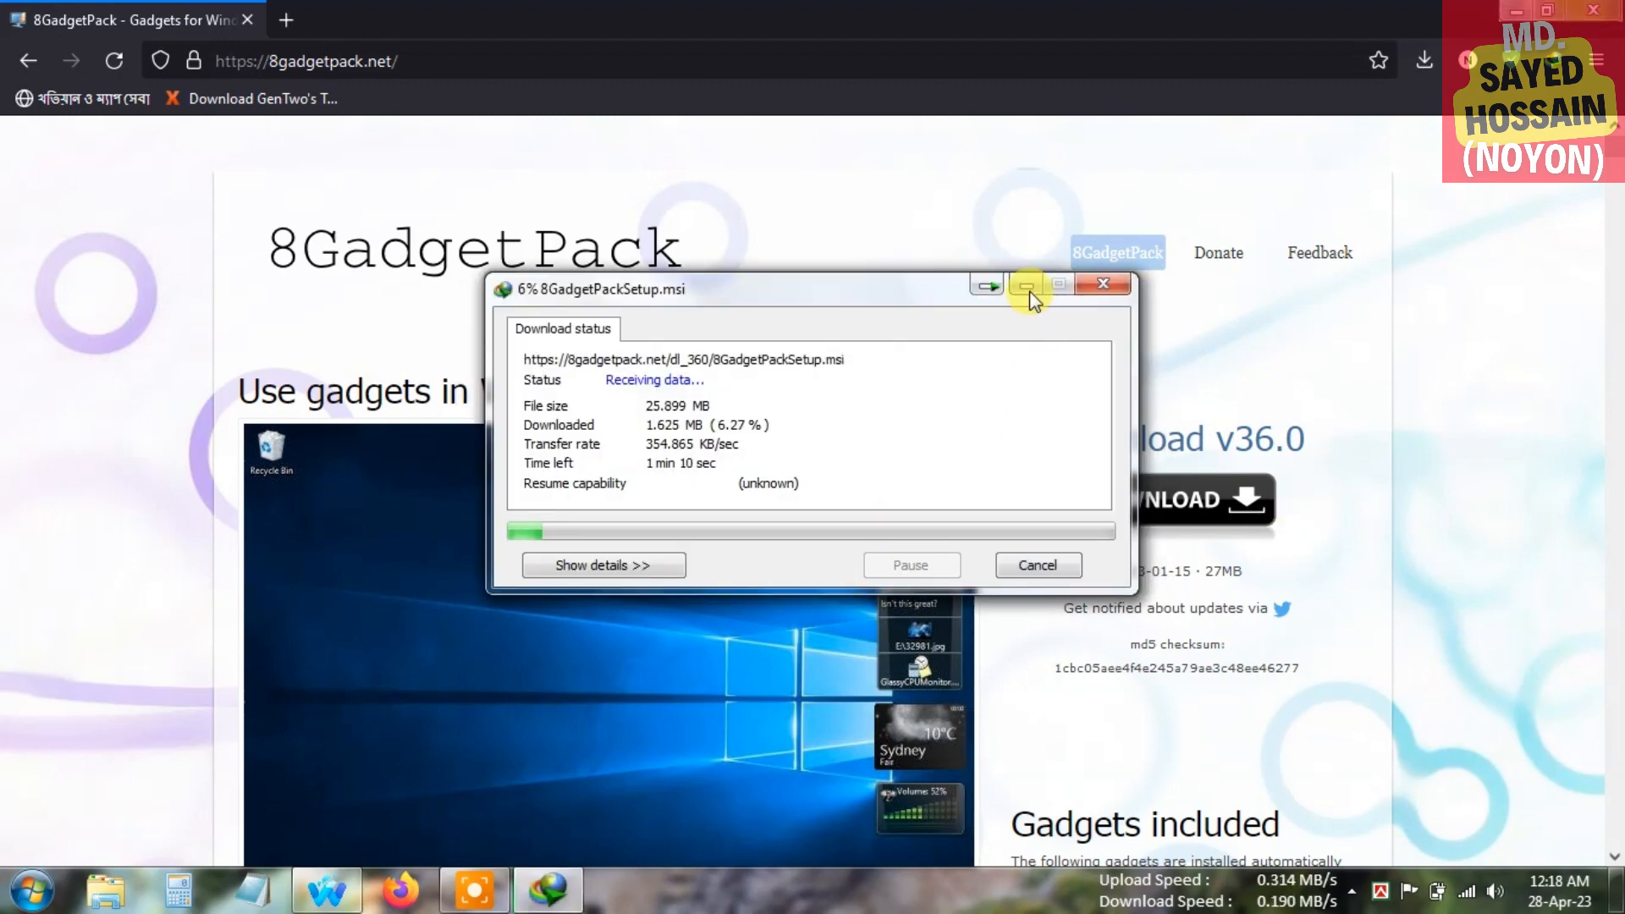
pyautogui.moveTo(1025, 287)
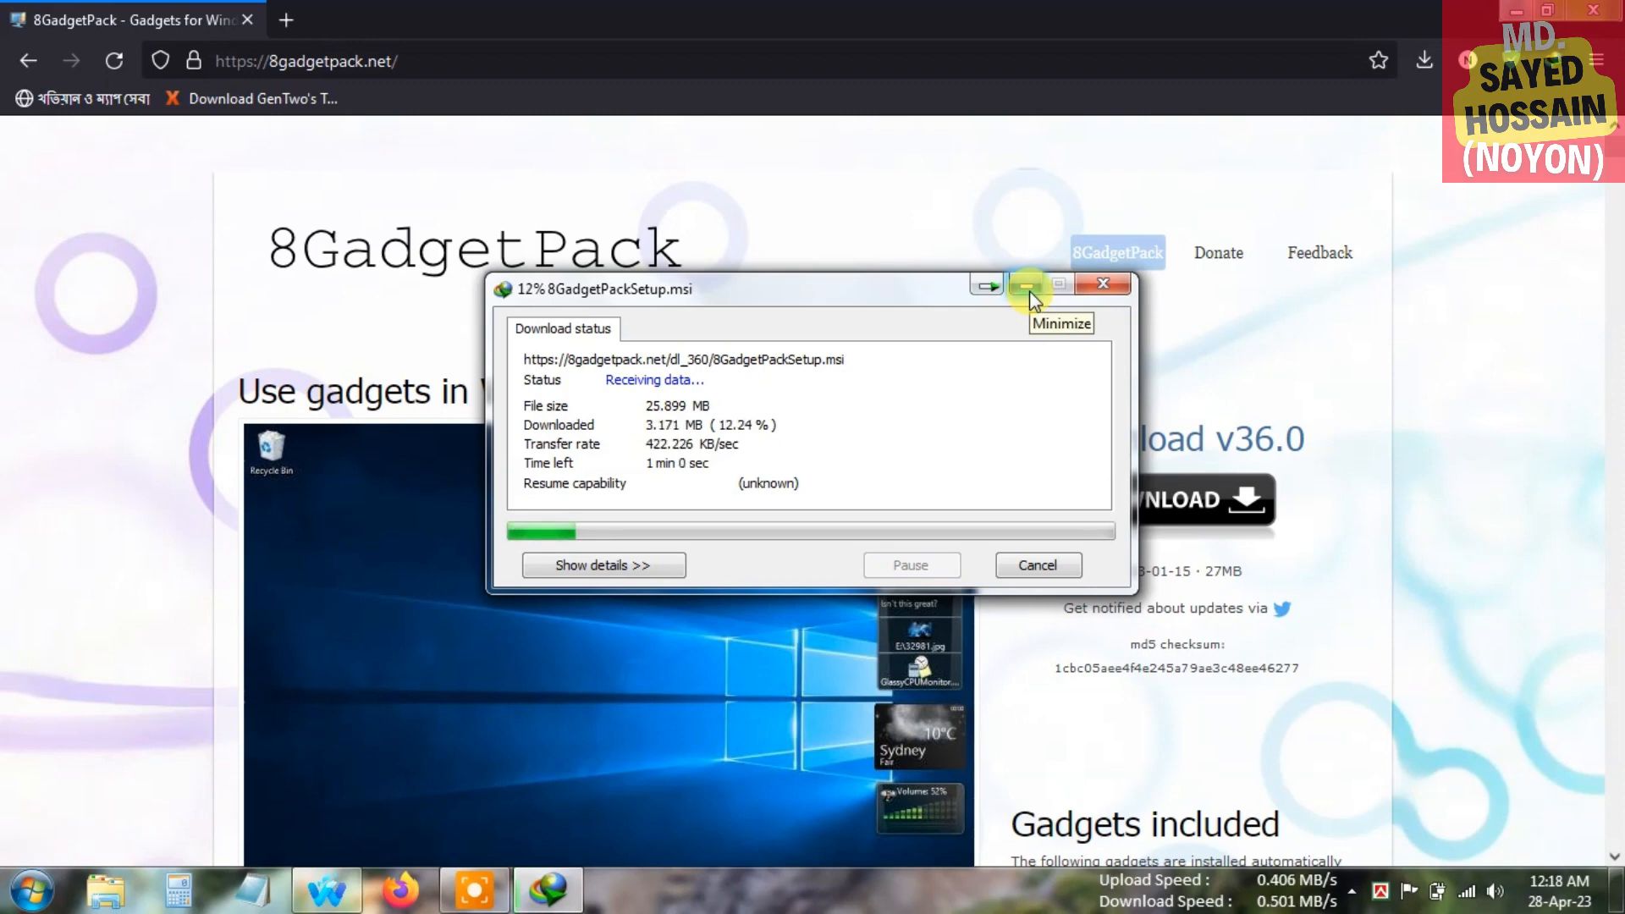
pyautogui.click(1024, 285)
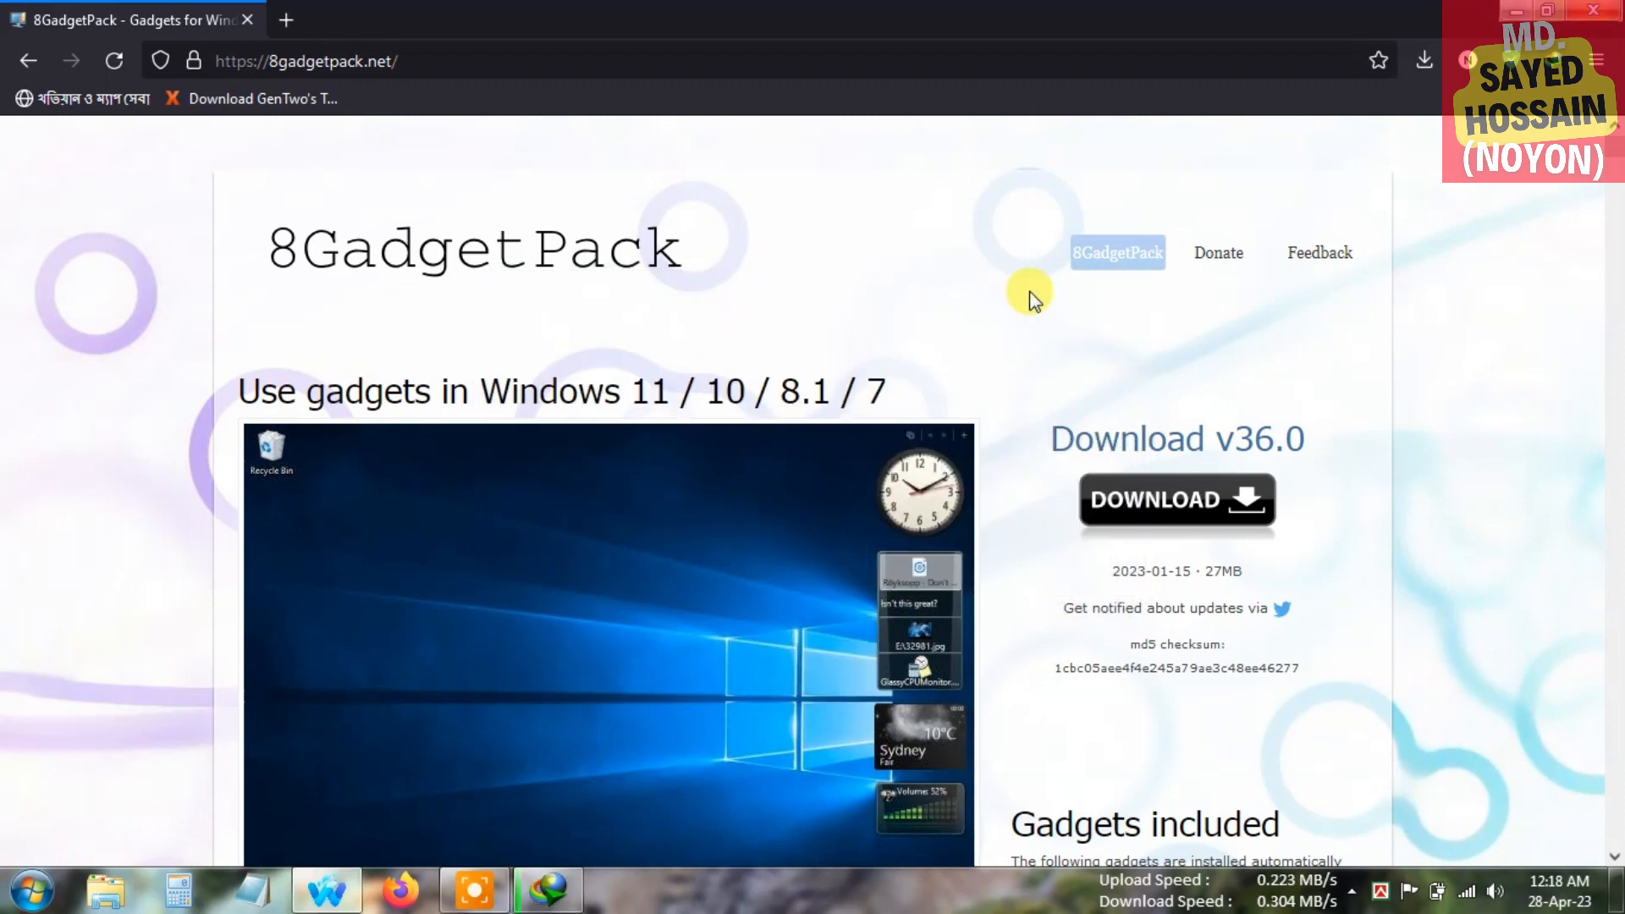
pyautogui.moveTo(827, 334)
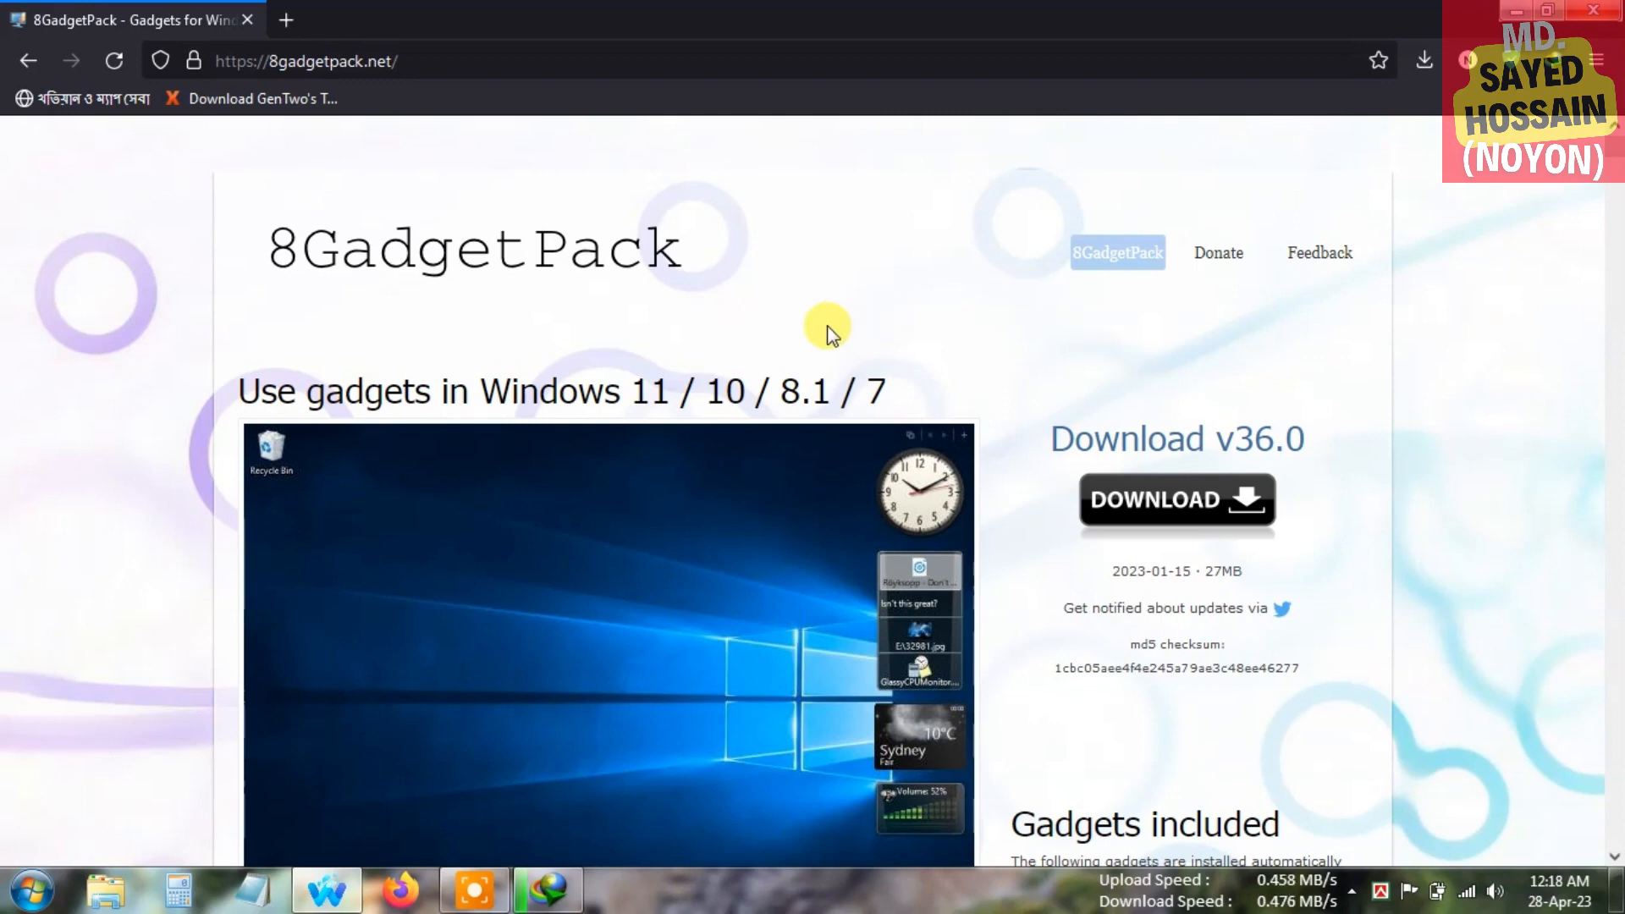
pyautogui.moveTo(208, 18)
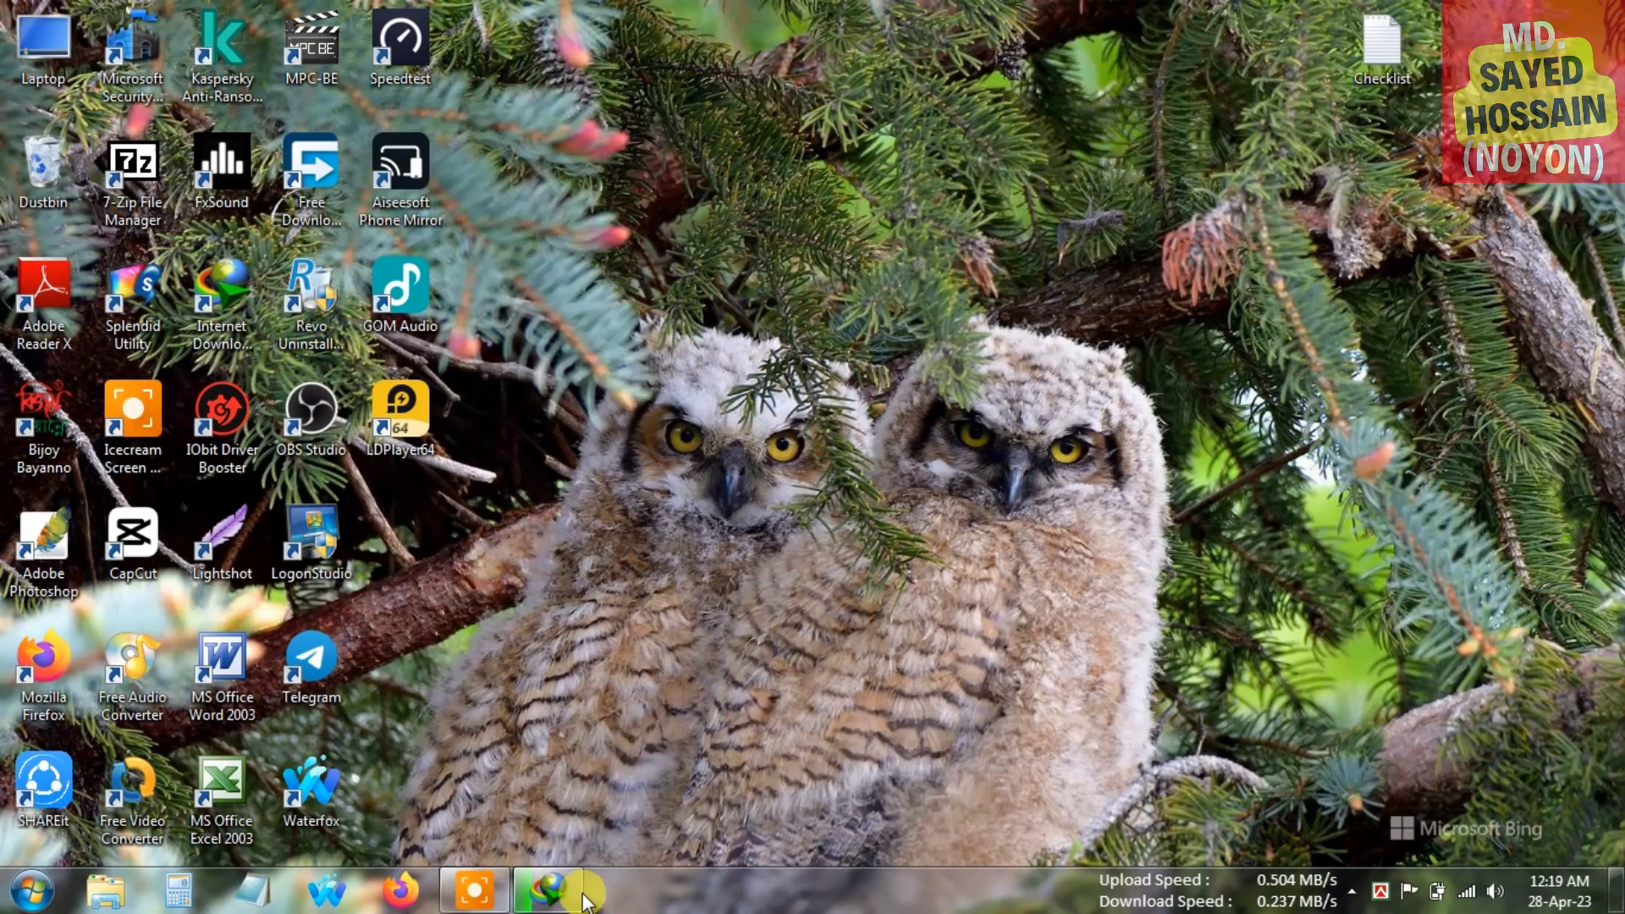
pyautogui.click(549, 890)
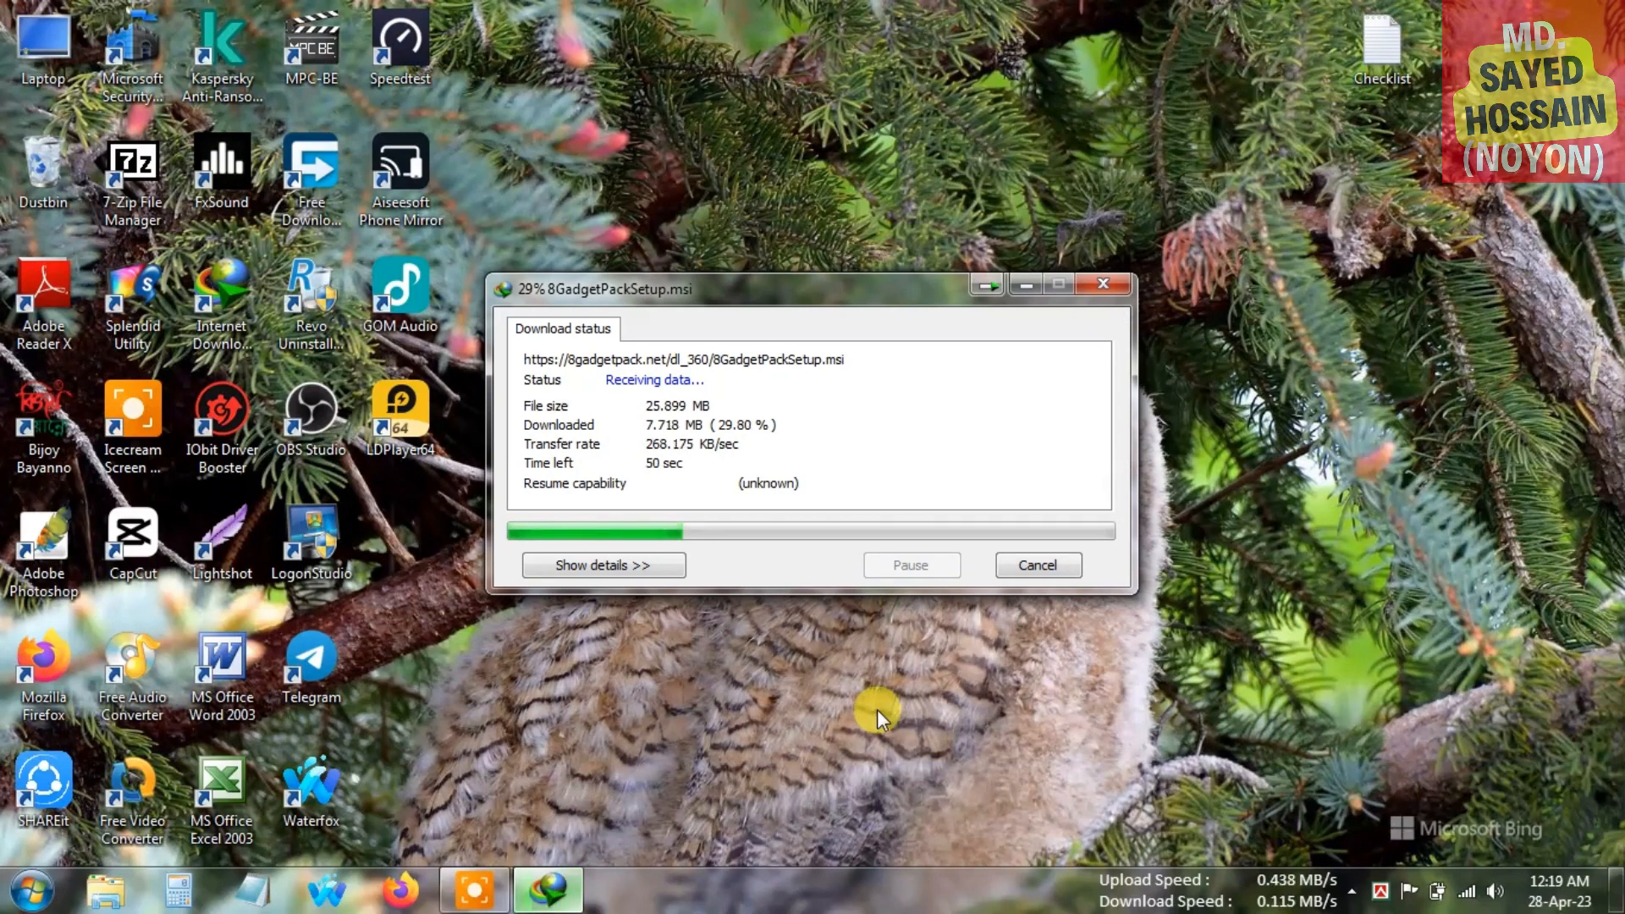
pyautogui.moveTo(919, 707)
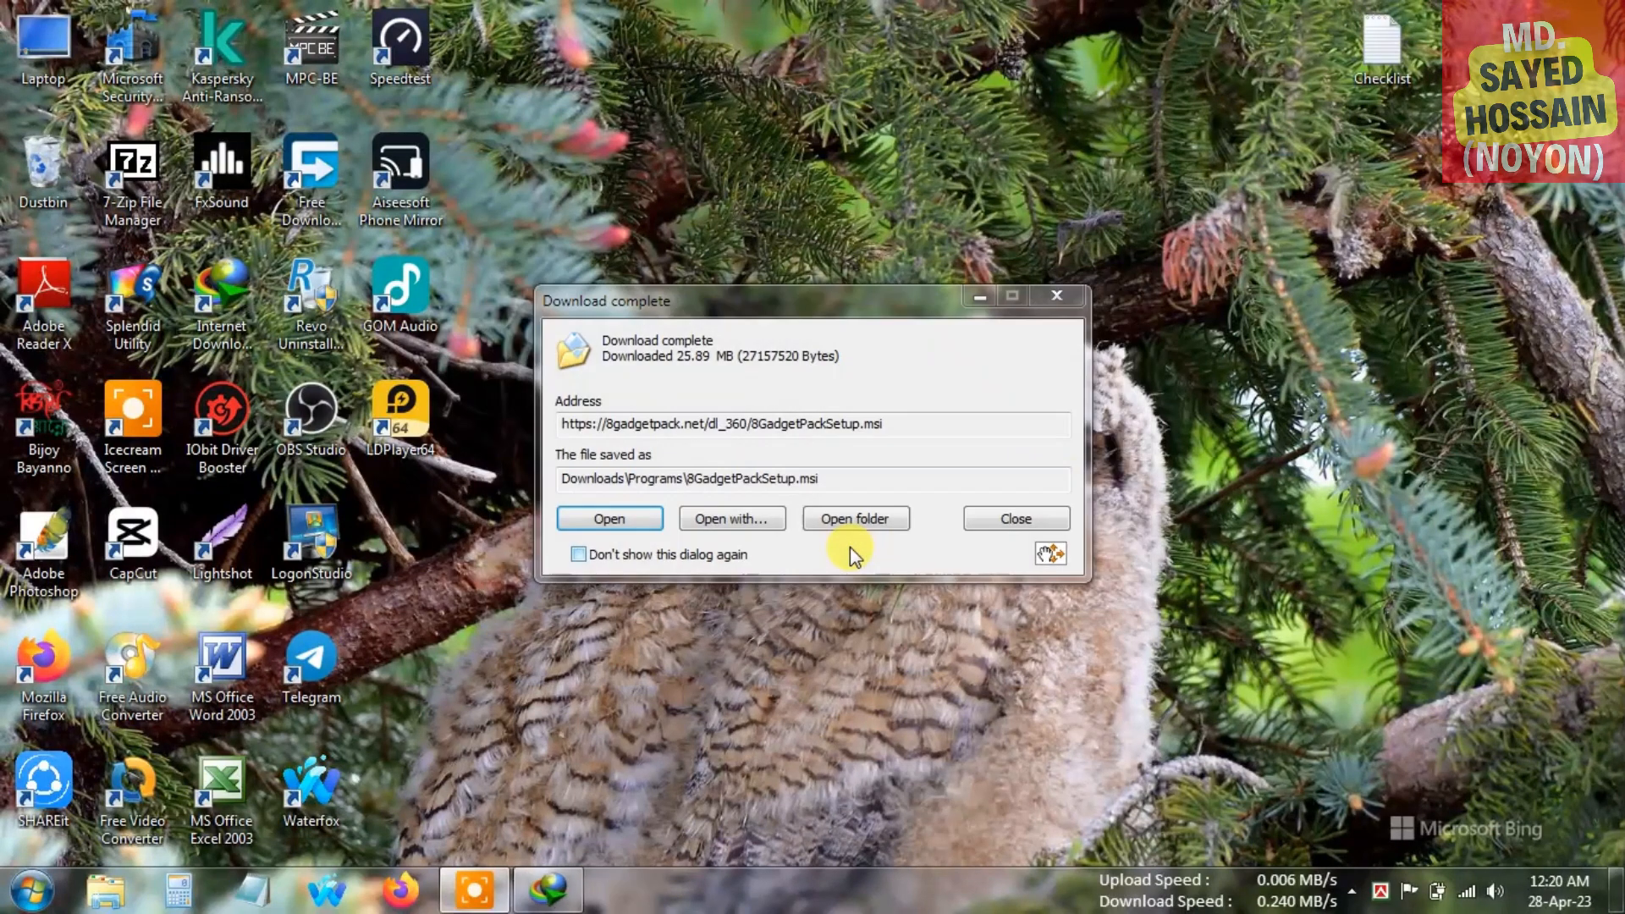
# Open the Downloads\Programs folder containing 8GadgetPackSetup.msi.
pyautogui.click(1016, 518)
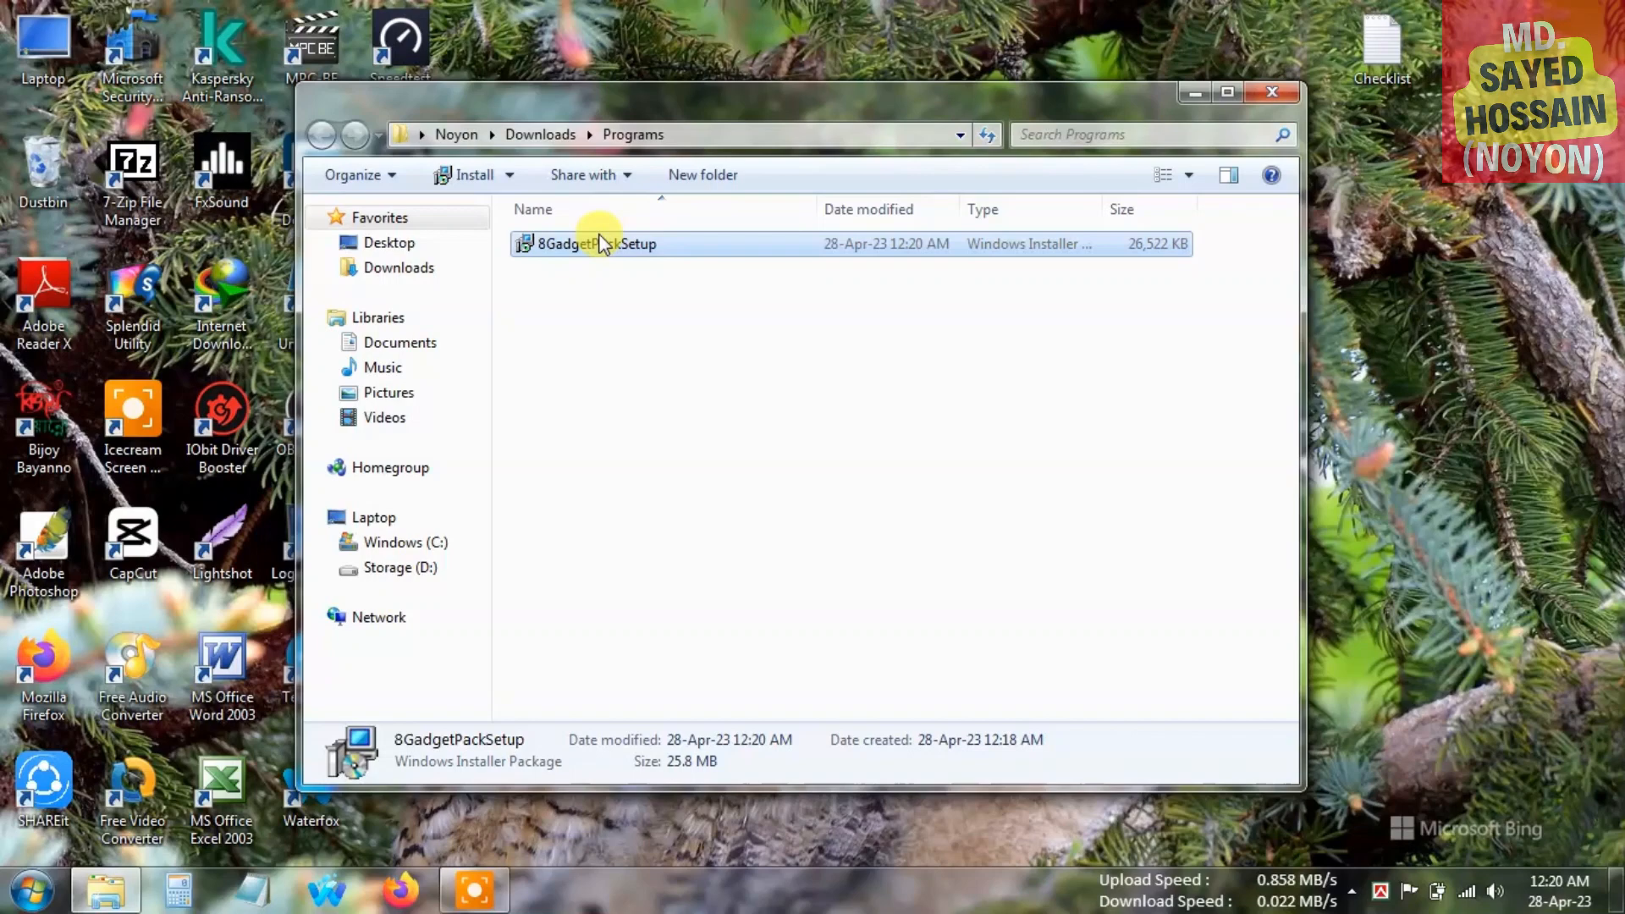
pyautogui.moveTo(590, 268)
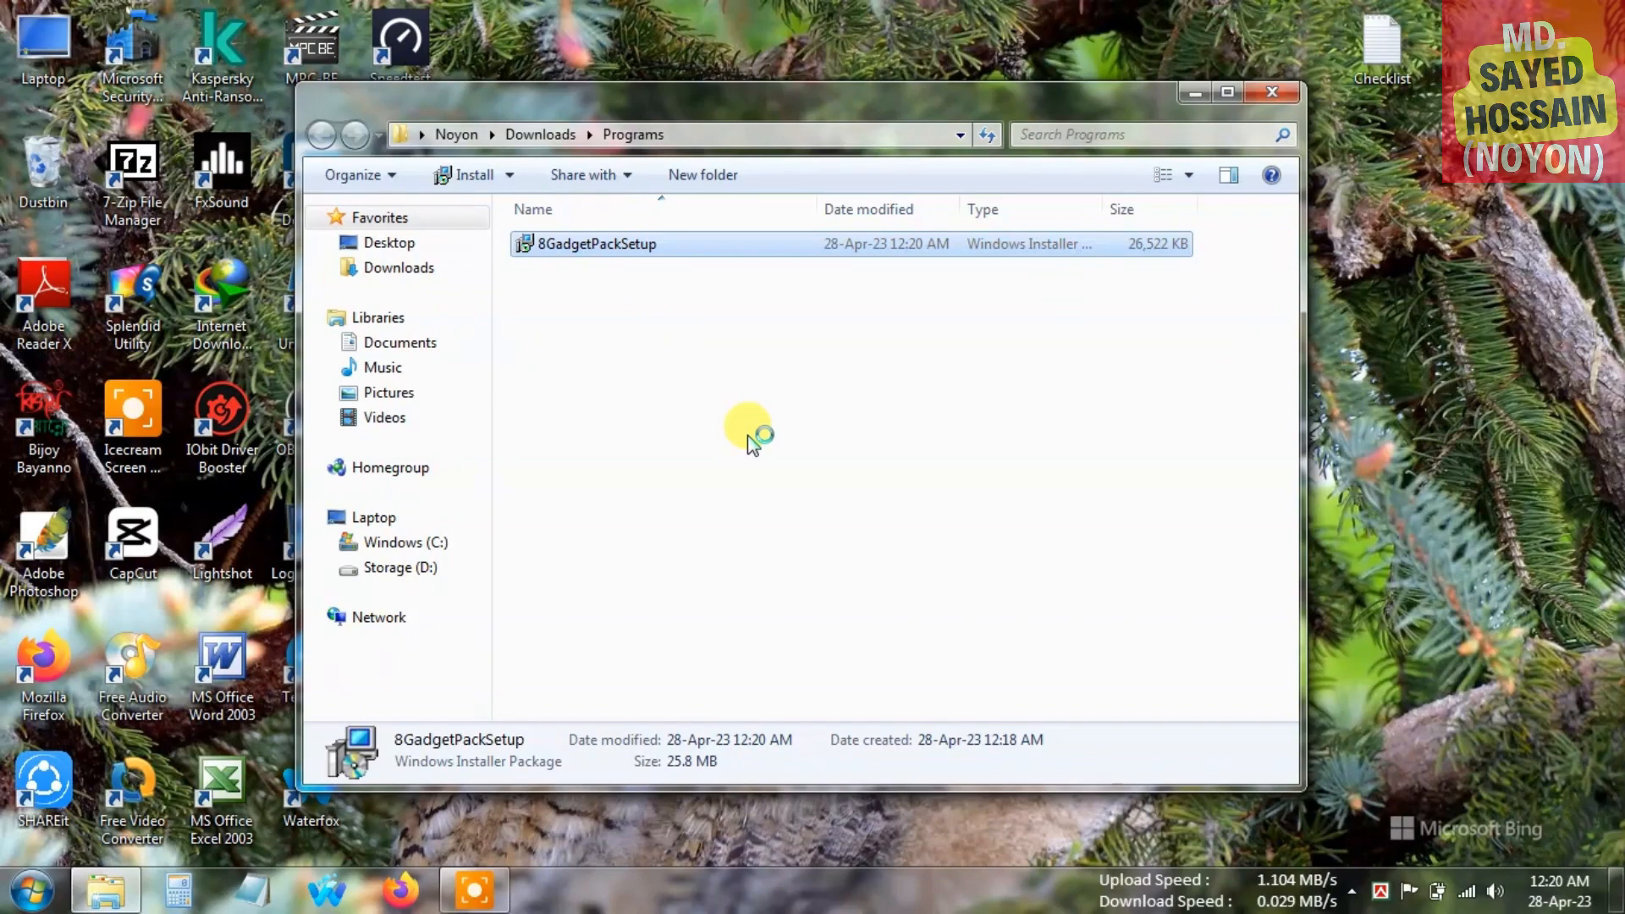
# Launch 8GadgetPackSetup and start installing 8GadgetPack 36.0.
pyautogui.doubleClick(596, 243)
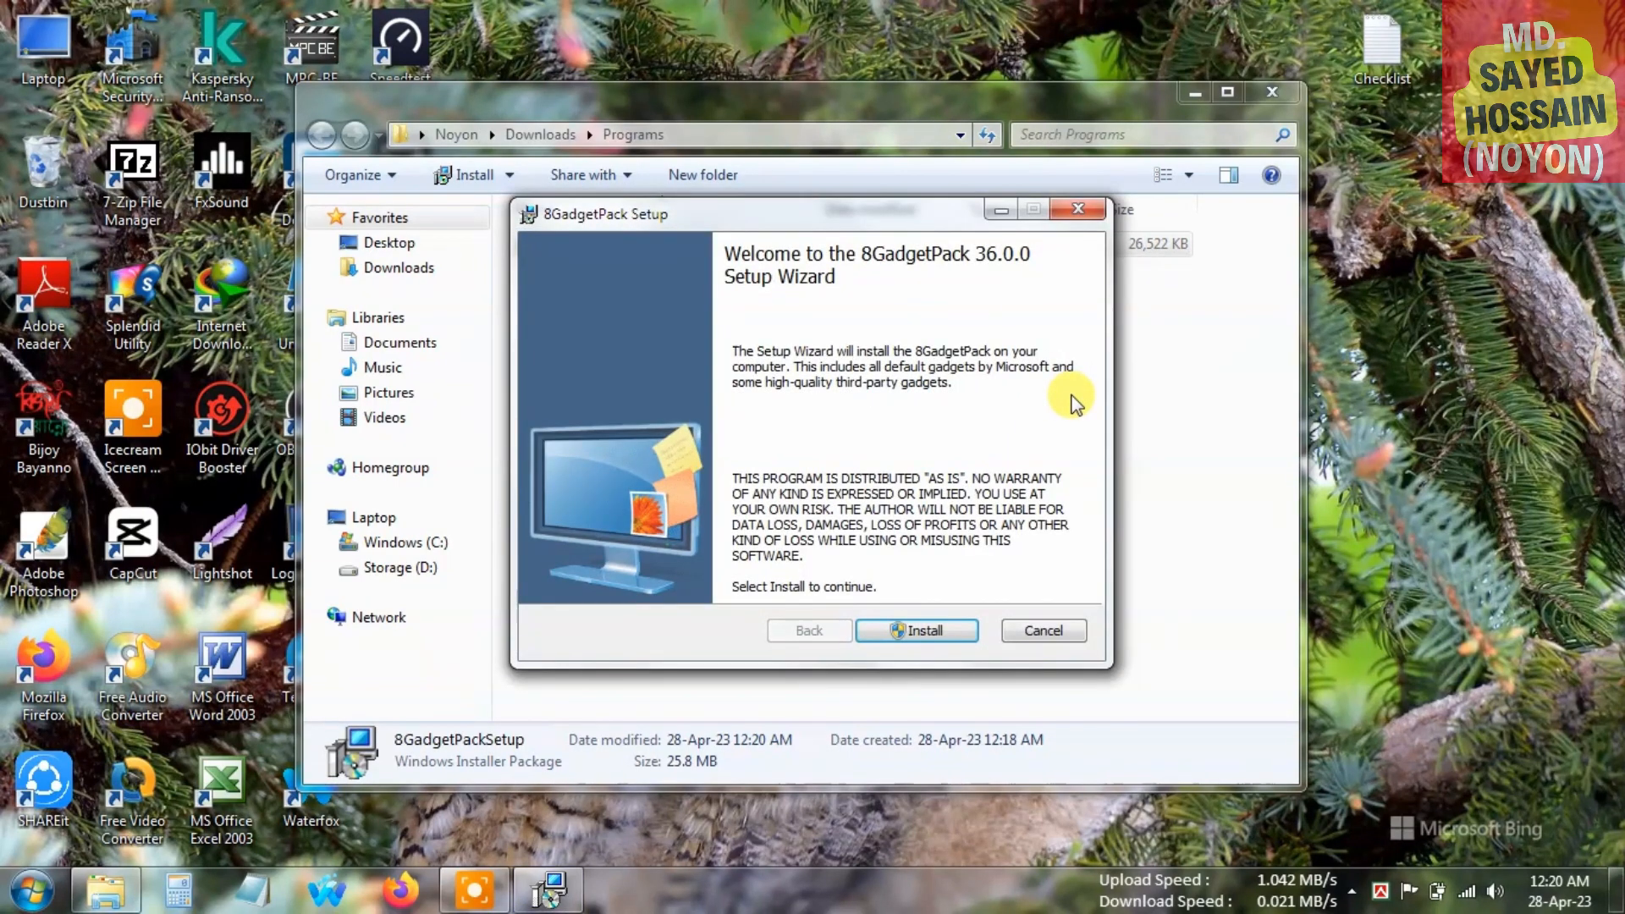
pyautogui.moveTo(972, 576)
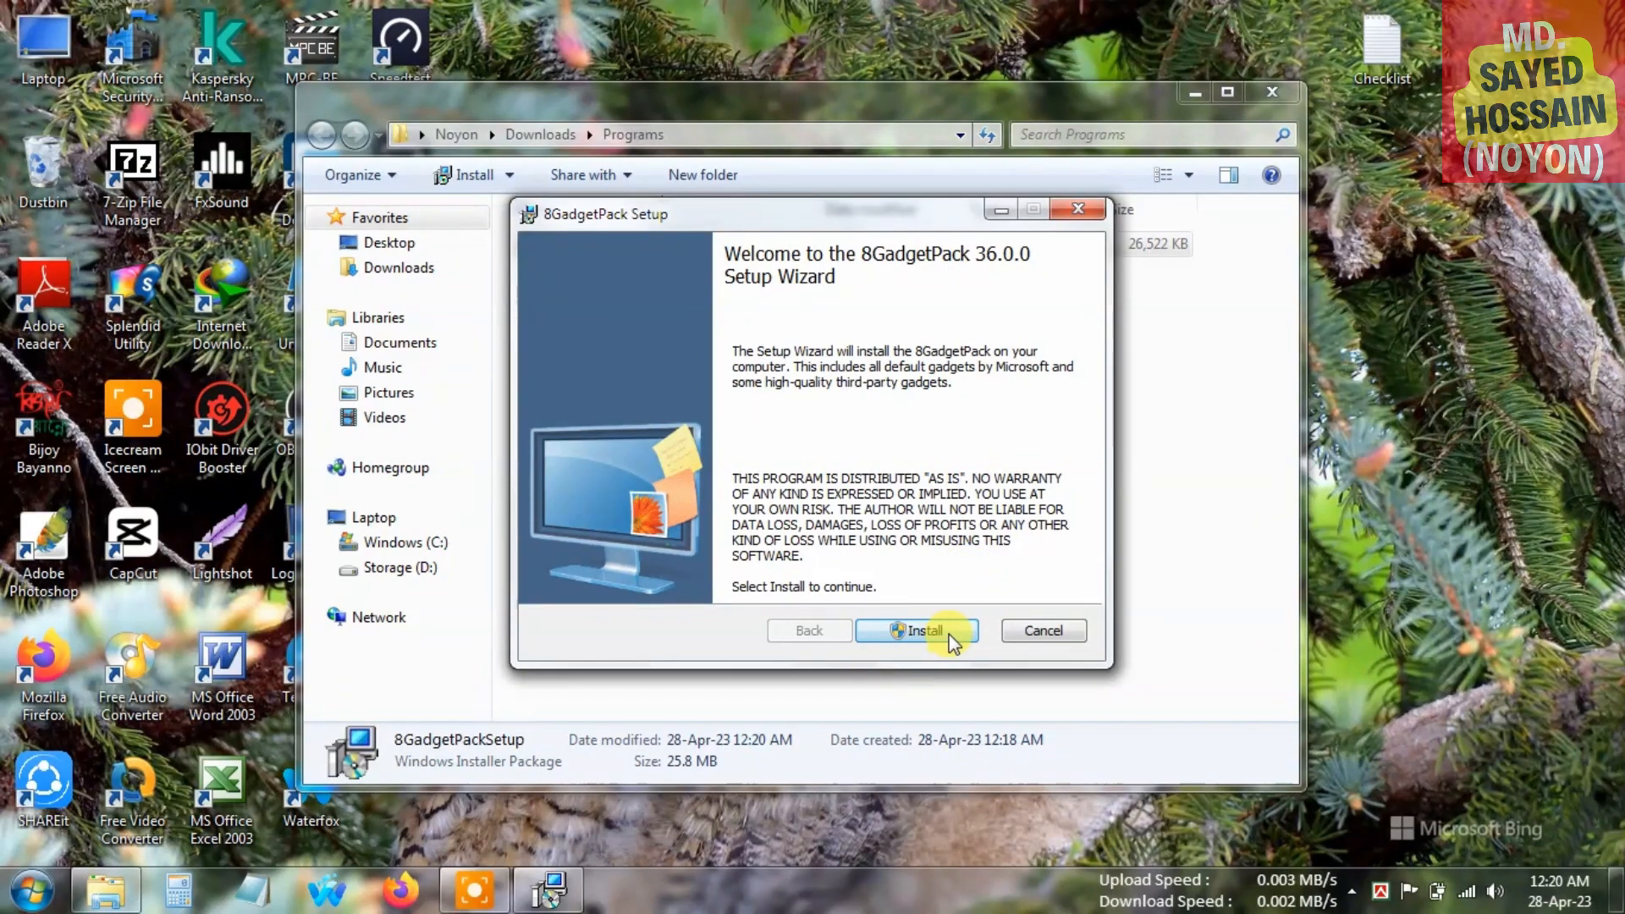
pyautogui.click(916, 629)
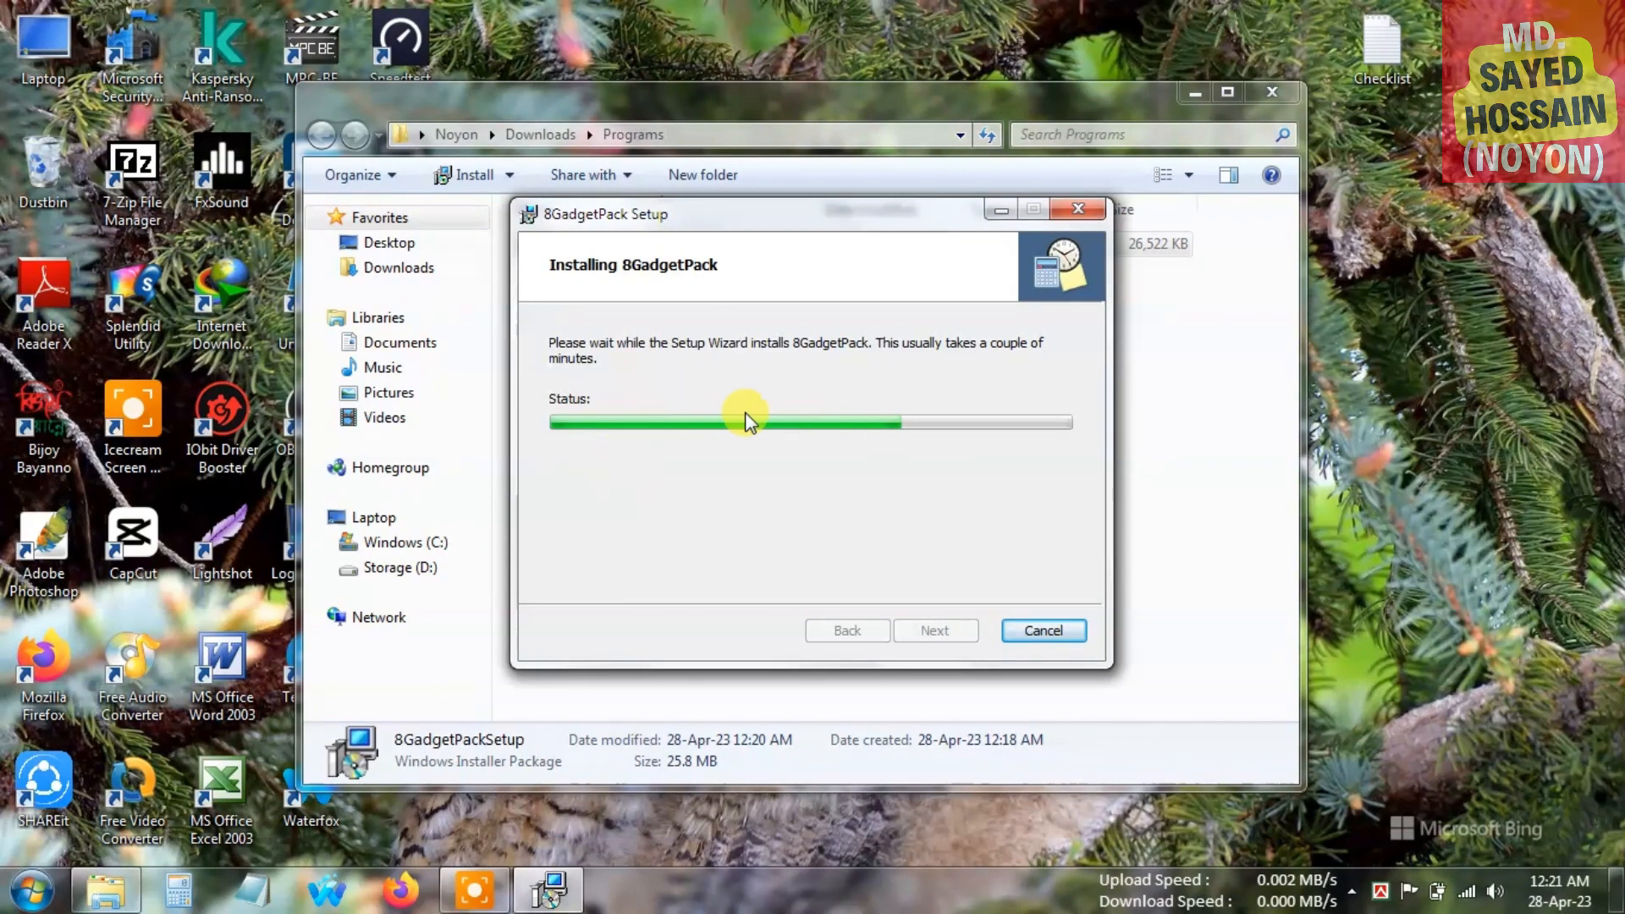
pyautogui.moveTo(841, 506)
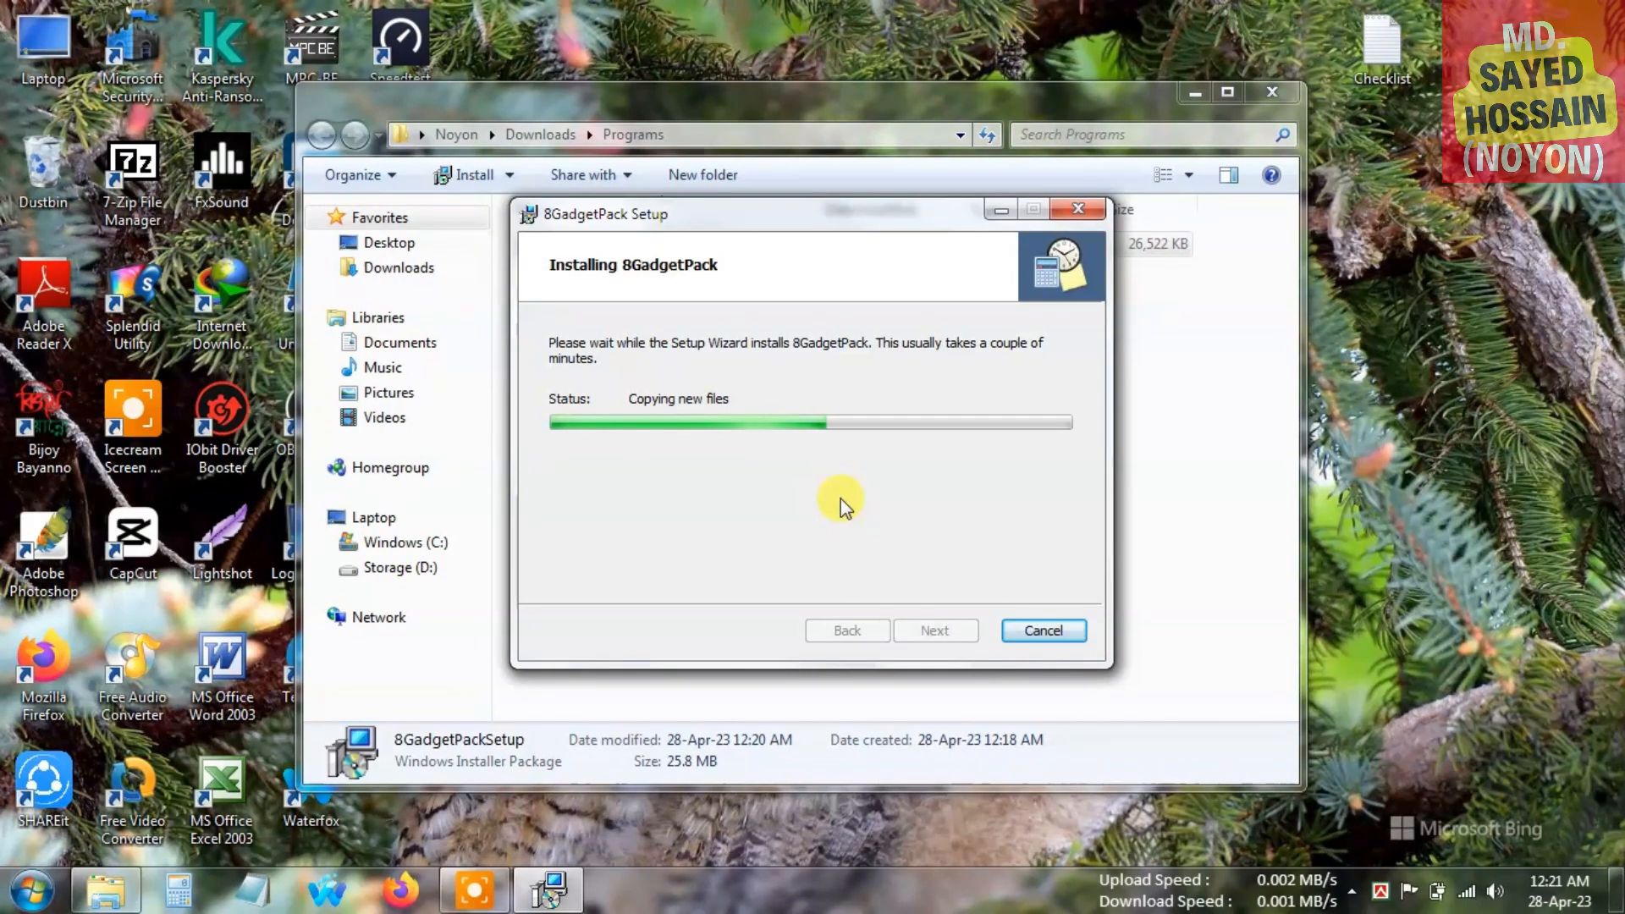
pyautogui.moveTo(904, 513)
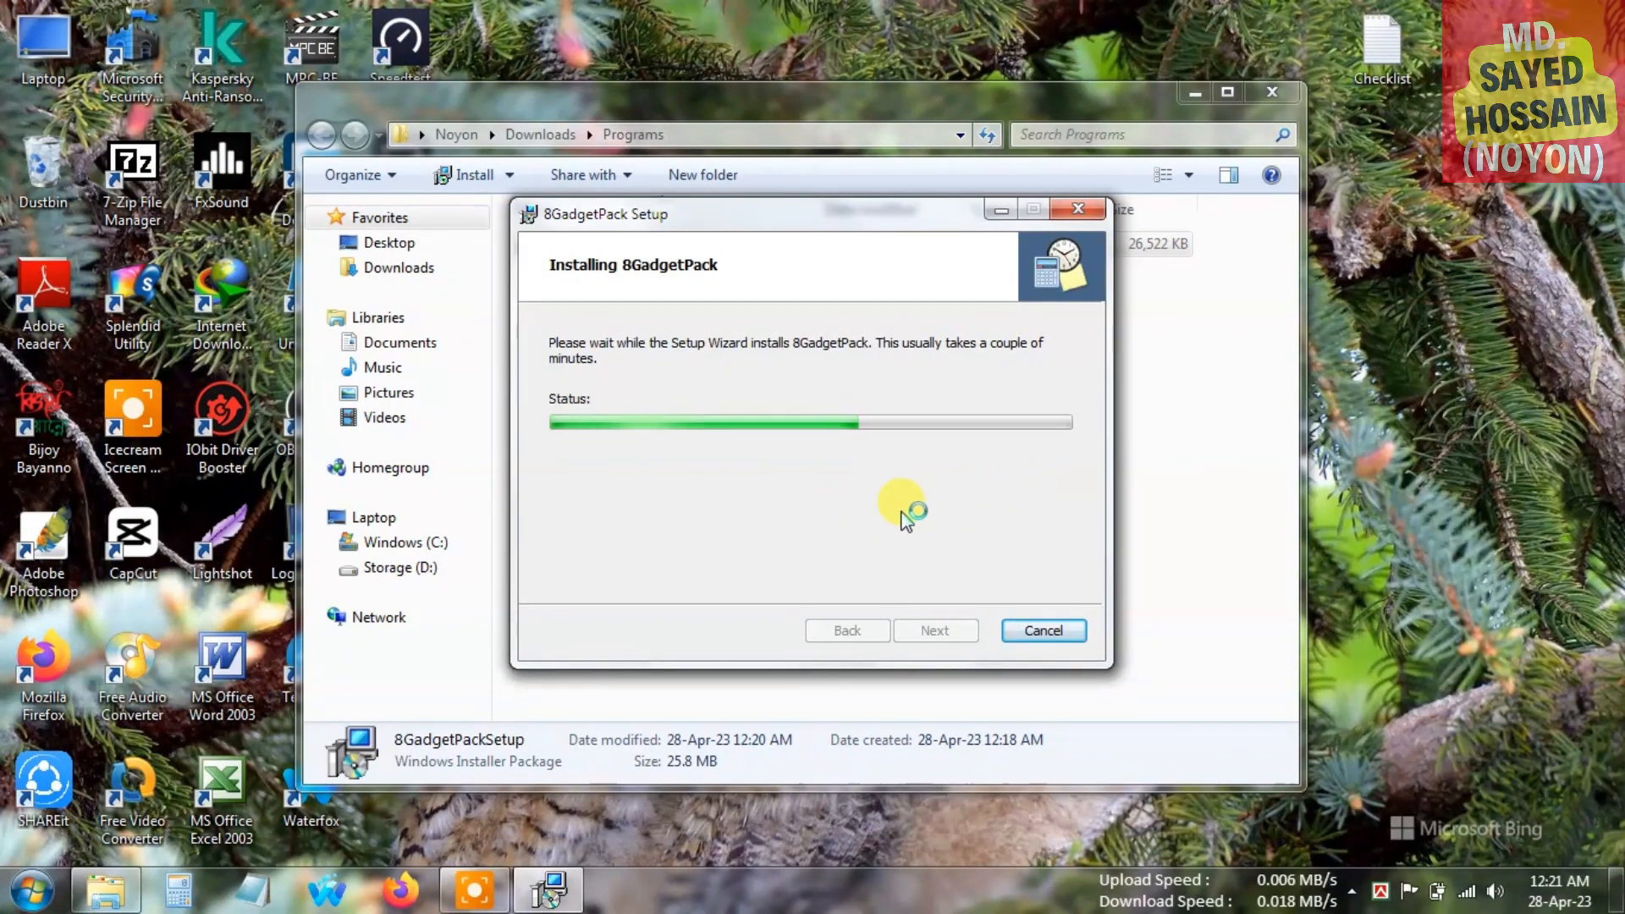
pyautogui.moveTo(942, 515)
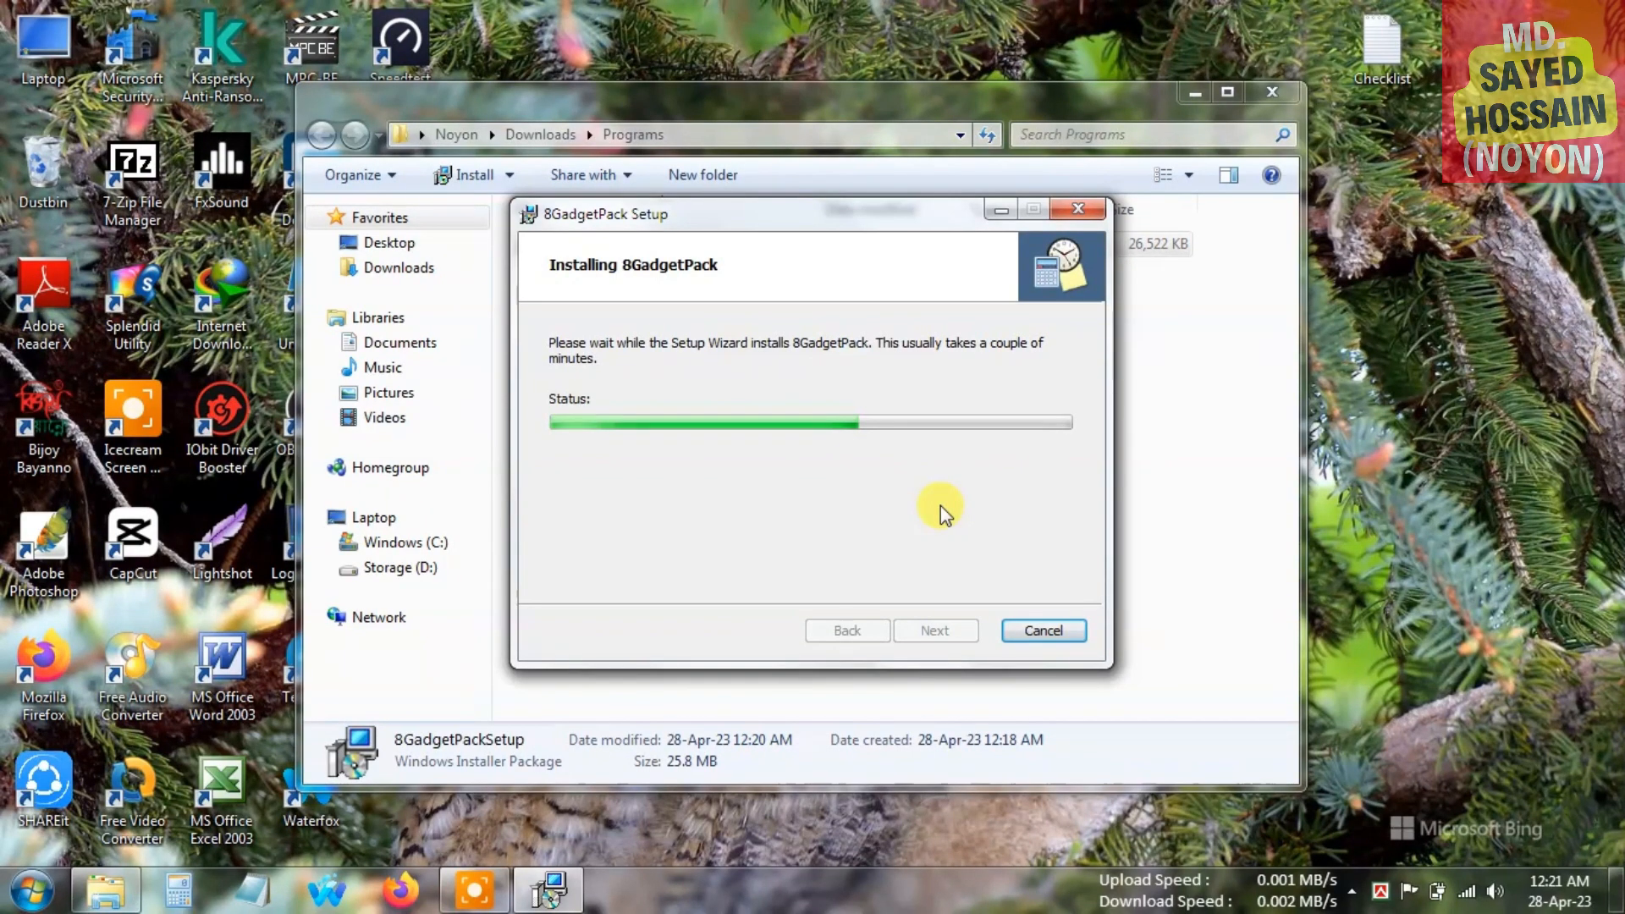
pyautogui.moveTo(848, 218)
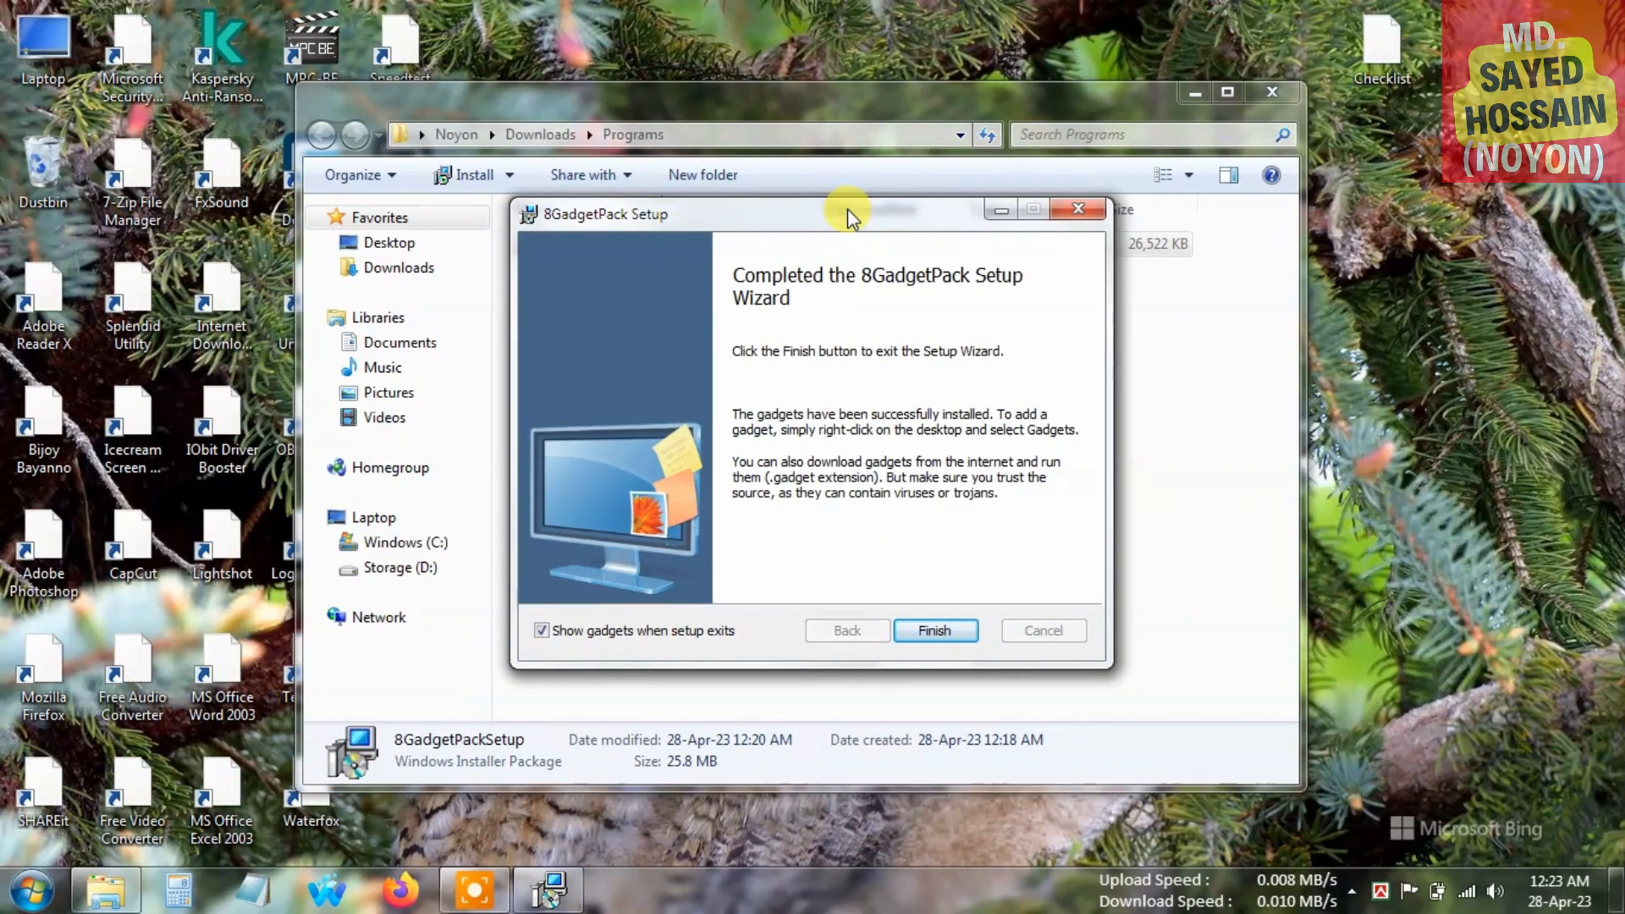
pyautogui.moveTo(637, 456)
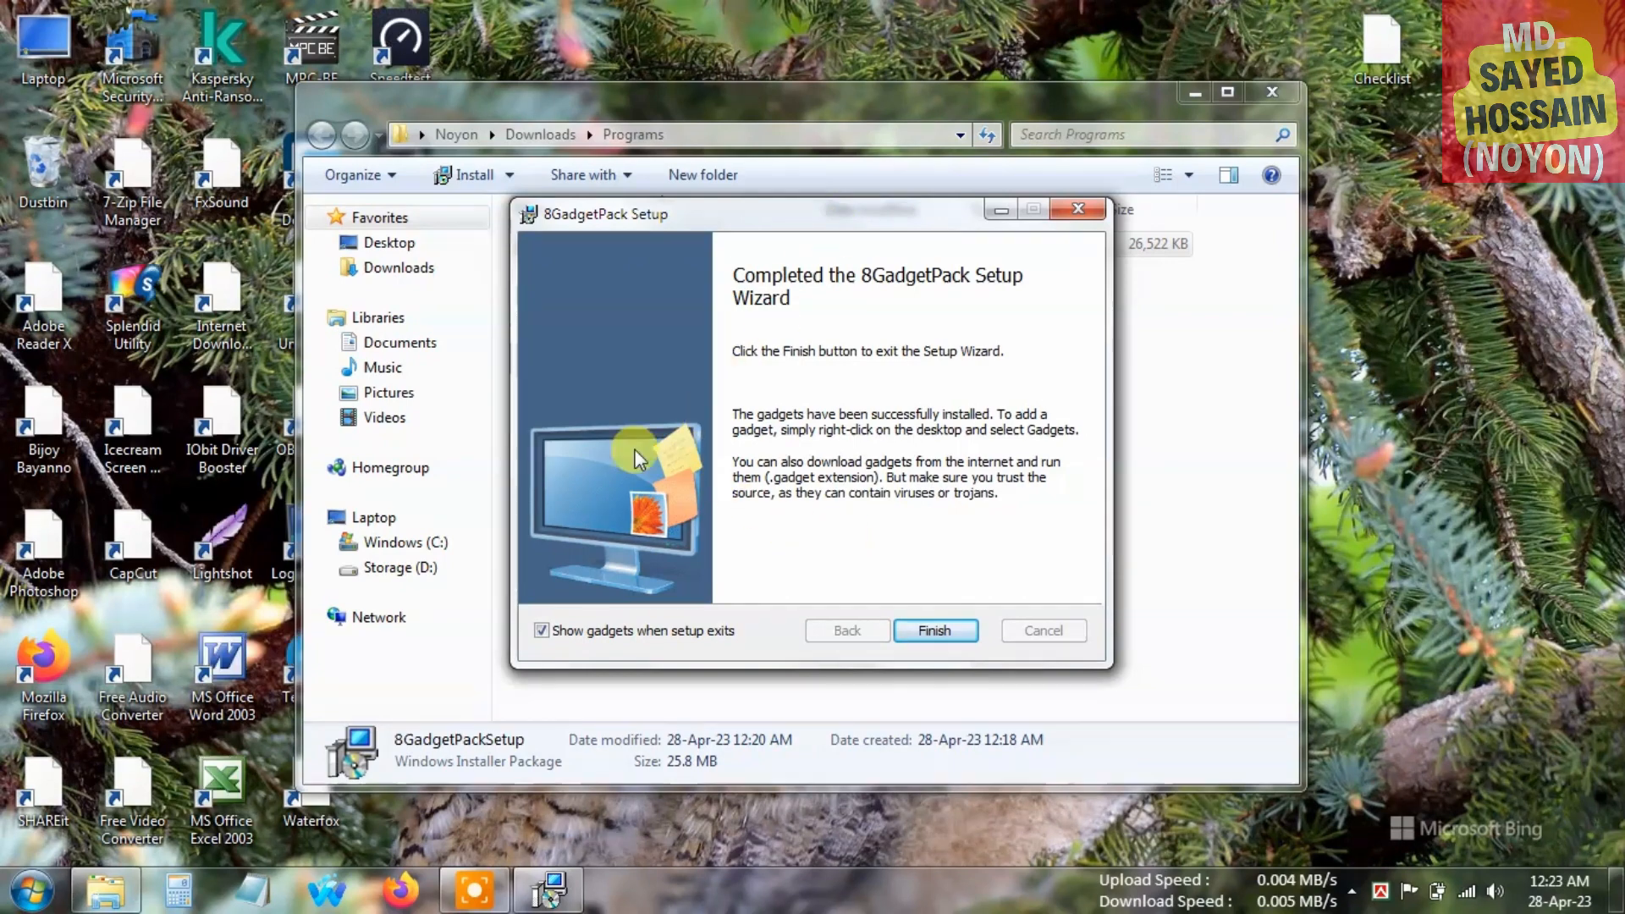
pyautogui.moveTo(674, 666)
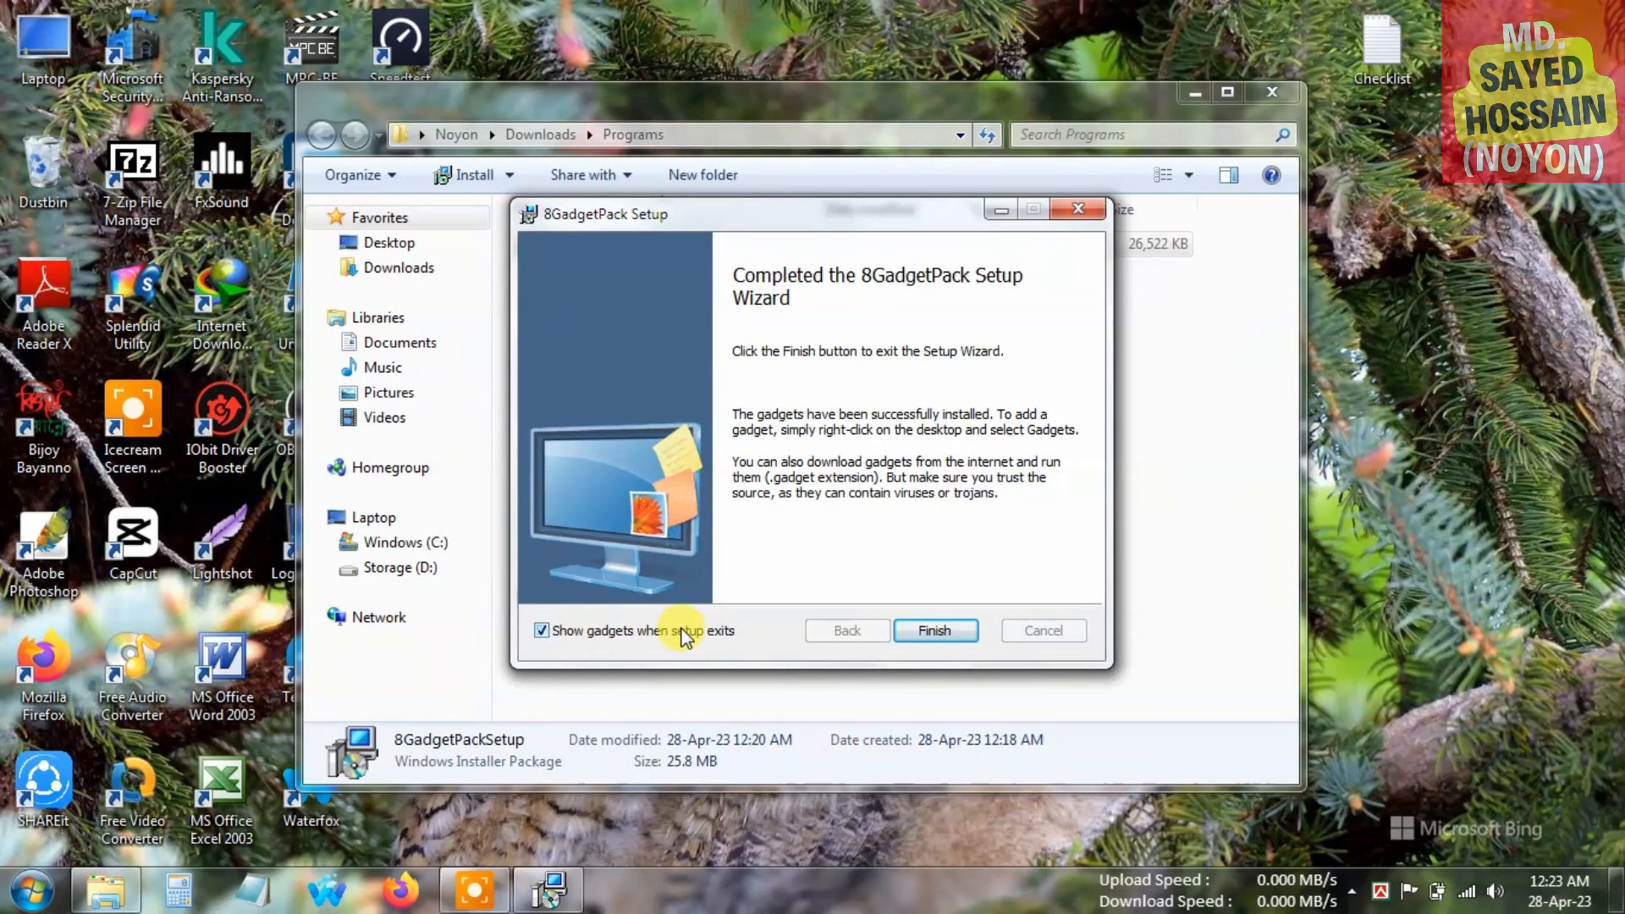
pyautogui.moveTo(606, 648)
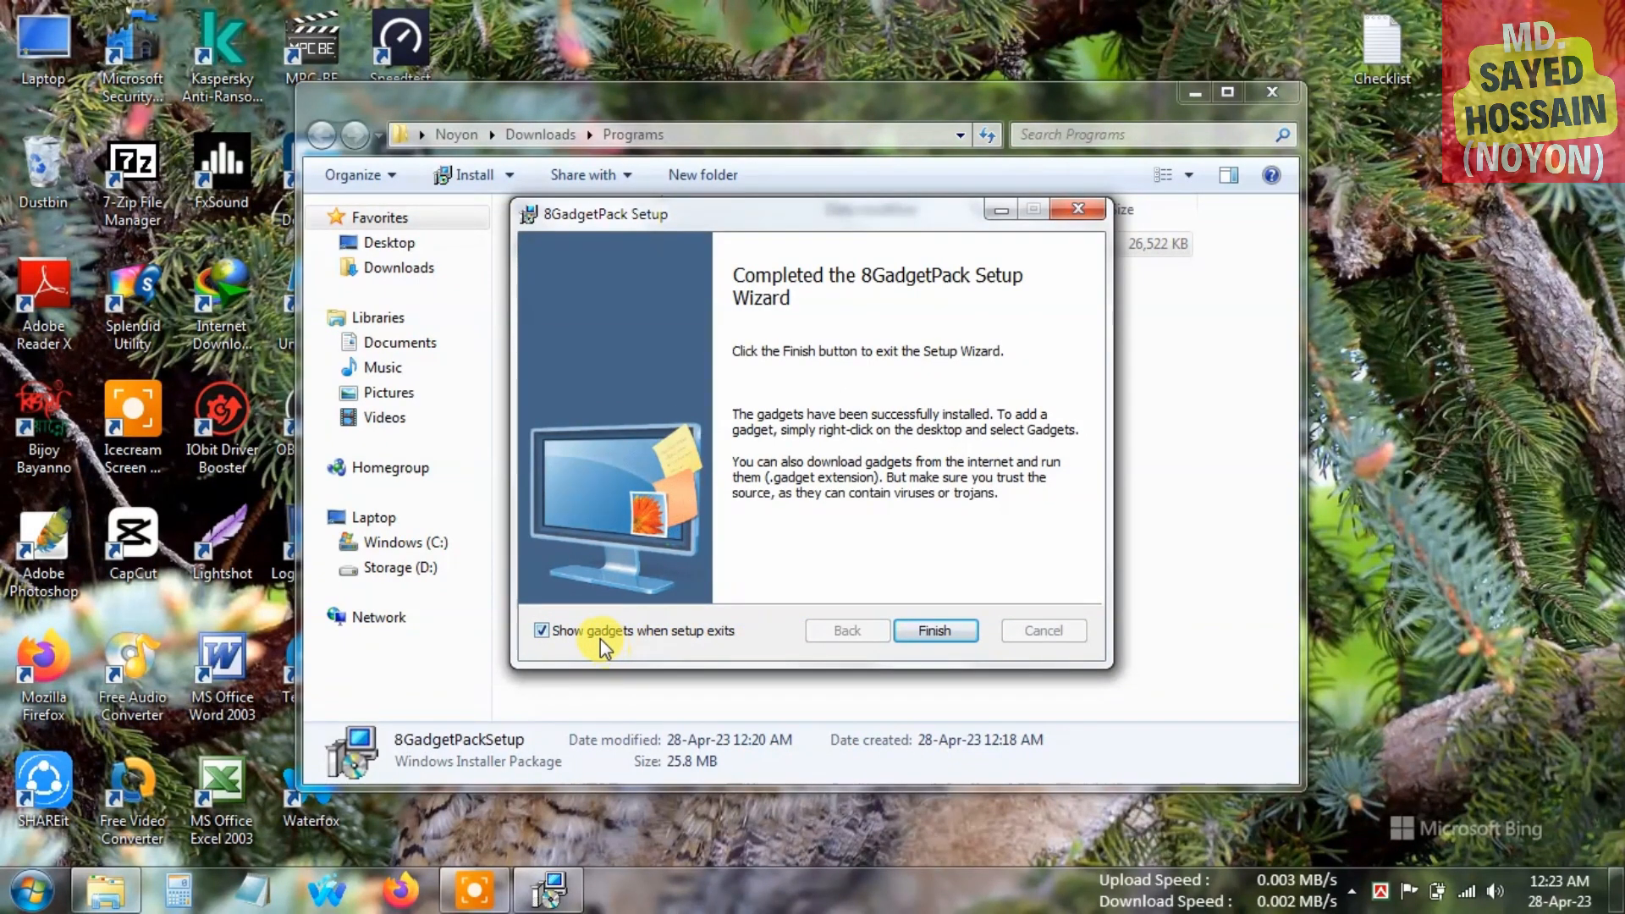
pyautogui.moveTo(671, 638)
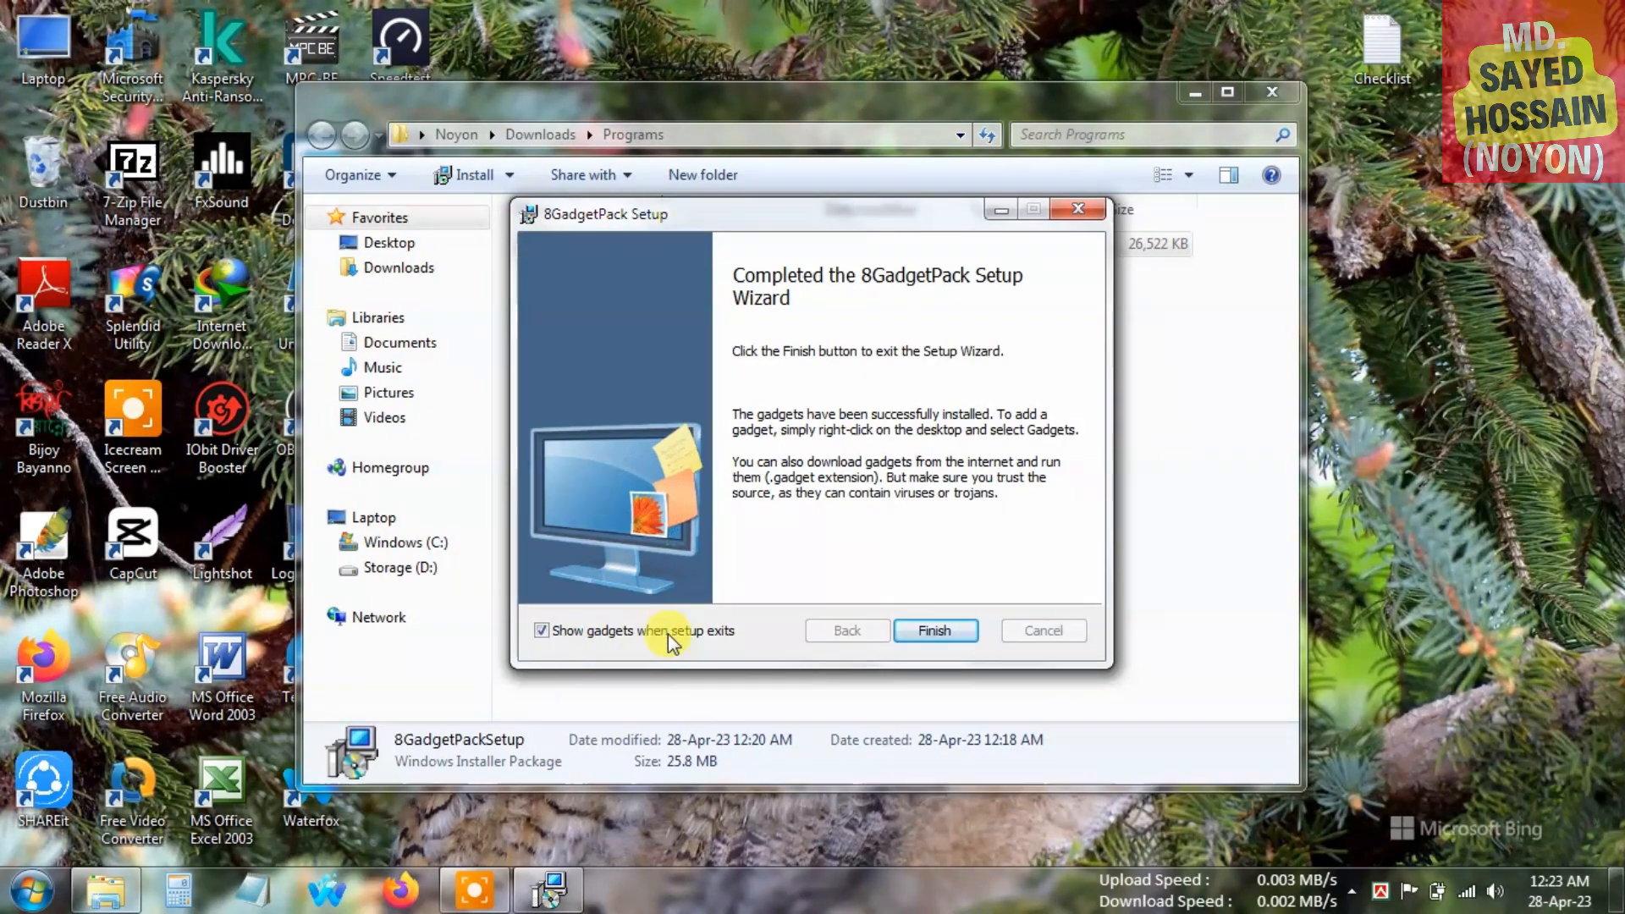
# Turn off 'Show gadgets when setup exits' and finish the setup wizard.
pyautogui.click(540, 630)
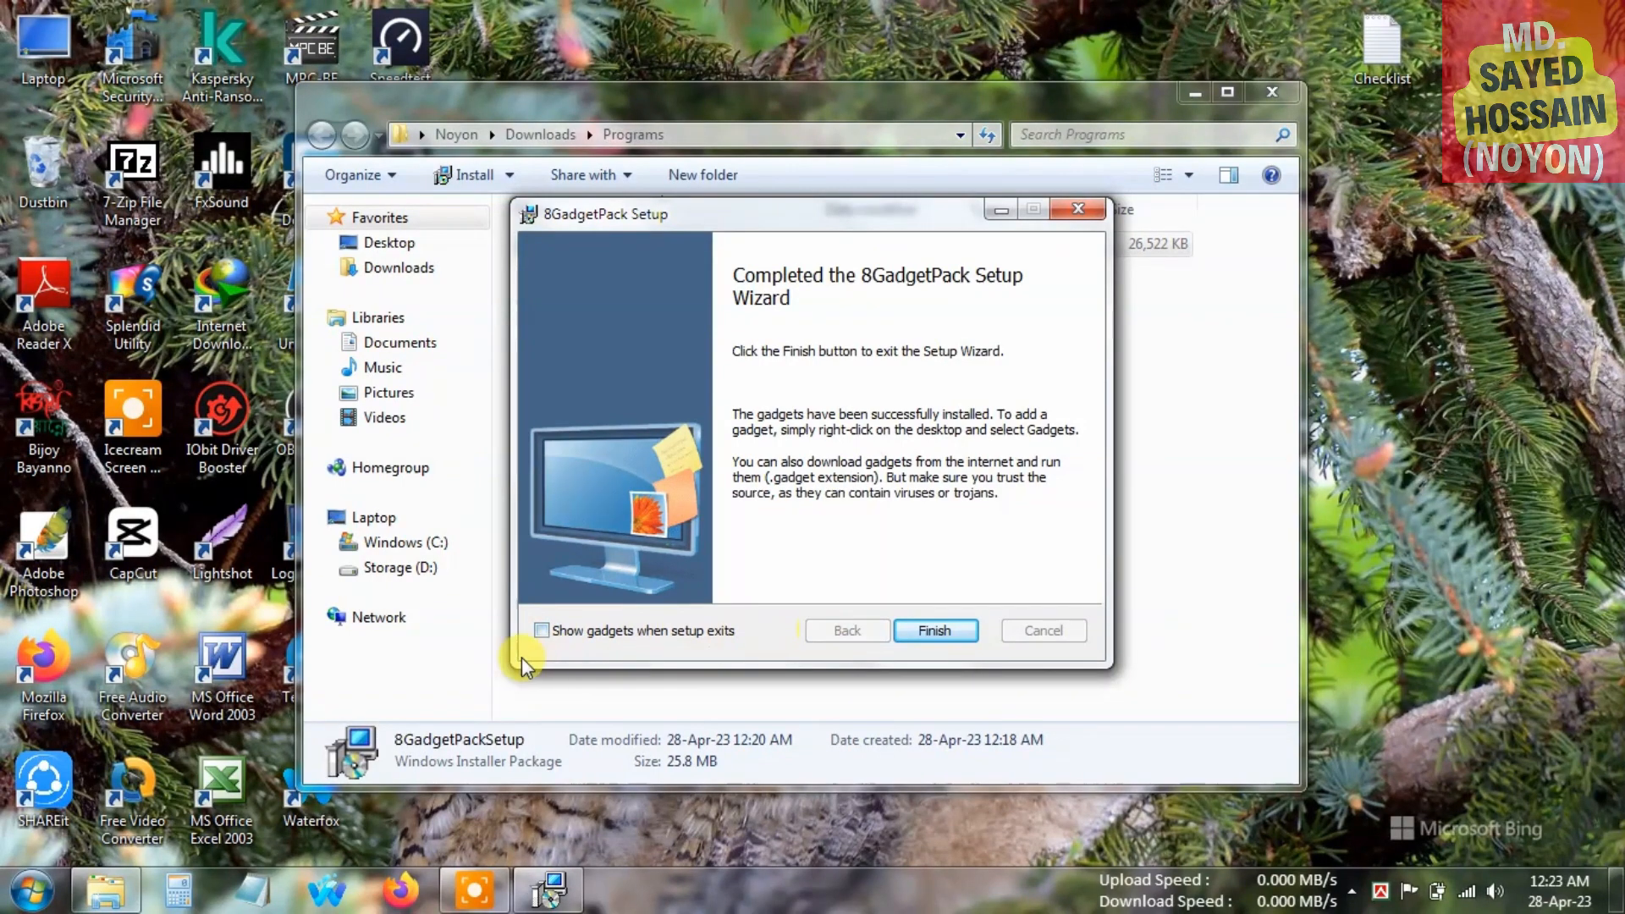
pyautogui.click(933, 630)
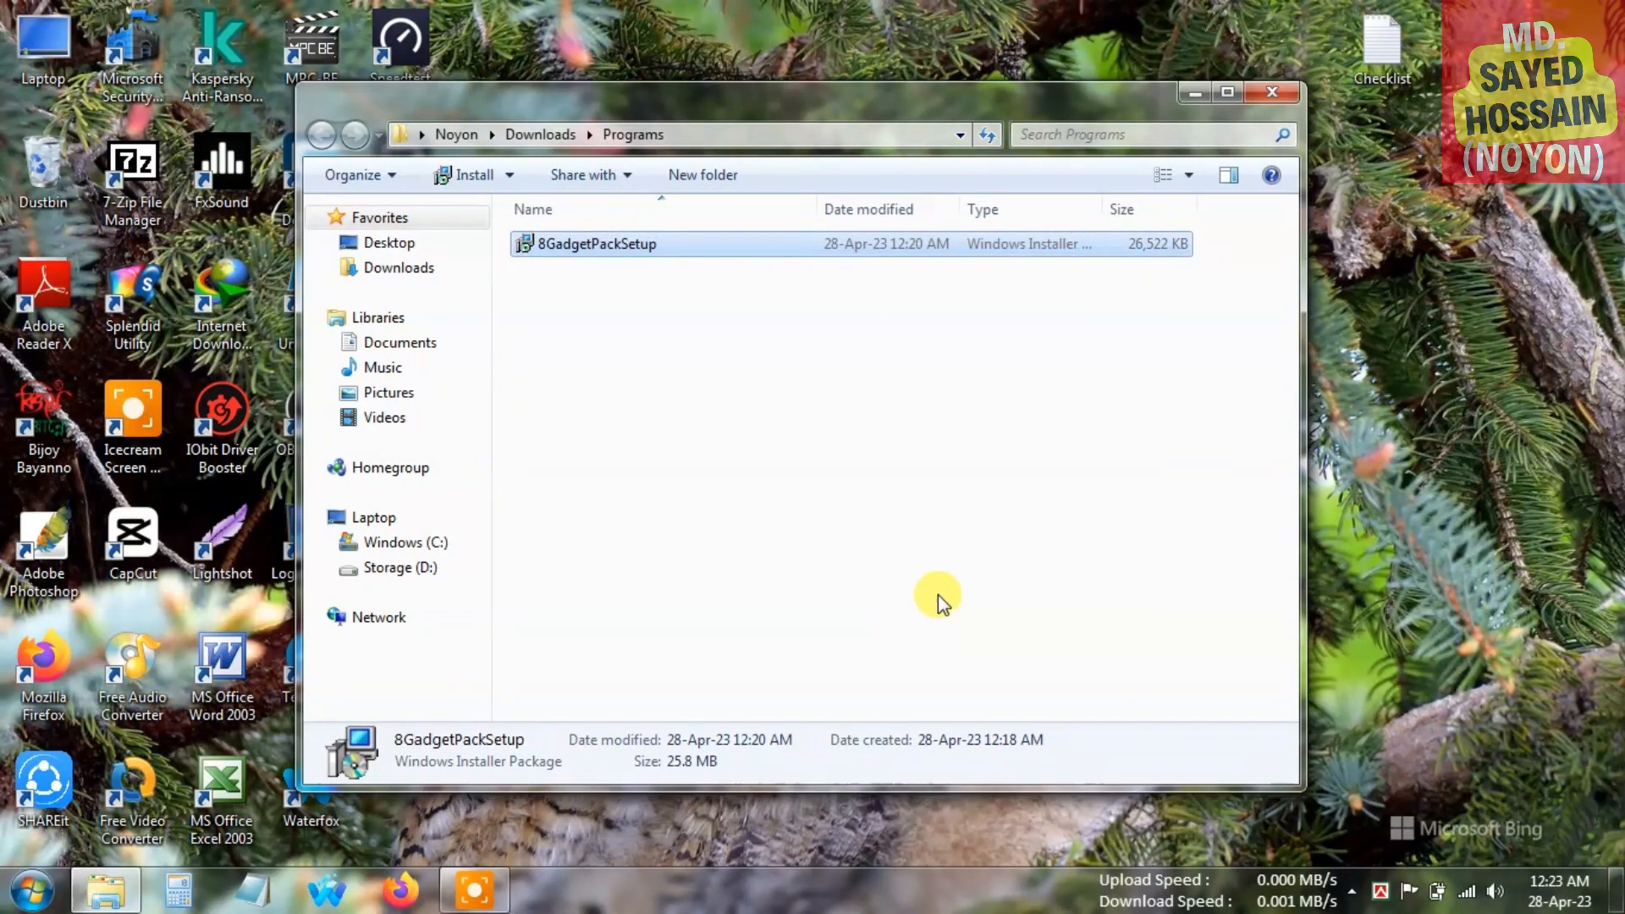
# Delete 8GadgetPackSetup to the Recycle Bin and close the empty Programs folder.
pyautogui.click(596, 243)
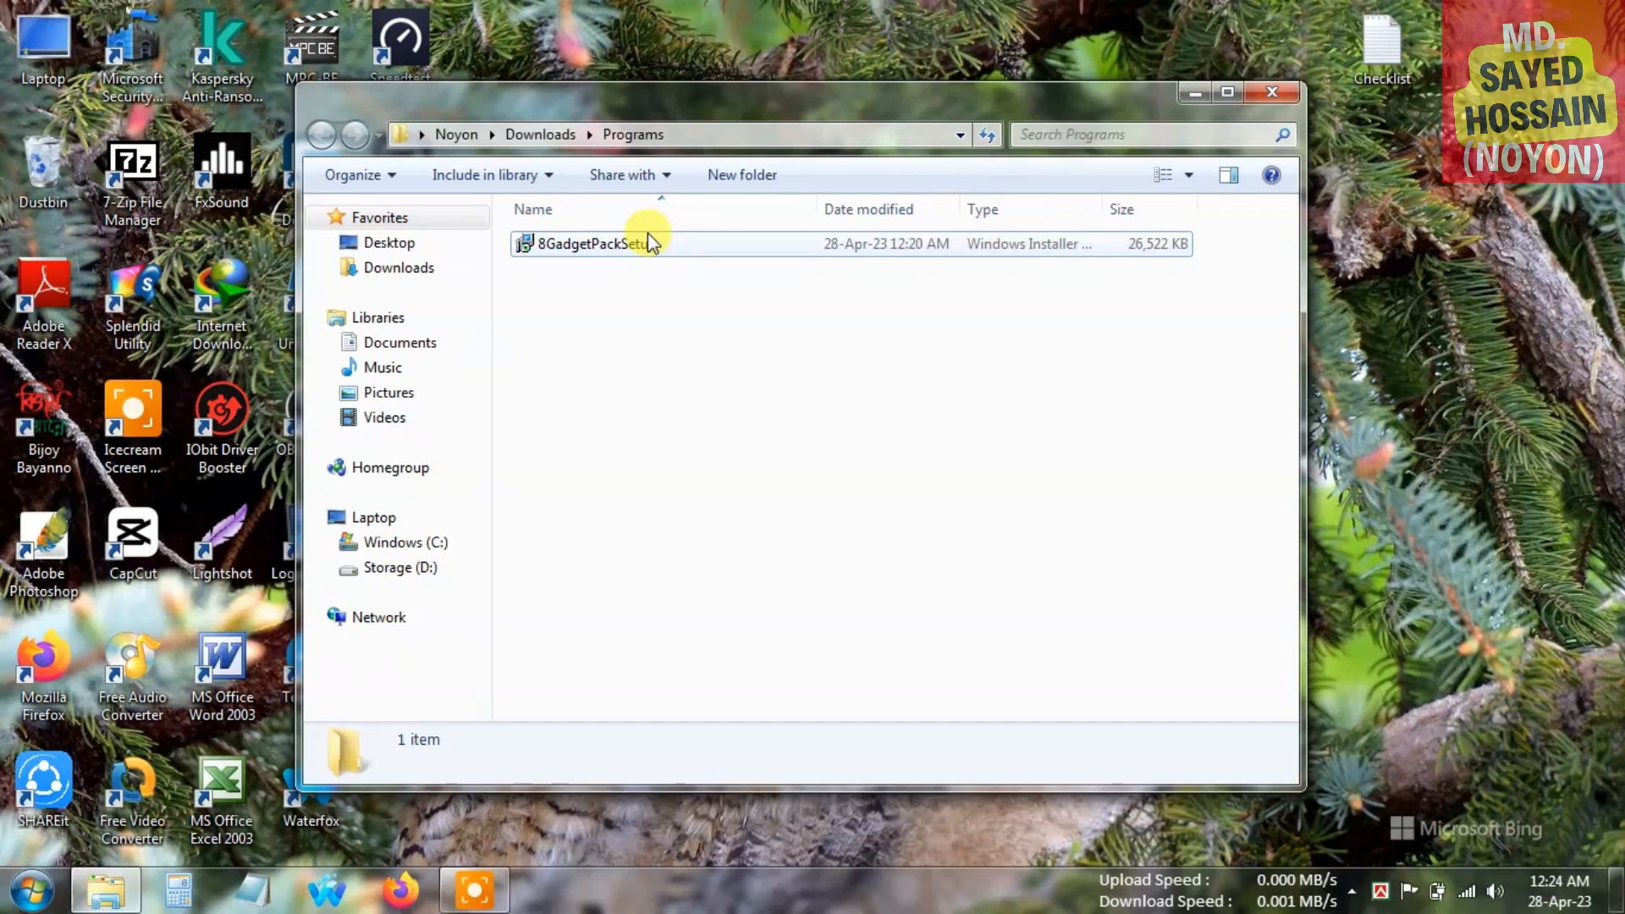
pyautogui.click(596, 243)
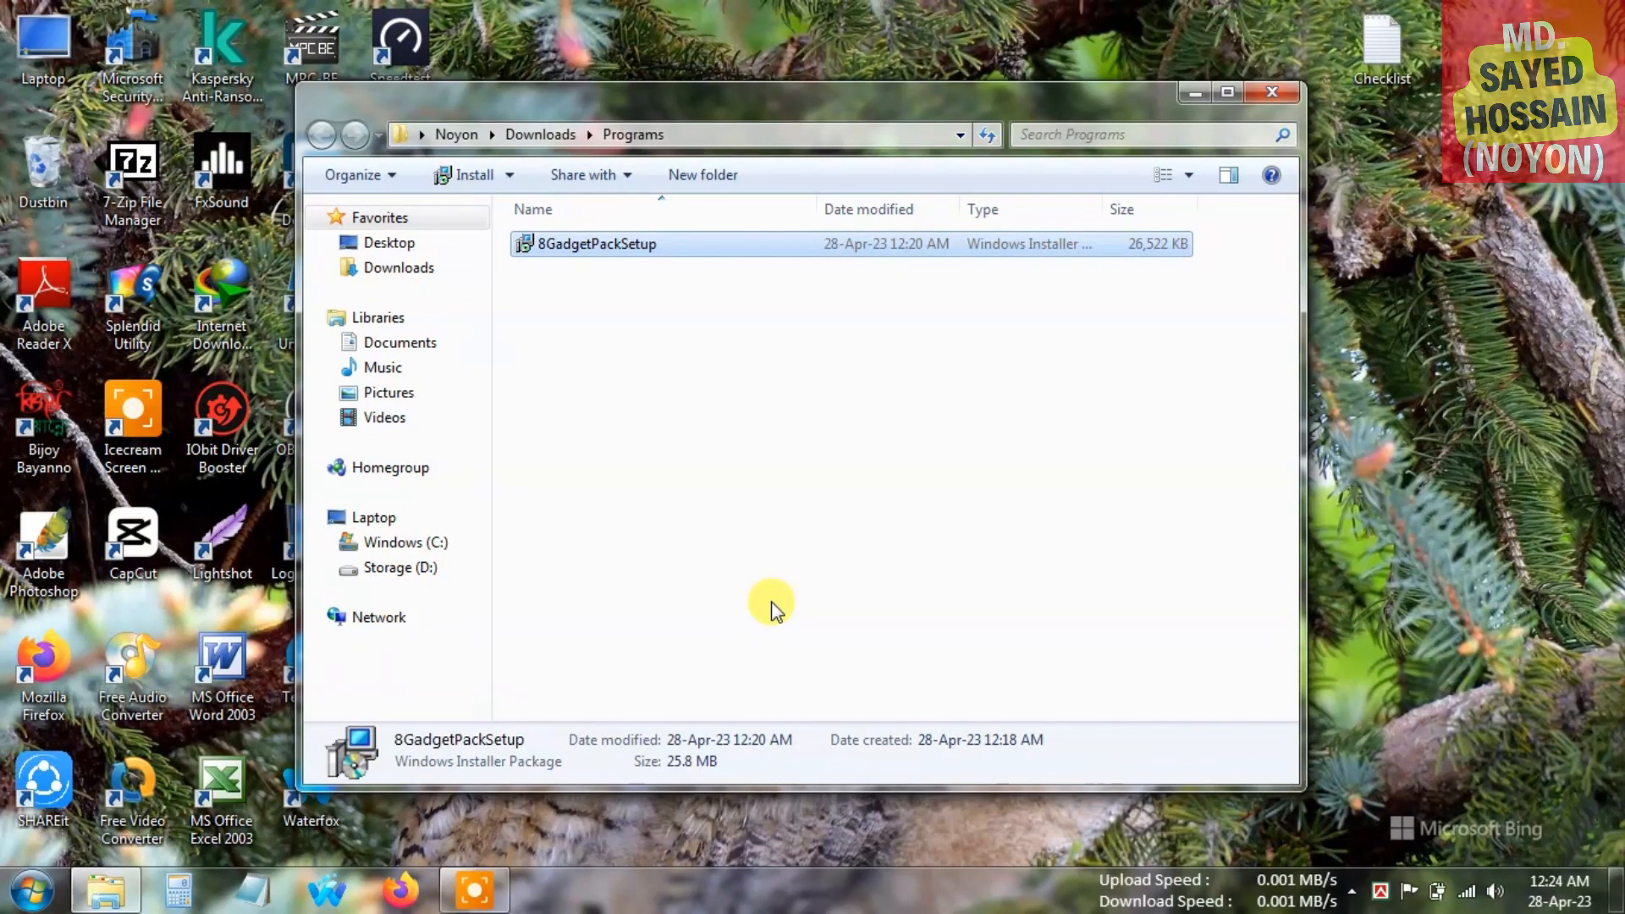
pyautogui.press('Delete')
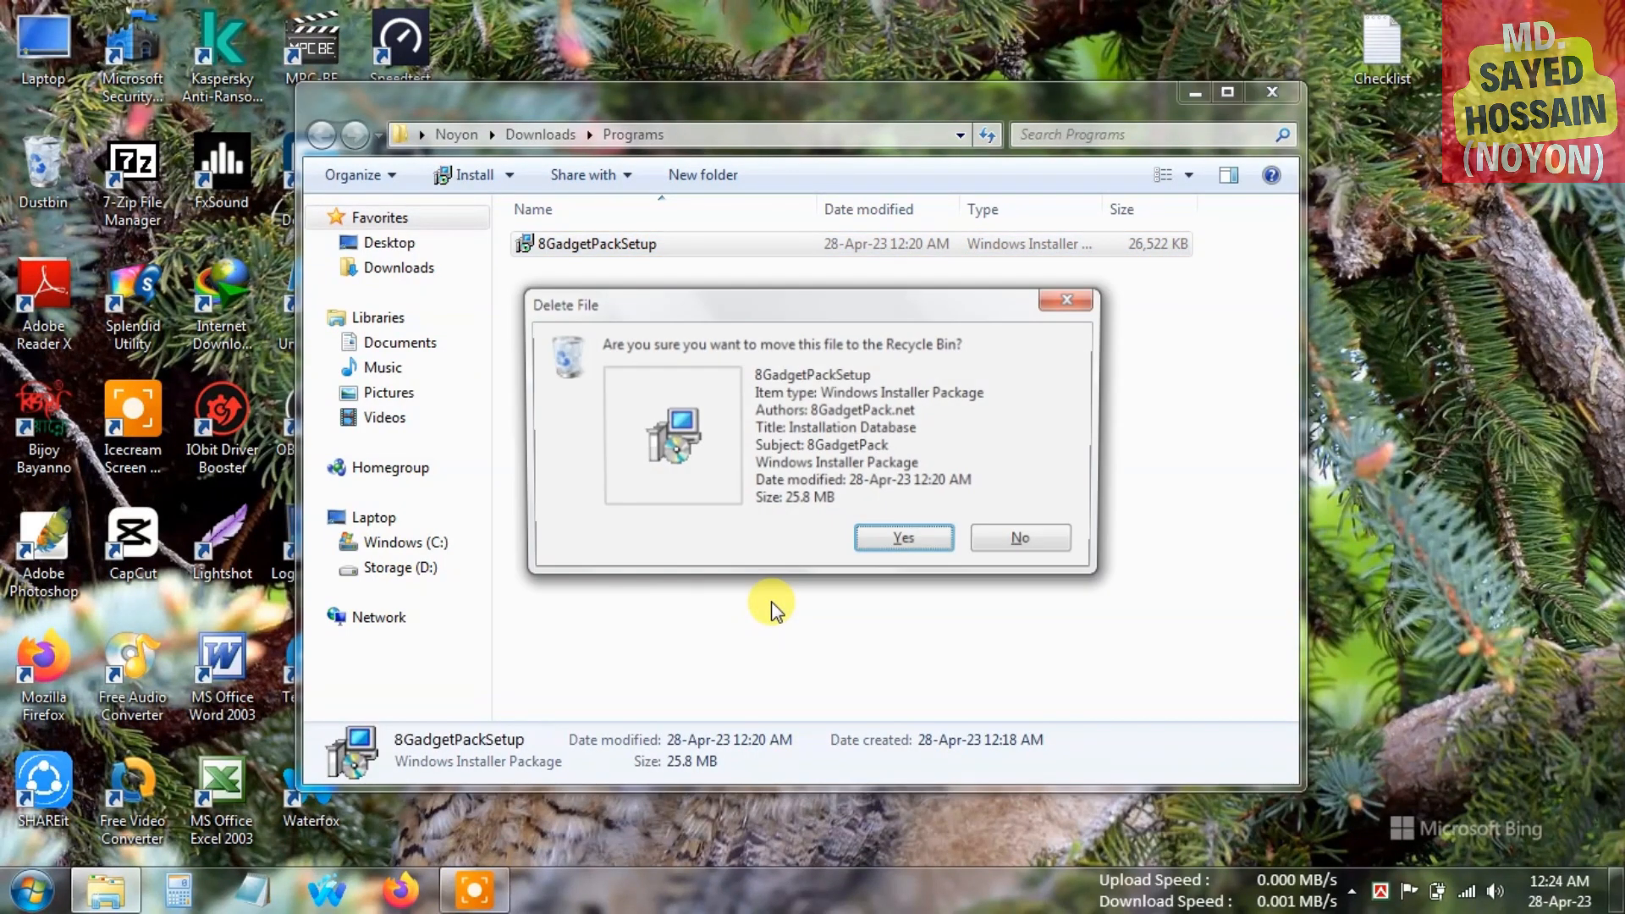
pyautogui.click(901, 536)
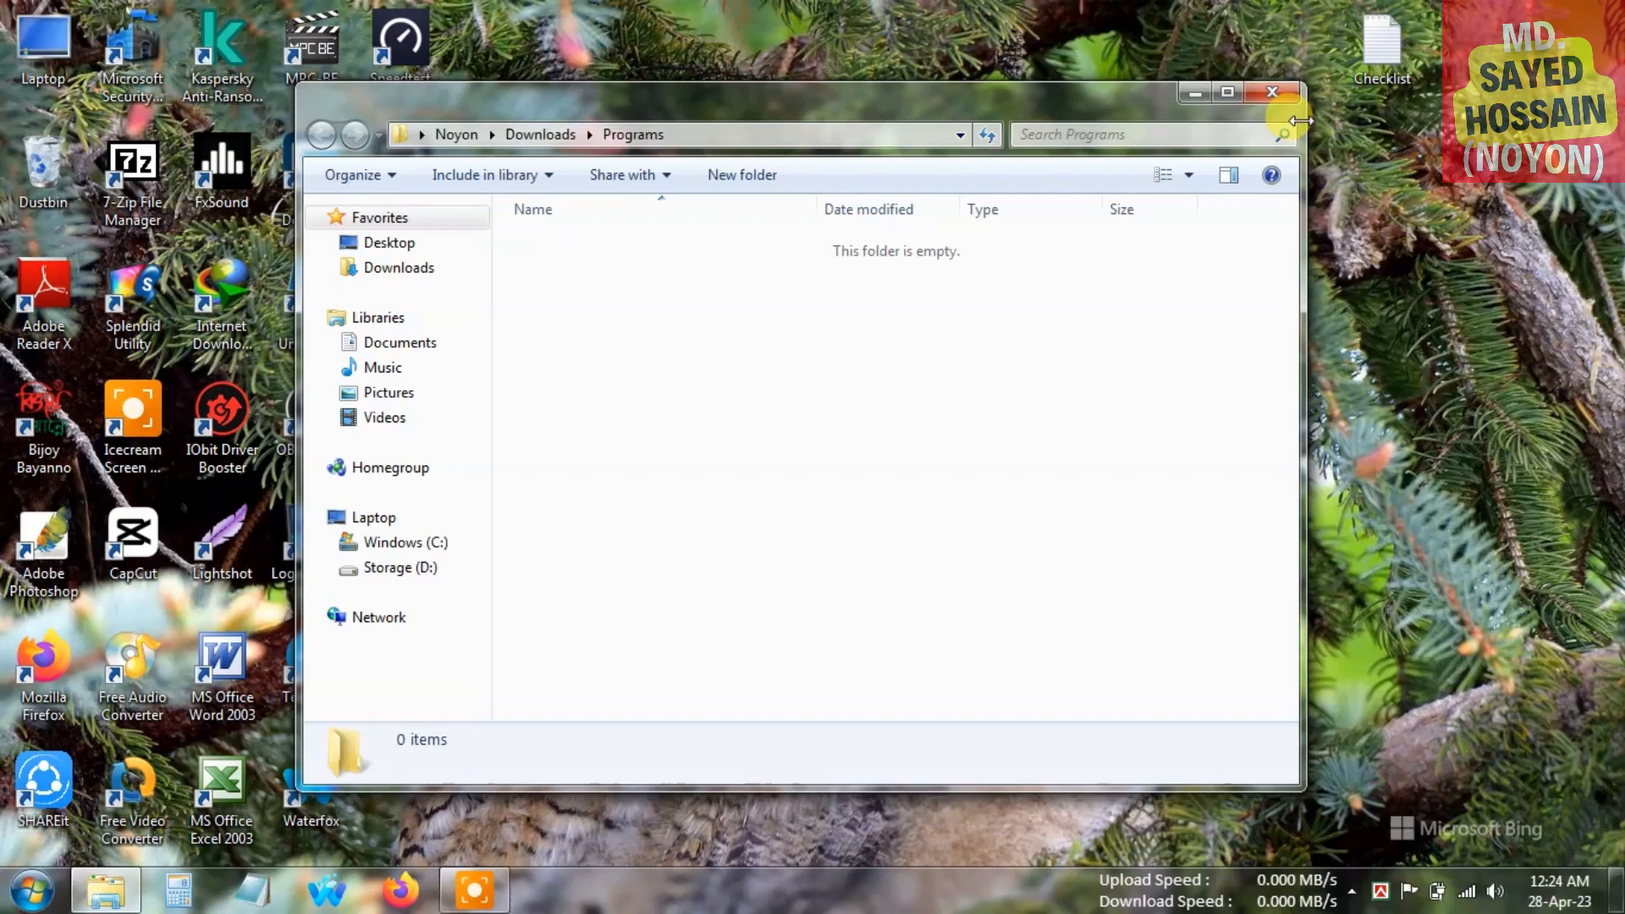
pyautogui.click(1271, 92)
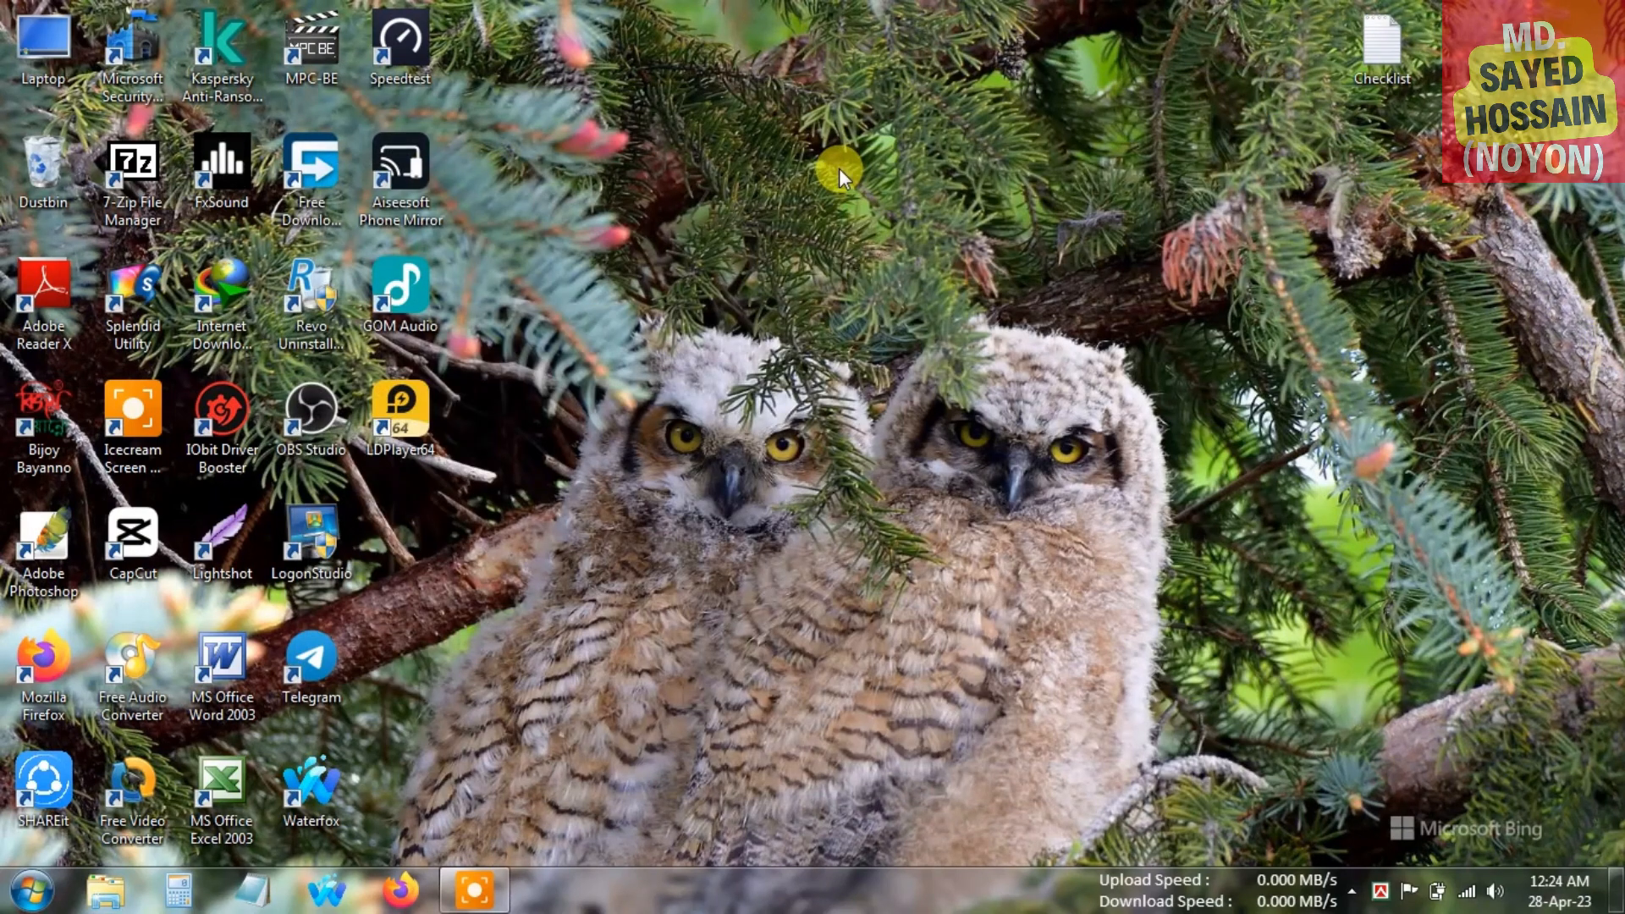
pyautogui.moveTo(126, 705)
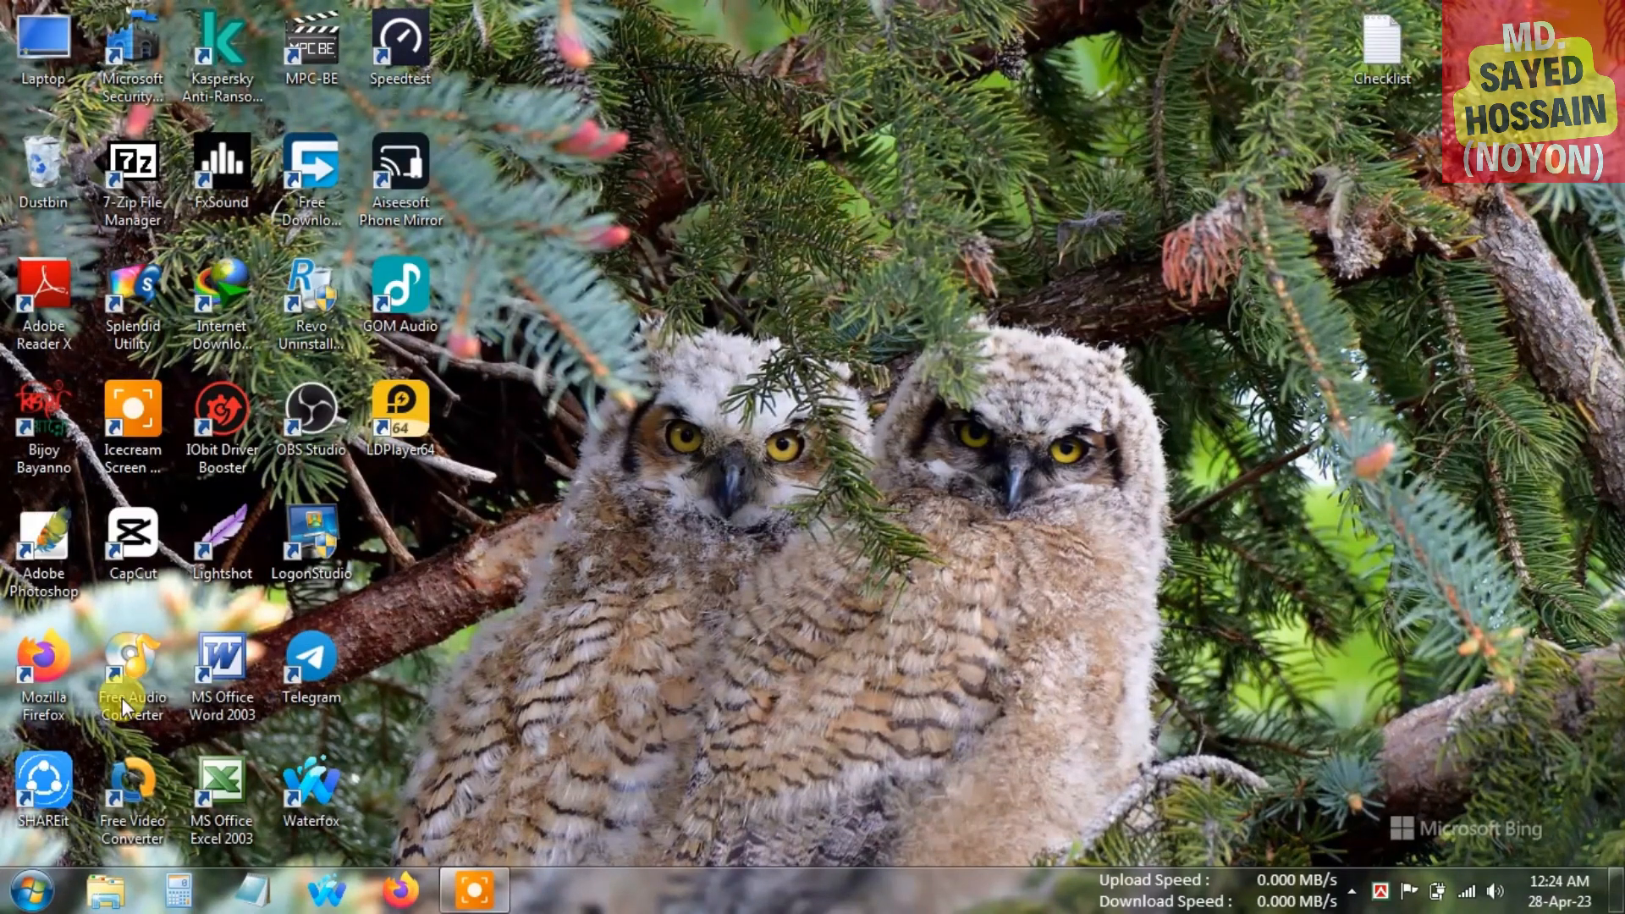
# Expand the 8GadgetPack folder under All Programs to show Tools, Gadgets and Uninstall.
pyautogui.click(29, 889)
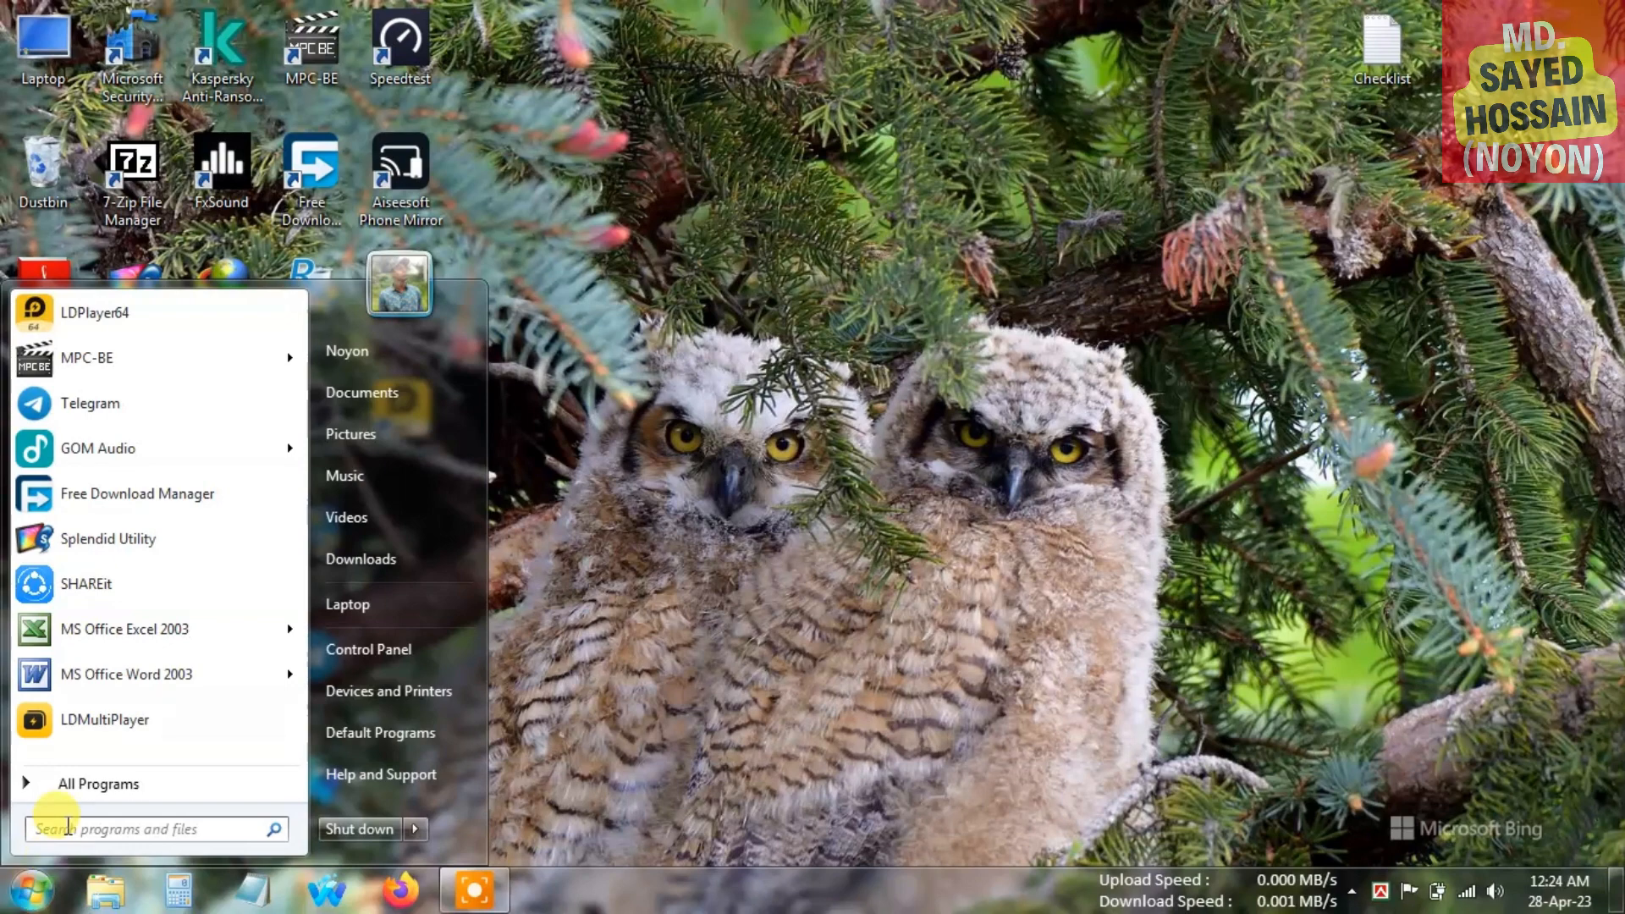
pyautogui.click(99, 784)
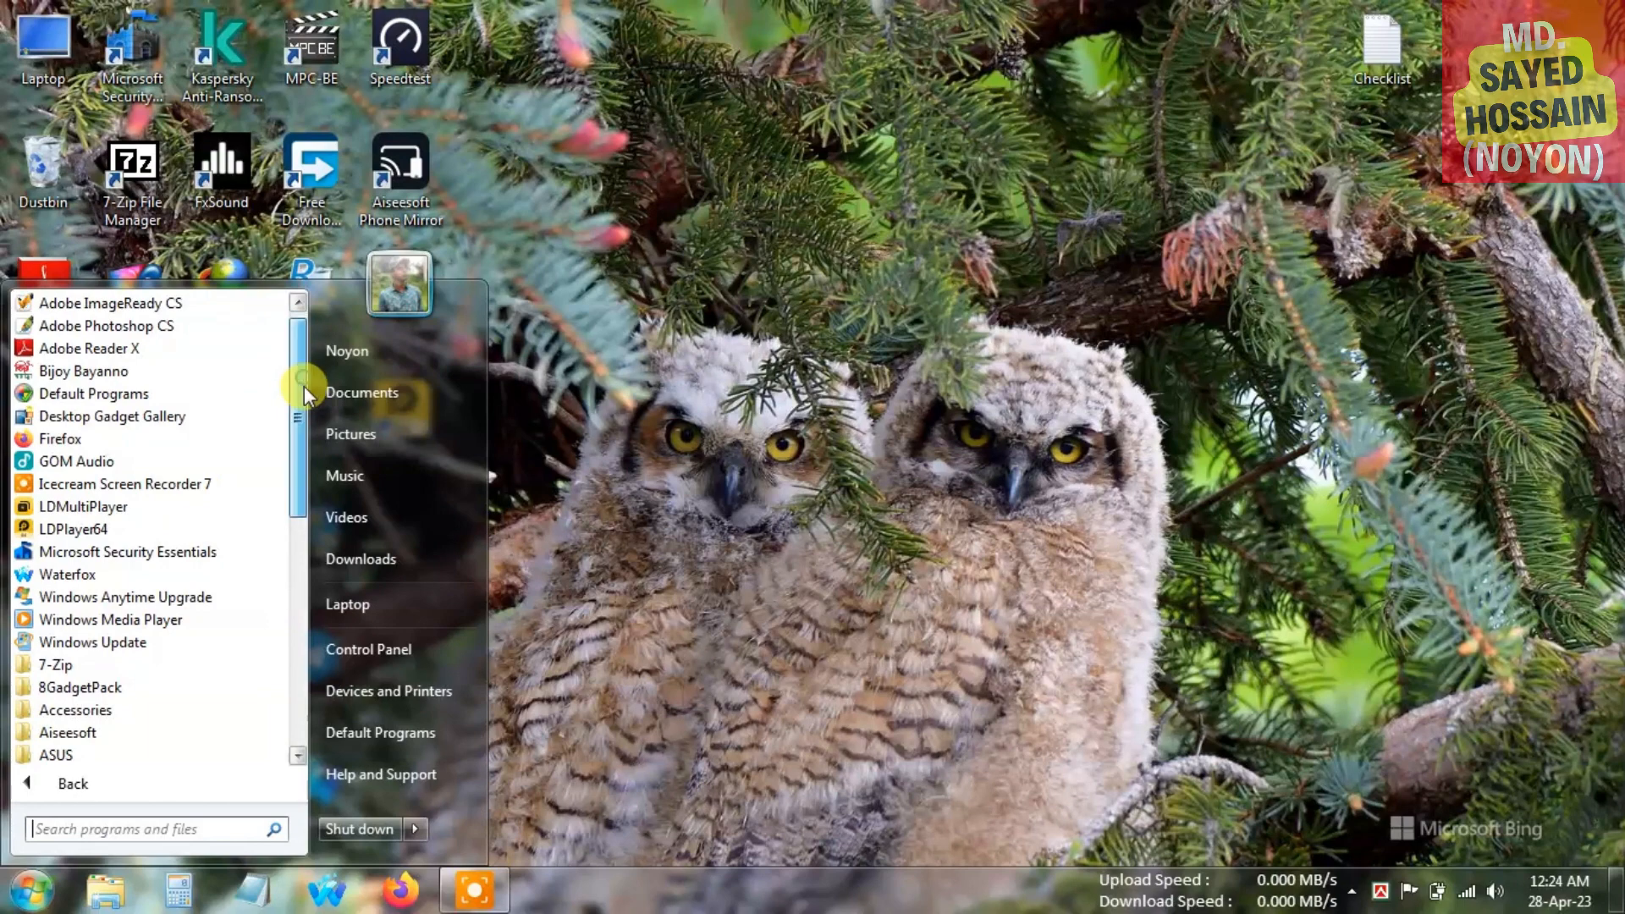
pyautogui.scroll(-3)
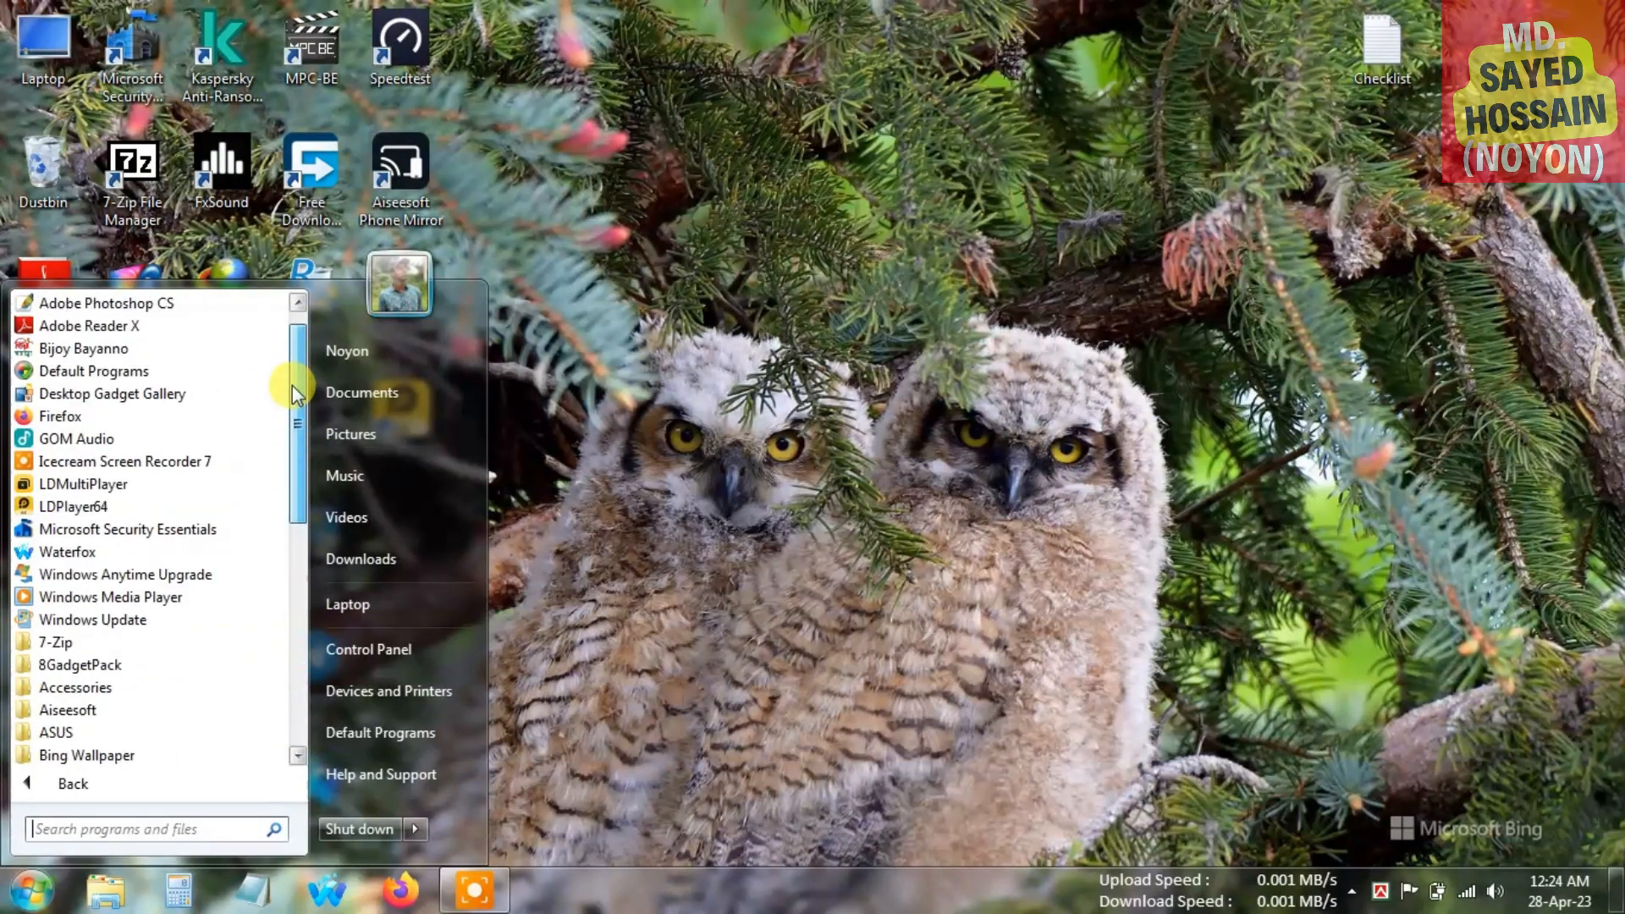
pyautogui.scroll(3)
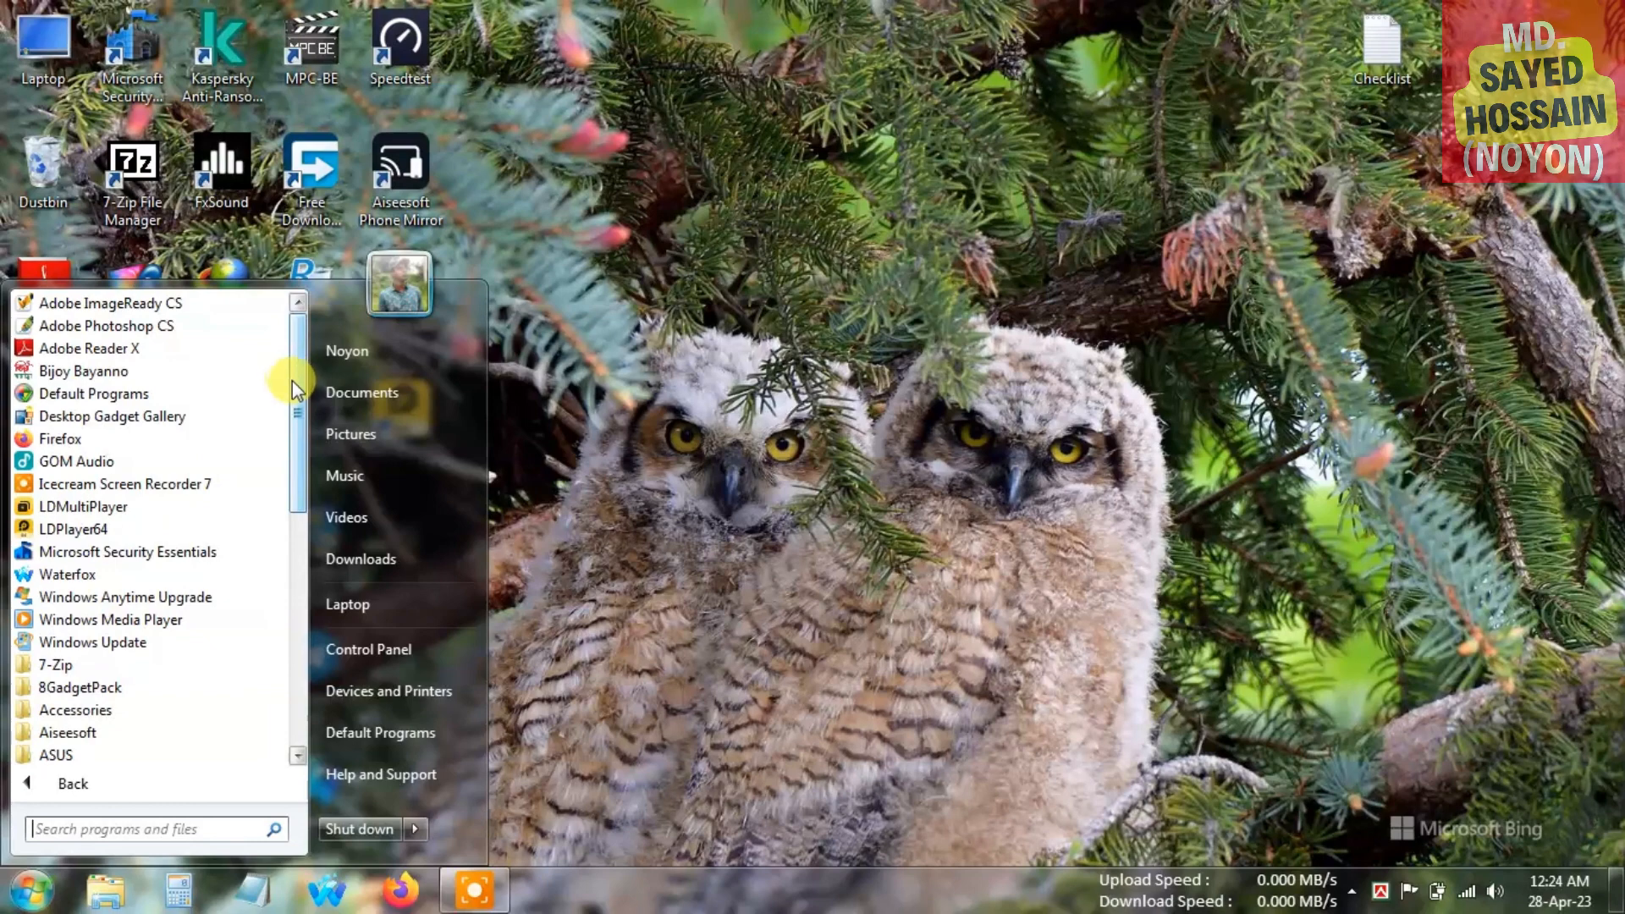
pyautogui.scroll(-3)
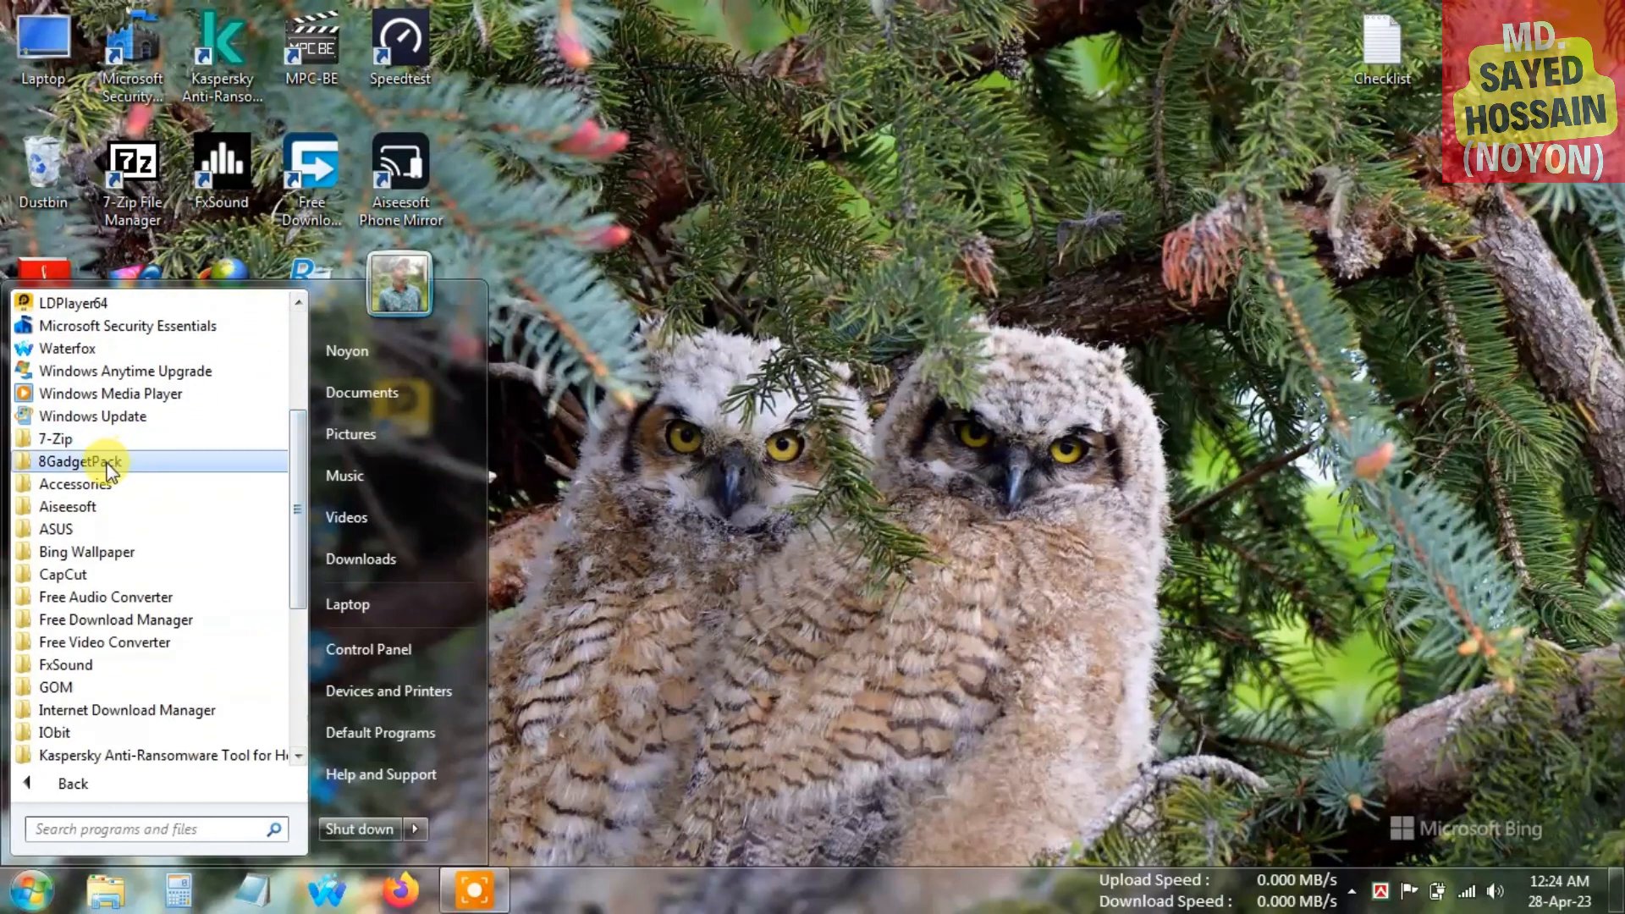
pyautogui.click(80, 461)
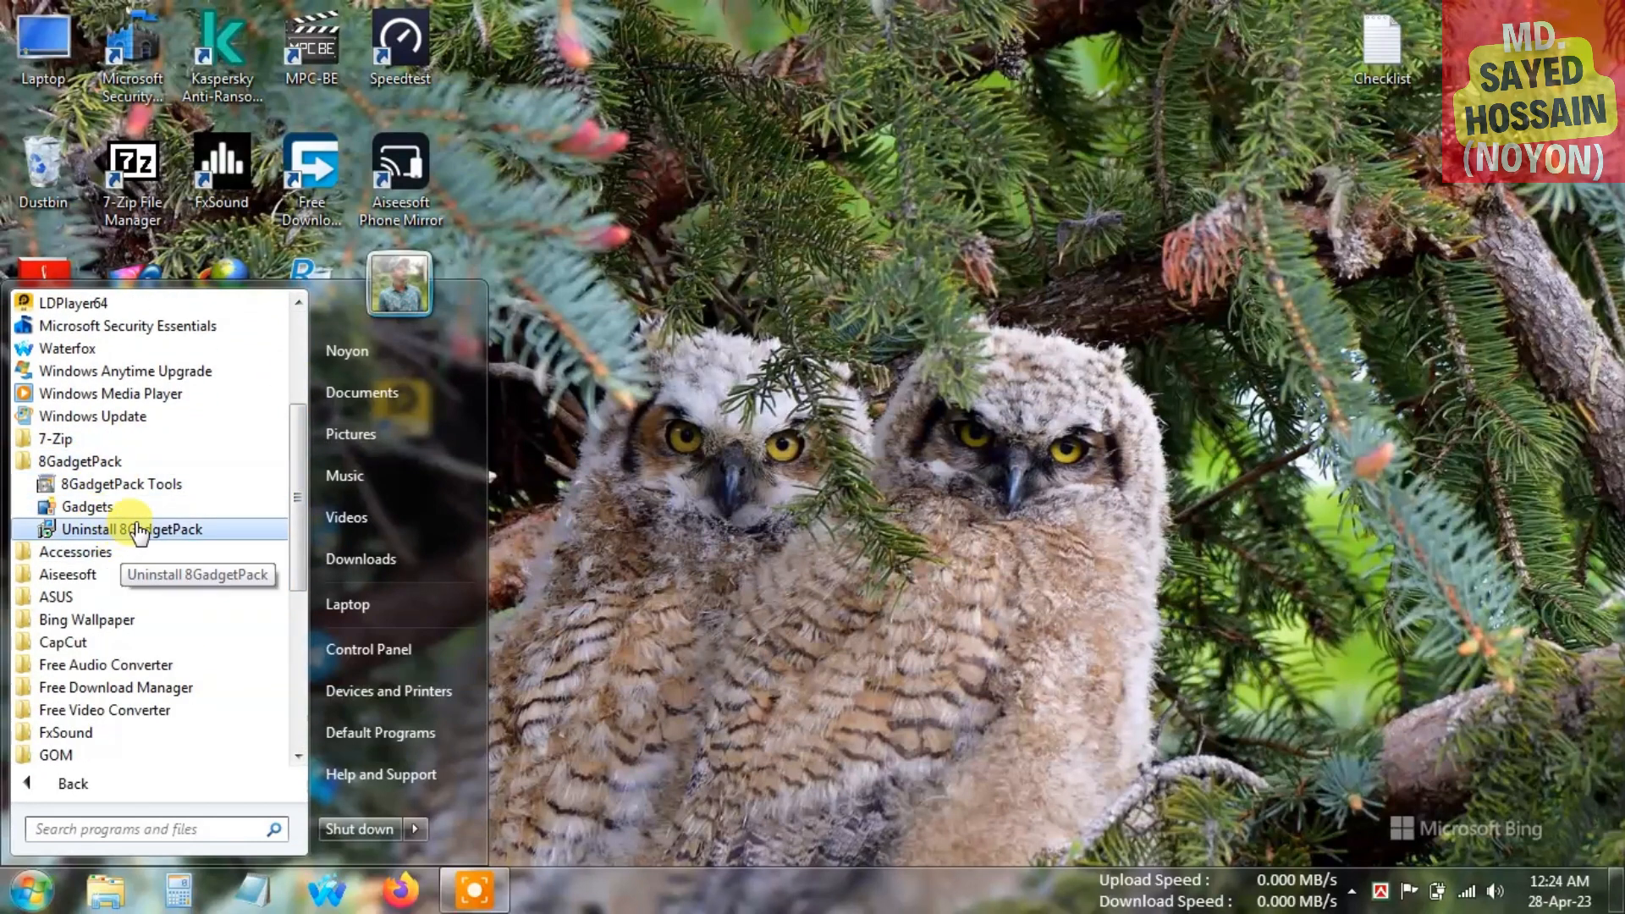
pyautogui.moveTo(131, 507)
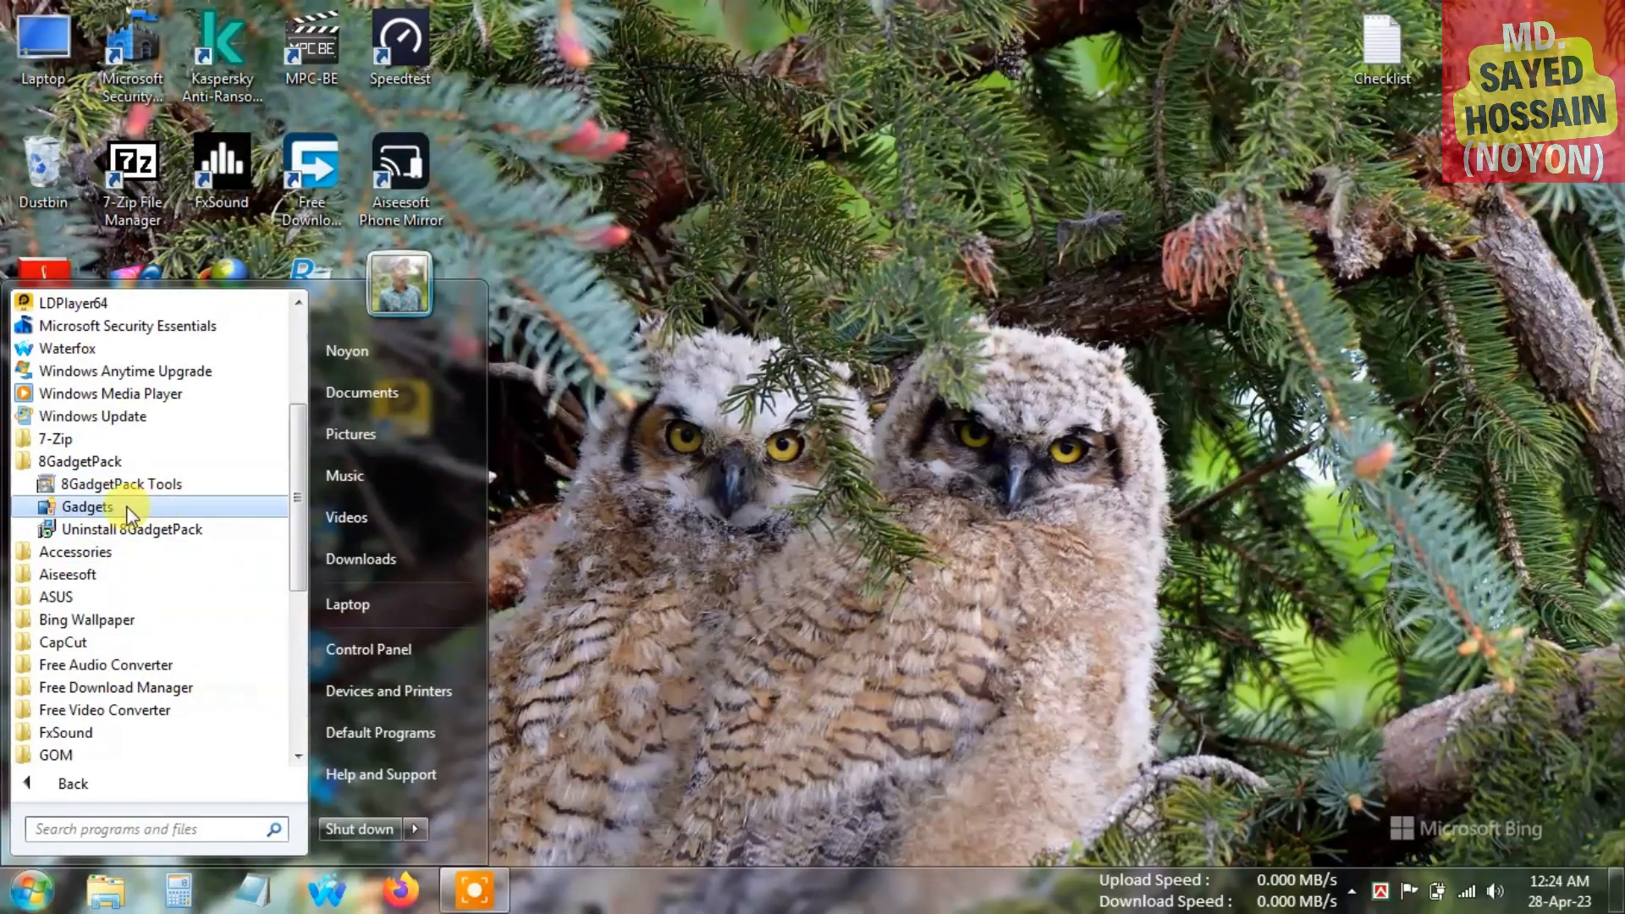
pyautogui.moveTo(170, 528)
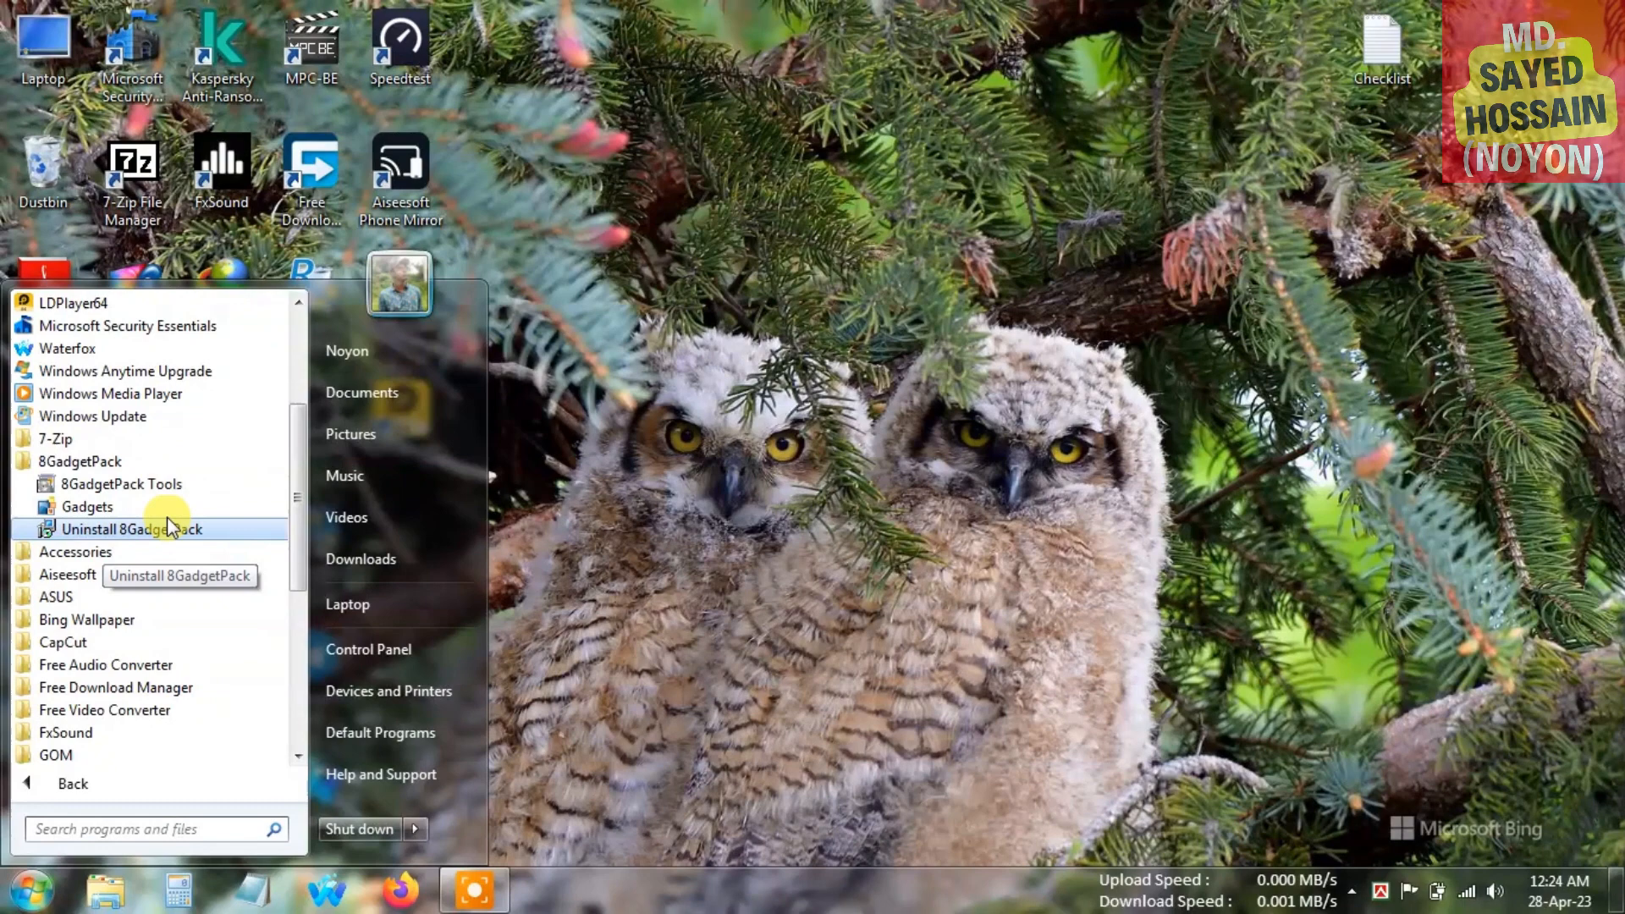
pyautogui.click(121, 484)
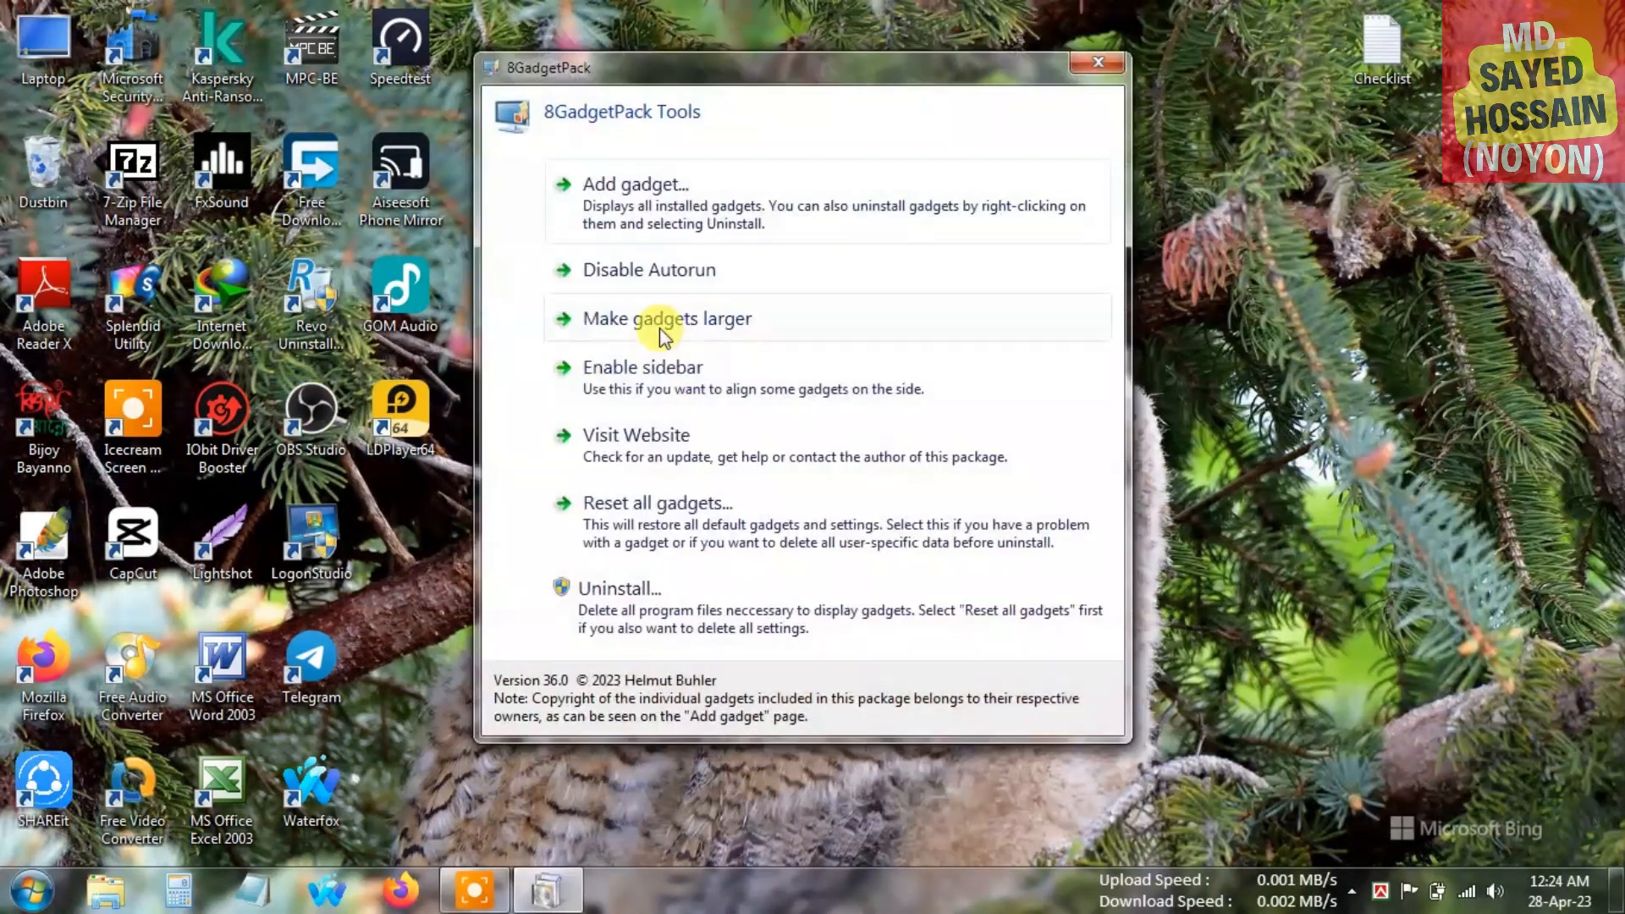
pyautogui.moveTo(682, 539)
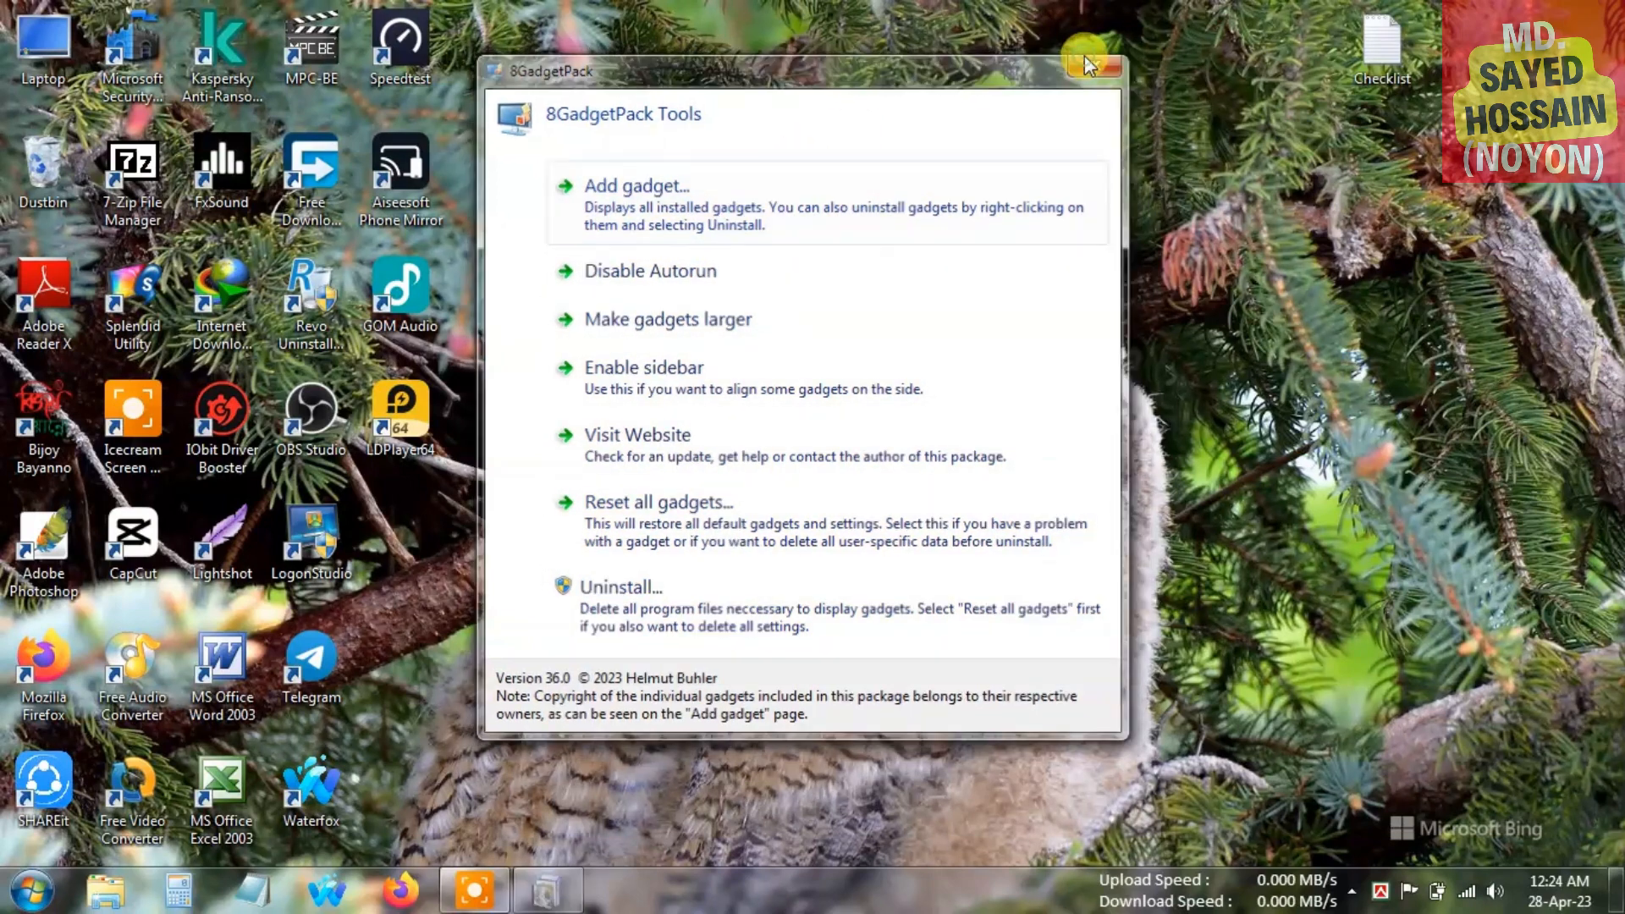
pyautogui.click(29, 888)
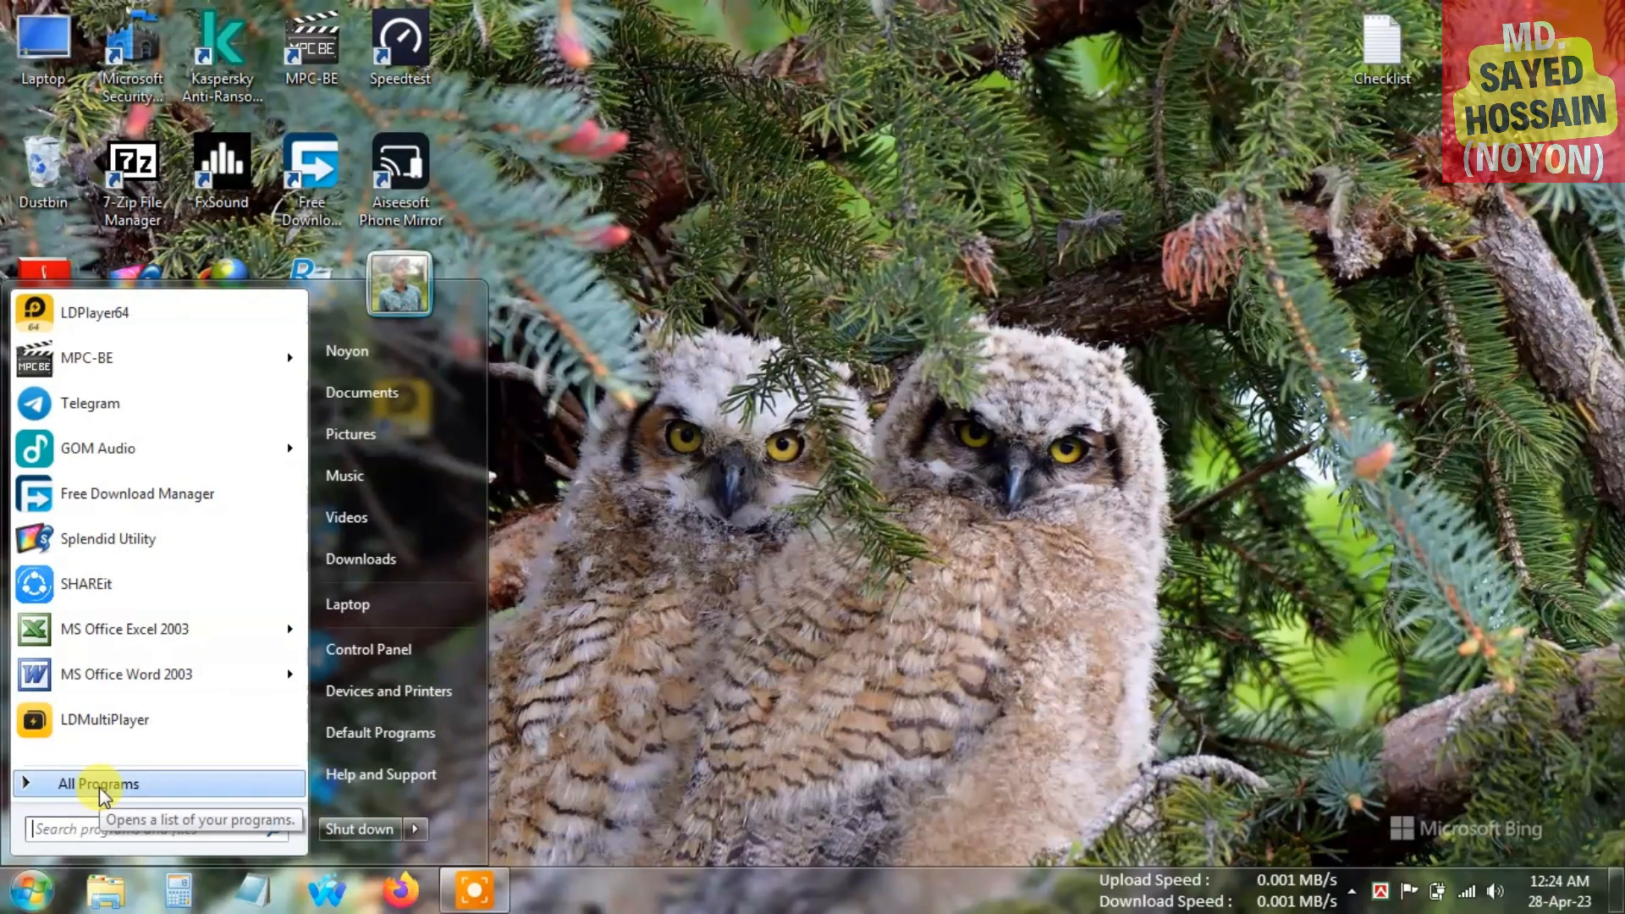
# Expand the 8GadgetPack folder in All Programs to reach the Gadgets gallery.
pyautogui.click(100, 783)
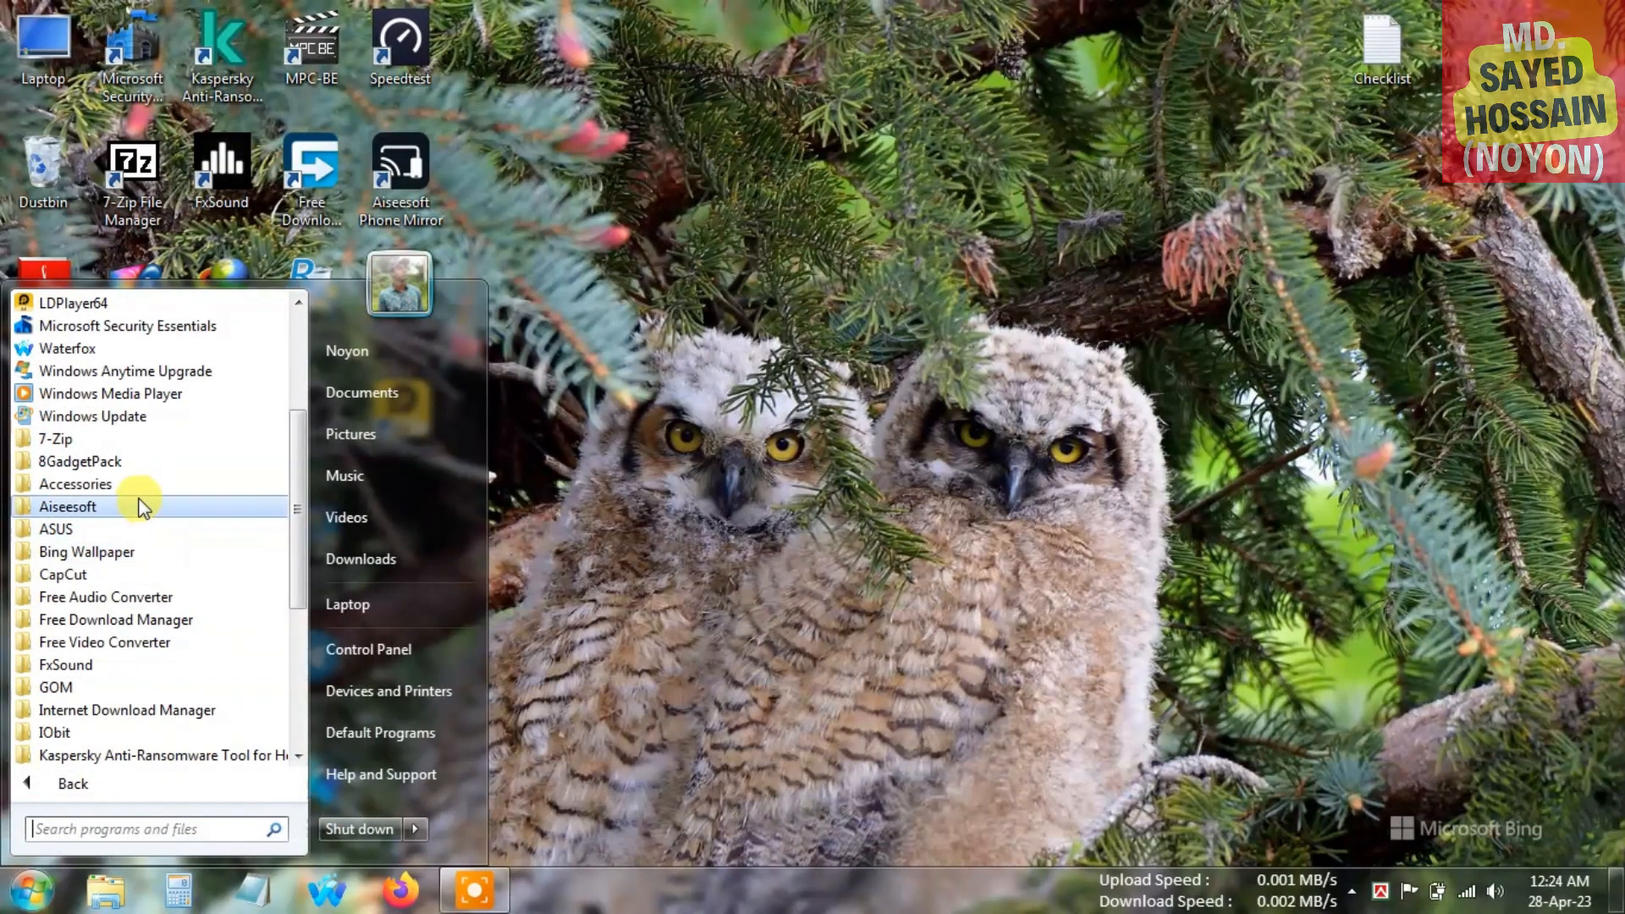
pyautogui.click(81, 461)
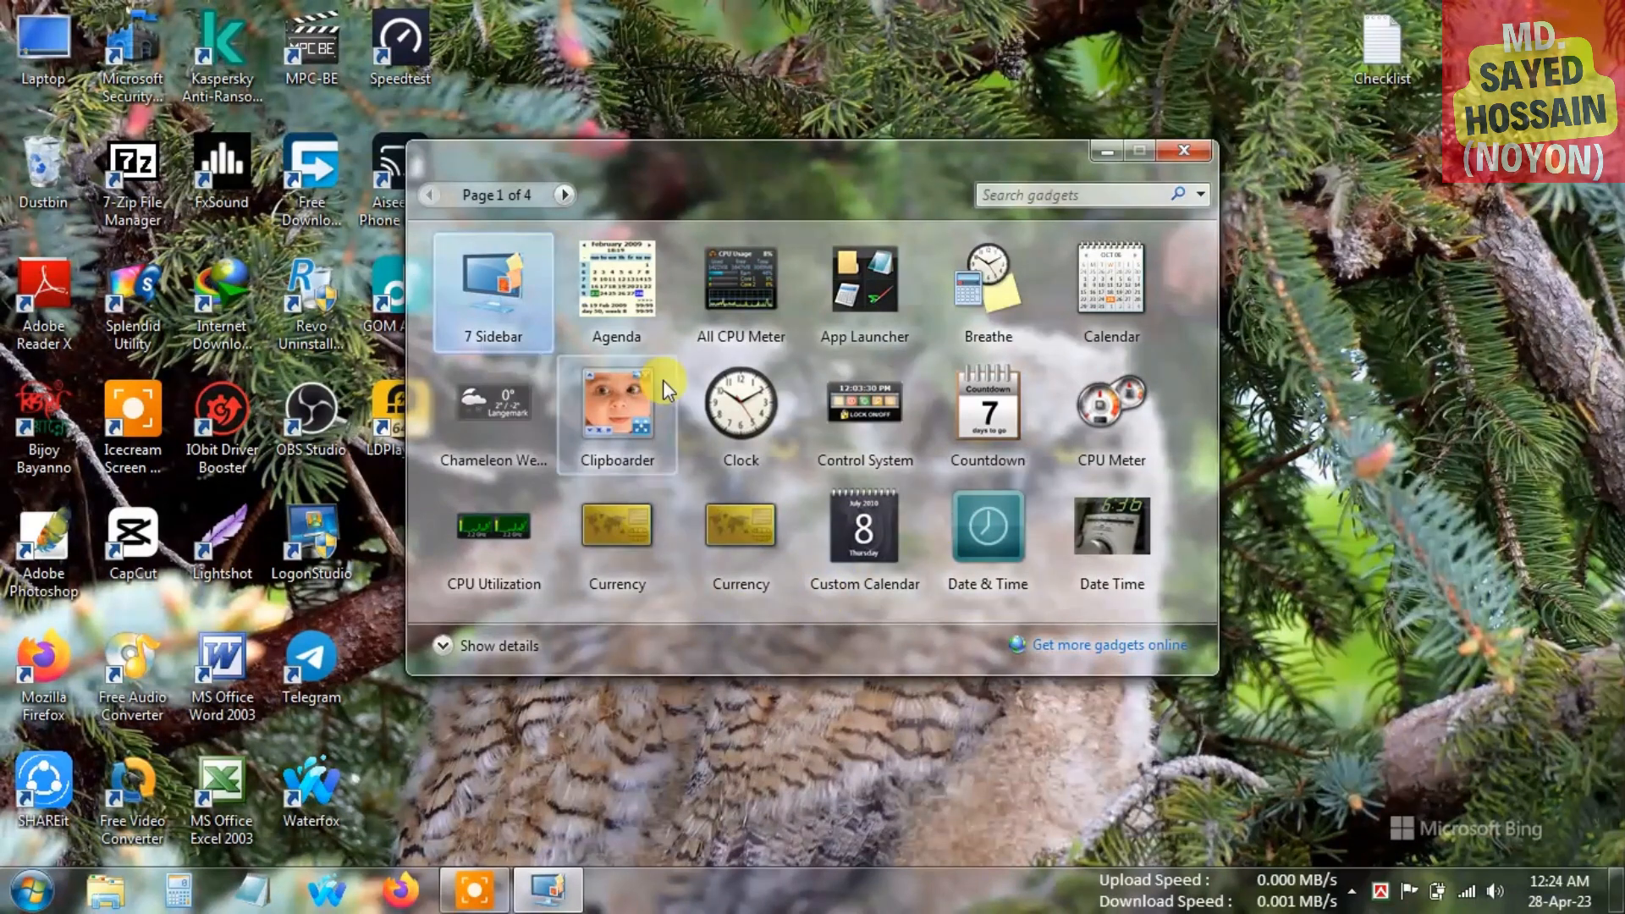
# Page through the gadget gallery, return to page 1, and add the Clock gadget to the desktop.
pyautogui.click(566, 195)
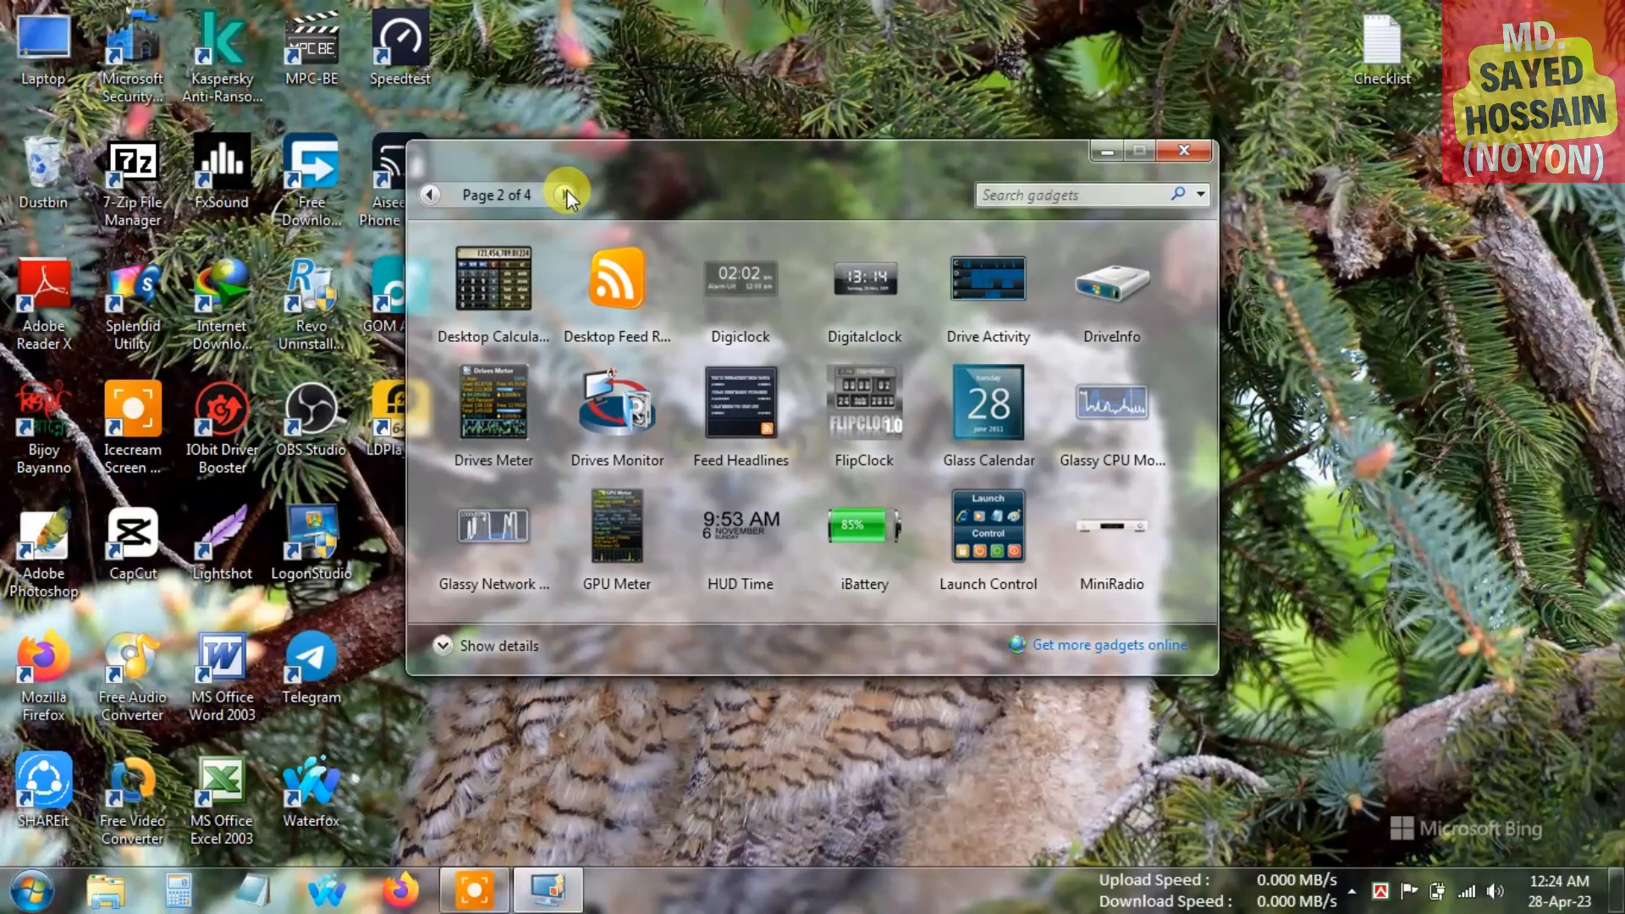
pyautogui.click(568, 194)
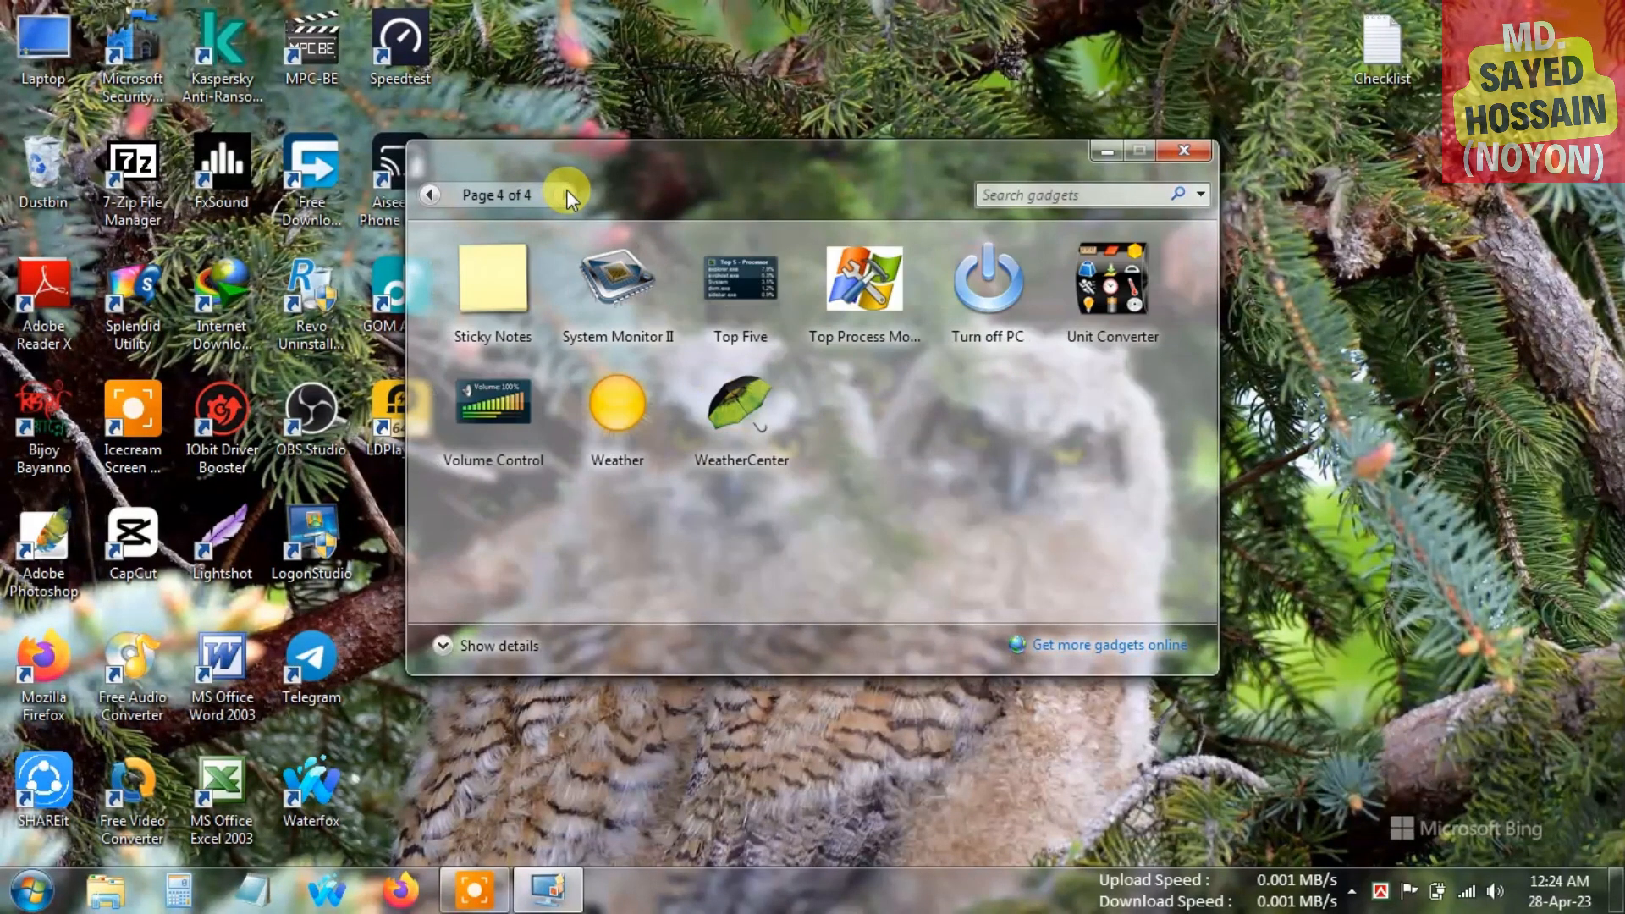
pyautogui.click(430, 195)
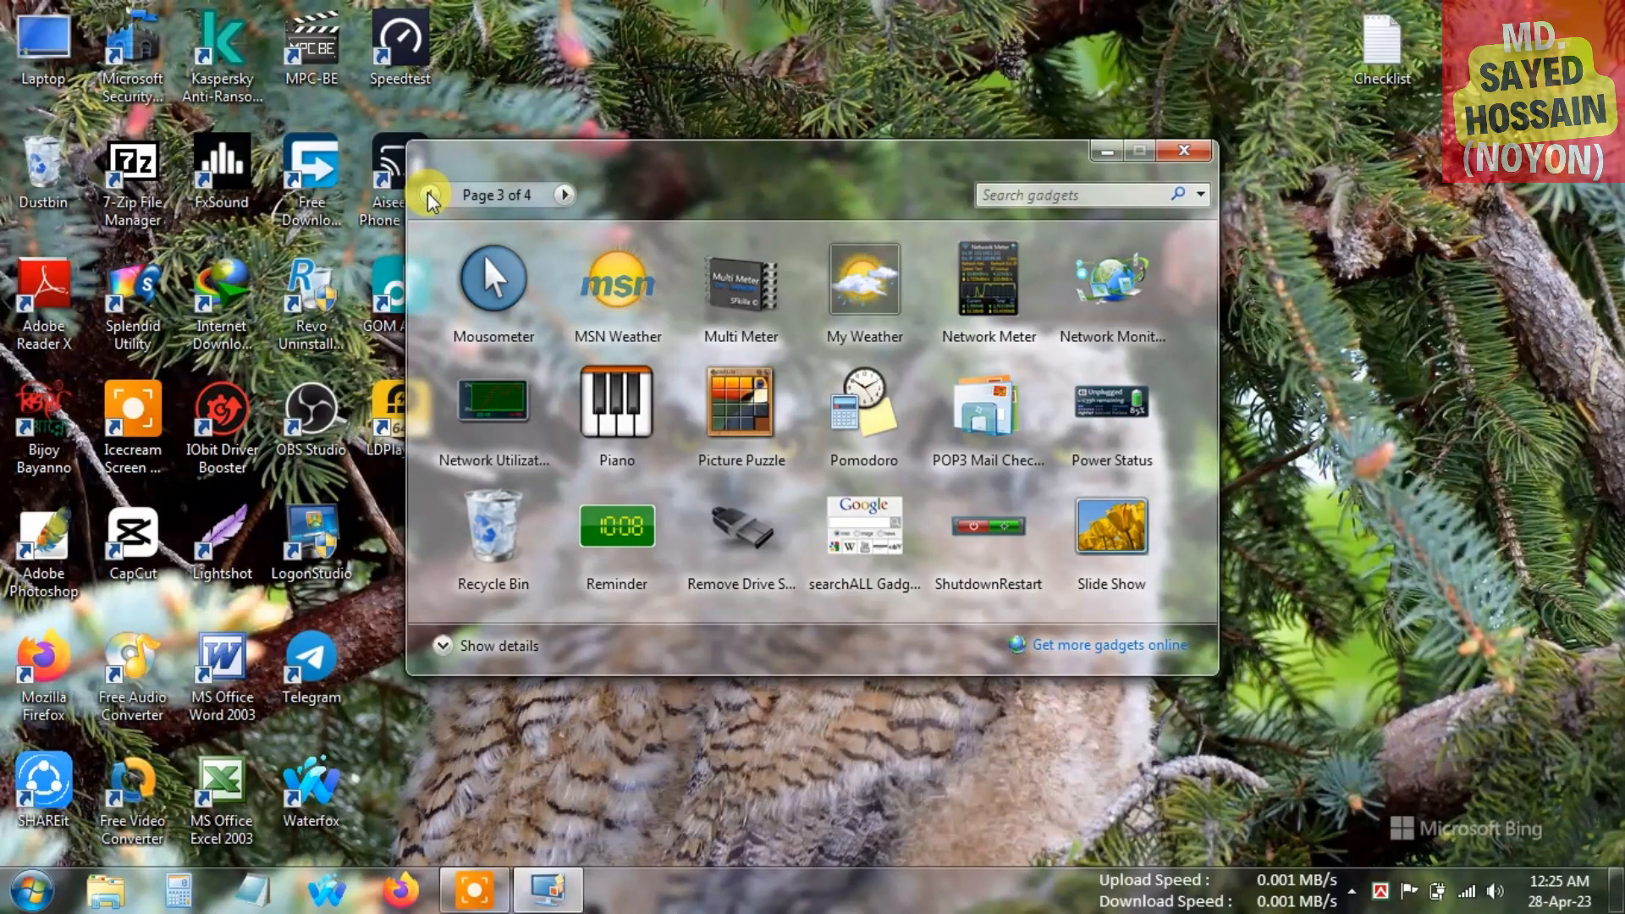
pyautogui.click(430, 194)
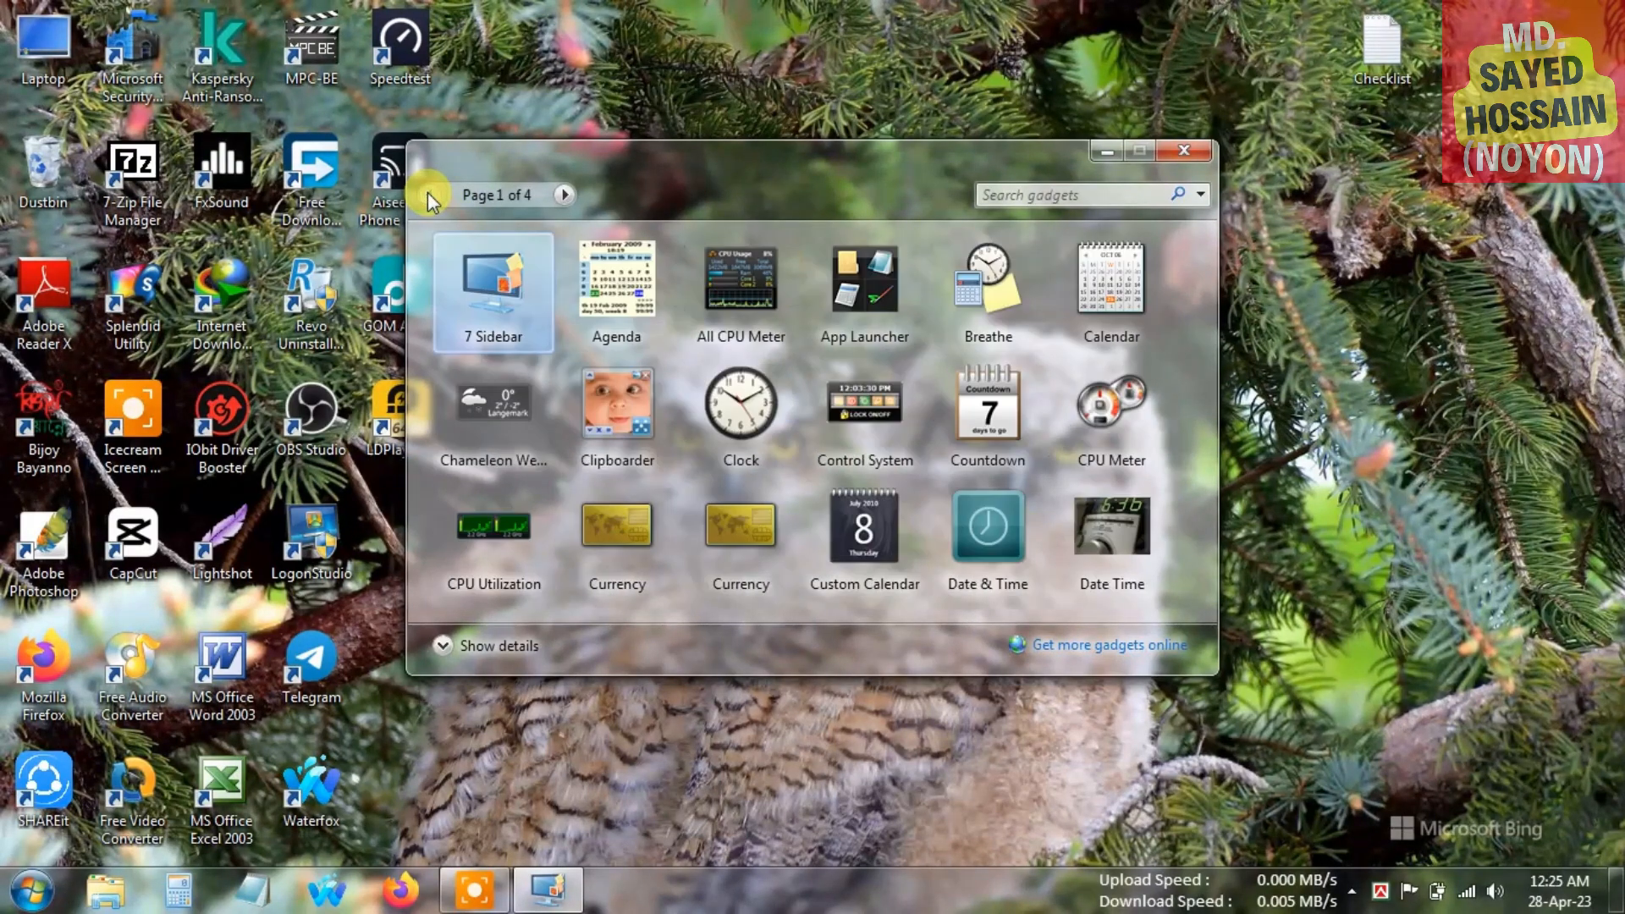
pyautogui.moveTo(705, 293)
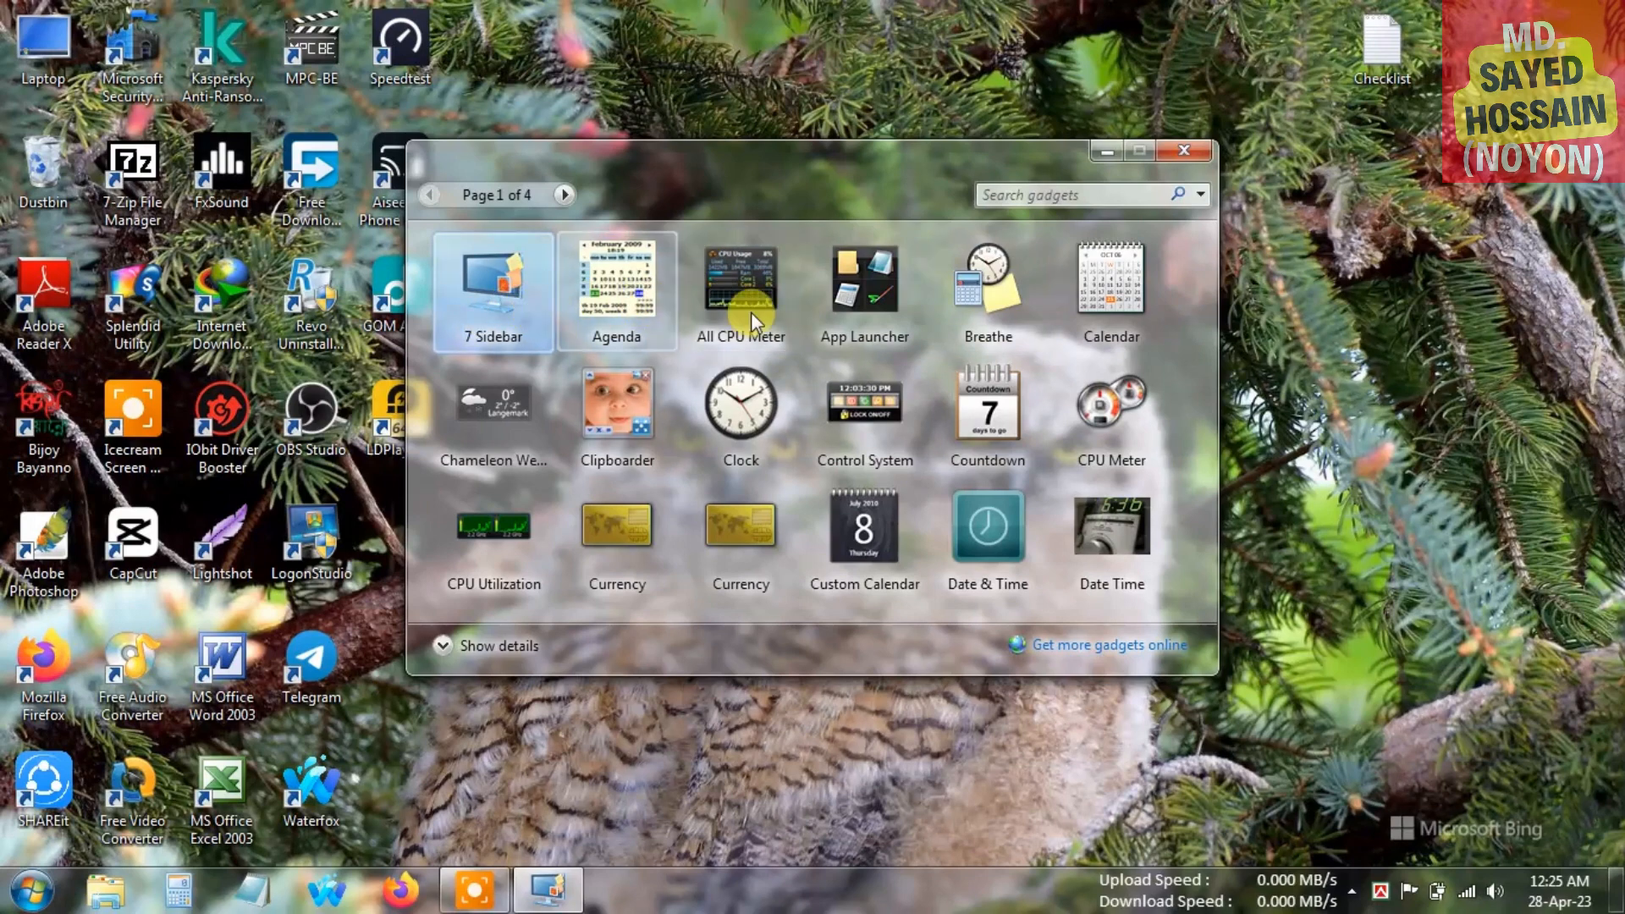
pyautogui.moveTo(1077, 363)
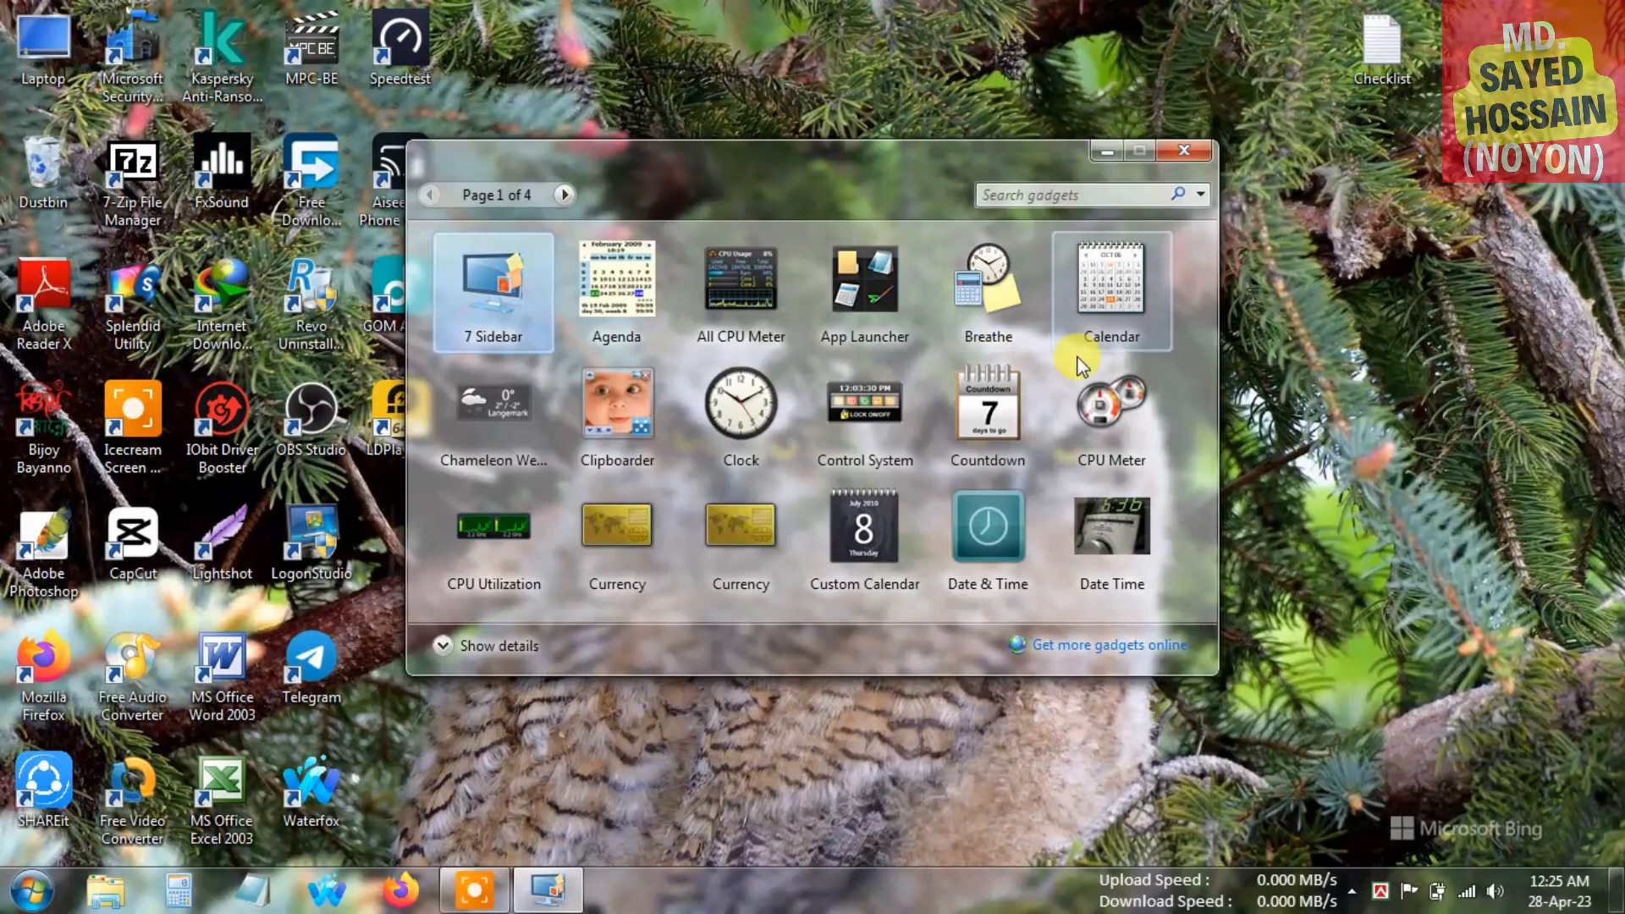
pyautogui.moveTo(1119, 311)
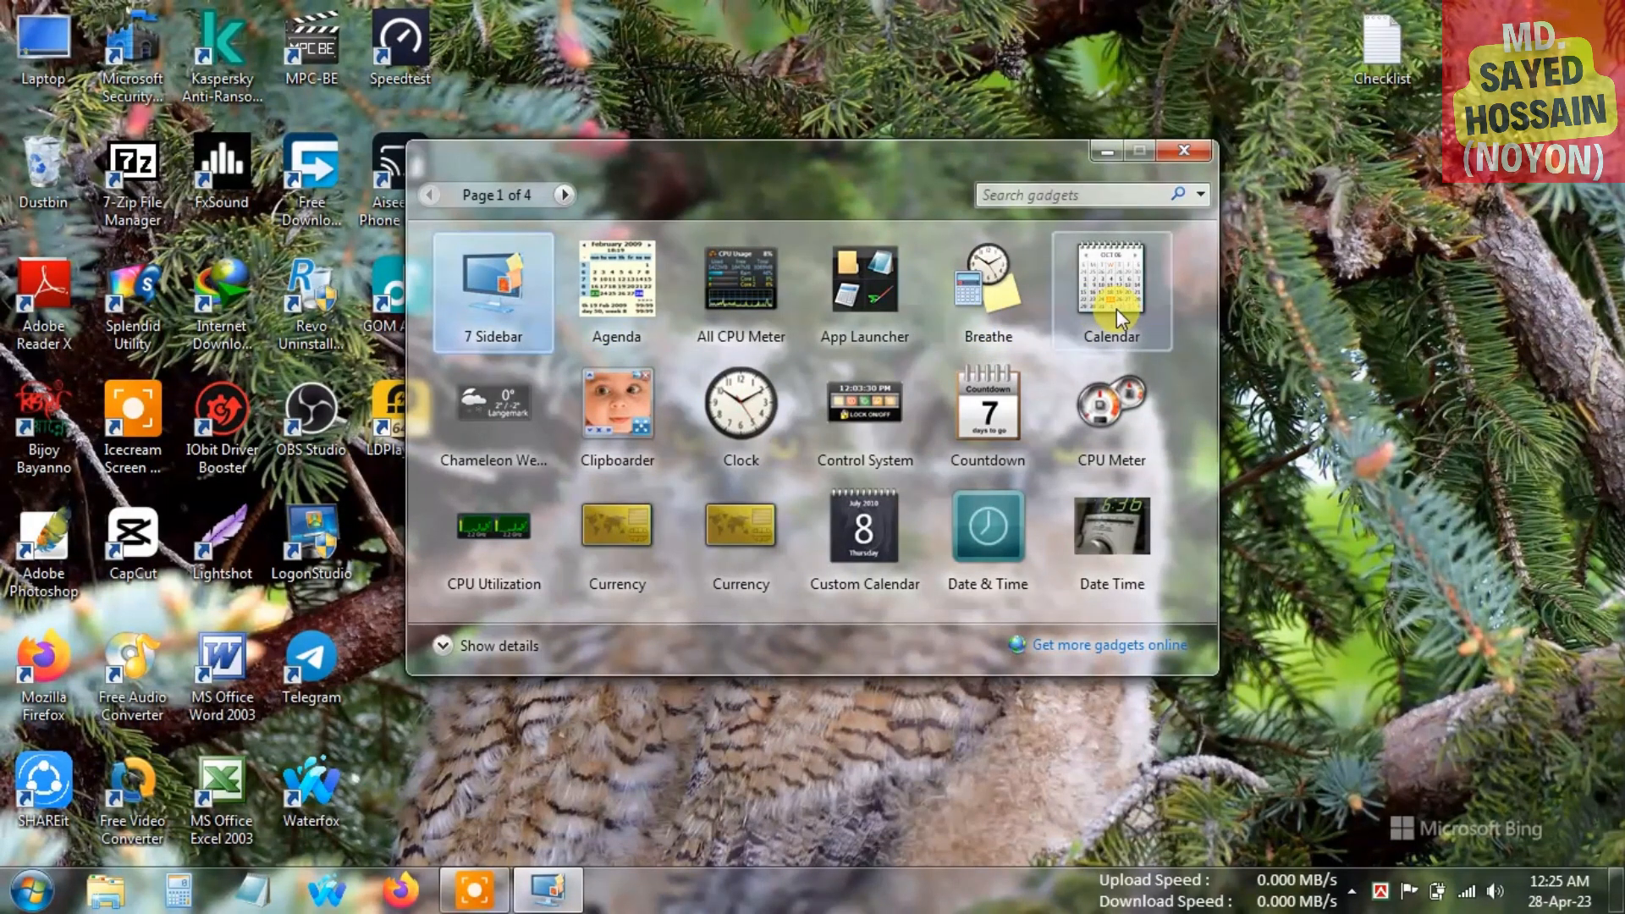
pyautogui.moveTo(740, 412)
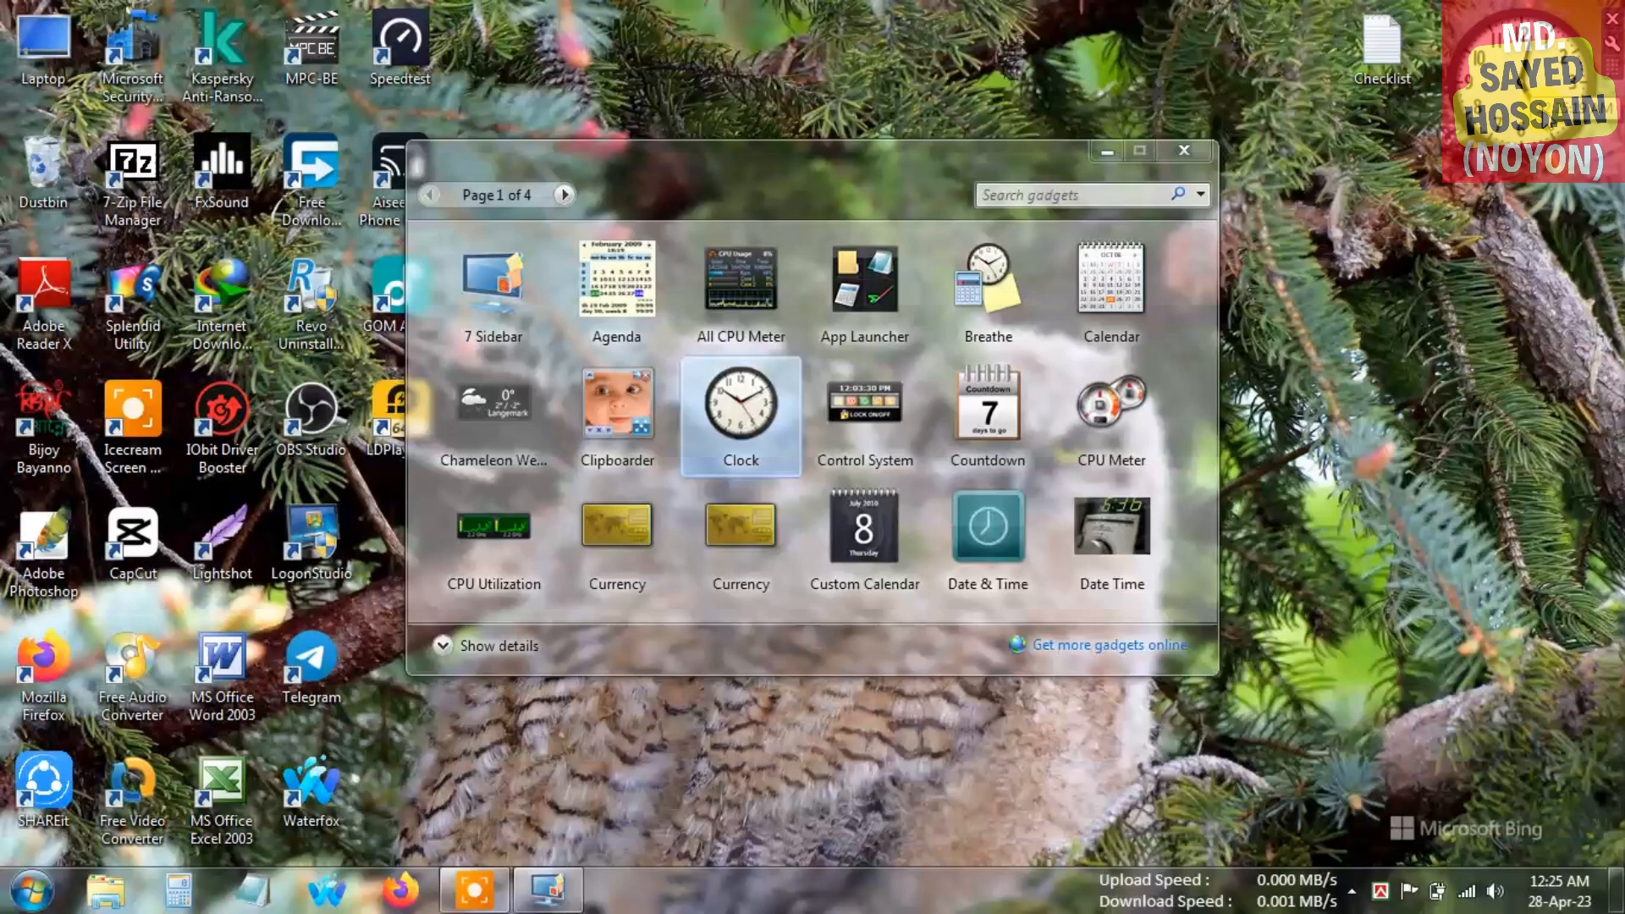
pyautogui.moveTo(1608, 60)
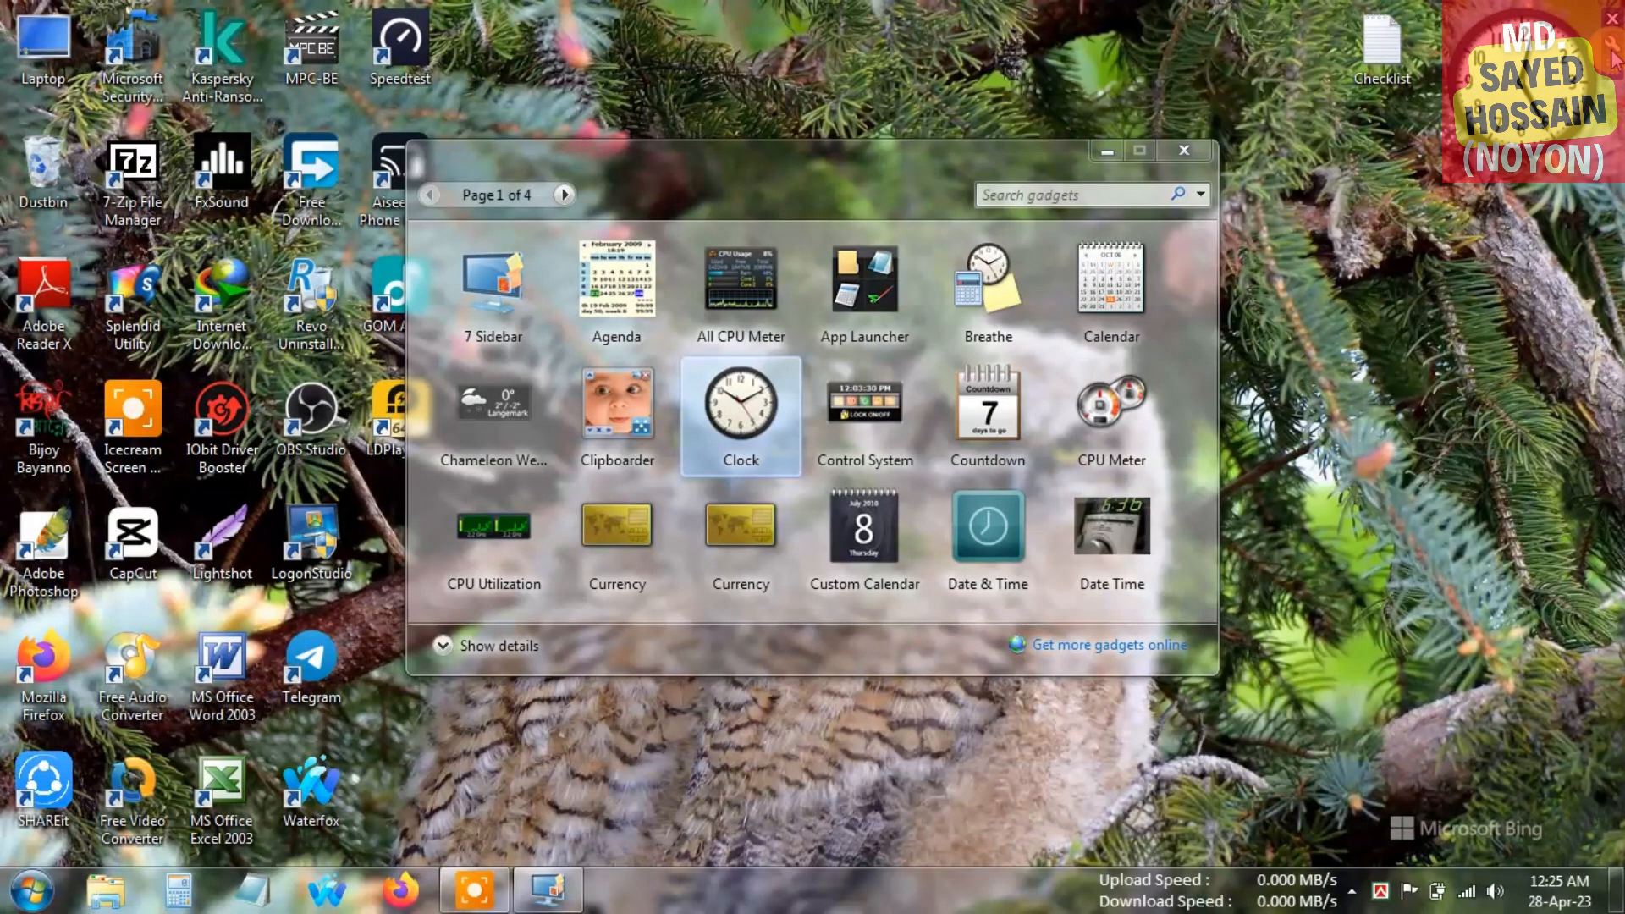
pyautogui.doubleClick(739, 415)
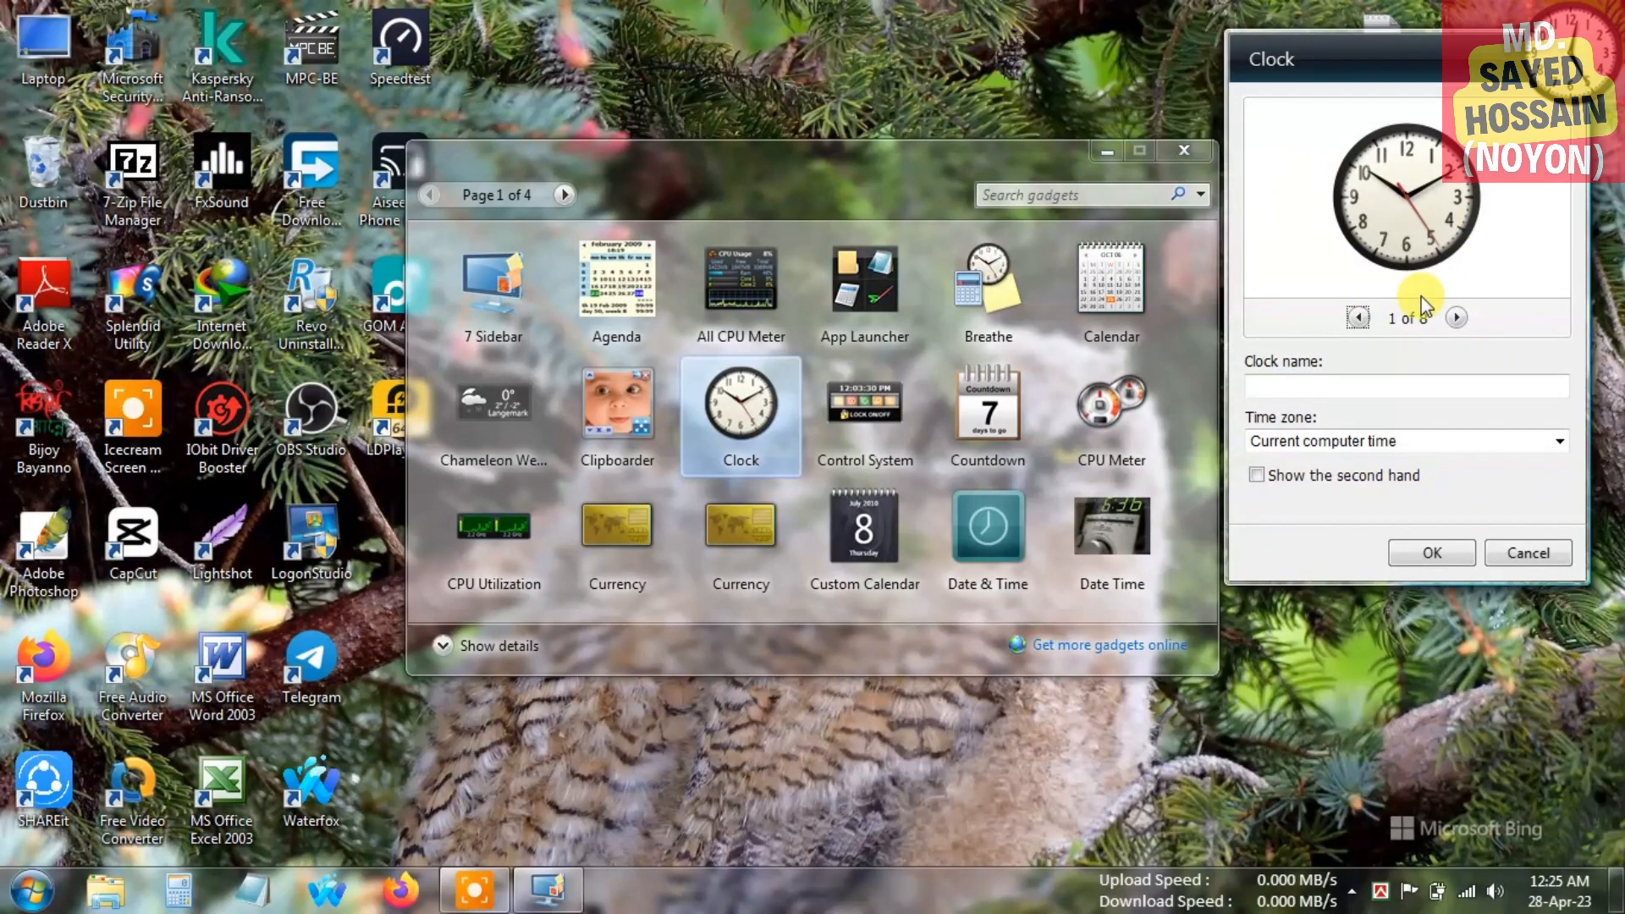
# Cycle through the clock face styles and settle on classic style 1 of 8.
pyautogui.click(1455, 318)
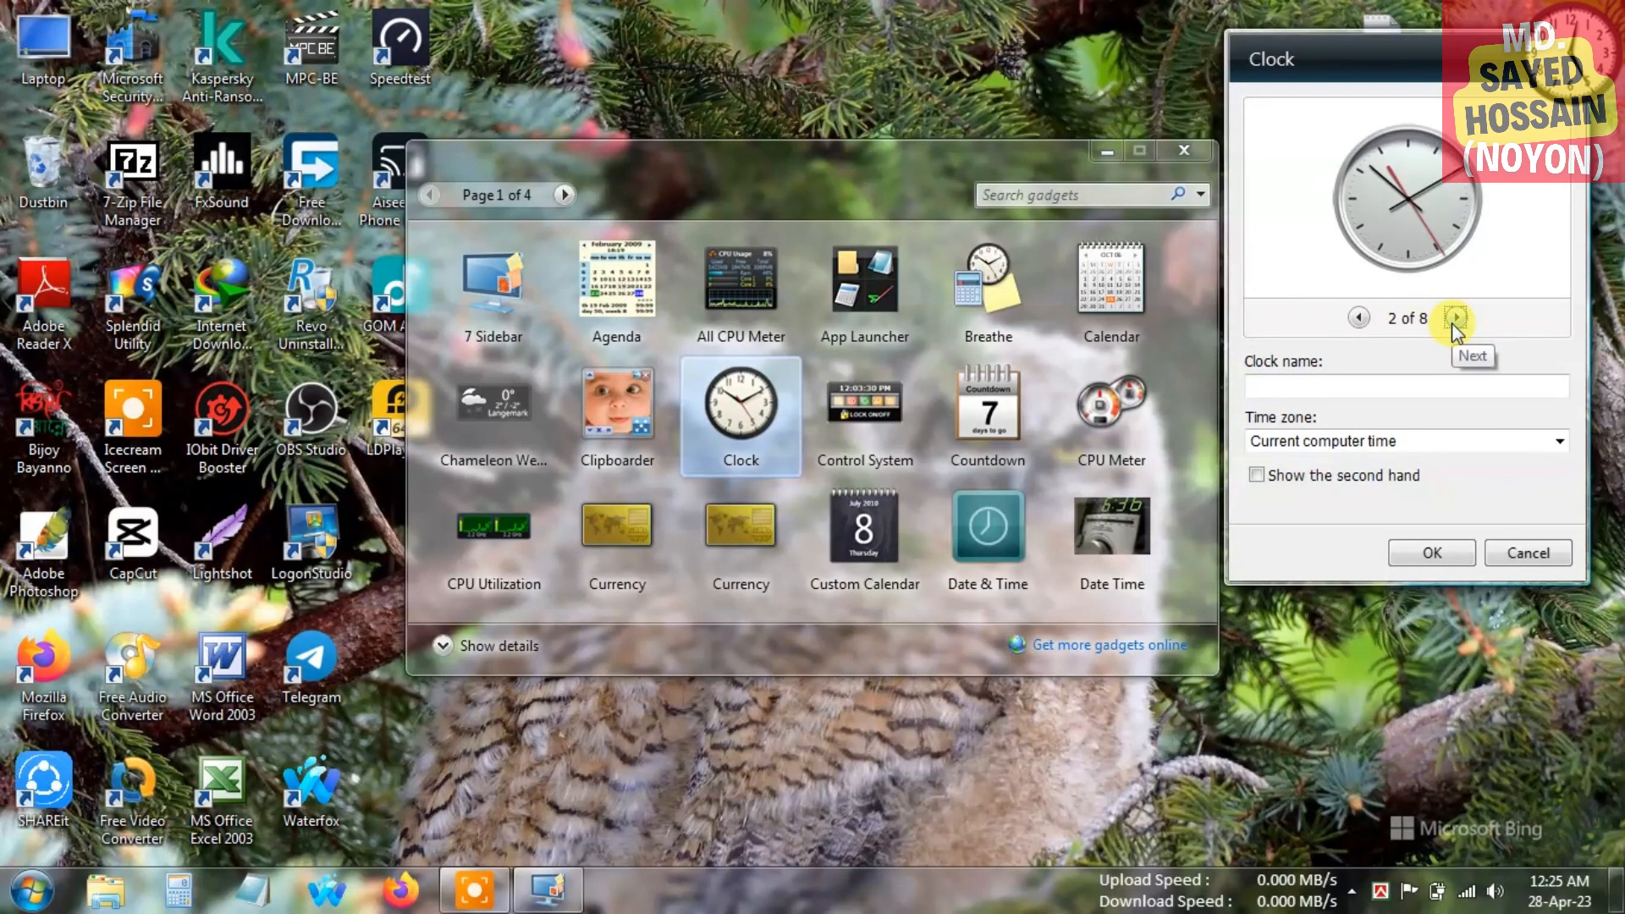
pyautogui.click(1455, 318)
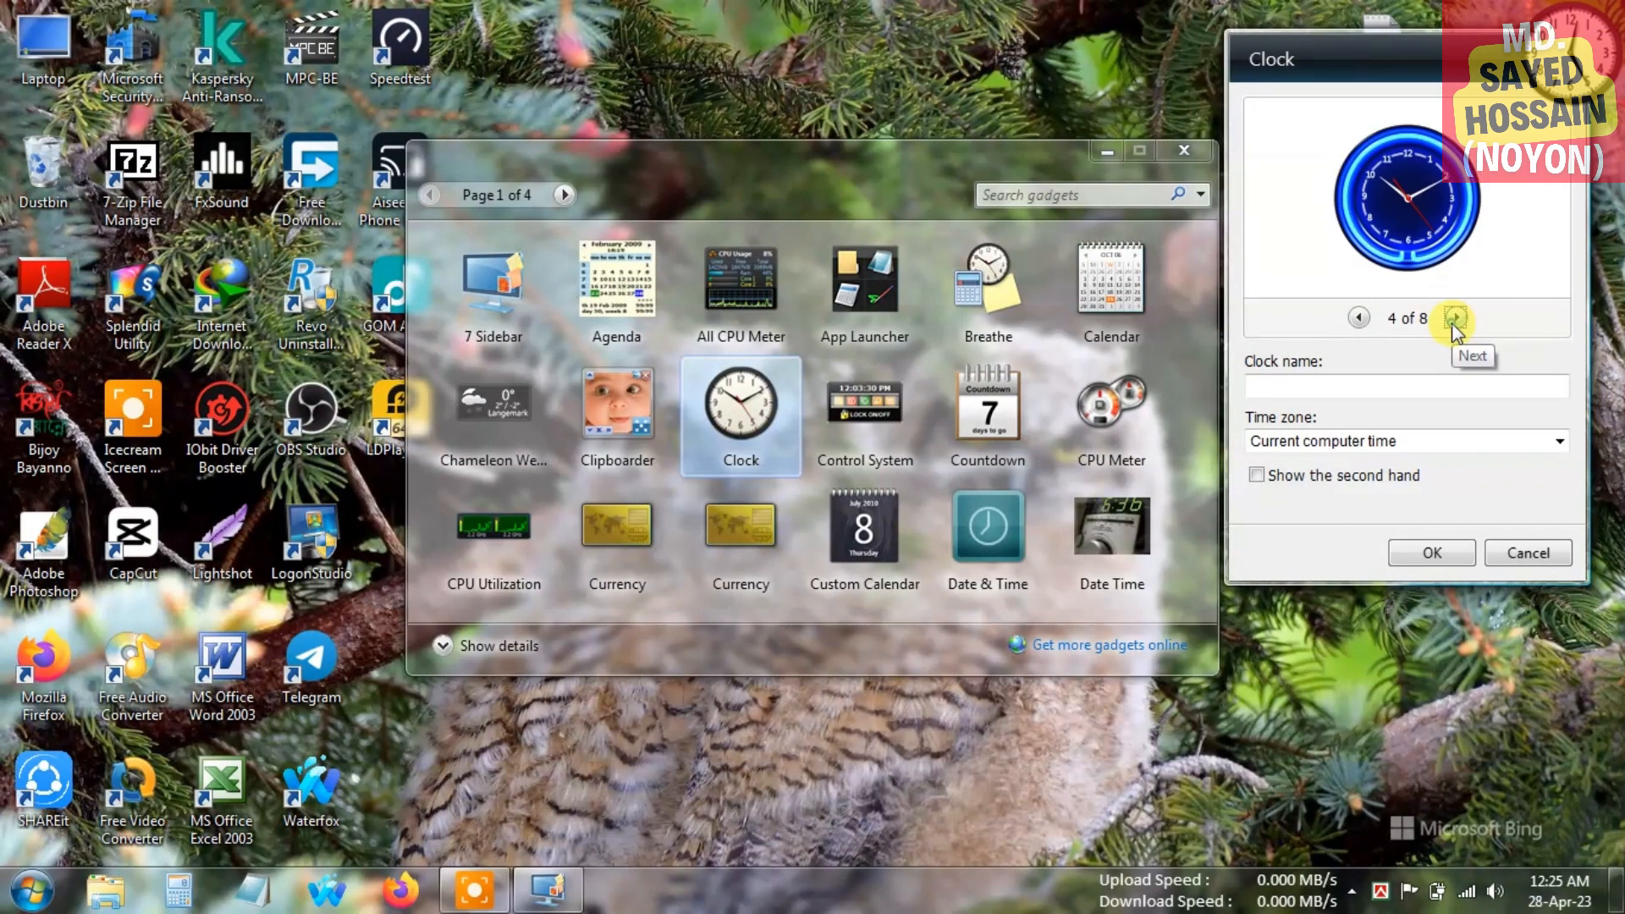
pyautogui.click(1453, 318)
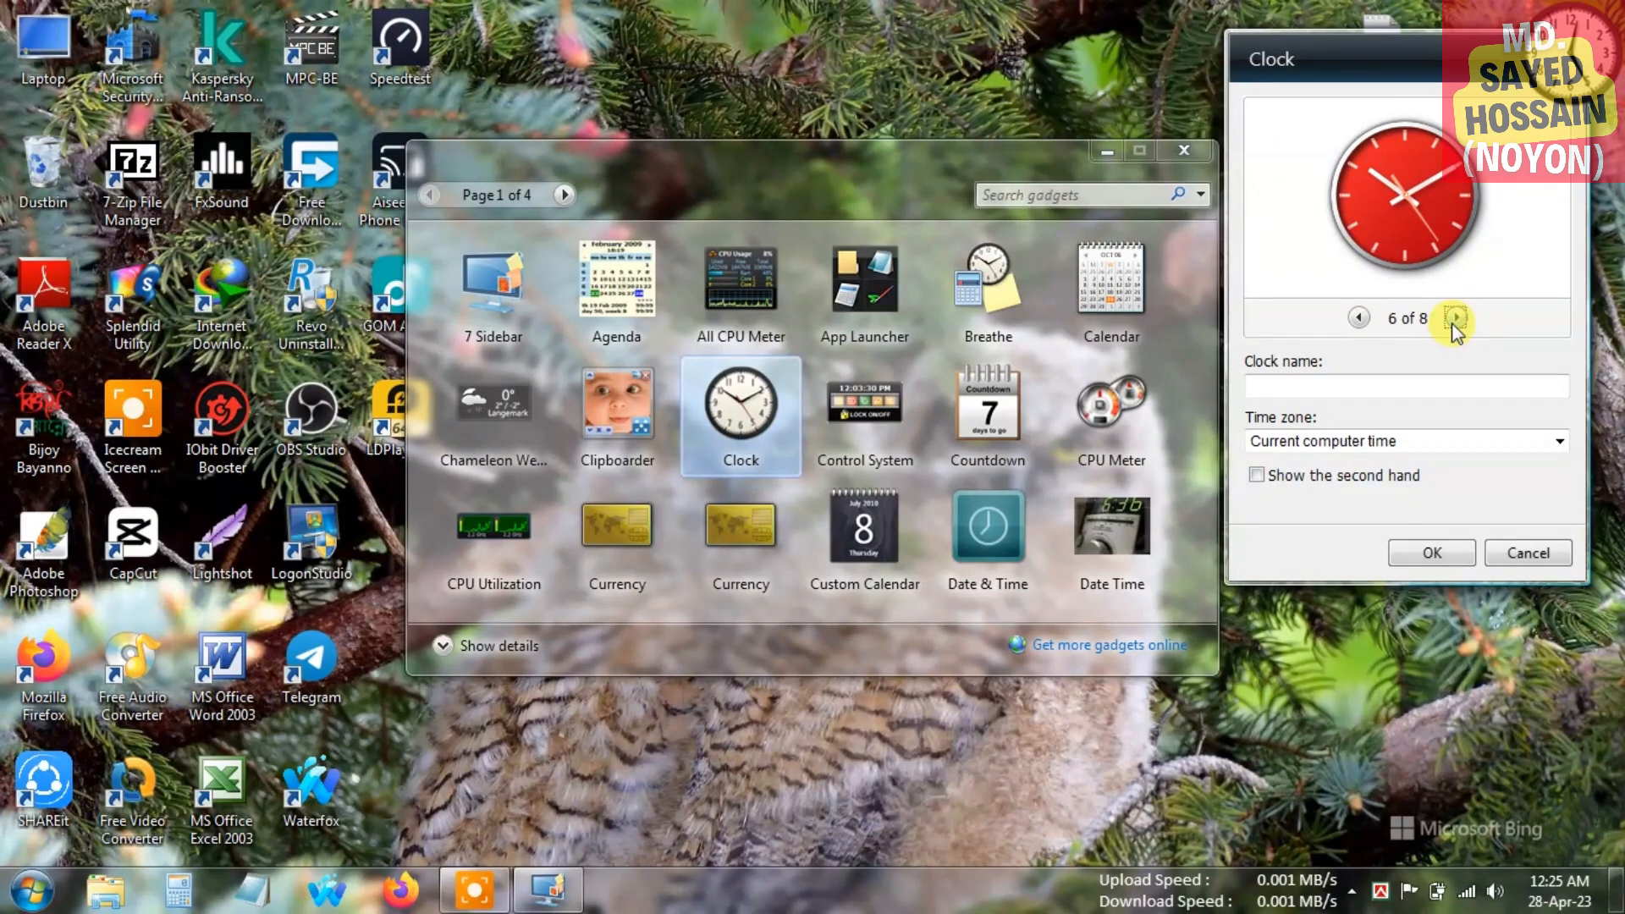
pyautogui.click(1453, 318)
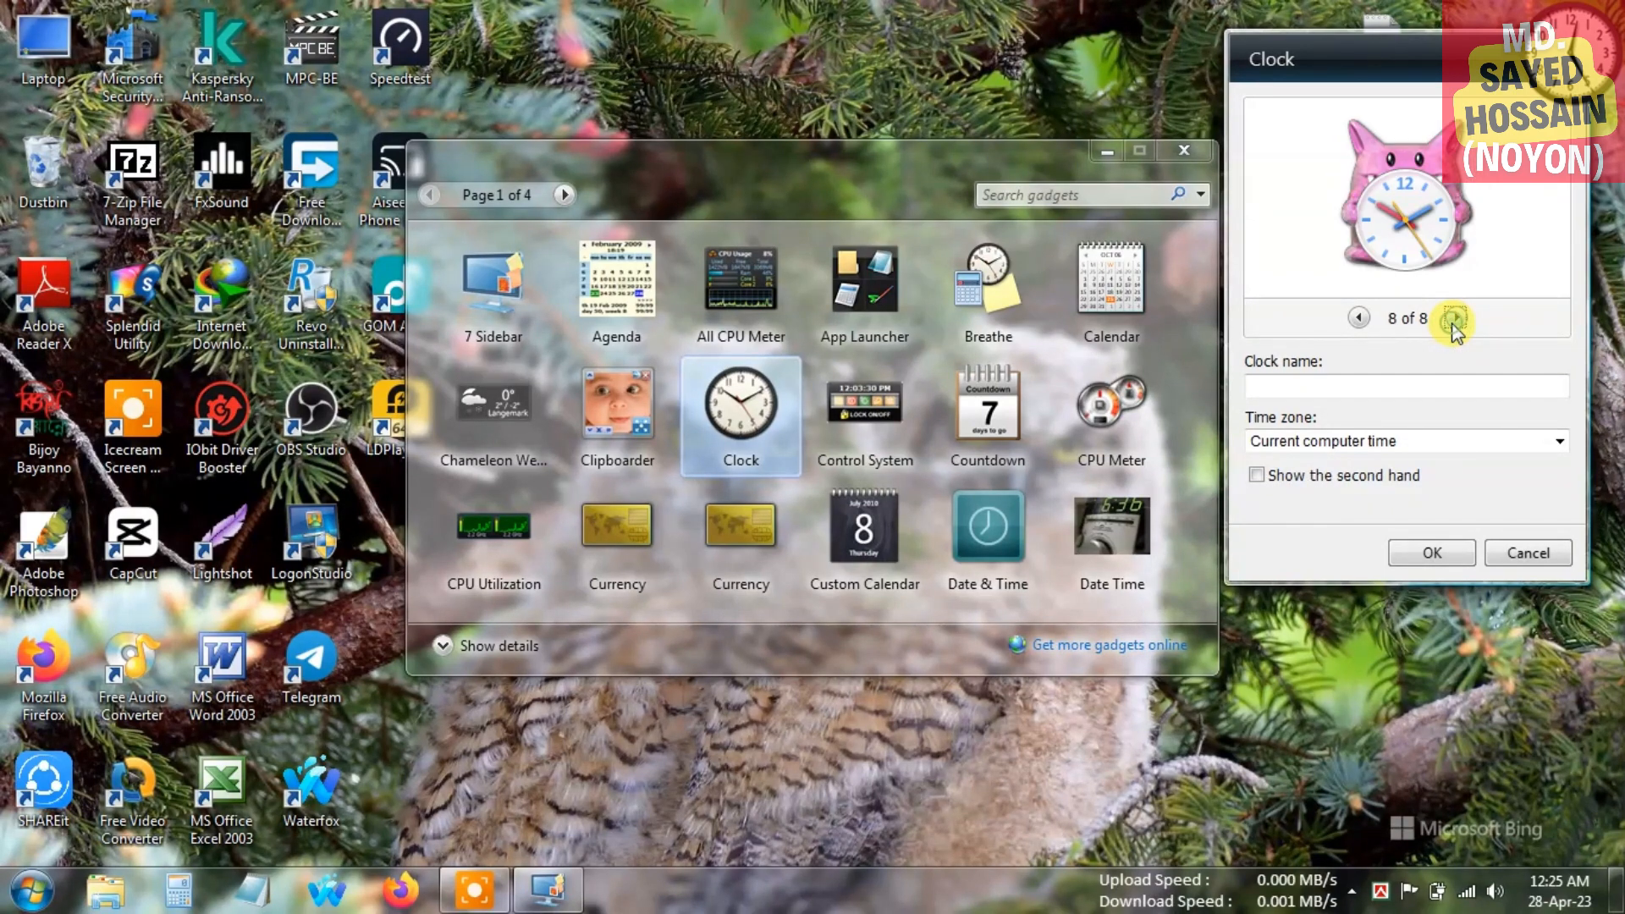
pyautogui.click(1455, 318)
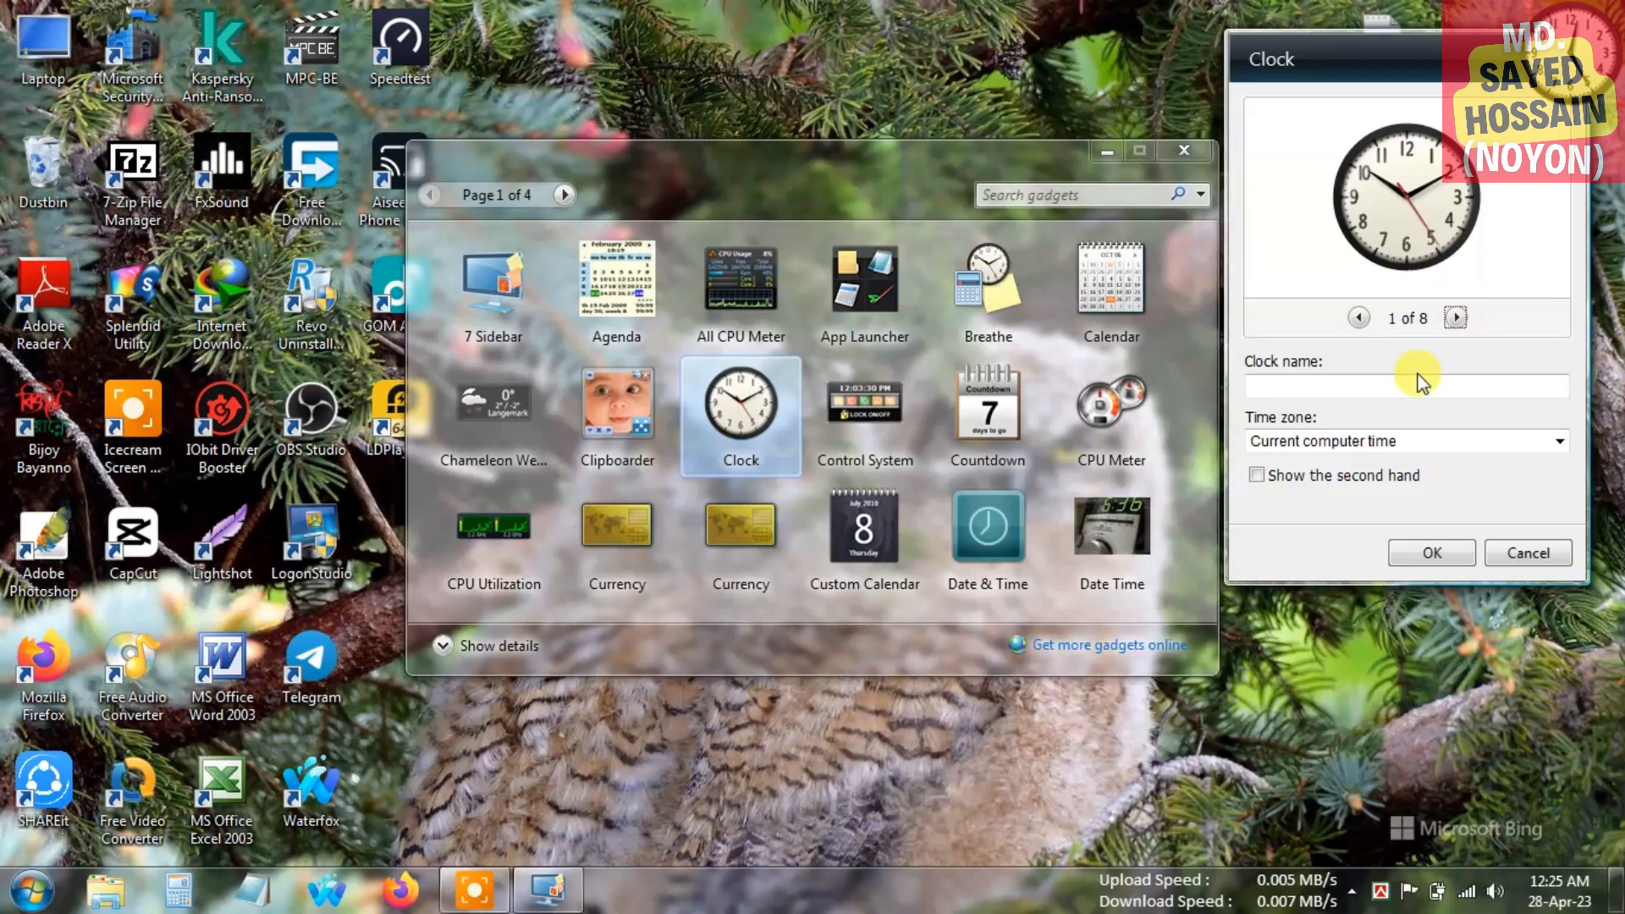
# Keep the current computer time zone, show the second hand, and save the clock settings.
pyautogui.click(1399, 386)
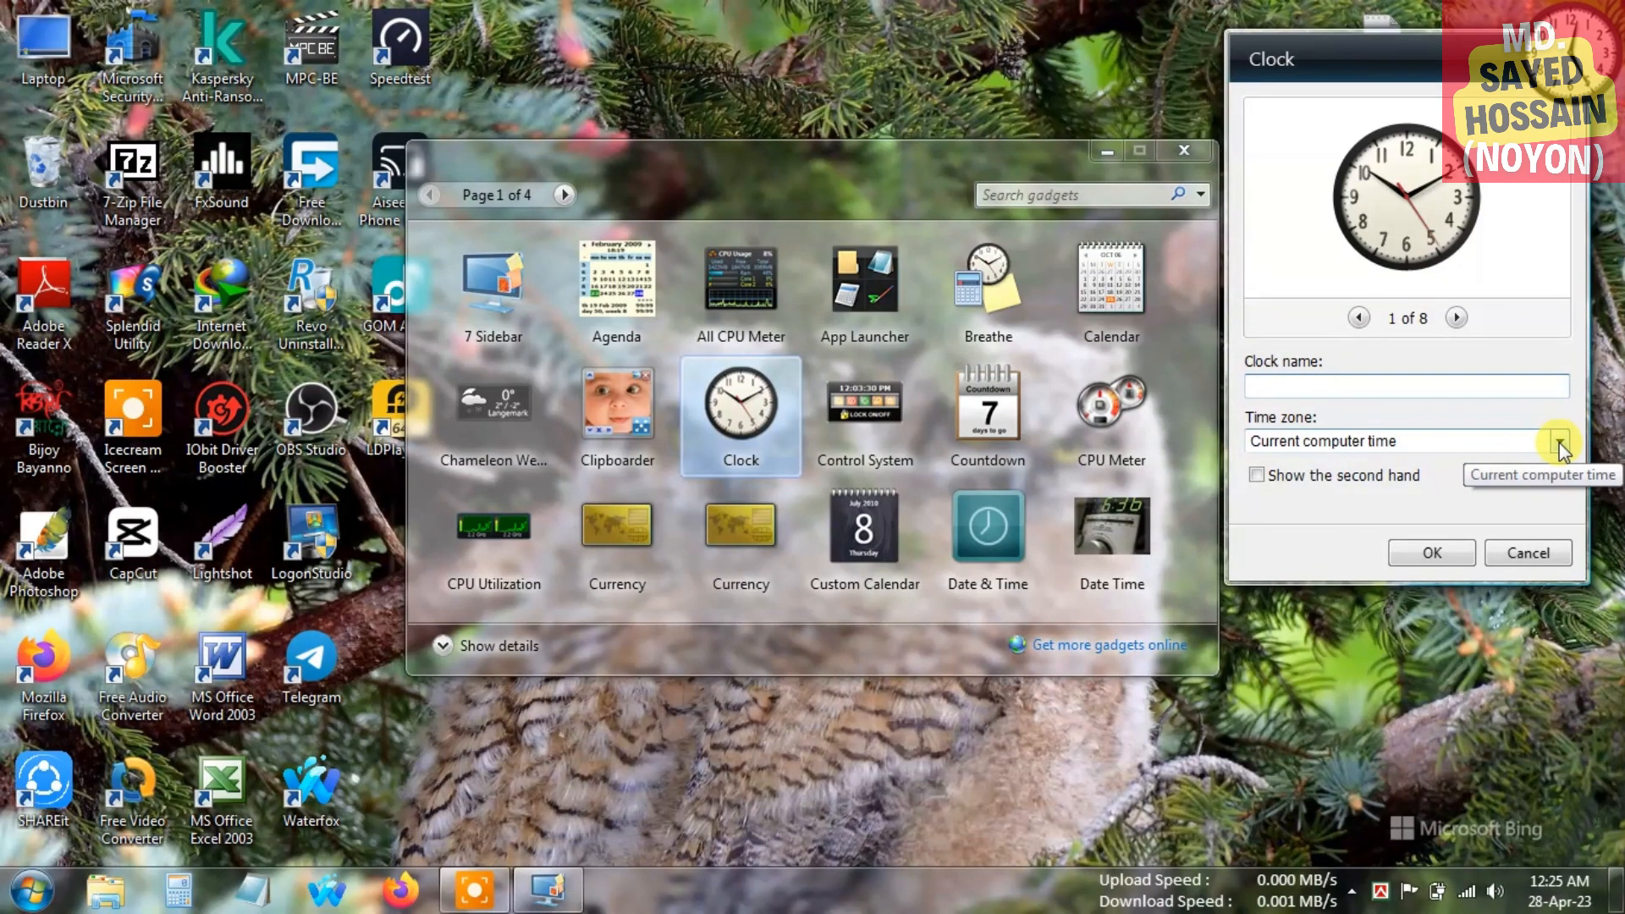
pyautogui.click(1559, 440)
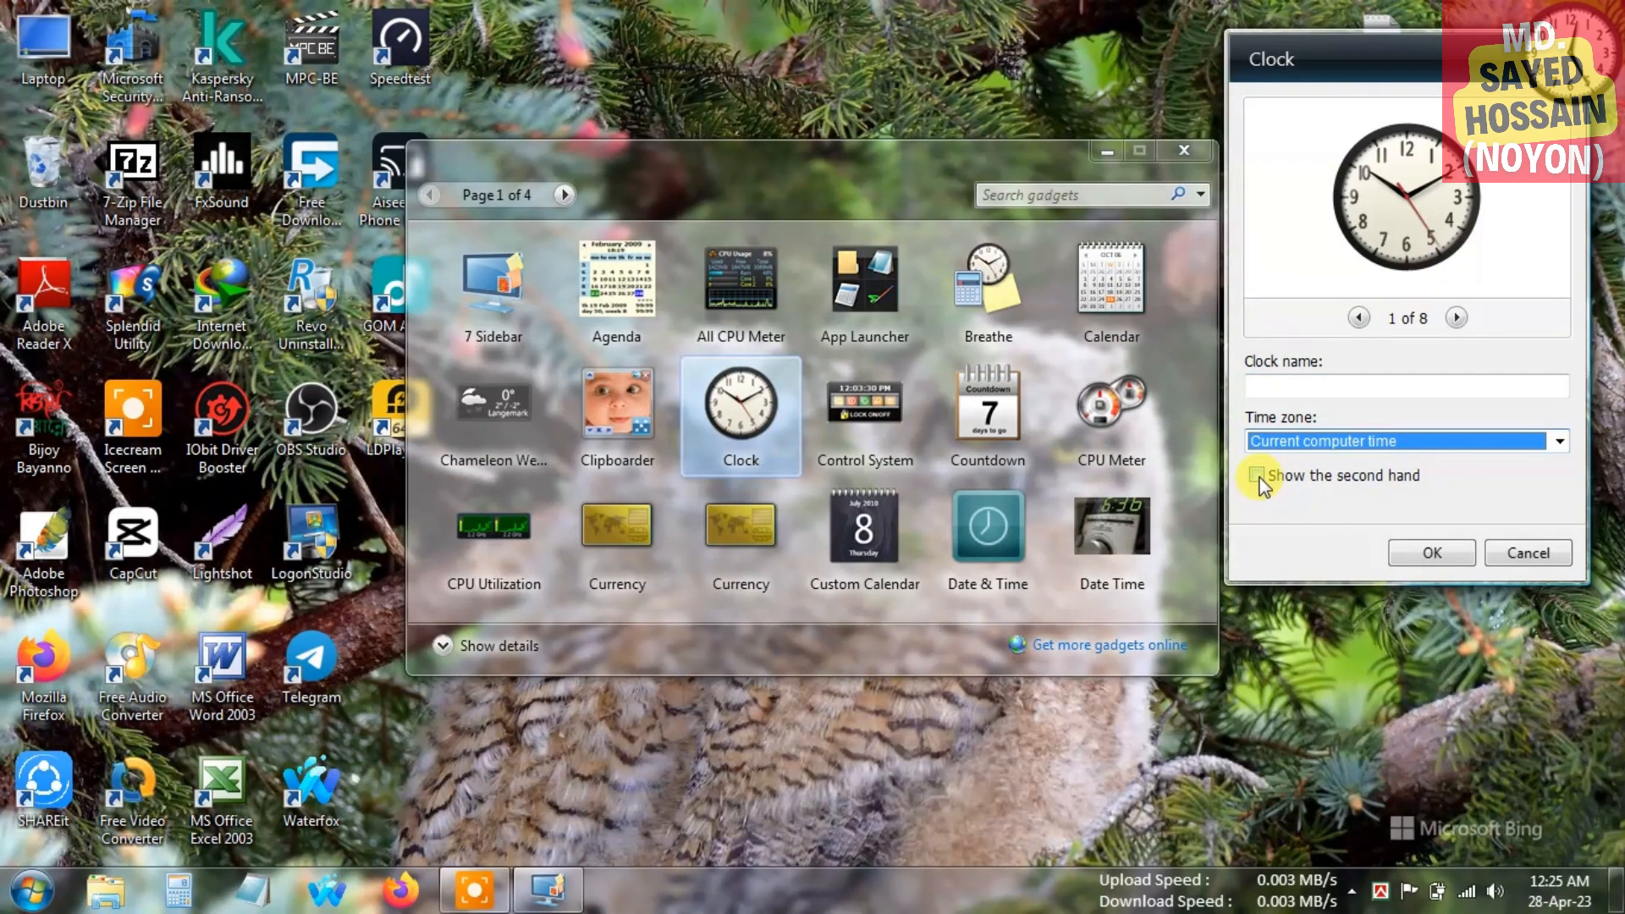
pyautogui.click(1260, 481)
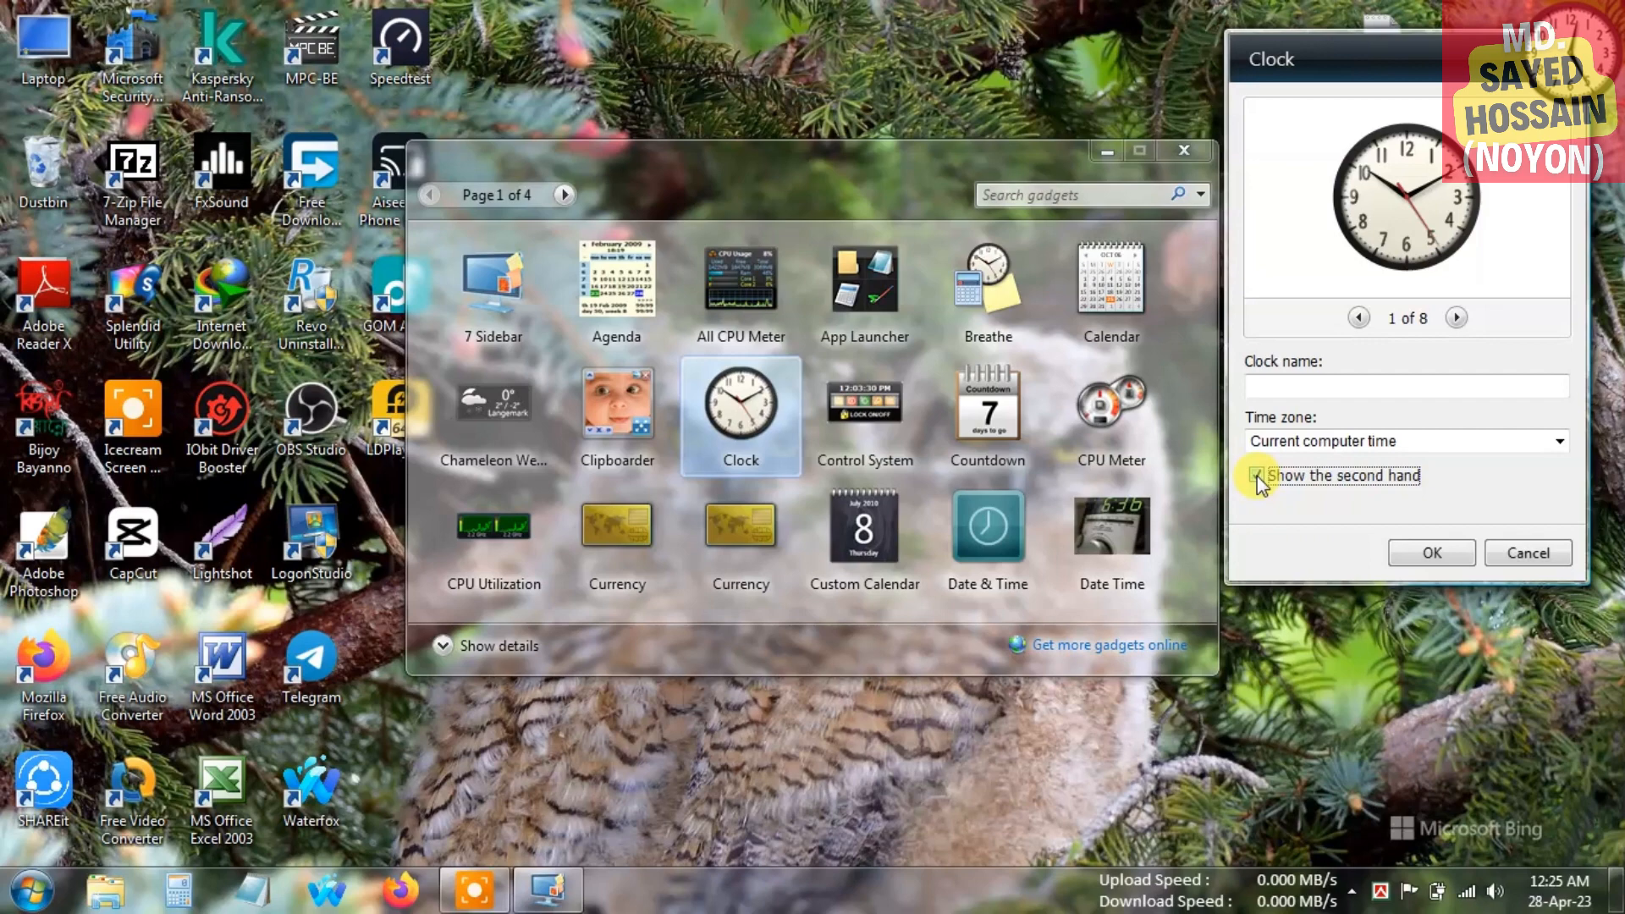
pyautogui.click(1255, 475)
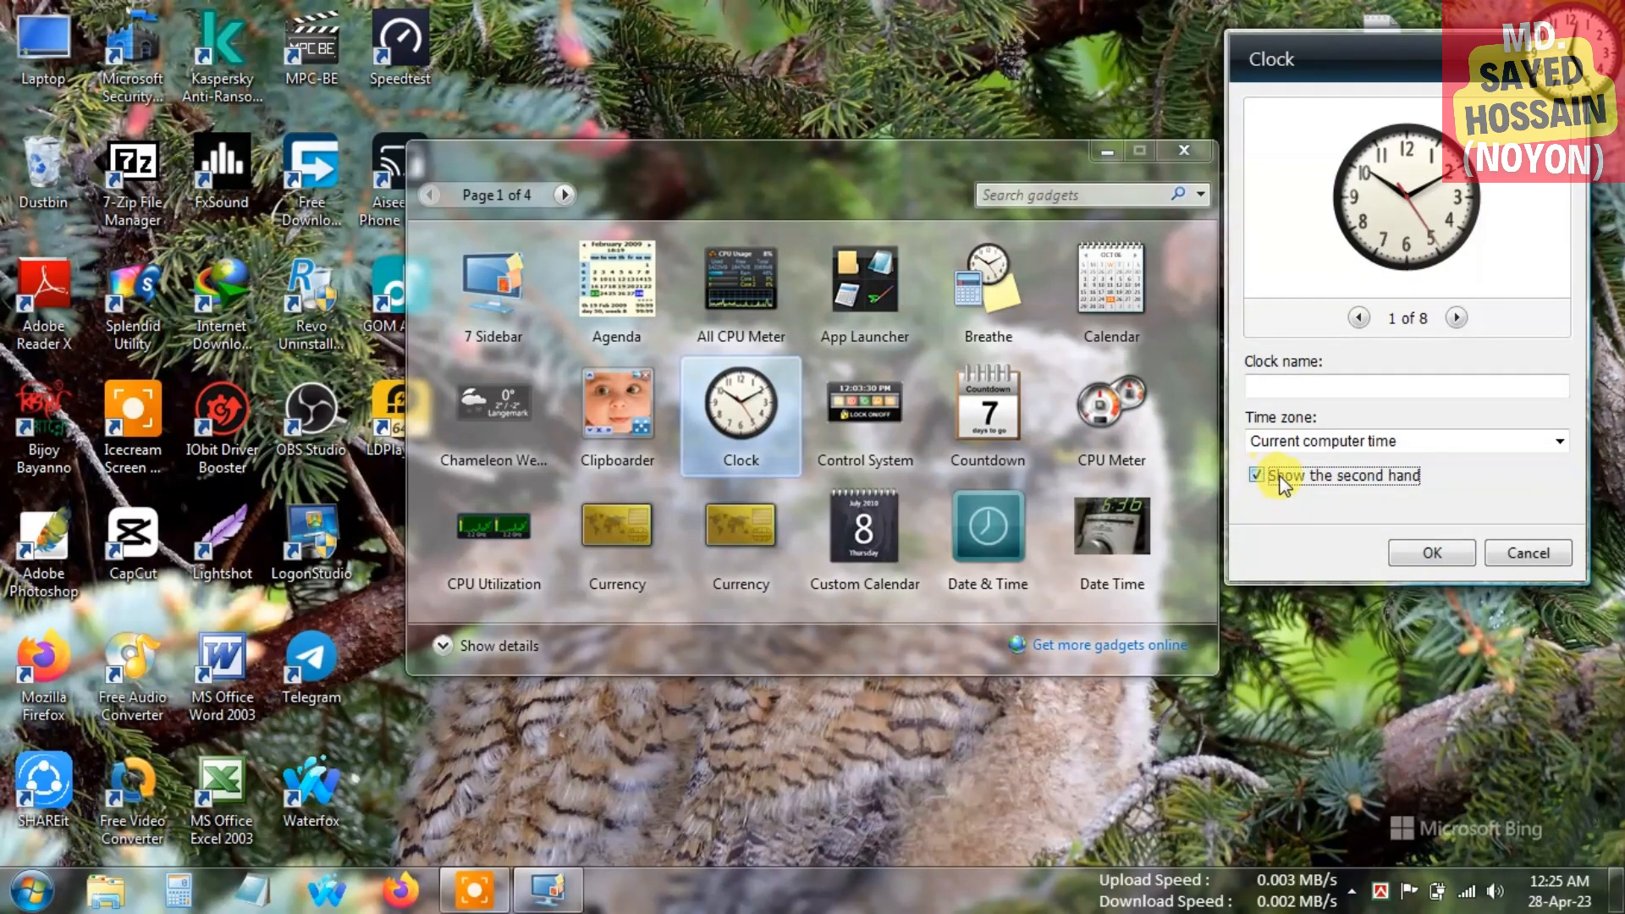
pyautogui.moveTo(1431, 553)
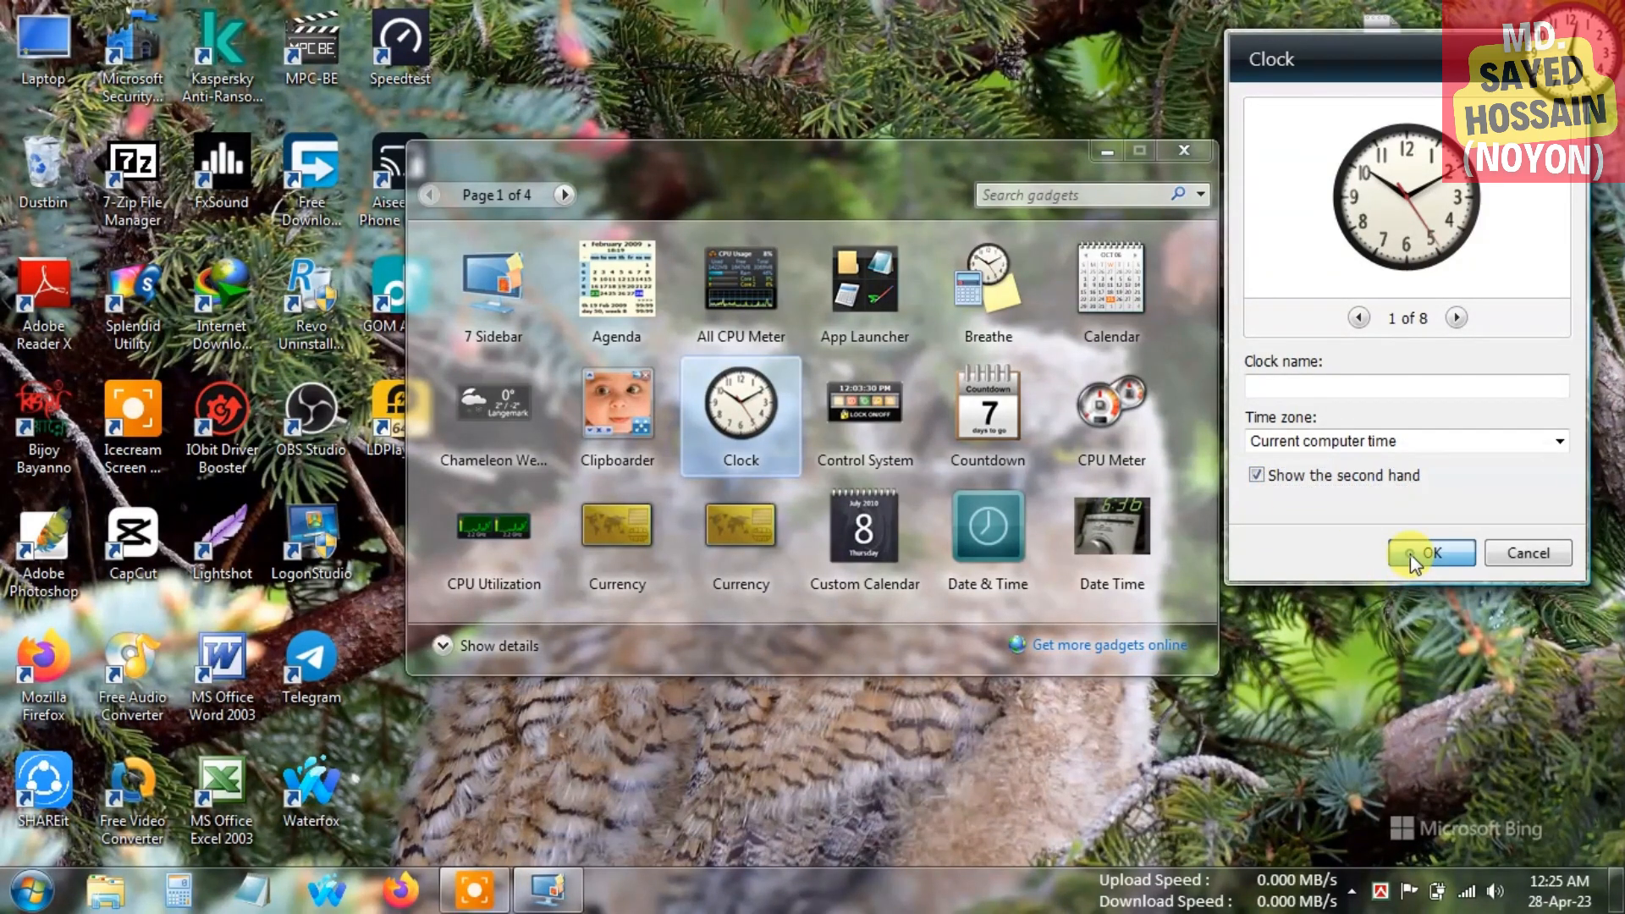
pyautogui.click(1431, 553)
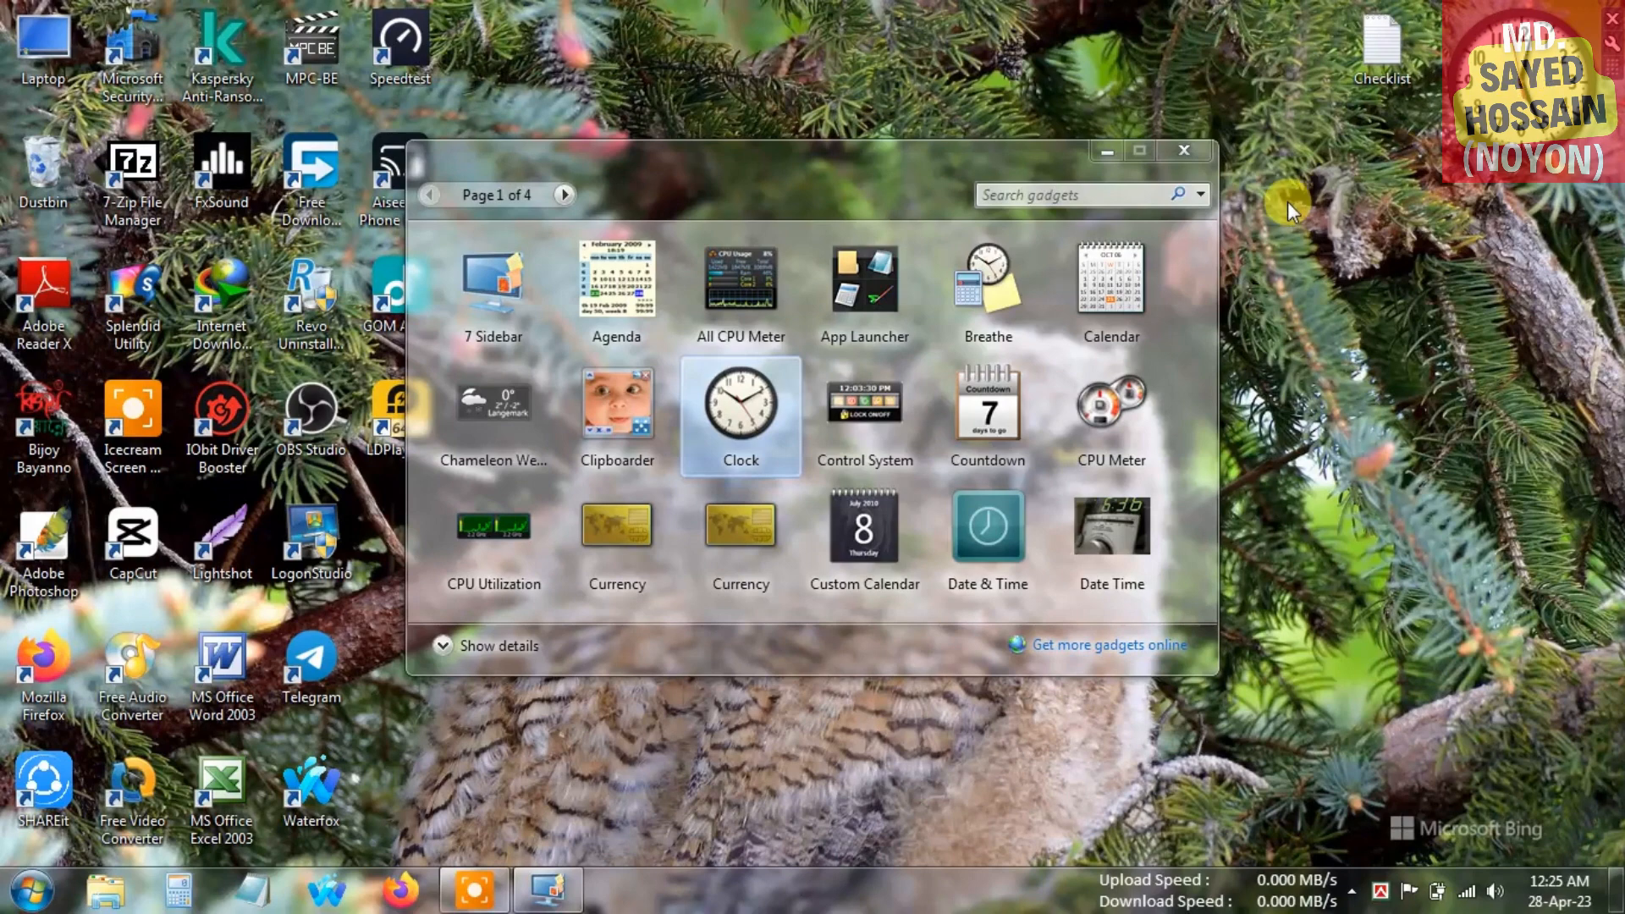
pyautogui.moveTo(1135, 423)
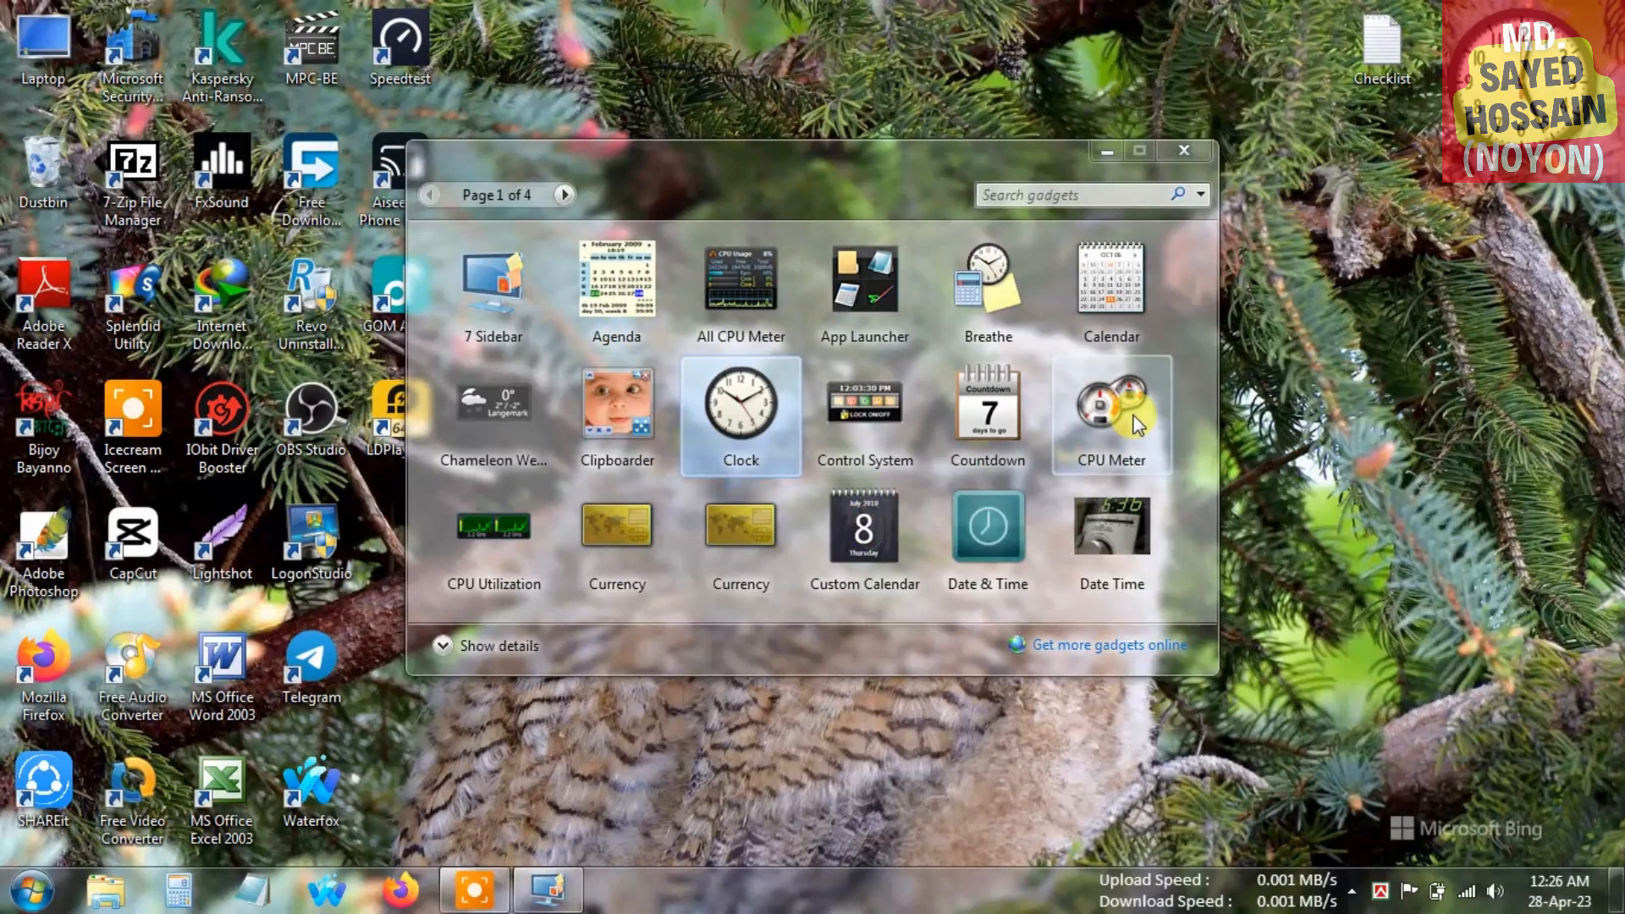
# Add the CPU Meter gadget to the desktop and move to the next gallery page.
pyautogui.doubleClick(1109, 415)
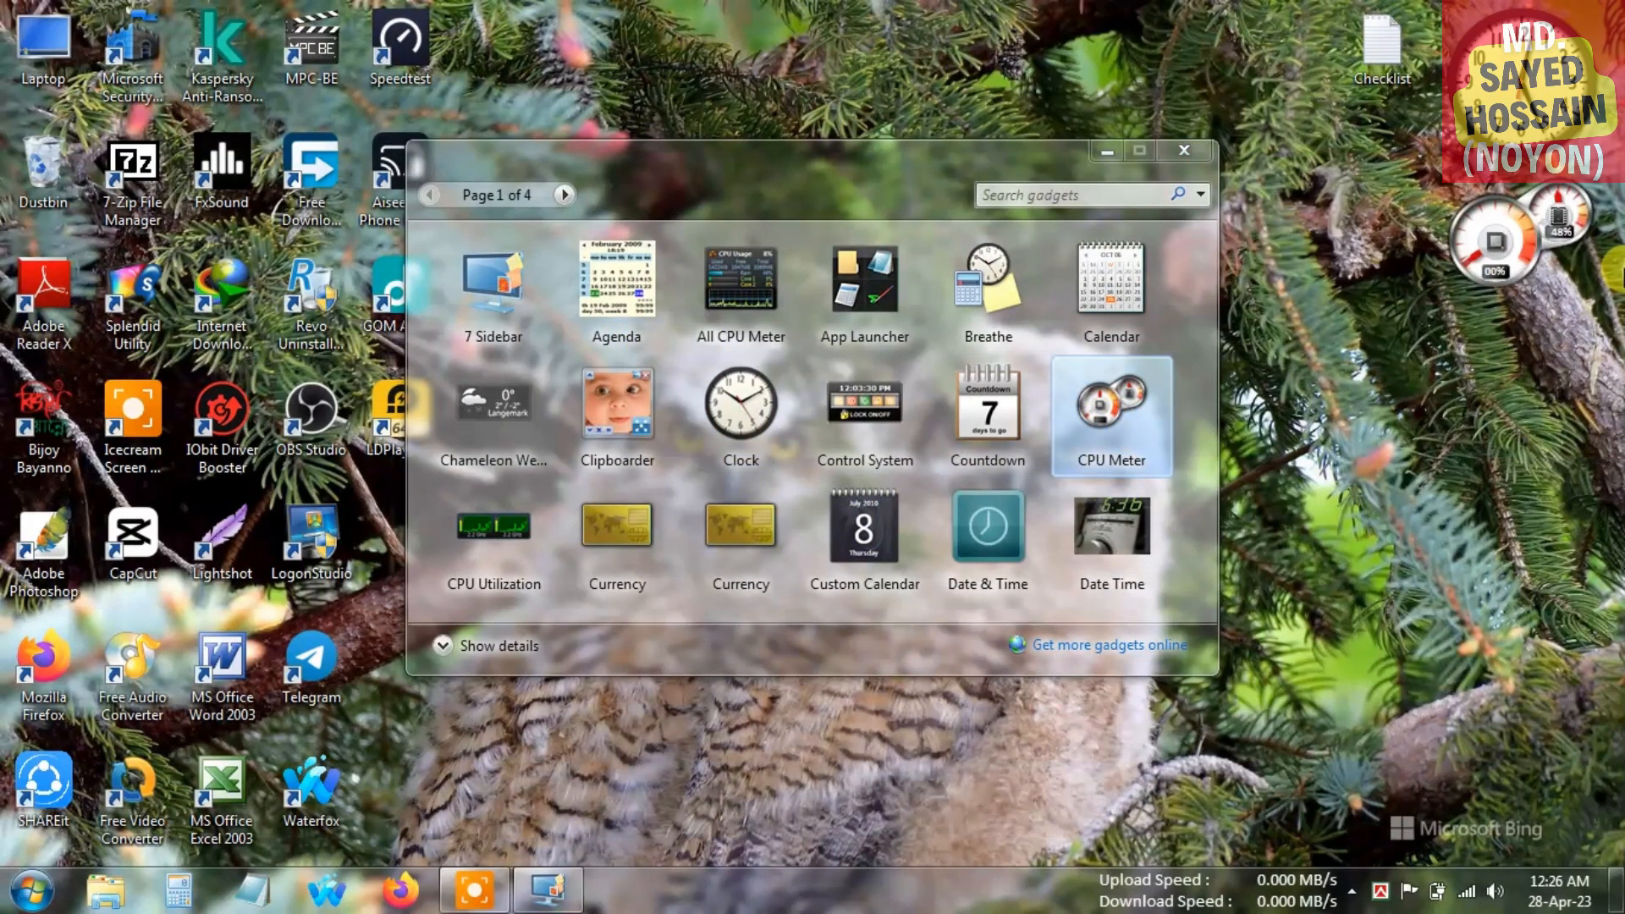
pyautogui.moveTo(1573, 261)
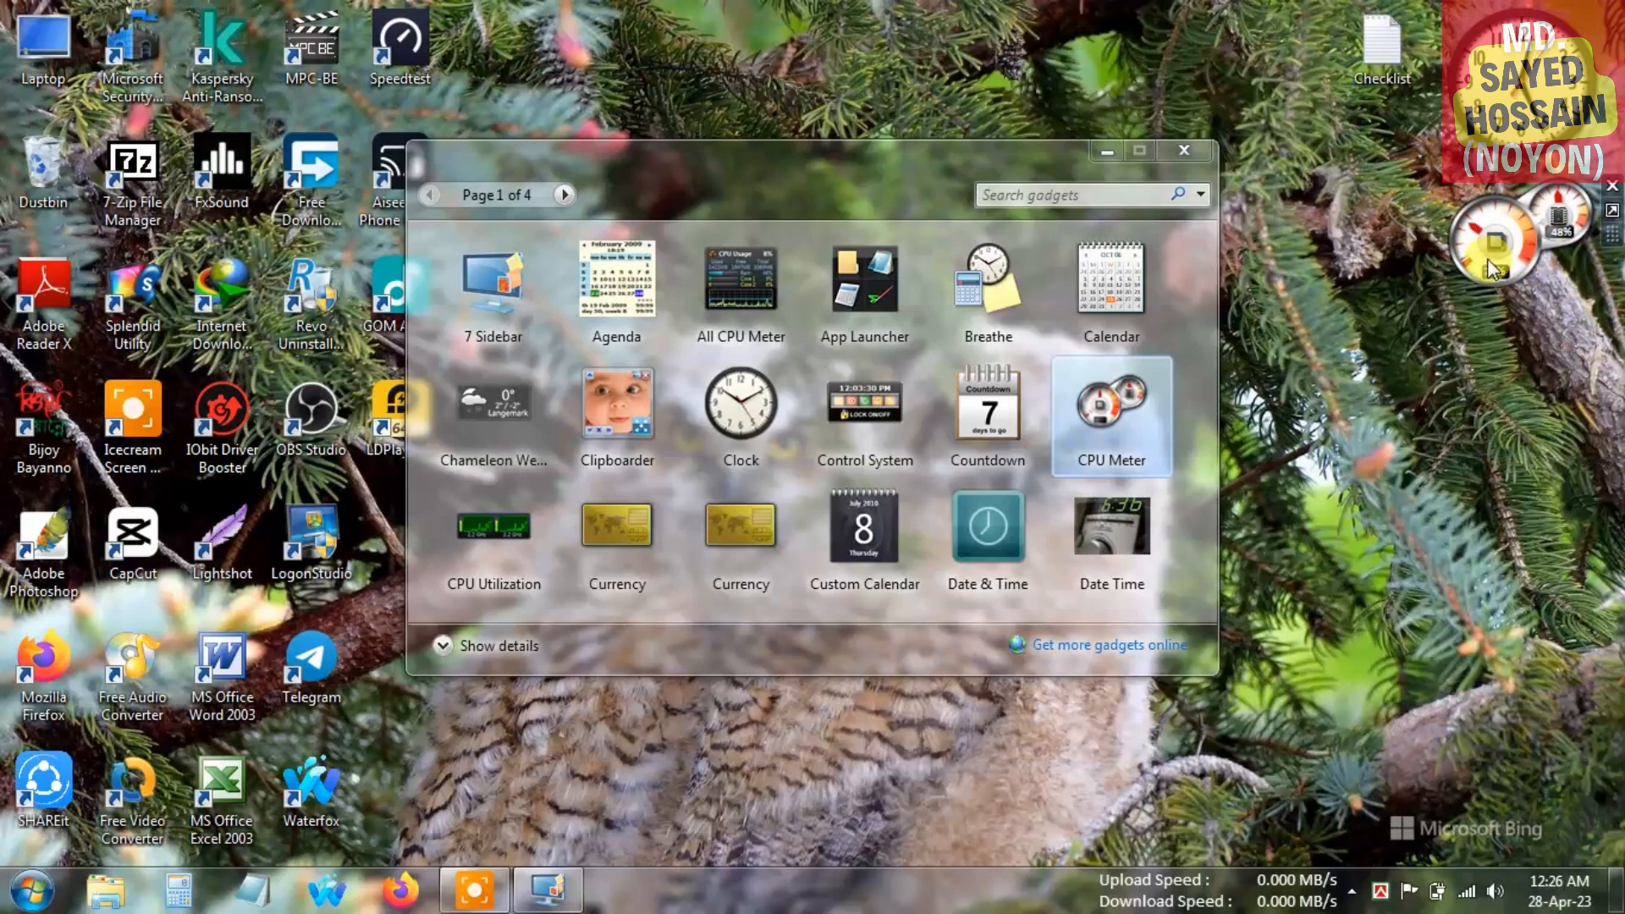
pyautogui.moveTo(1492, 259)
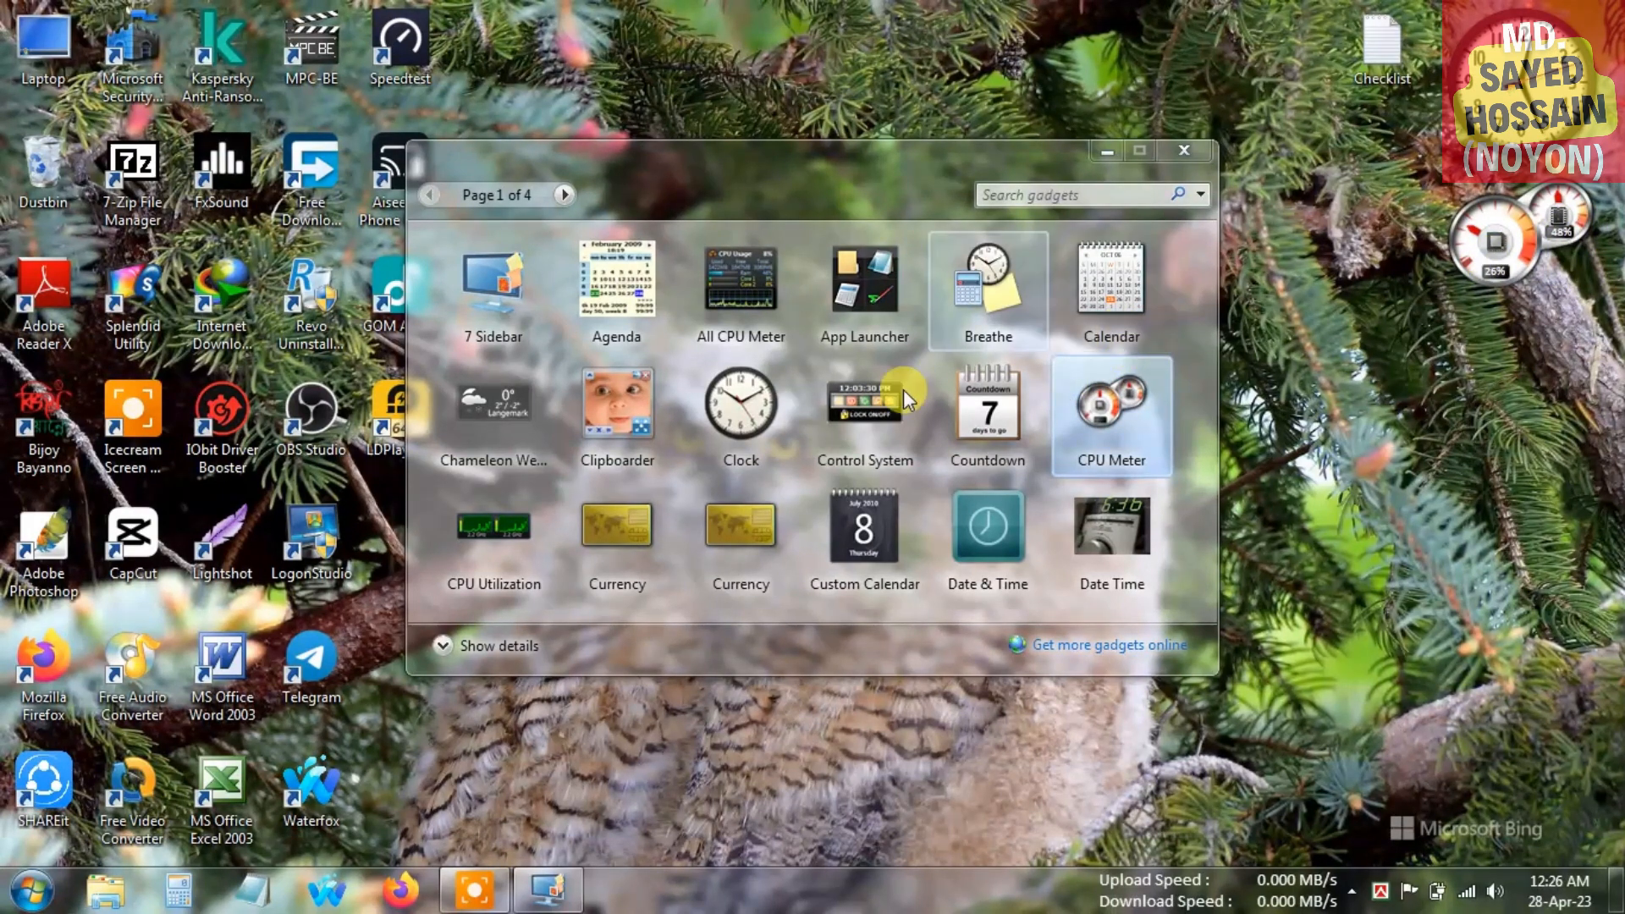
pyautogui.moveTo(554, 440)
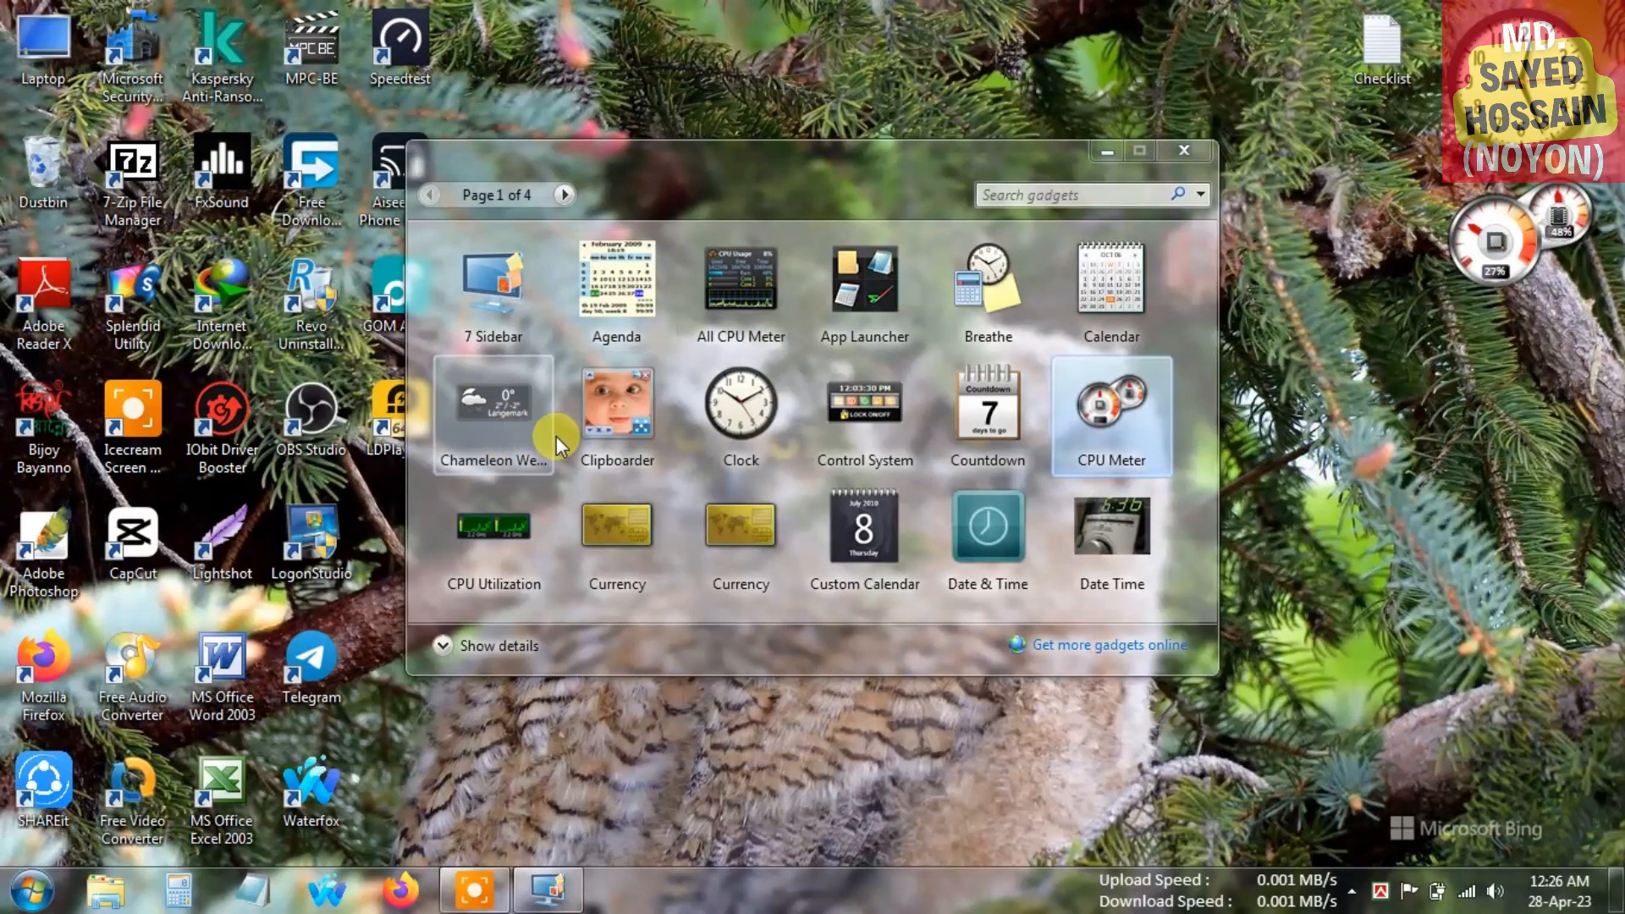
pyautogui.moveTo(564, 195)
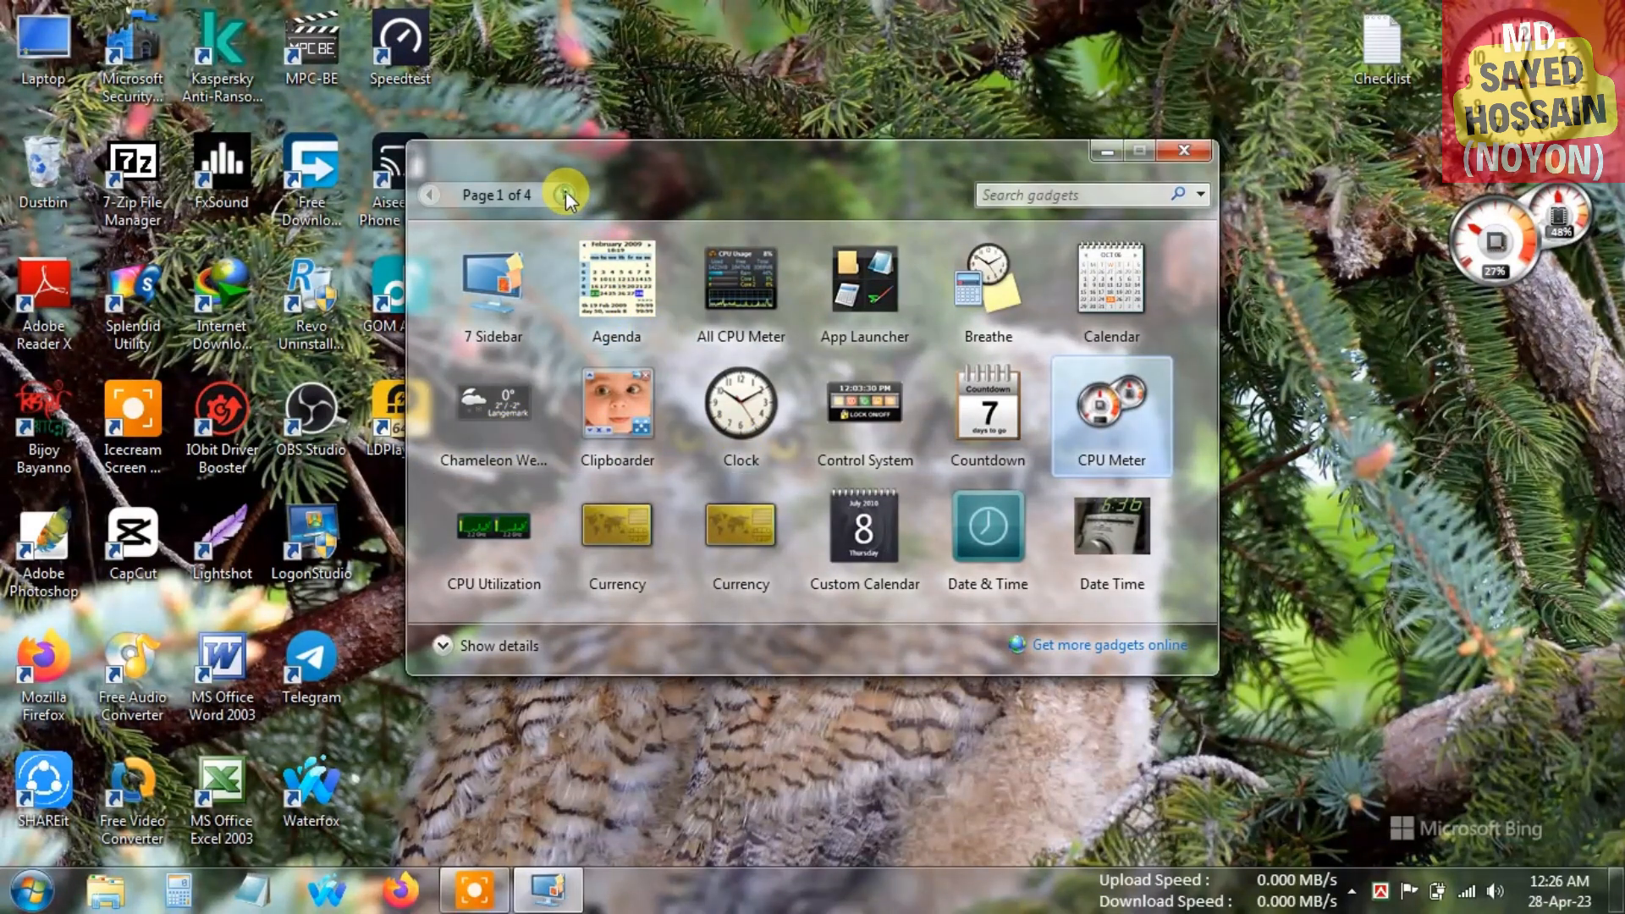
pyautogui.click(564, 195)
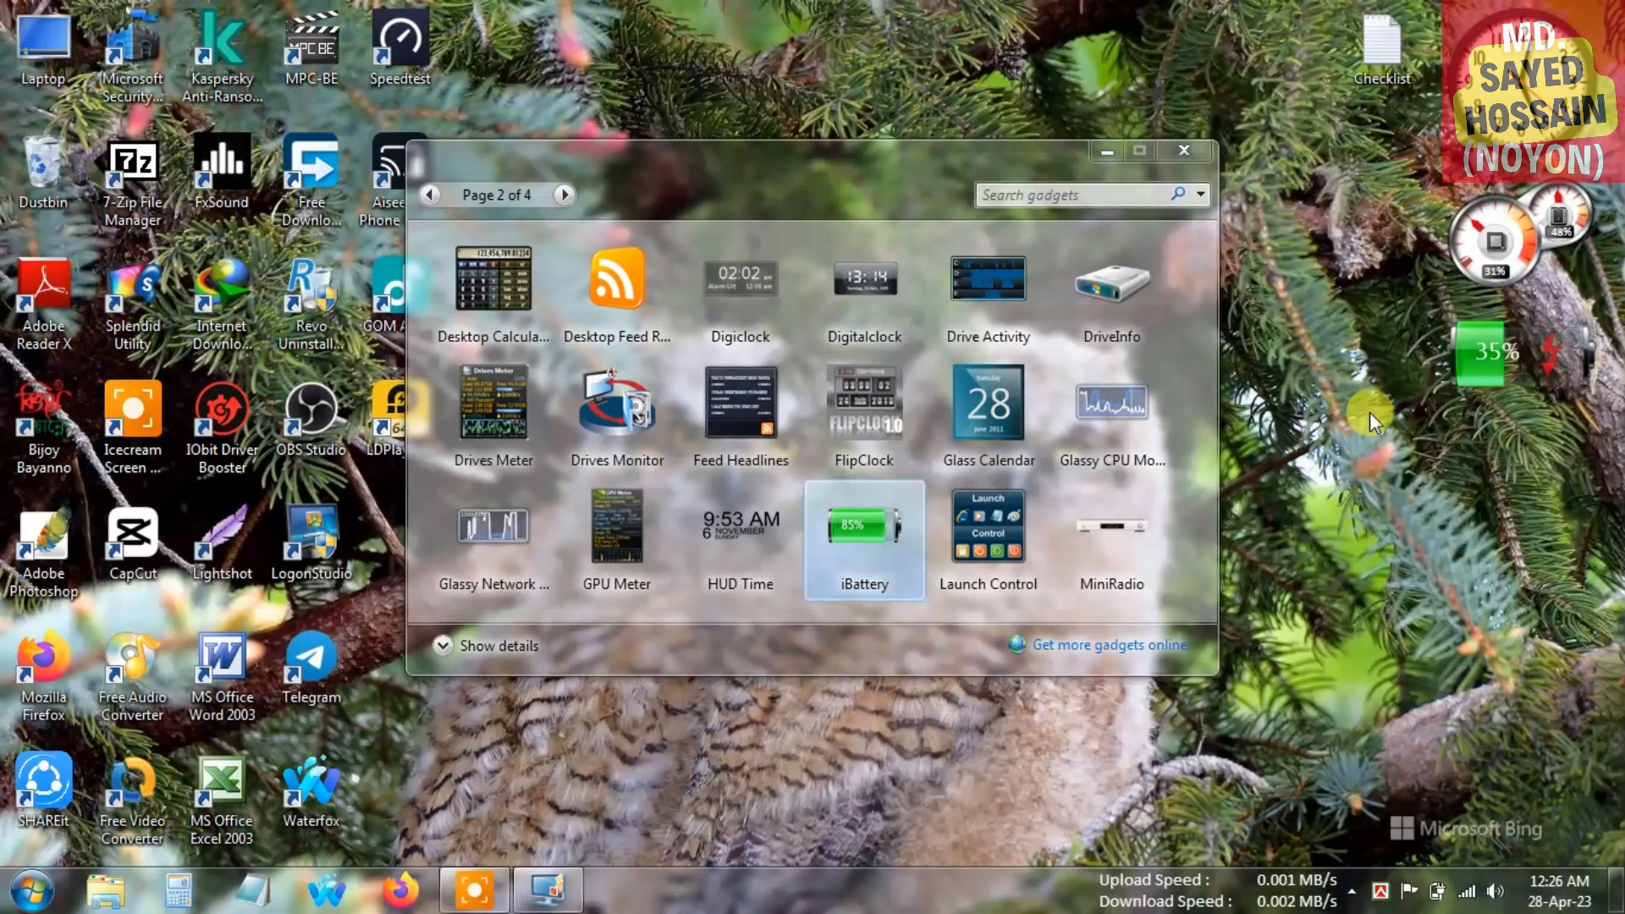
pyautogui.moveTo(829, 594)
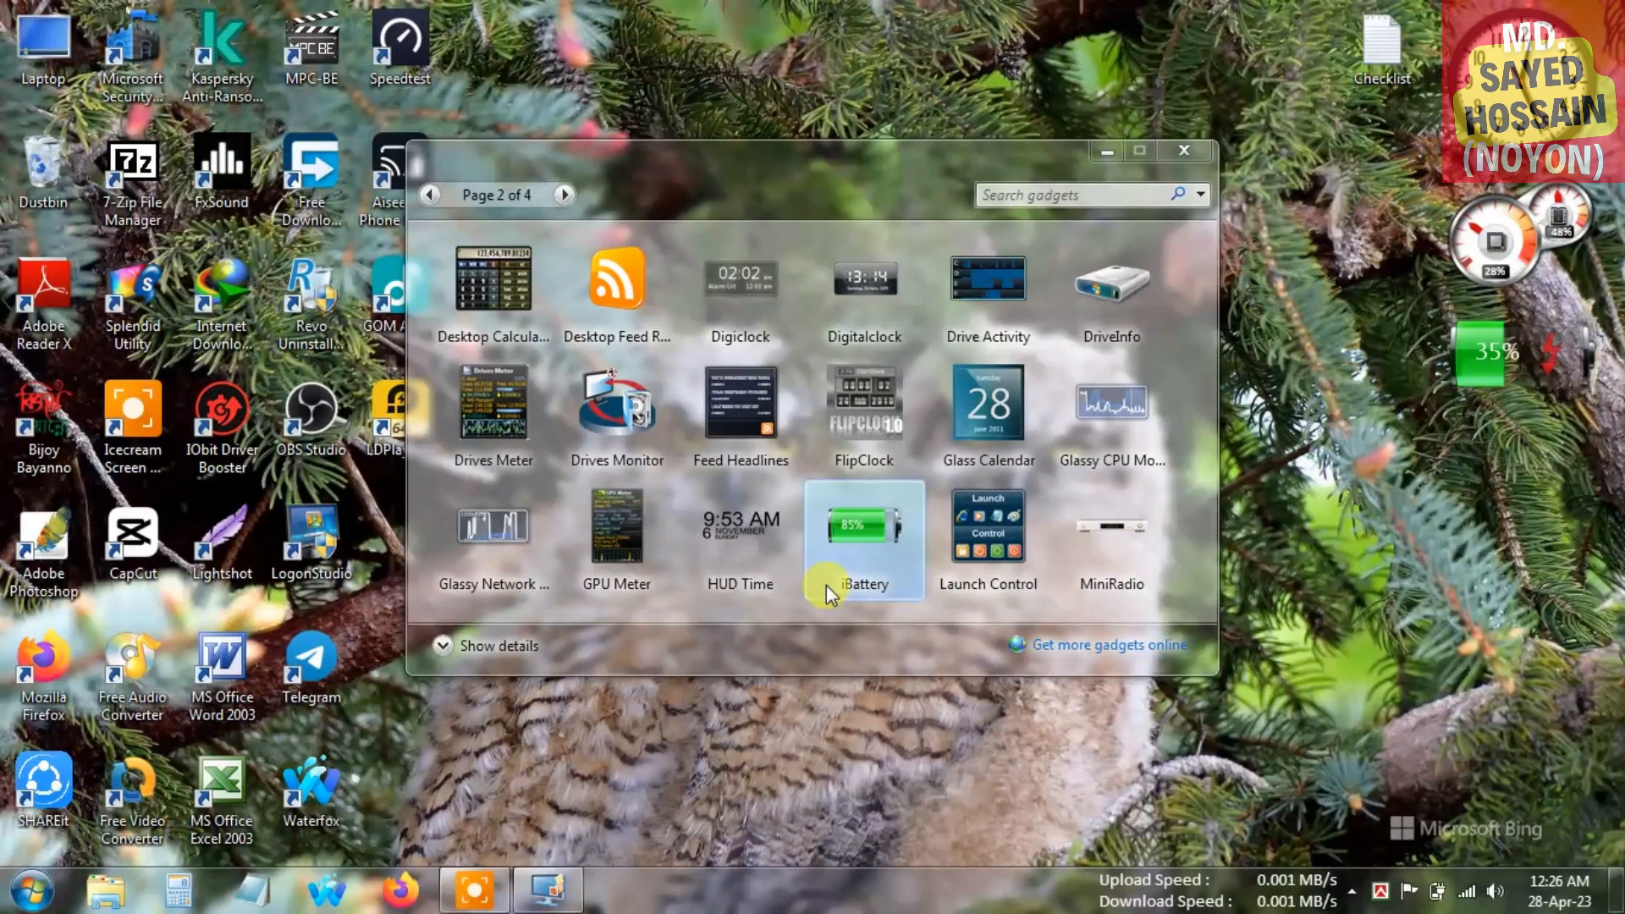
pyautogui.moveTo(1021, 379)
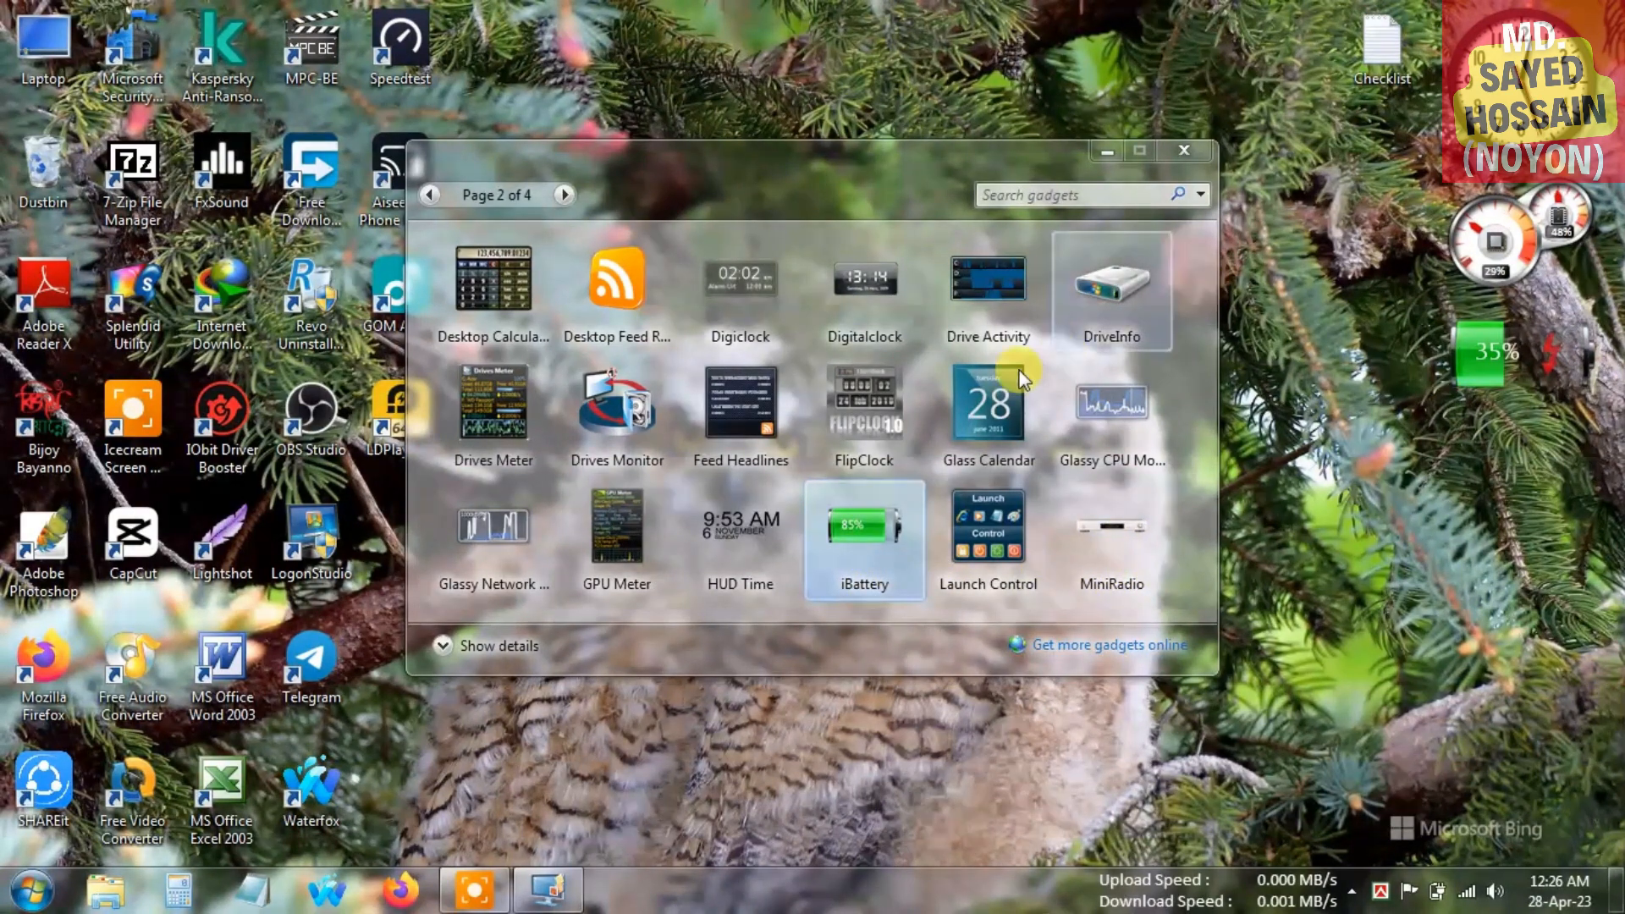
pyautogui.moveTo(606, 240)
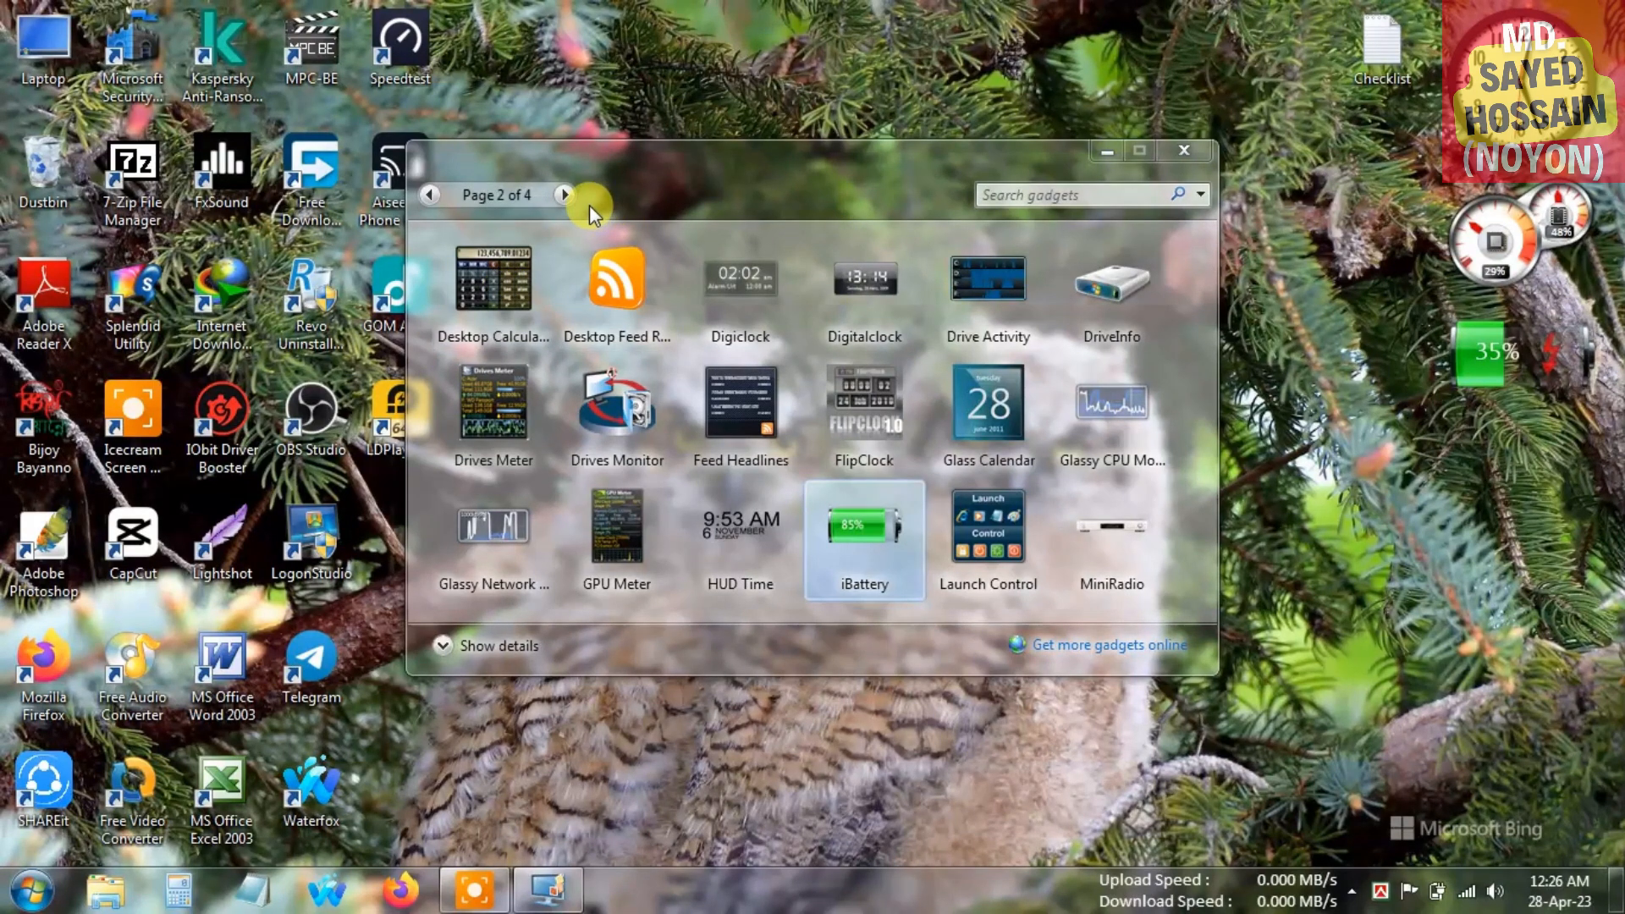
pyautogui.moveTo(568, 199)
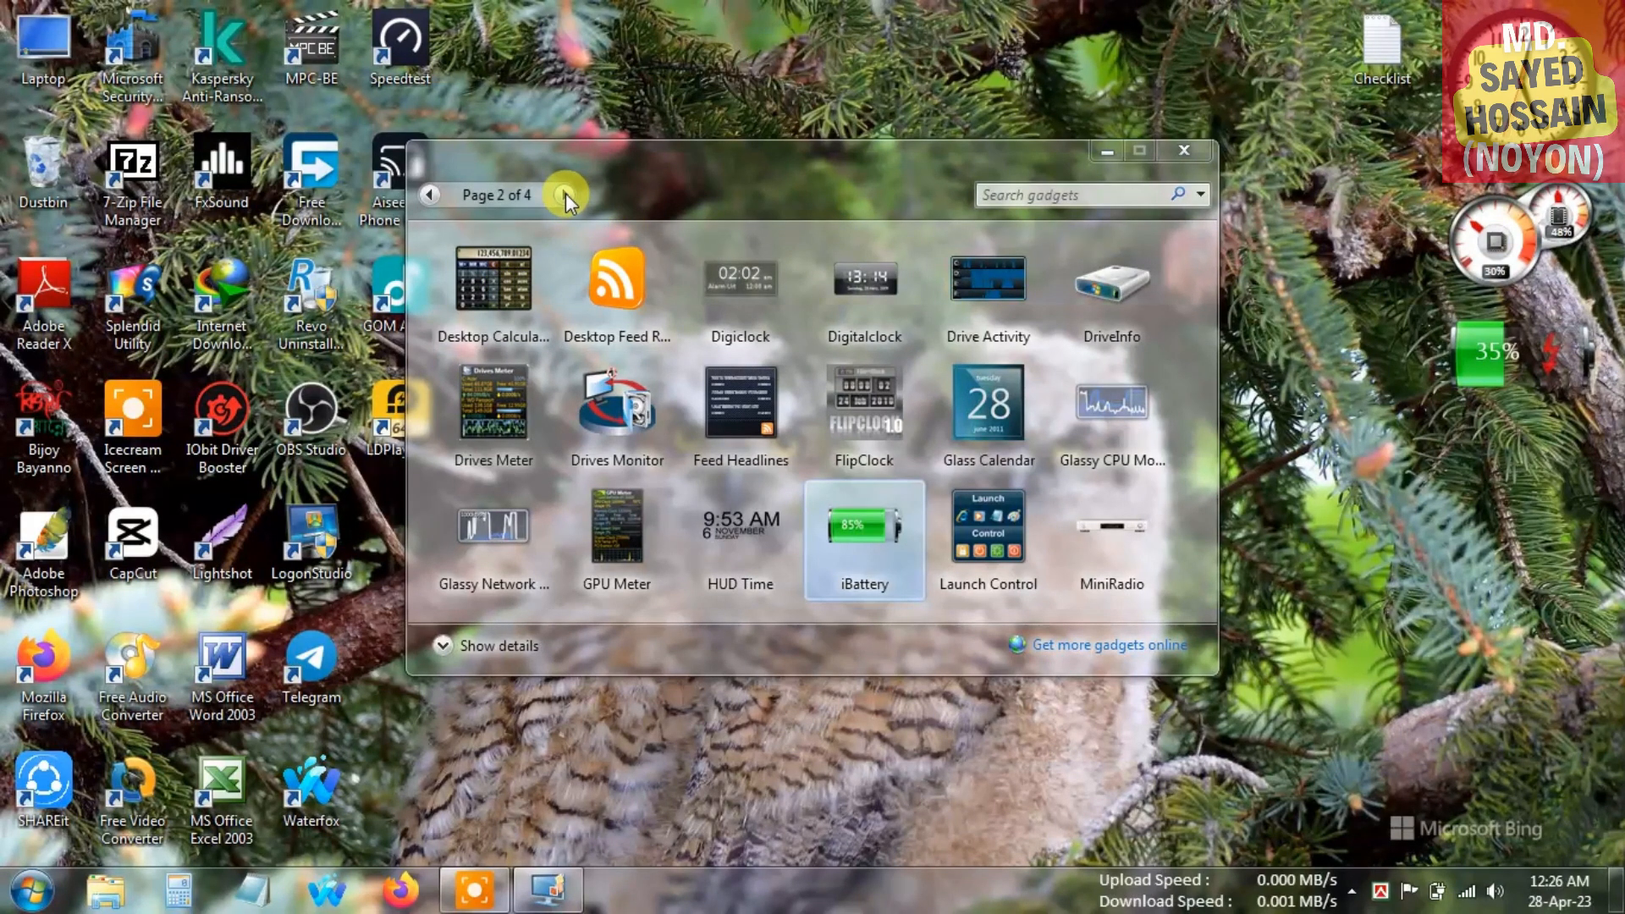
# Page ahead to gallery page 3, then back to page 2.
pyautogui.click(568, 195)
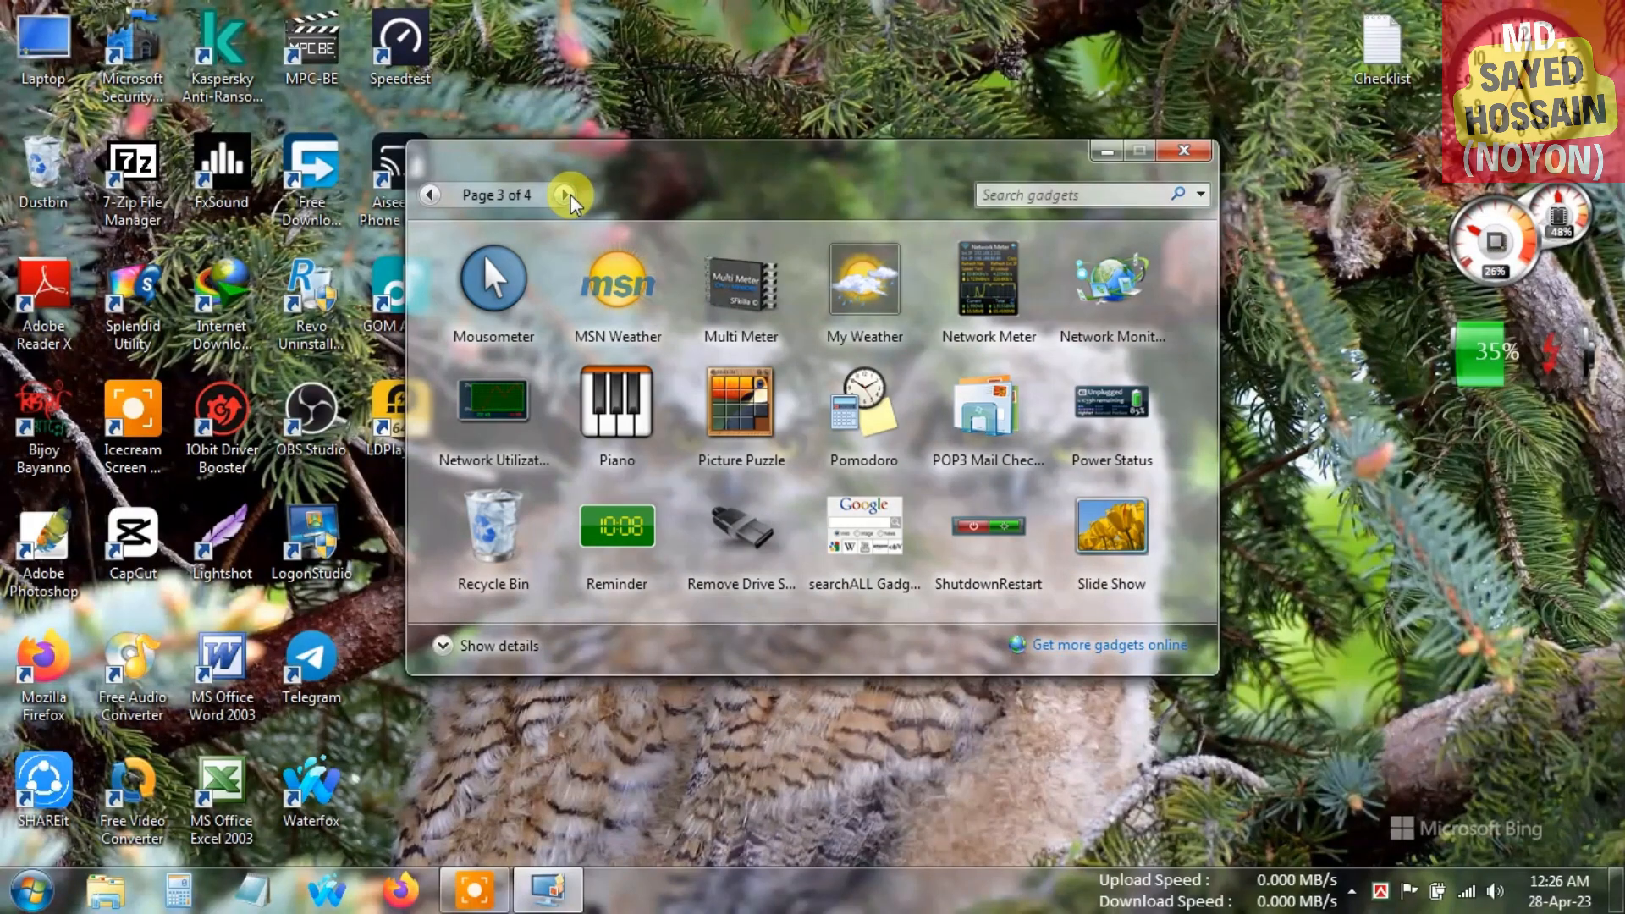
pyautogui.click(429, 196)
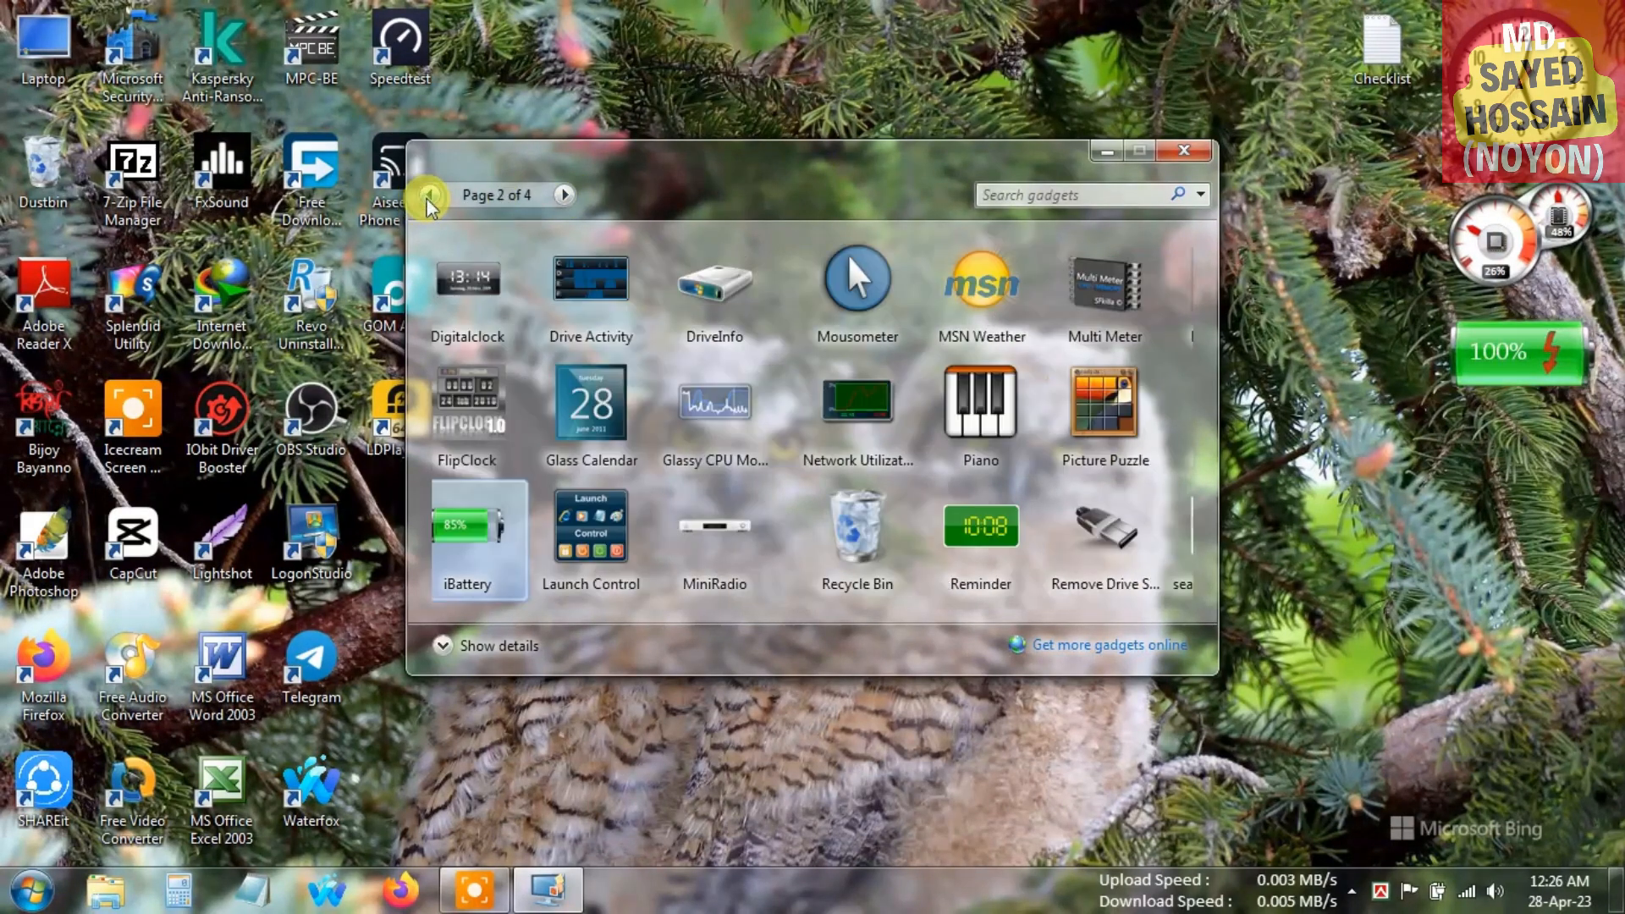